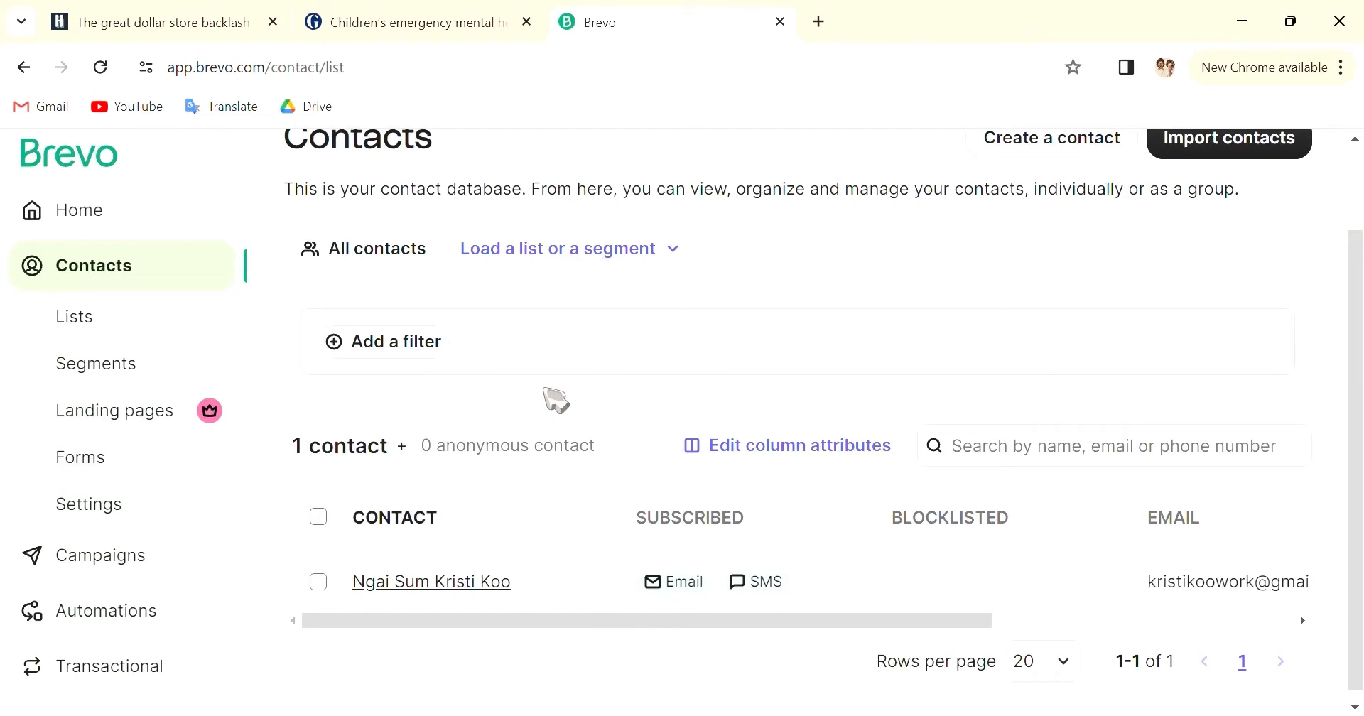
mouse_move(806, 498)
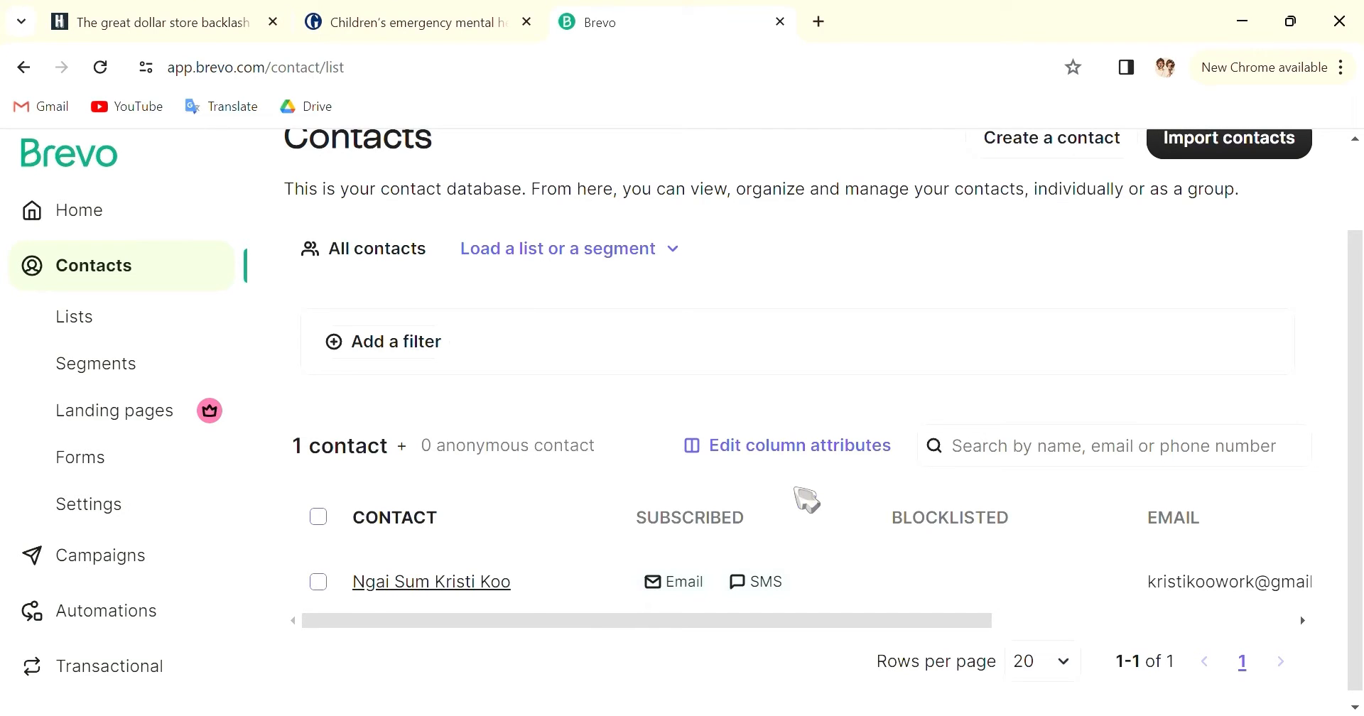
mouse_move(478, 196)
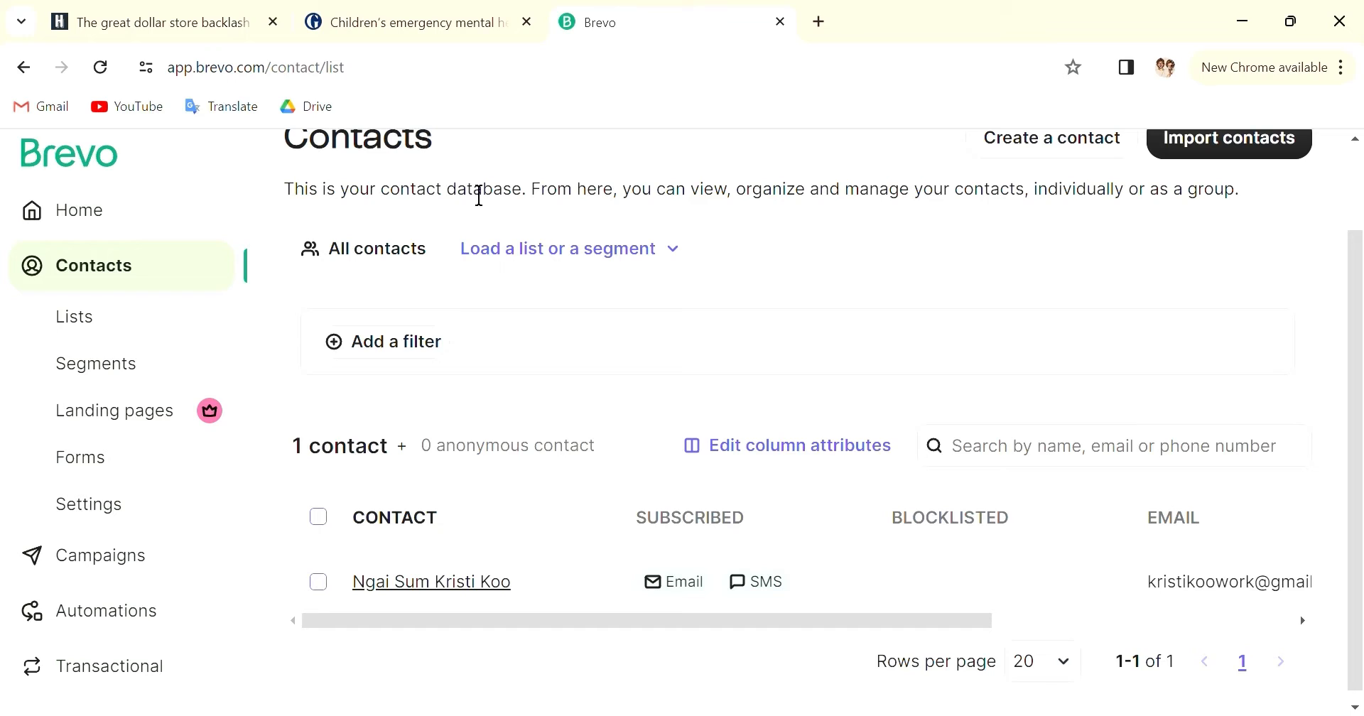
mouse_move(487, 183)
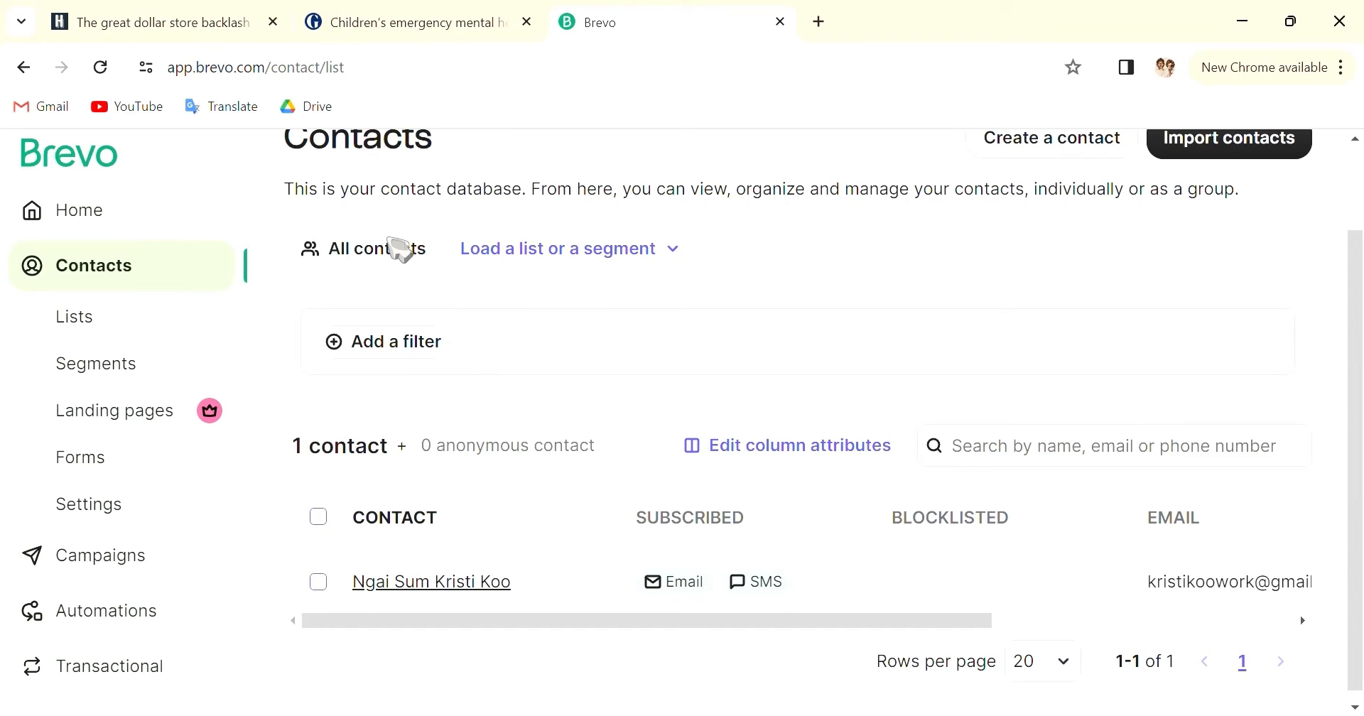
- Browse the Subscription, Unsubscription and Update profile form tabs in Forms
scroll("up", 3)
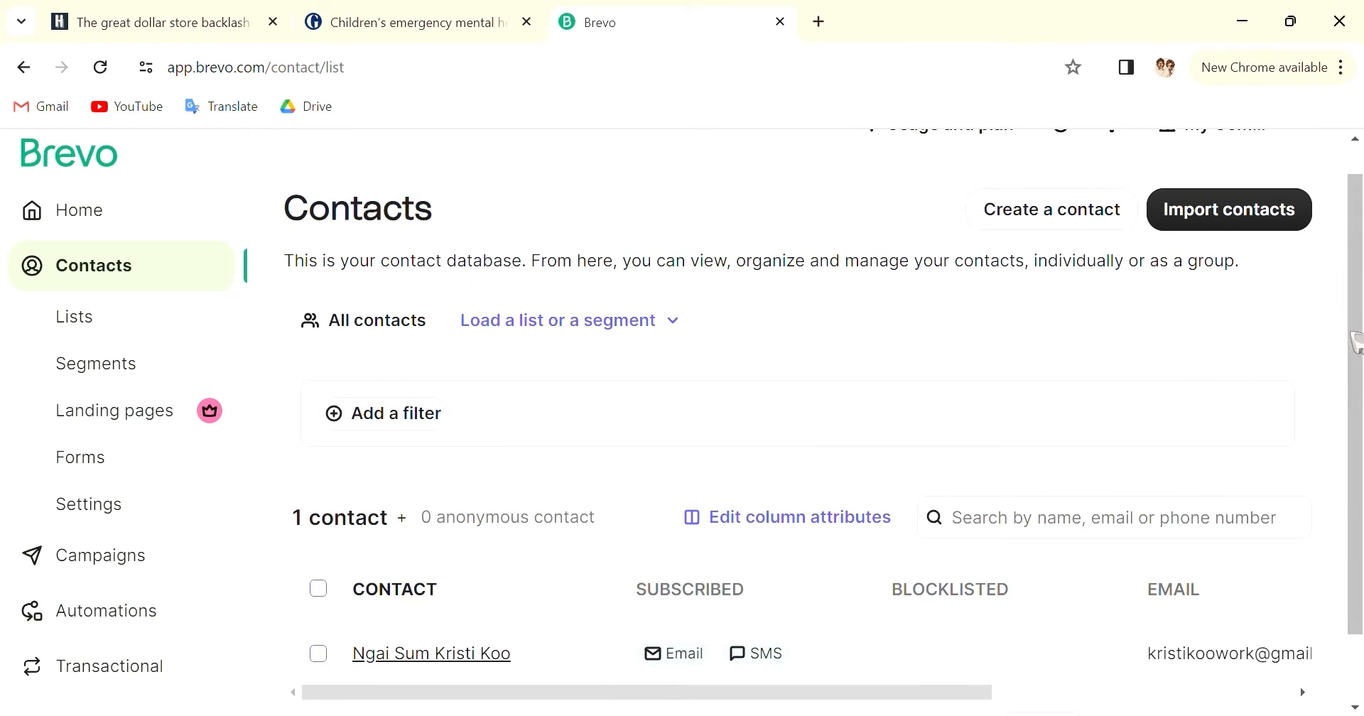
mouse_move(1280, 389)
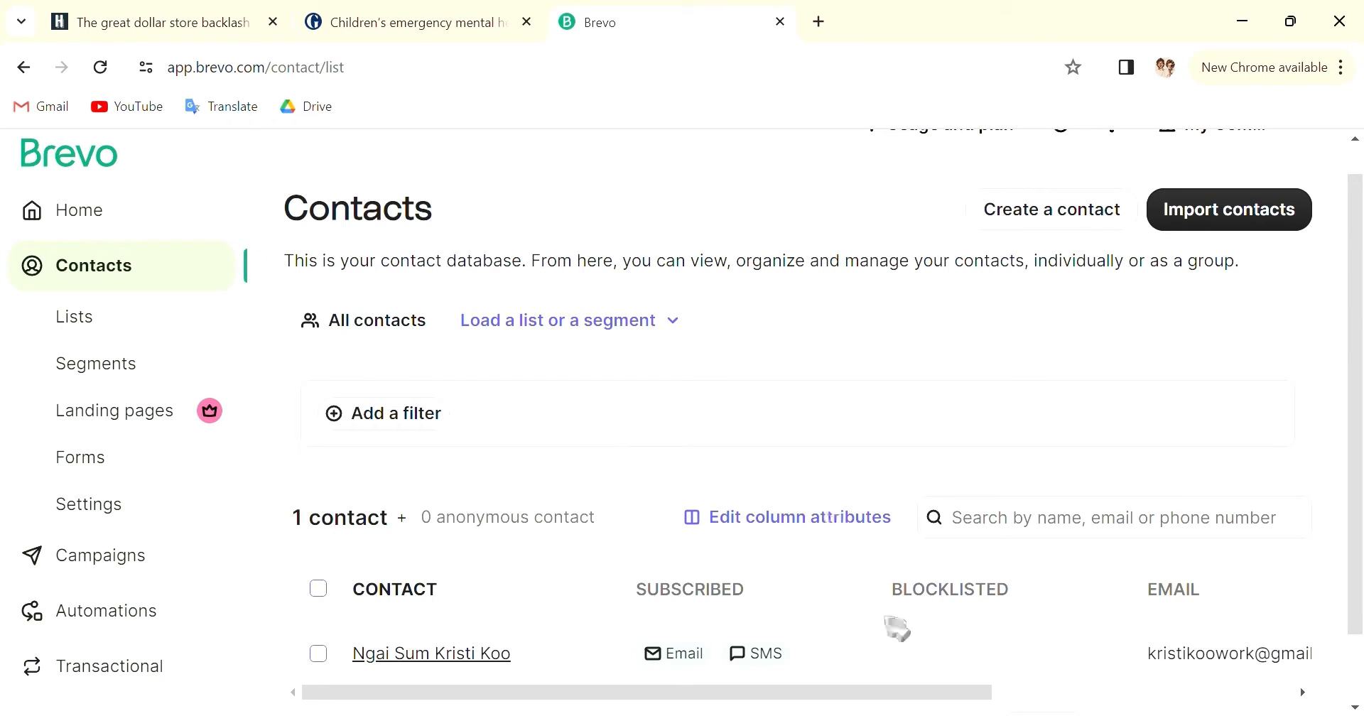
mouse_move(493, 531)
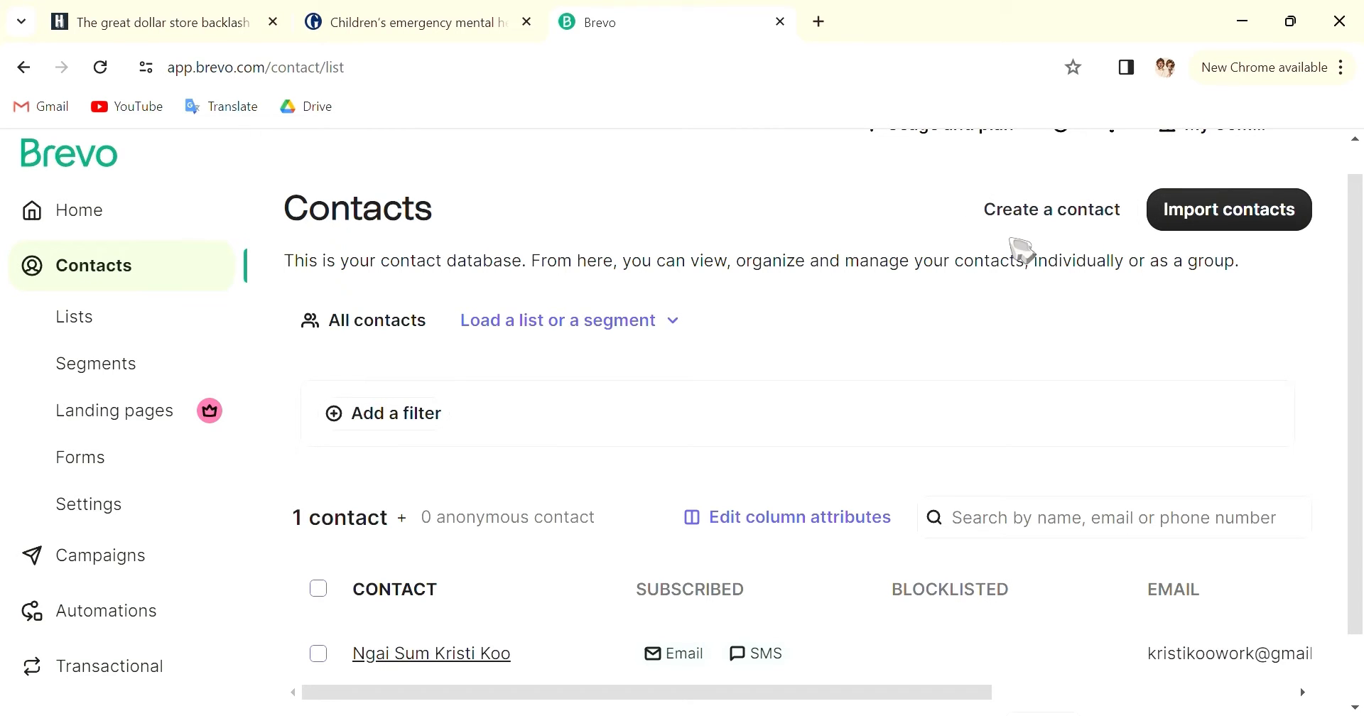
scroll("up", 3)
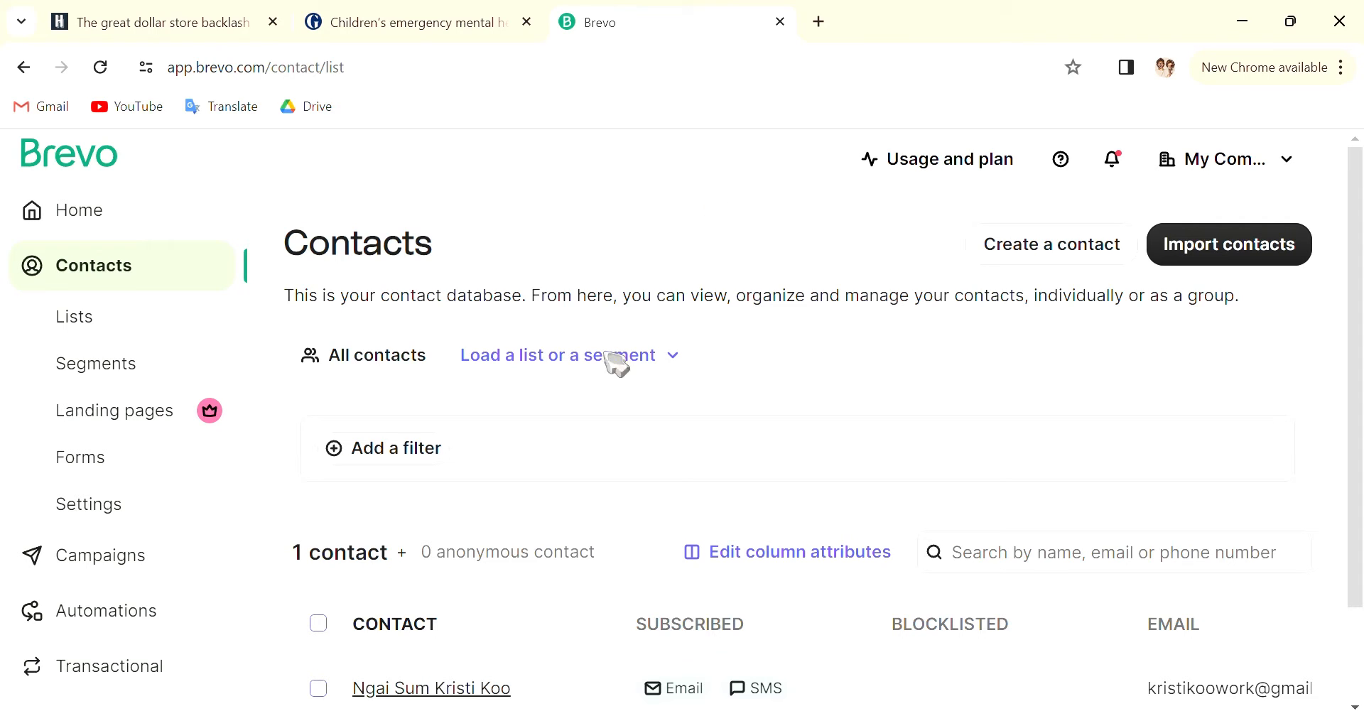
mouse_move(426, 443)
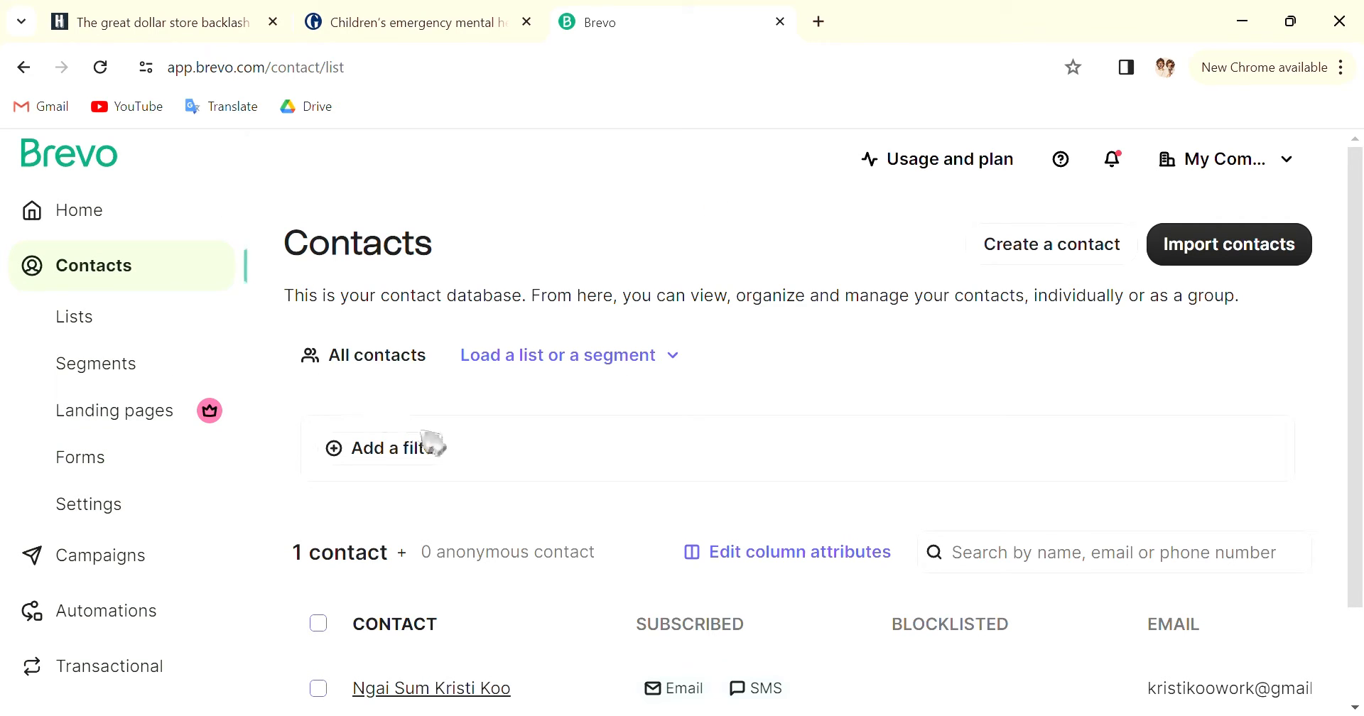
mouse_move(125, 451)
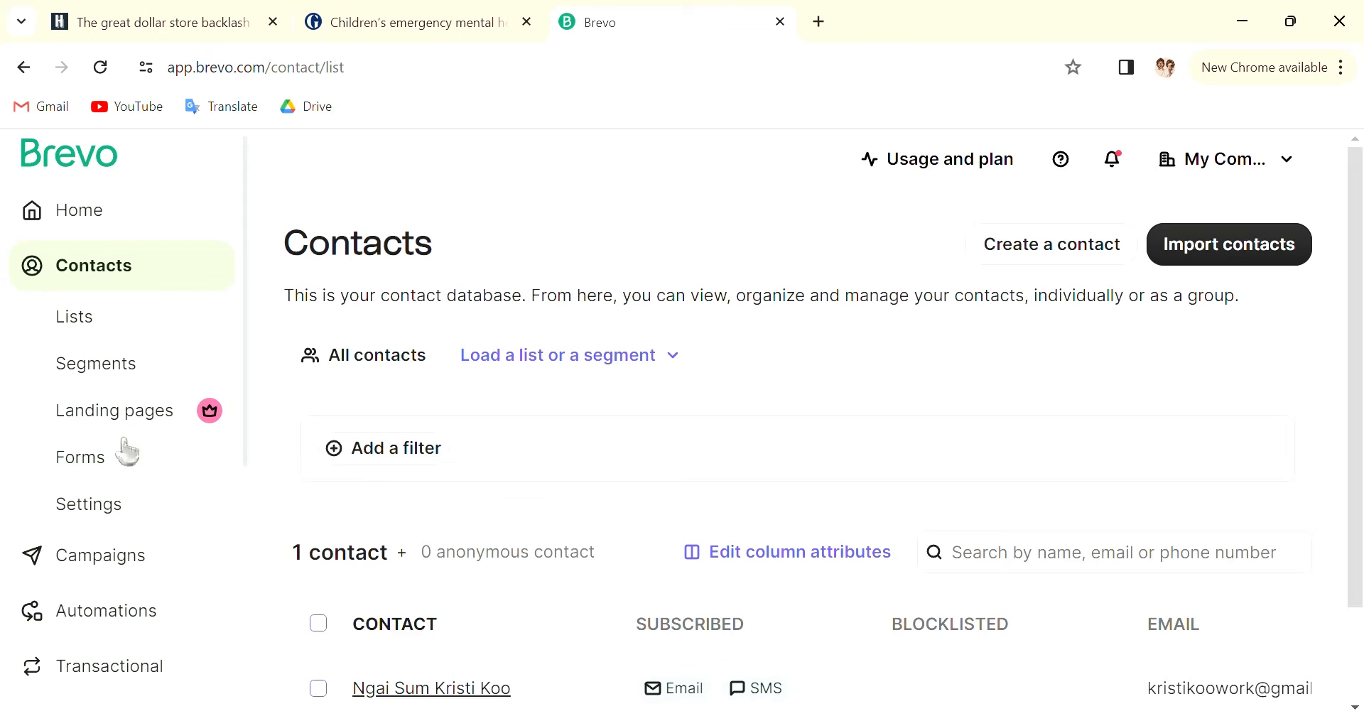
left_click(79, 457)
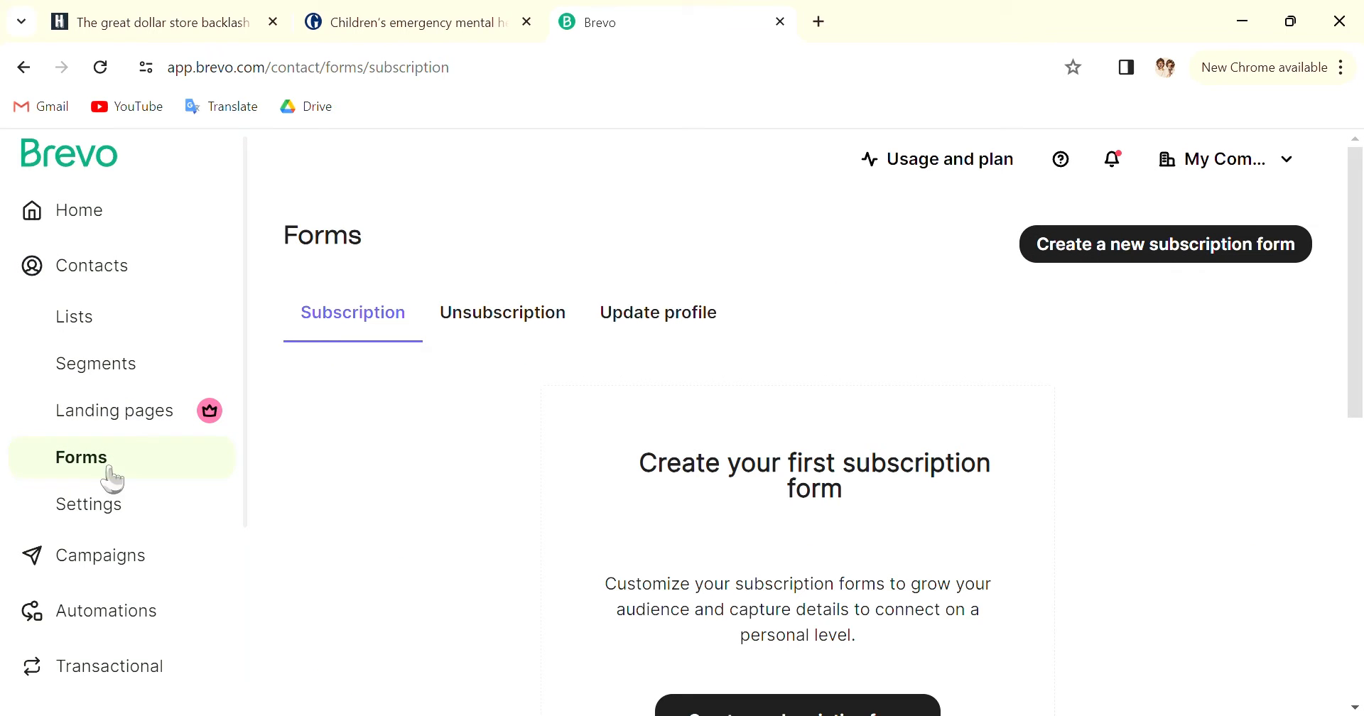
mouse_move(600, 617)
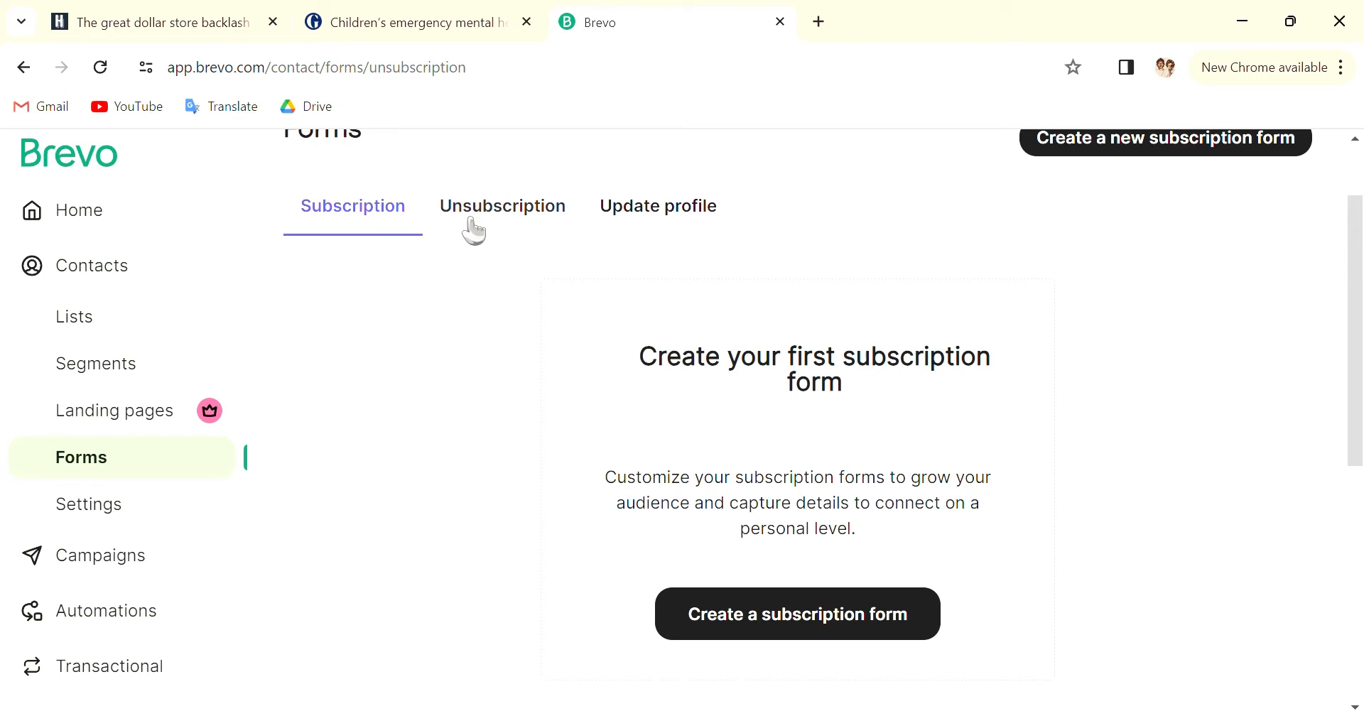
left_click(502, 206)
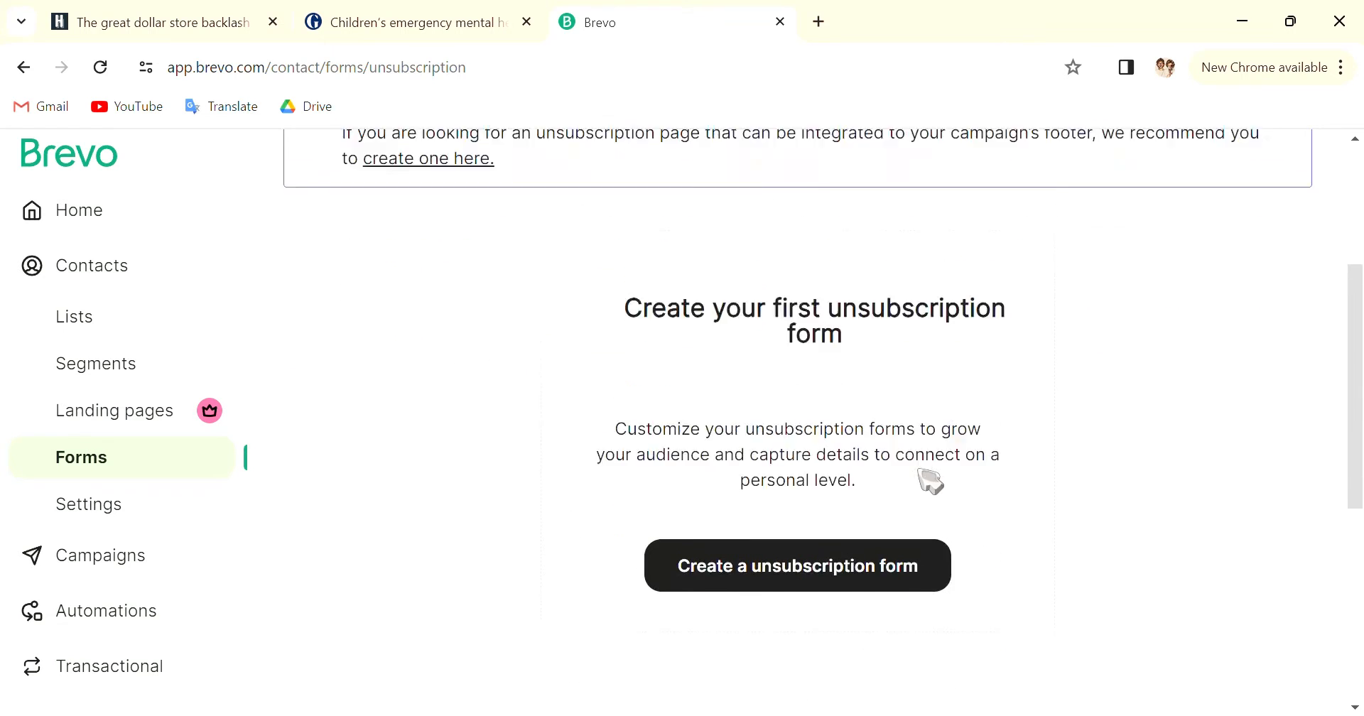
scroll("up", 3)
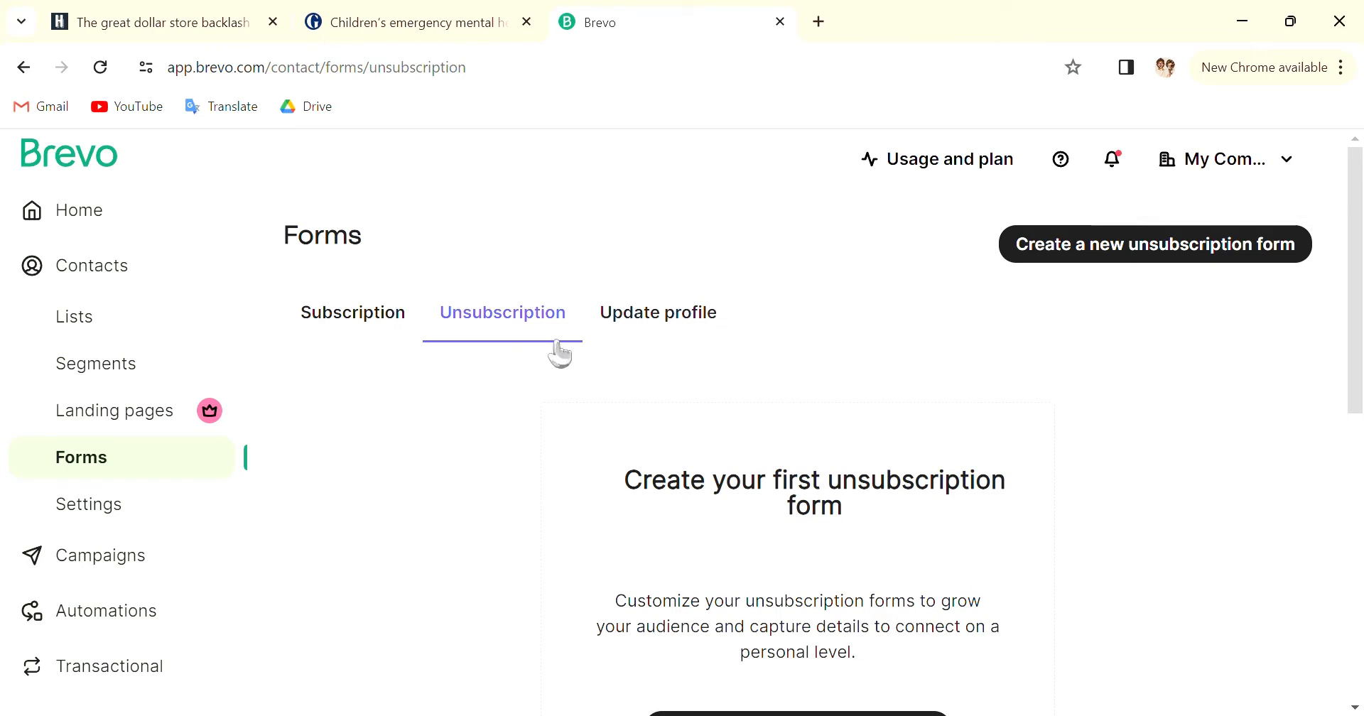
left_click(657, 313)
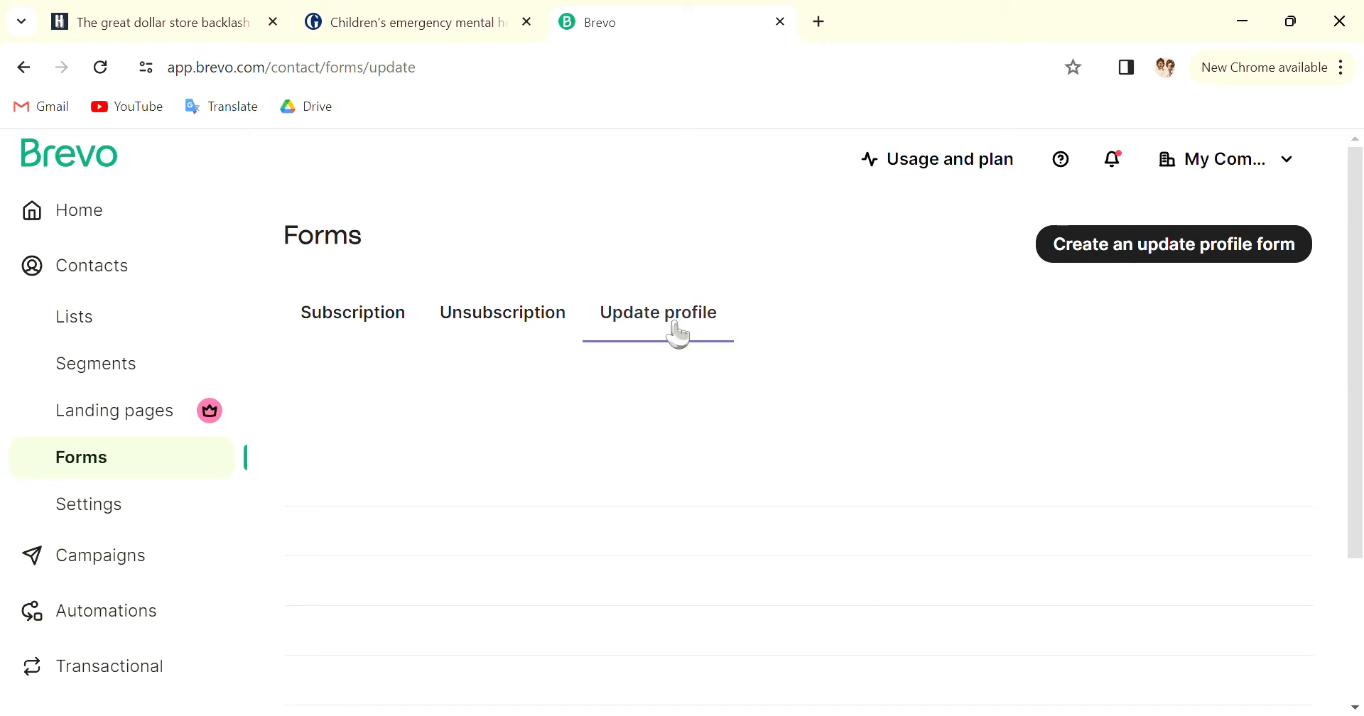
left_click(658, 313)
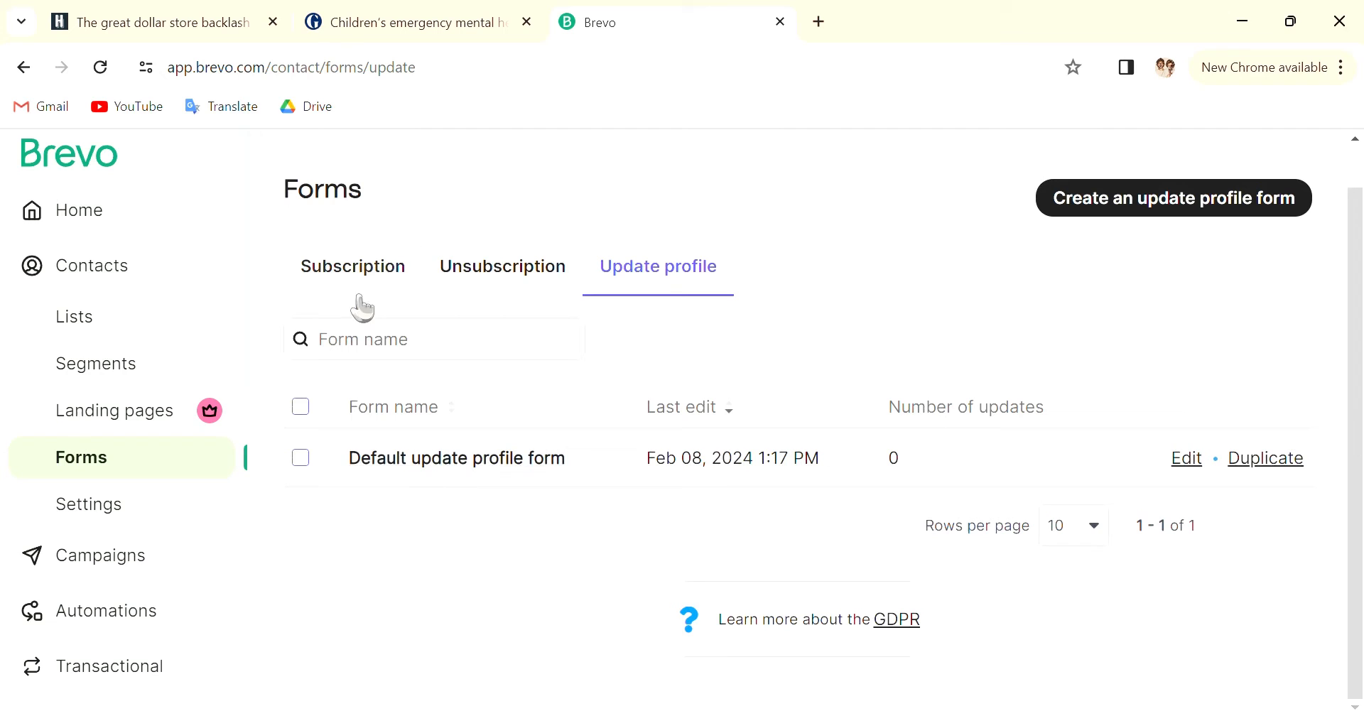
left_click(353, 266)
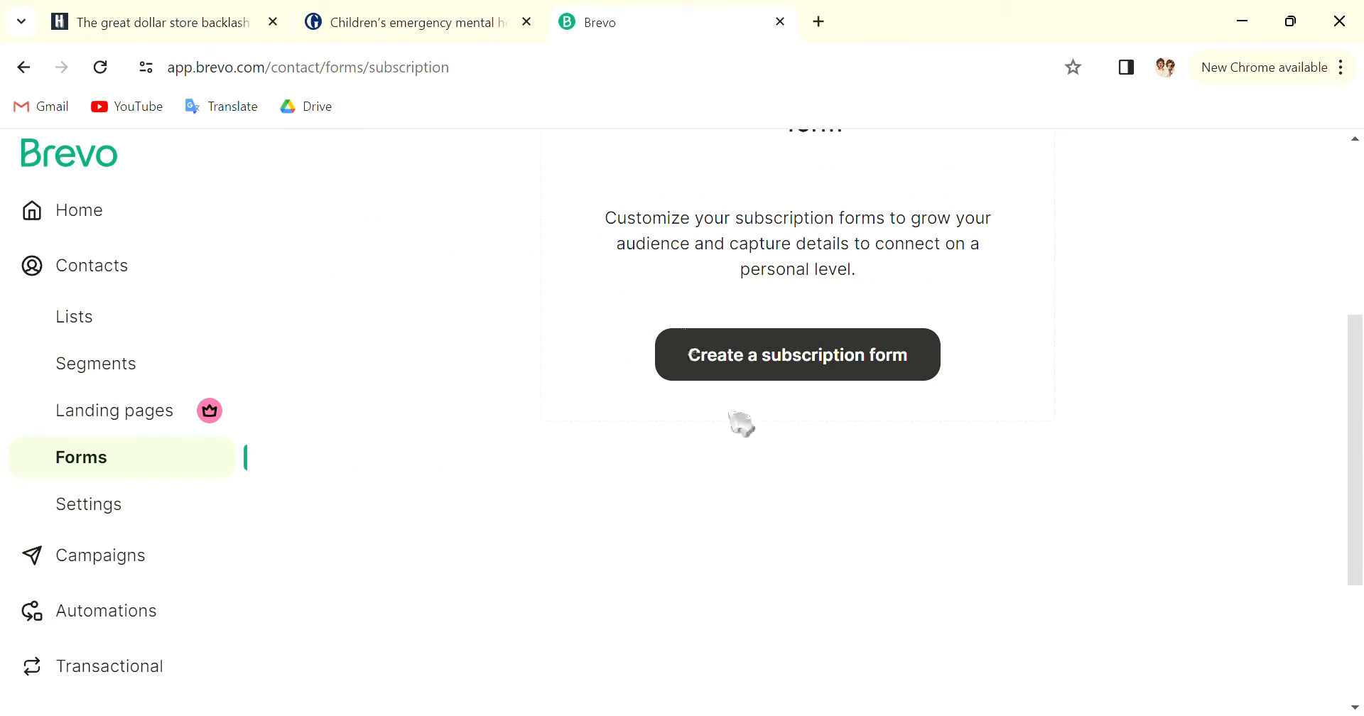
scroll("up", 3)
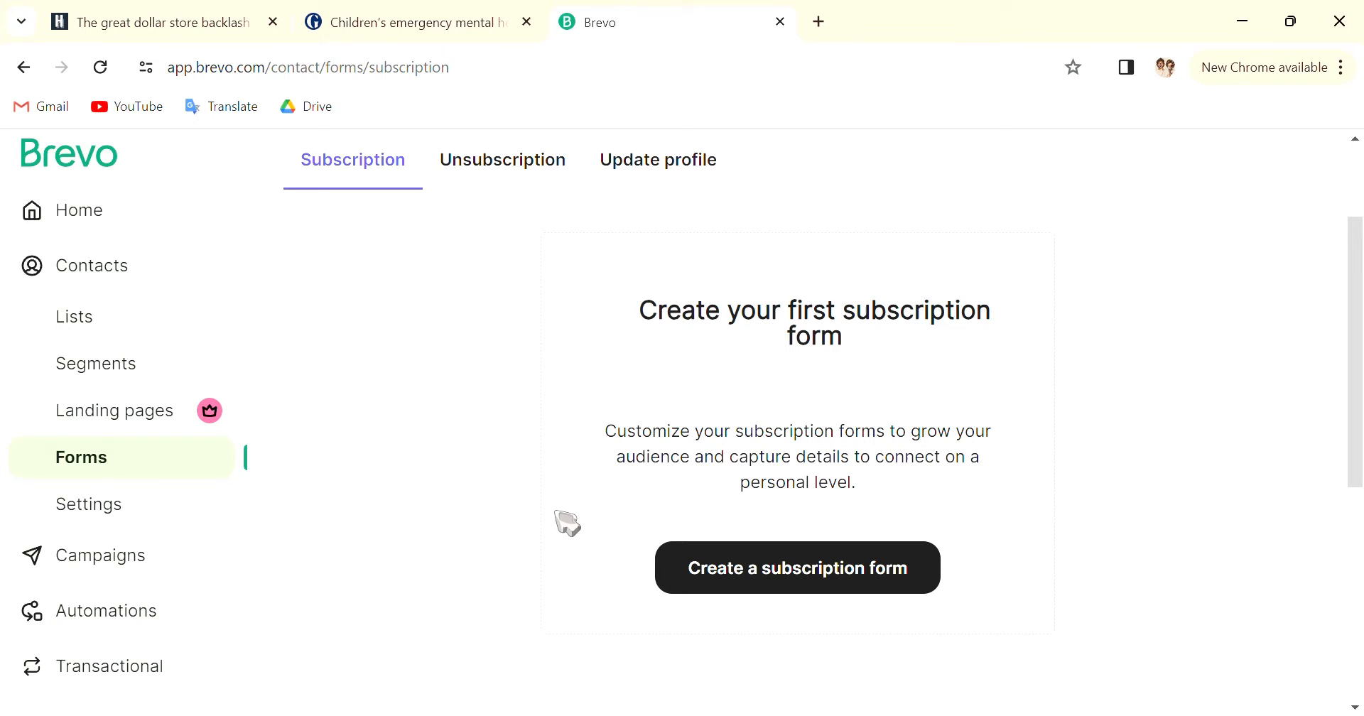
- Go to the Lists page showing the two contact lists
left_click(74, 316)
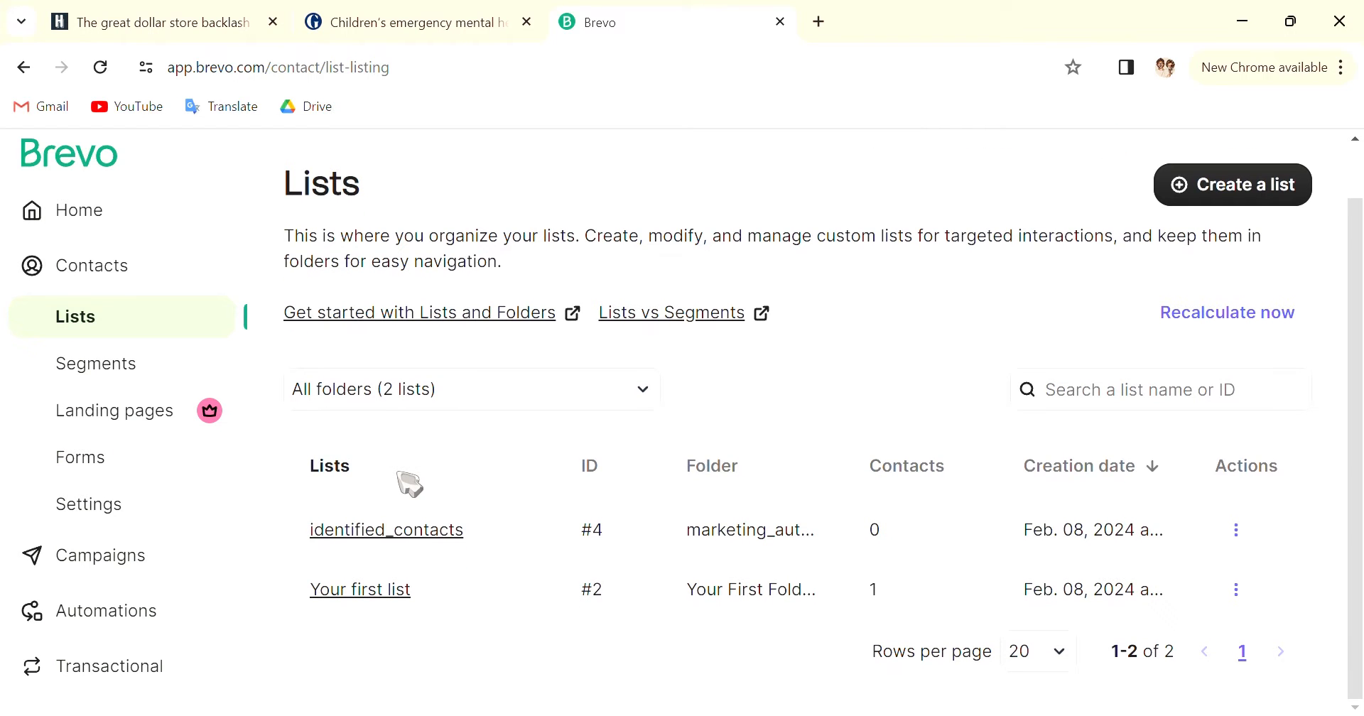
mouse_move(79, 457)
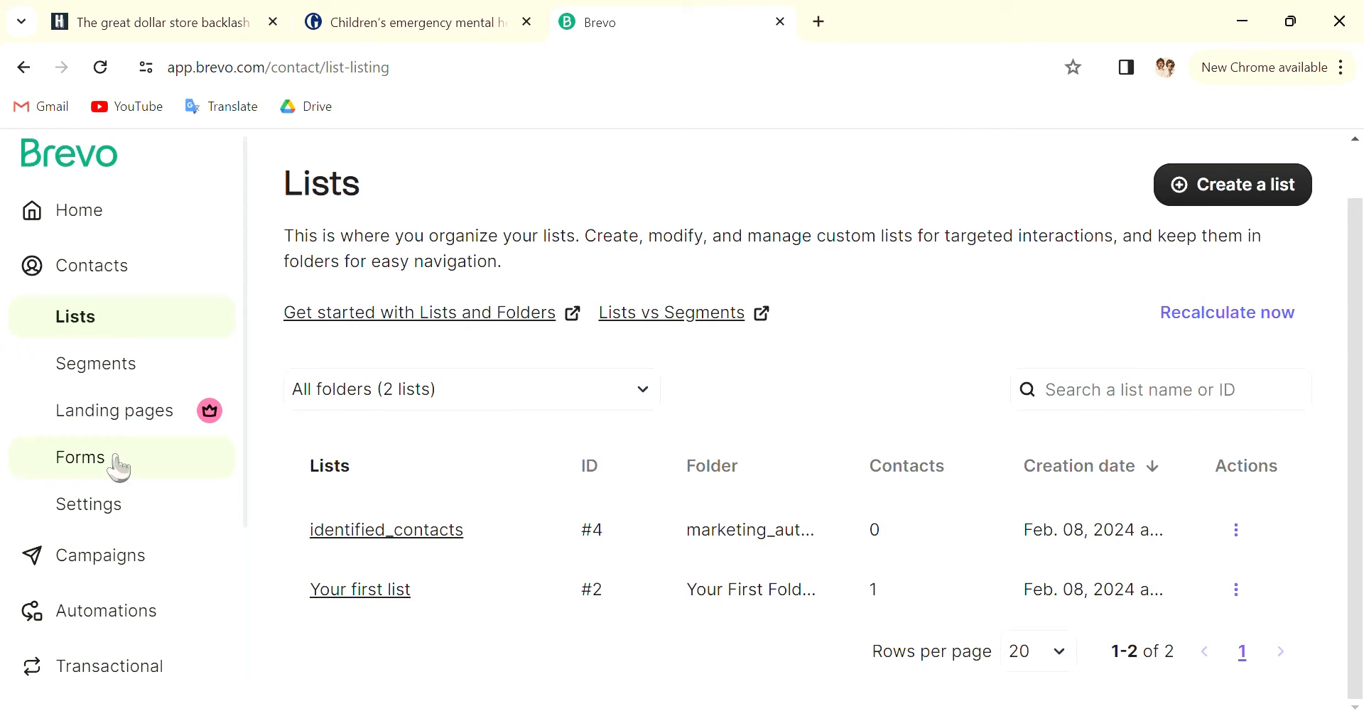
- Look through the subscription form creator steps, then return to the Contacts database
left_click(82, 459)
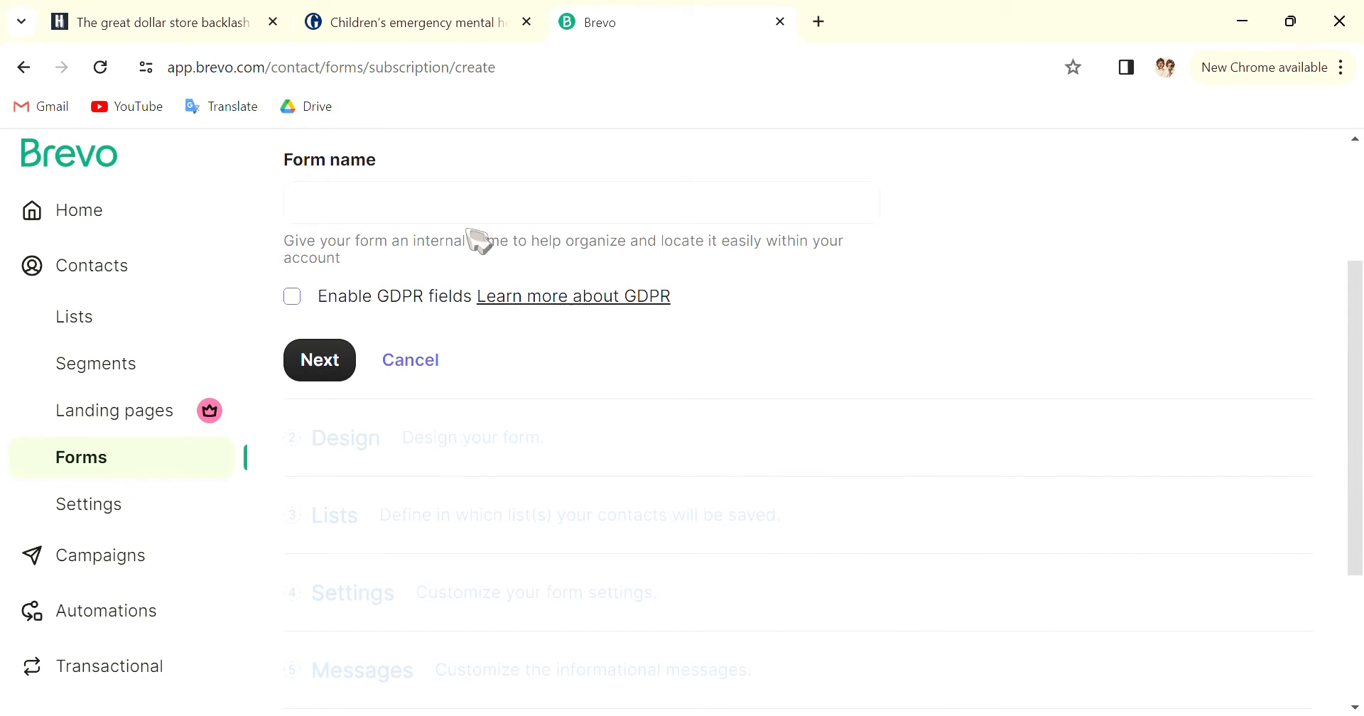
scroll("down", 3)
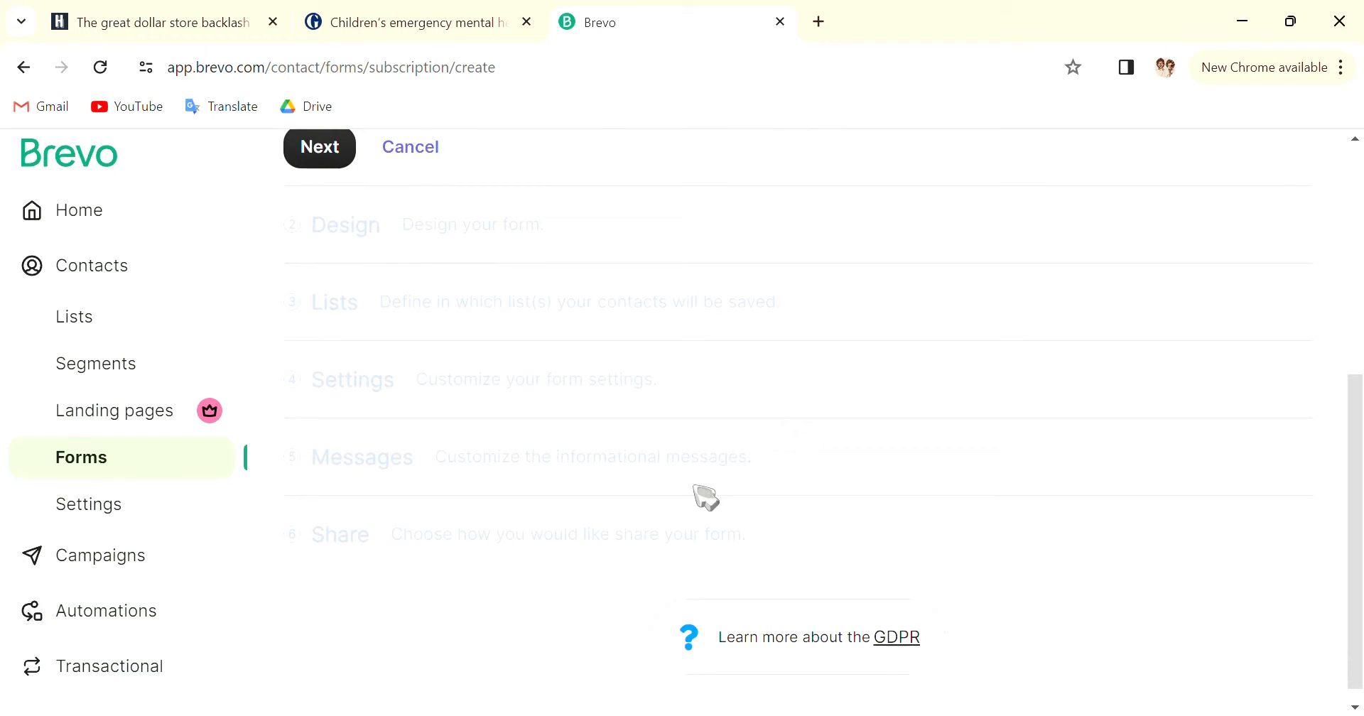
mouse_move(720, 448)
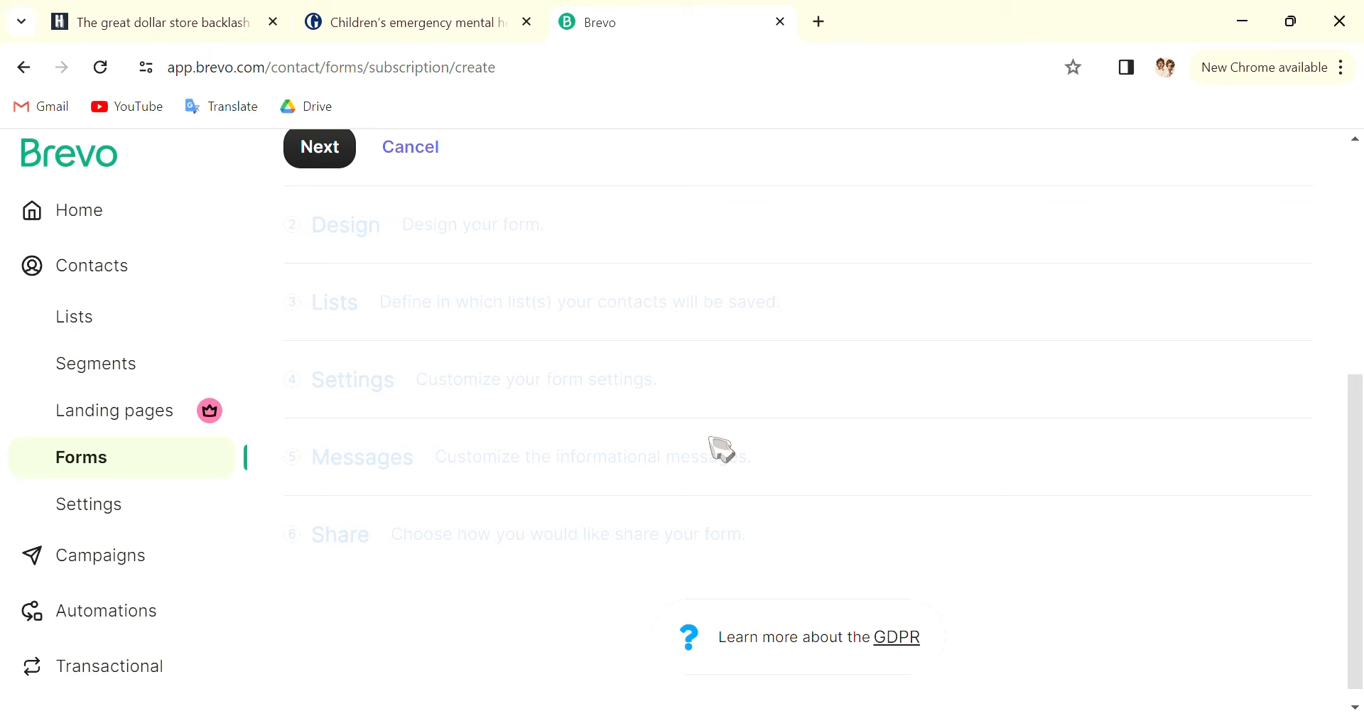
mouse_move(516, 482)
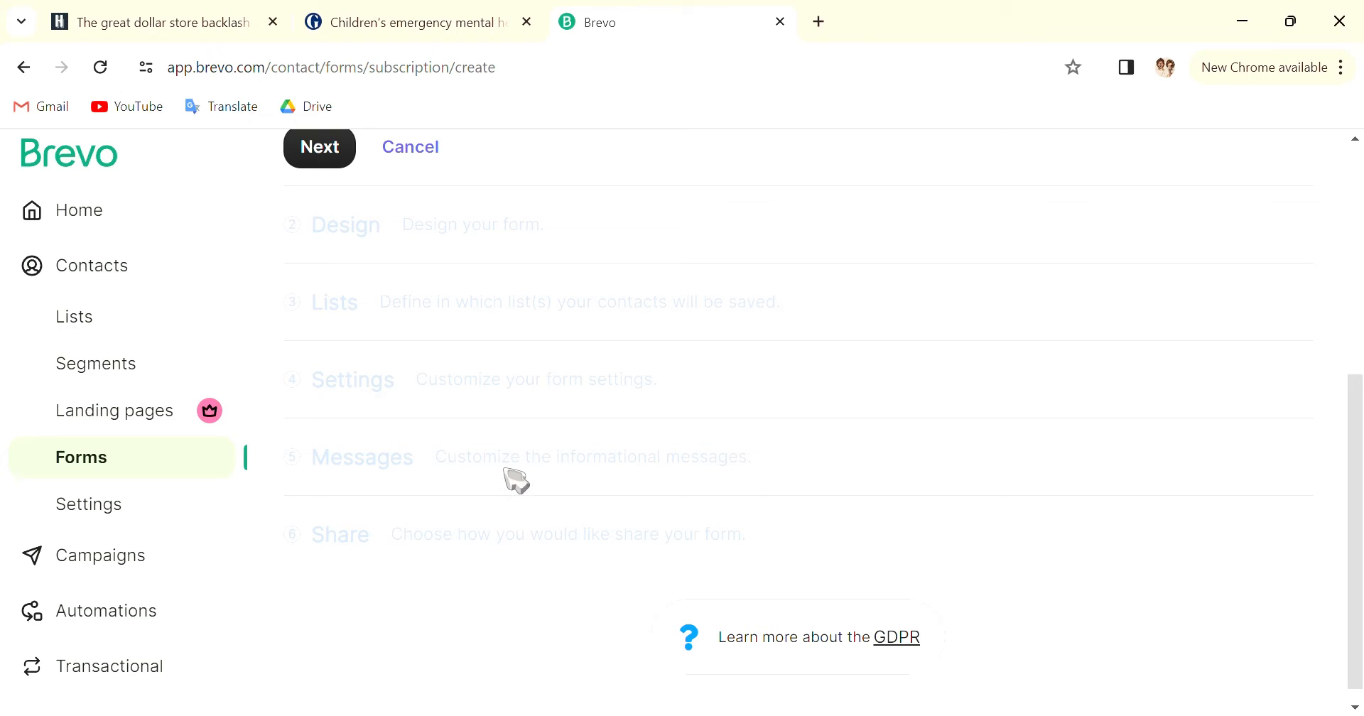
mouse_move(447, 544)
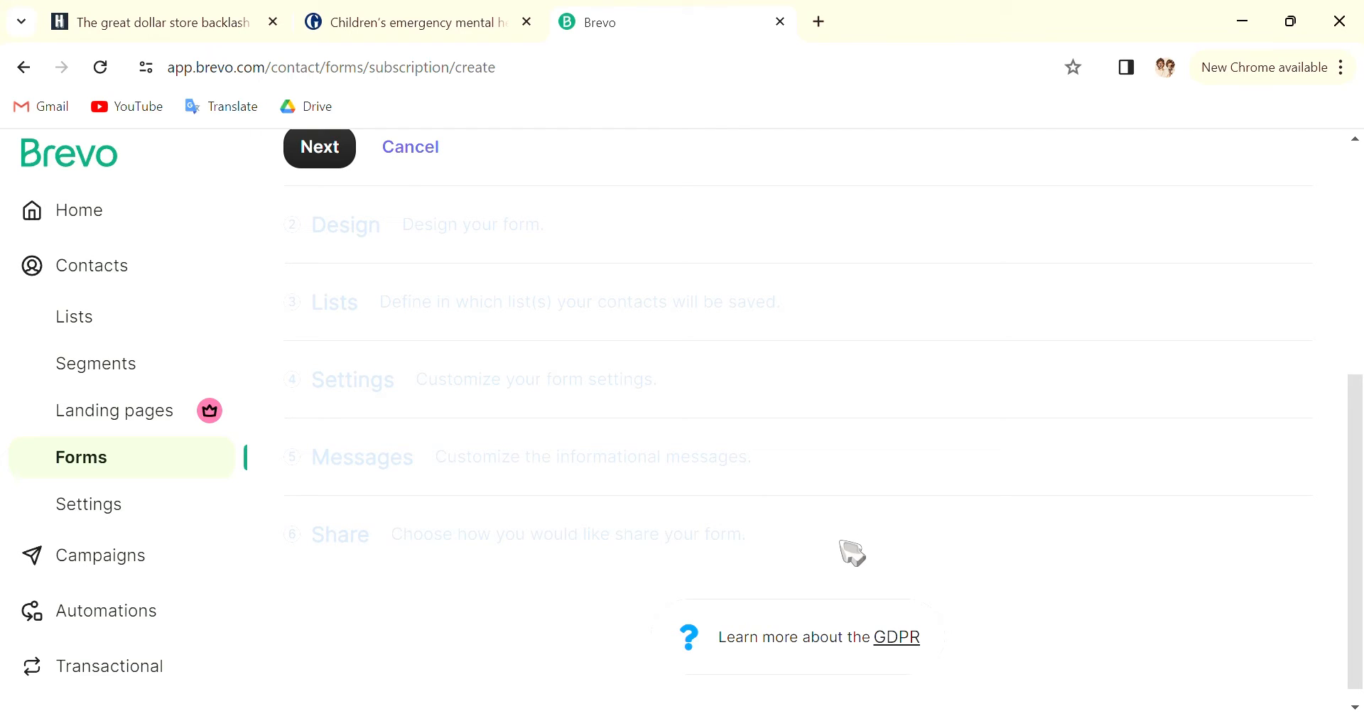
mouse_move(353, 426)
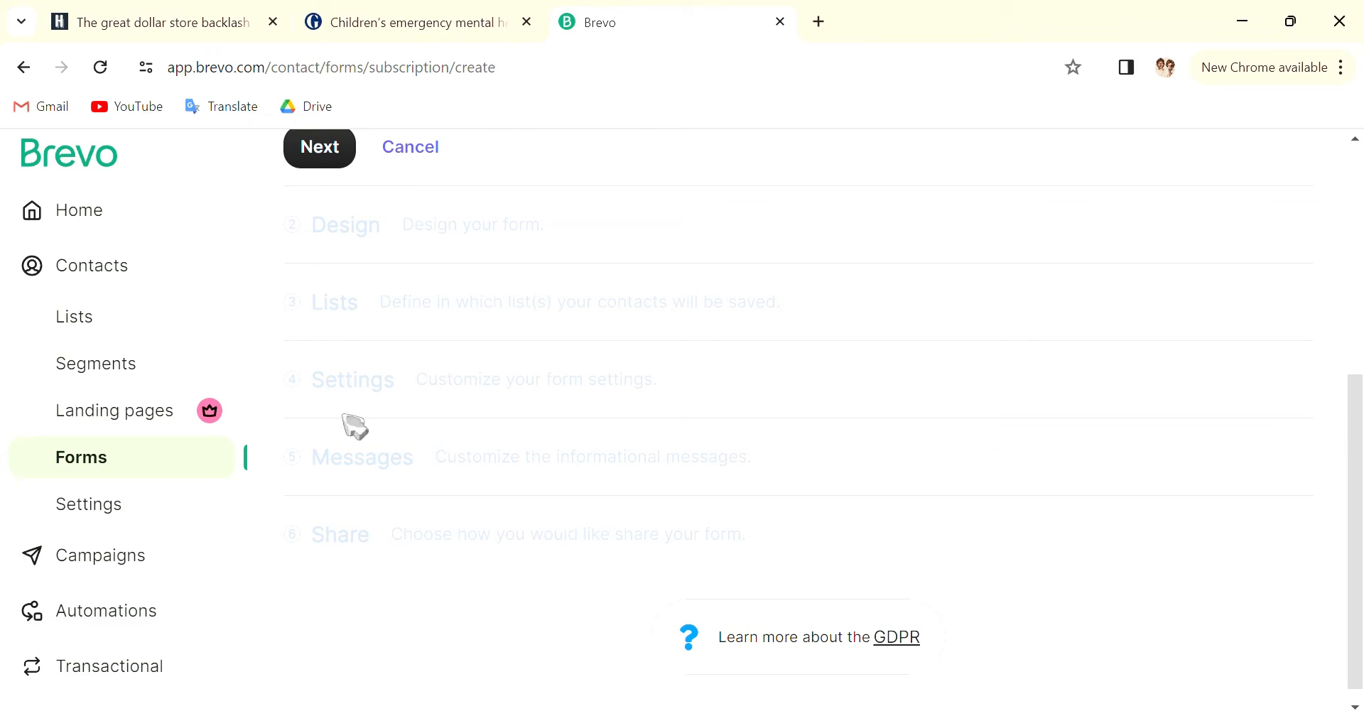
mouse_move(353, 414)
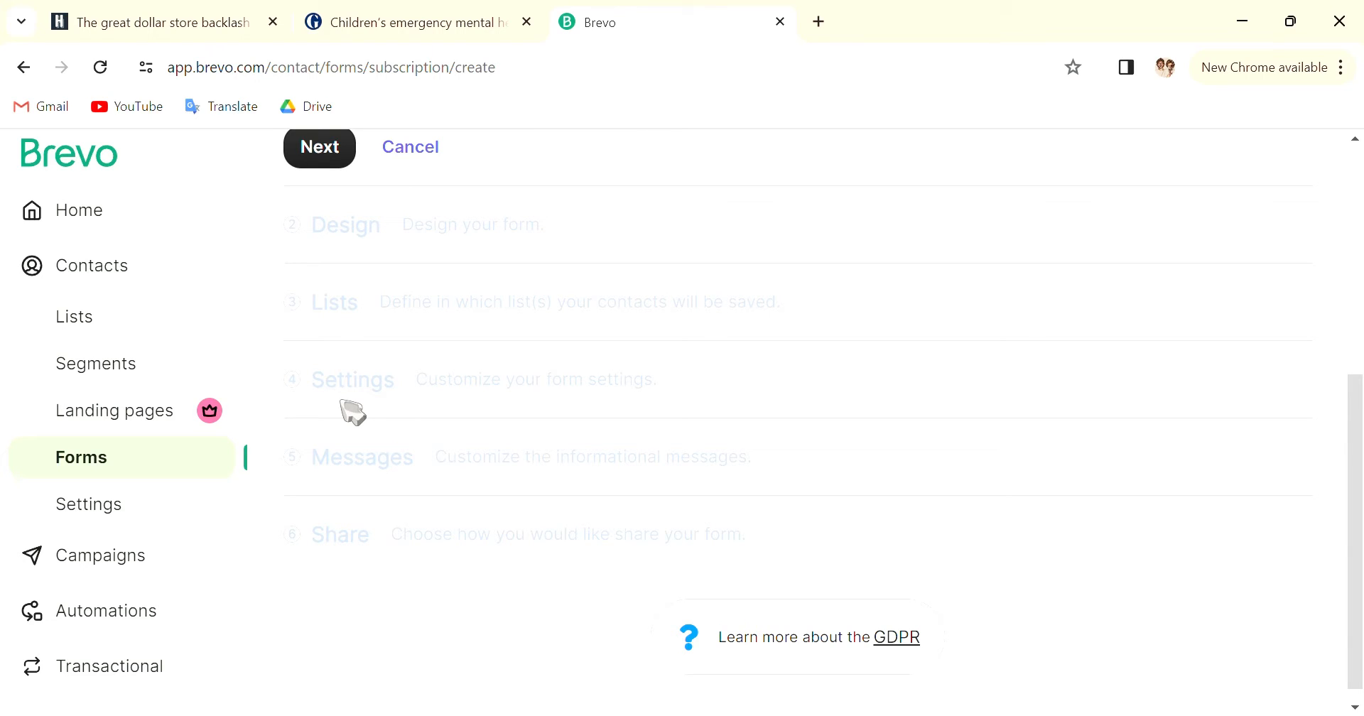
left_click(94, 266)
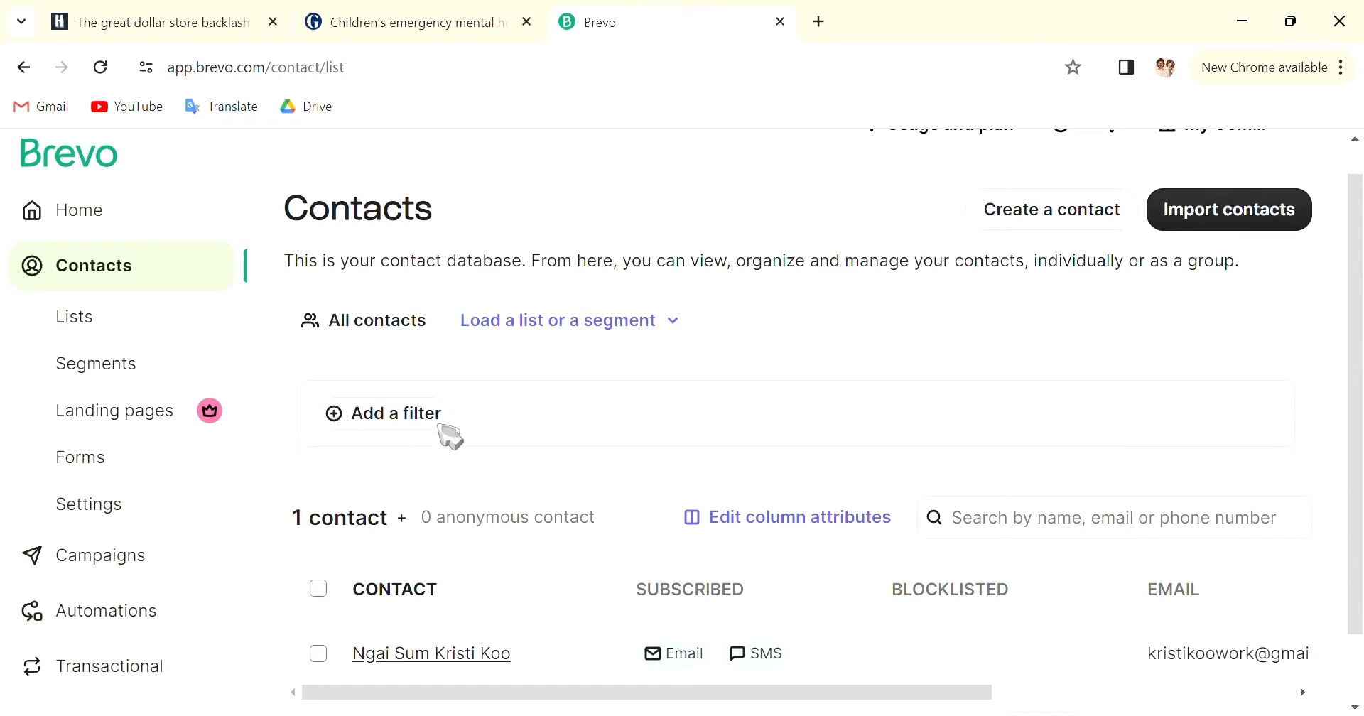
left_click(394, 412)
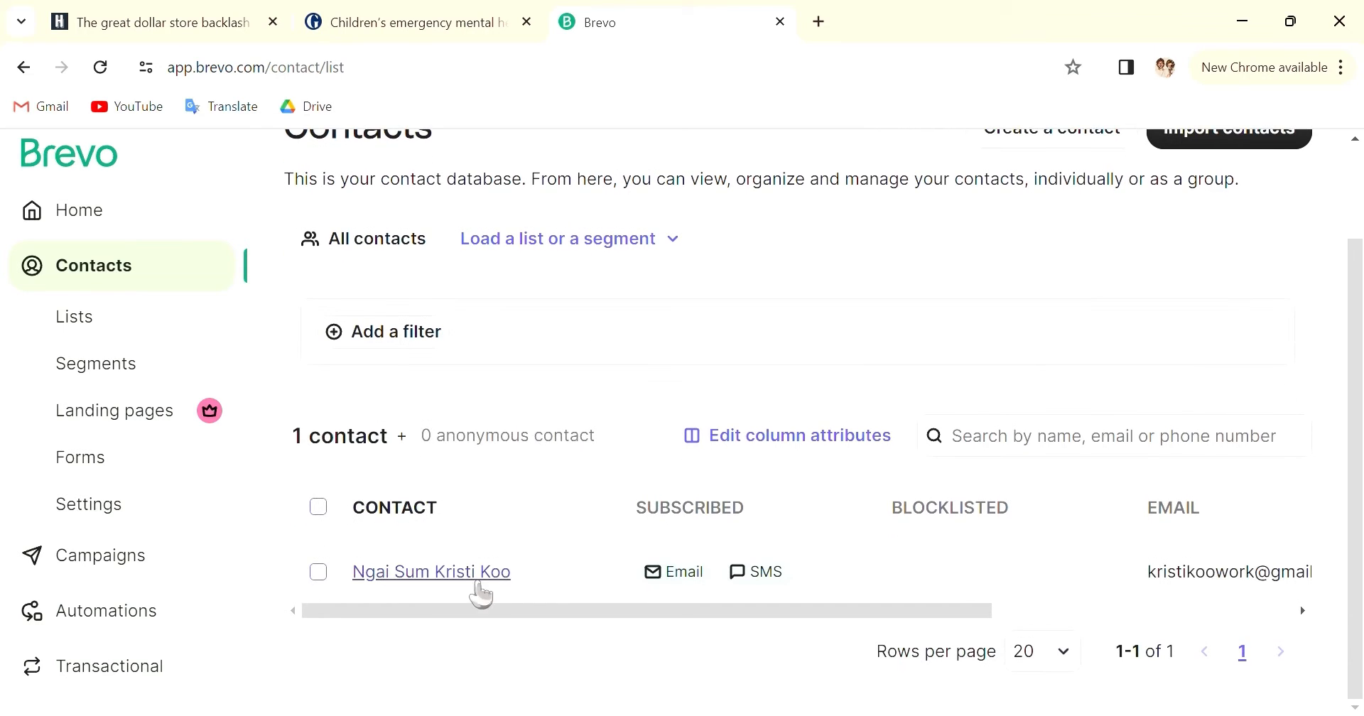
scroll("up", 3)
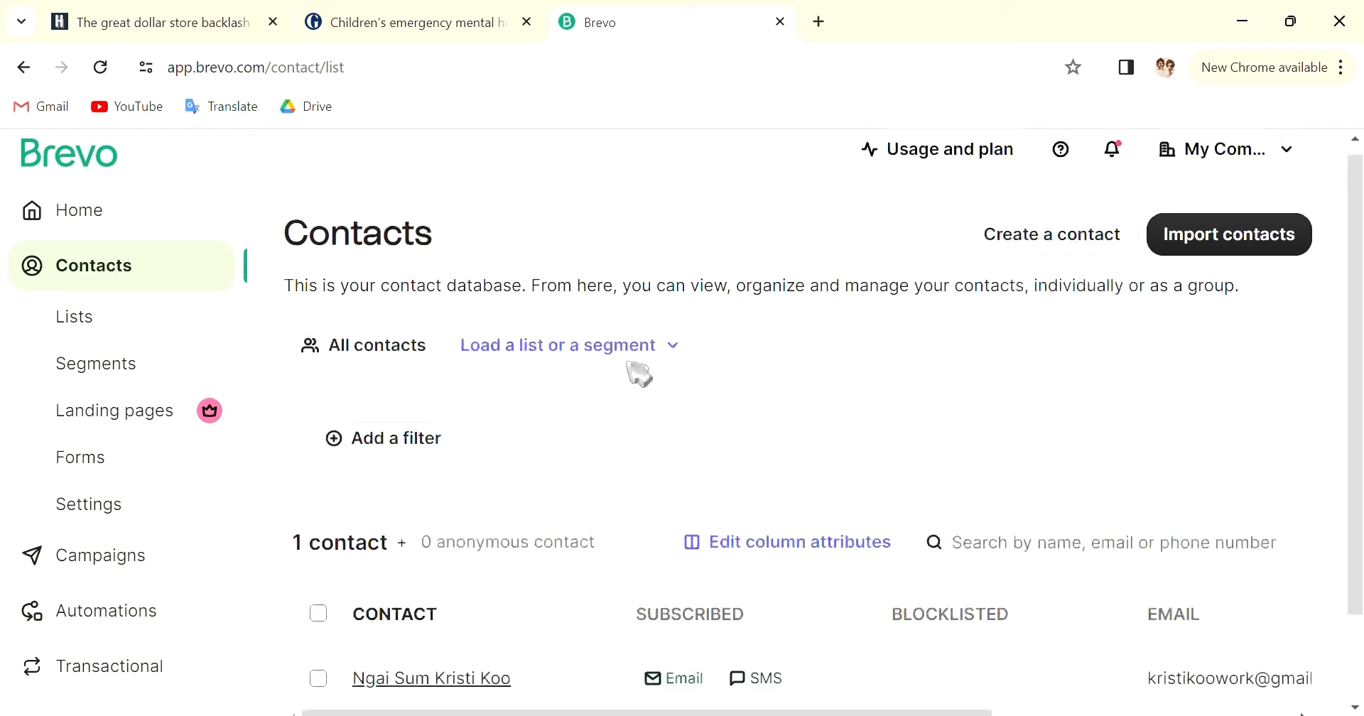
scroll("down", 3)
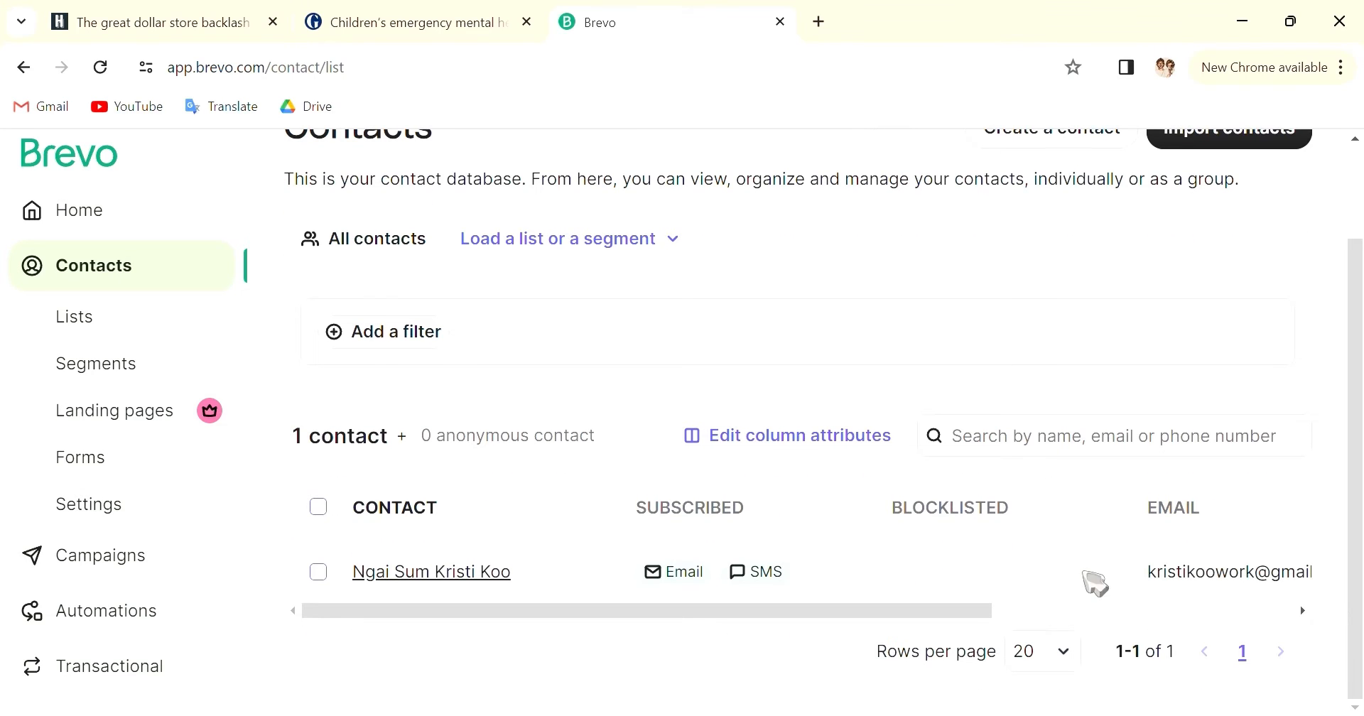
mouse_move(145, 403)
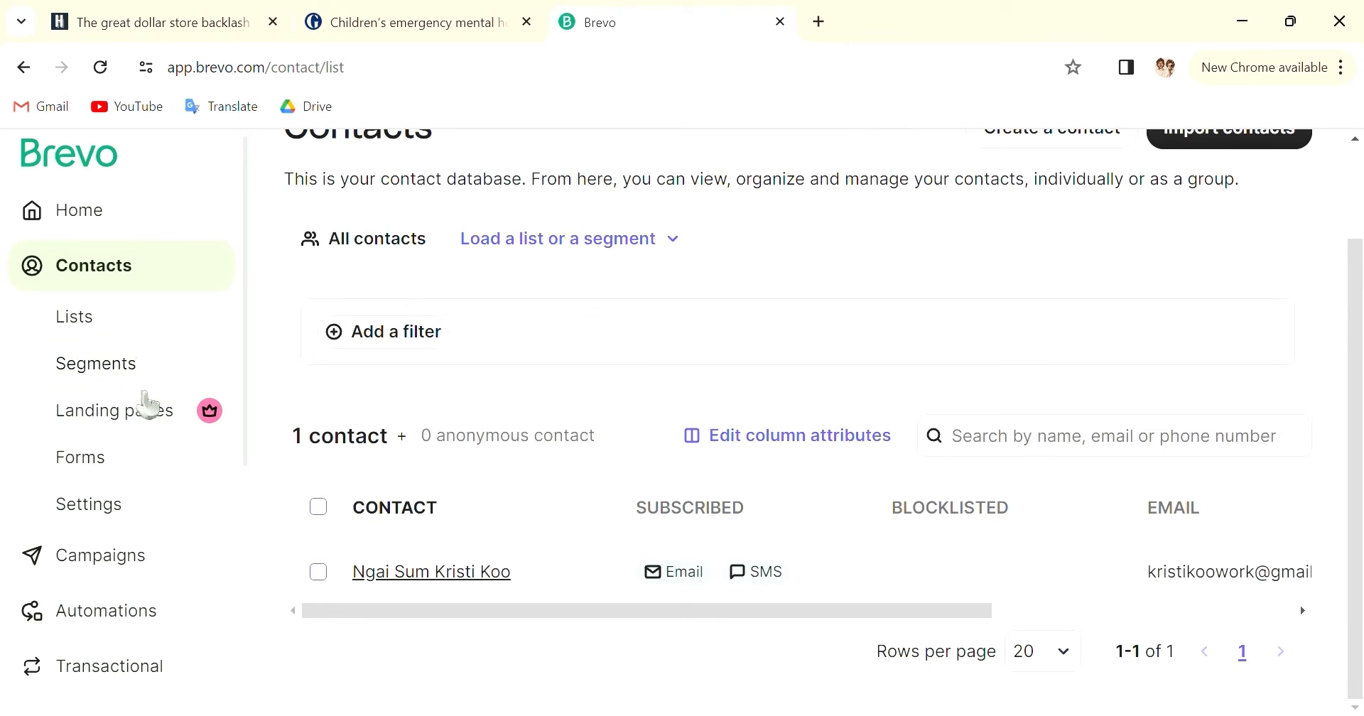
mouse_move(150, 565)
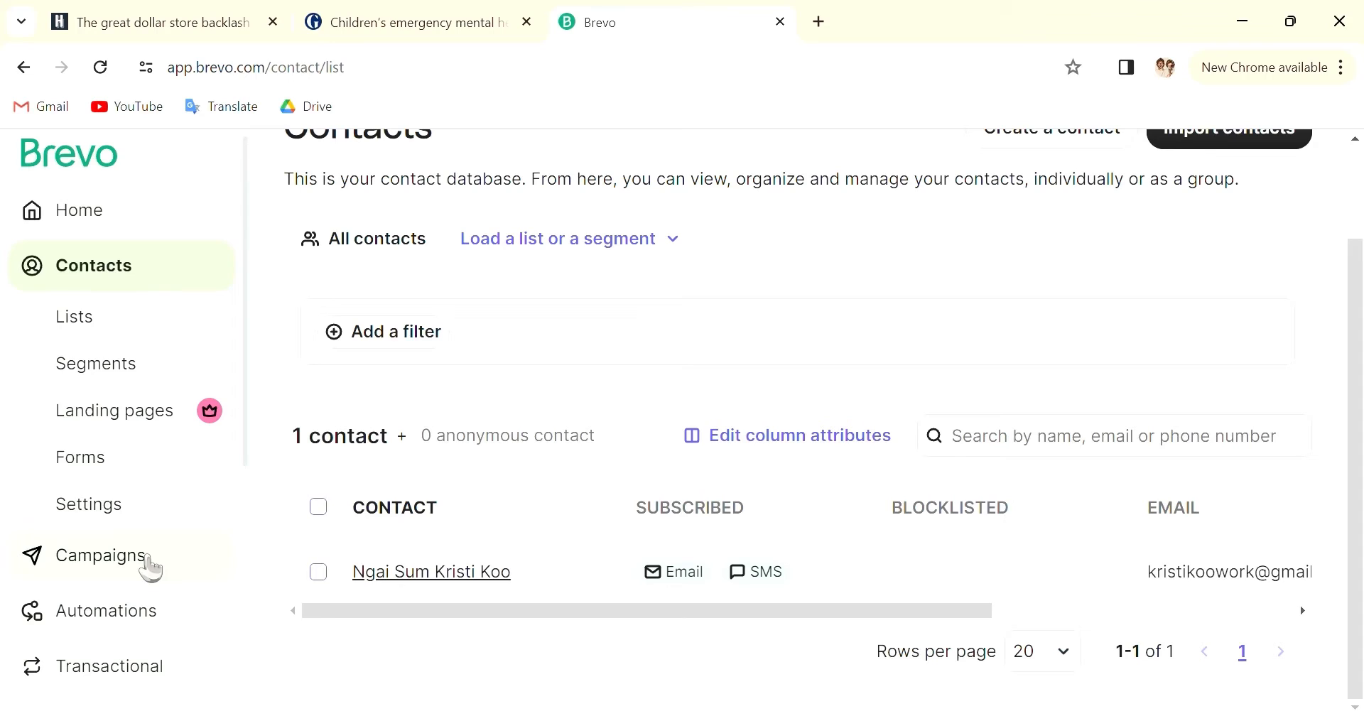
- Go from the Campaigns dashboard to the Email campaigns list
left_click(103, 556)
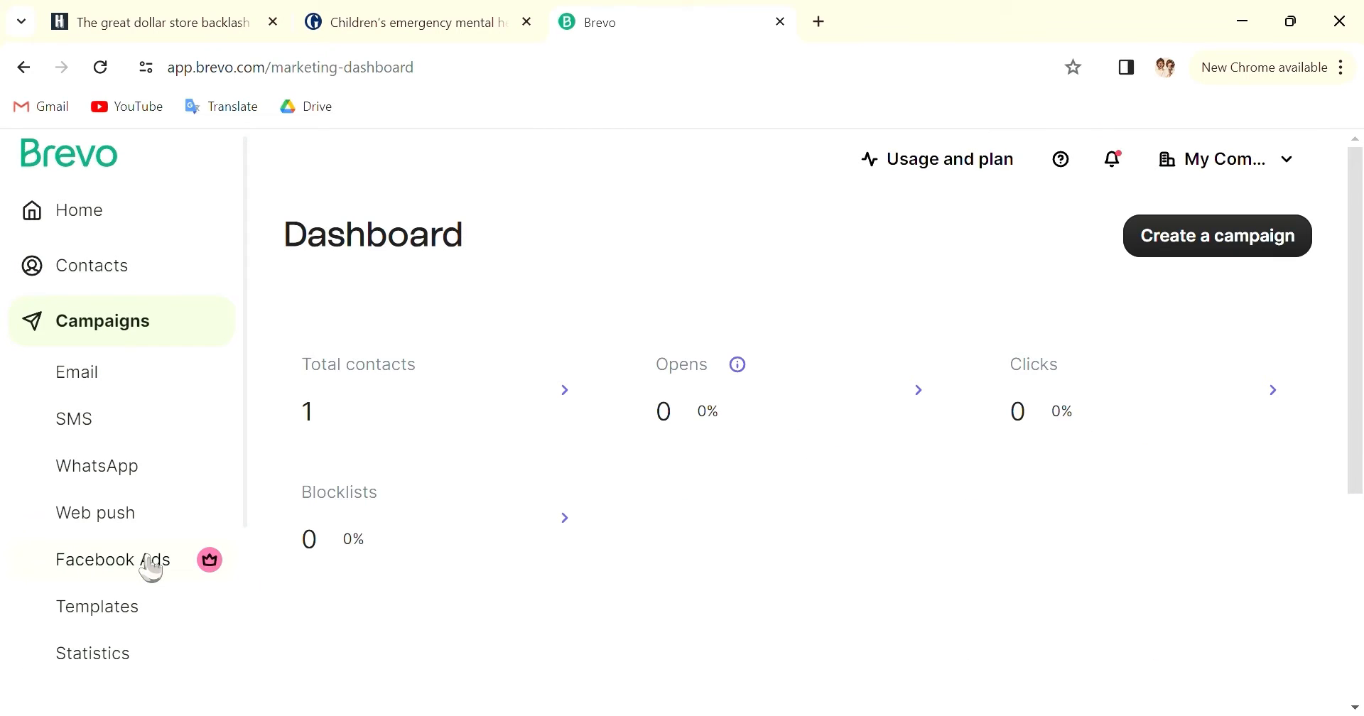
mouse_move(188, 334)
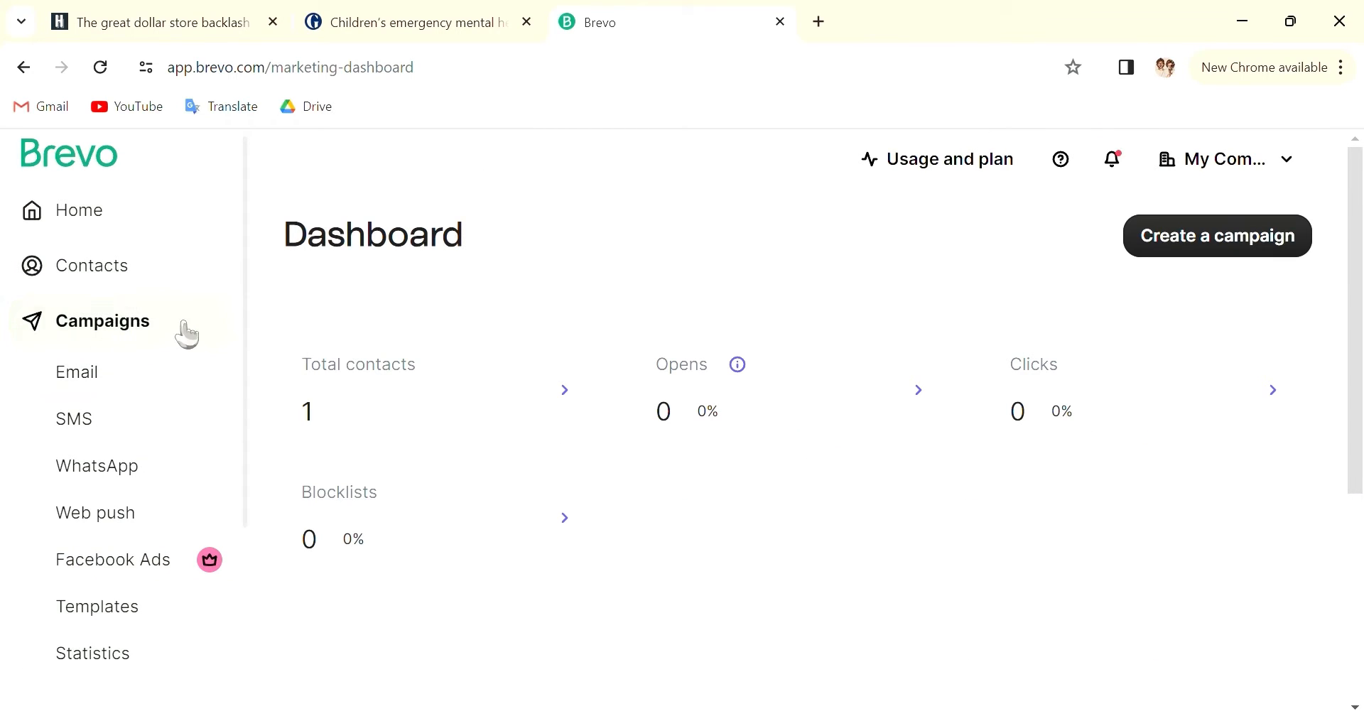
mouse_move(199, 360)
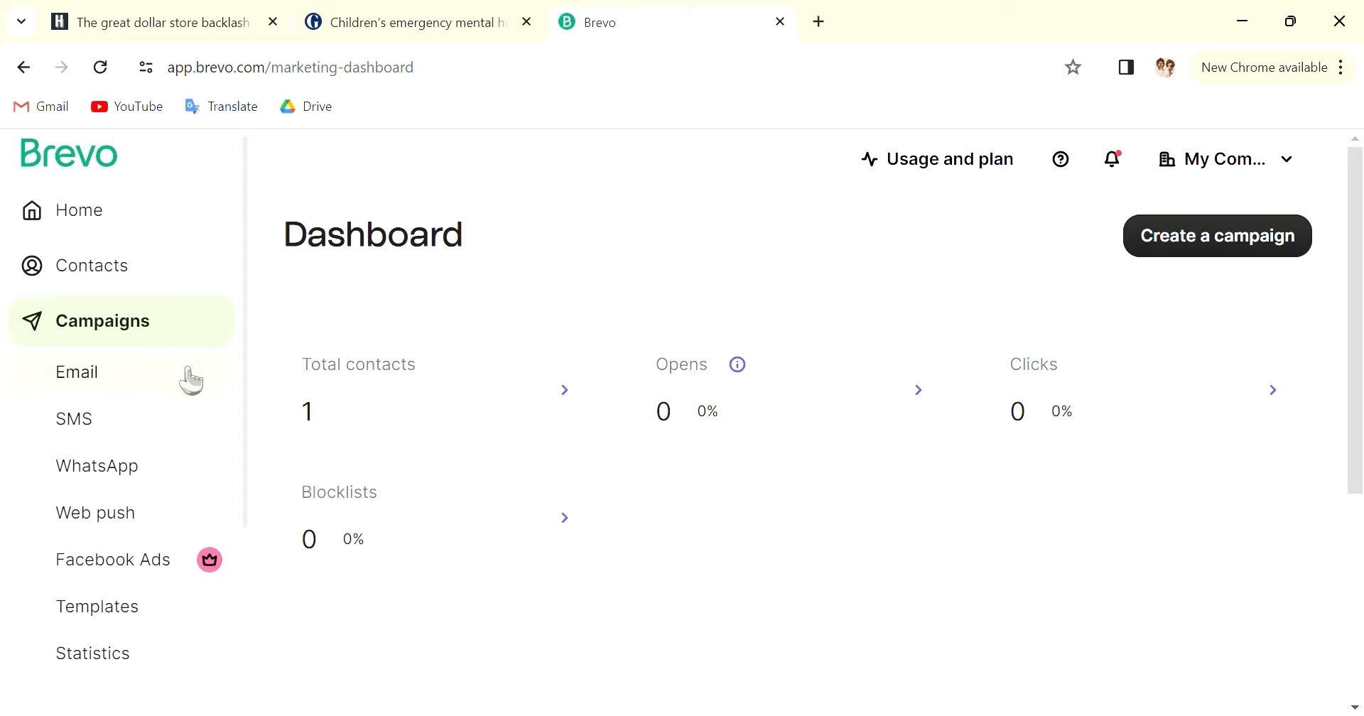
left_click(77, 371)
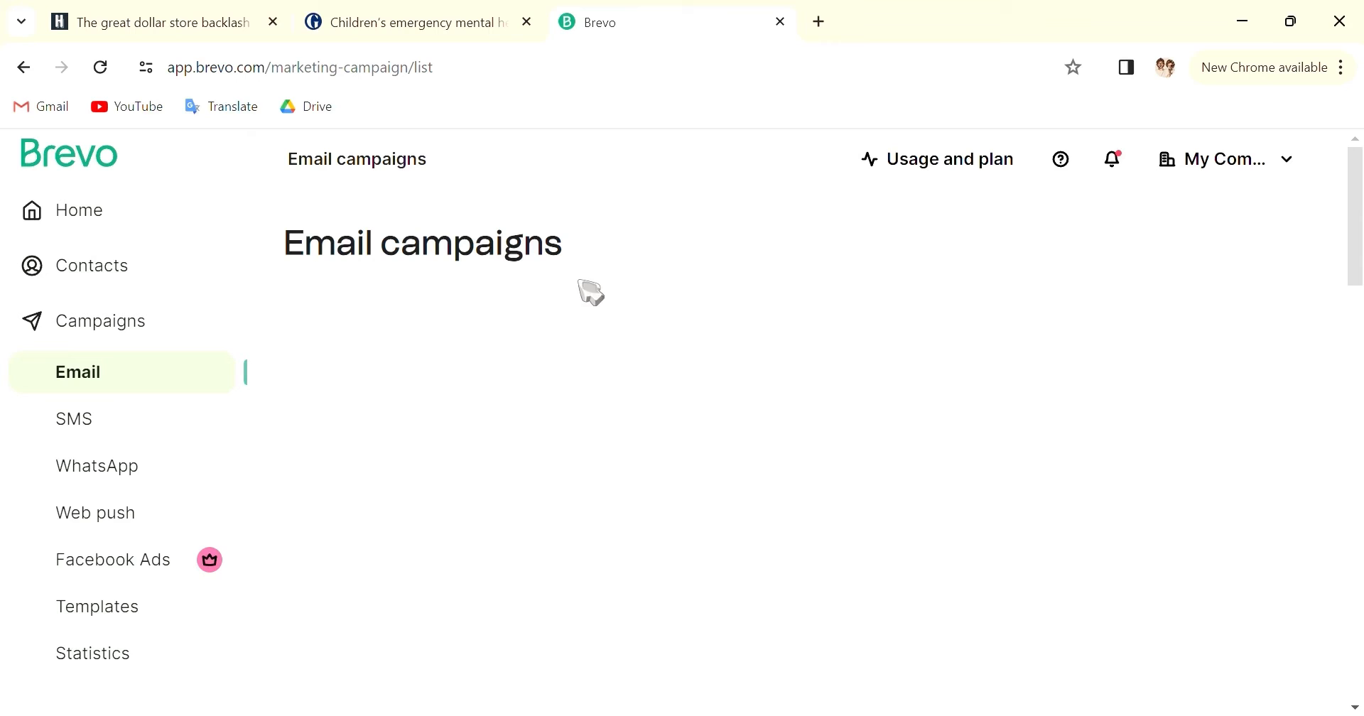
scroll("down", 3)
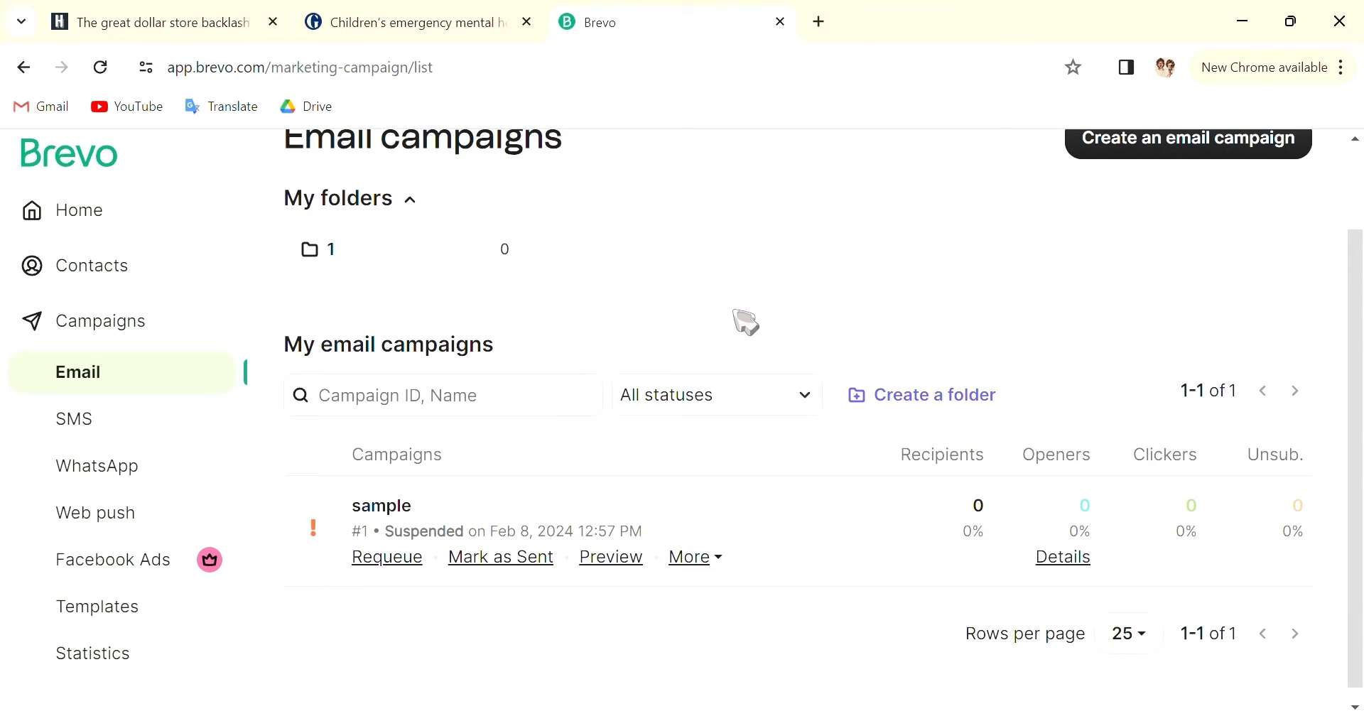
scroll("up", 3)
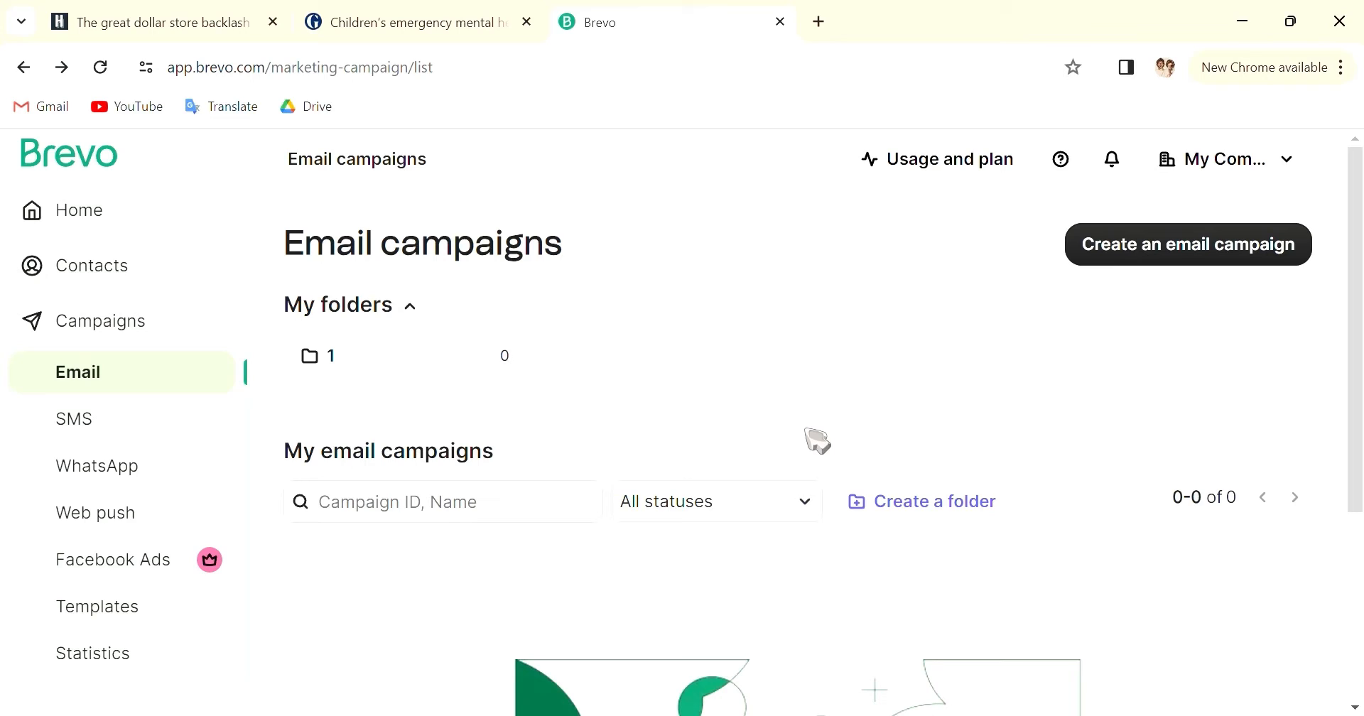
mouse_move(470, 348)
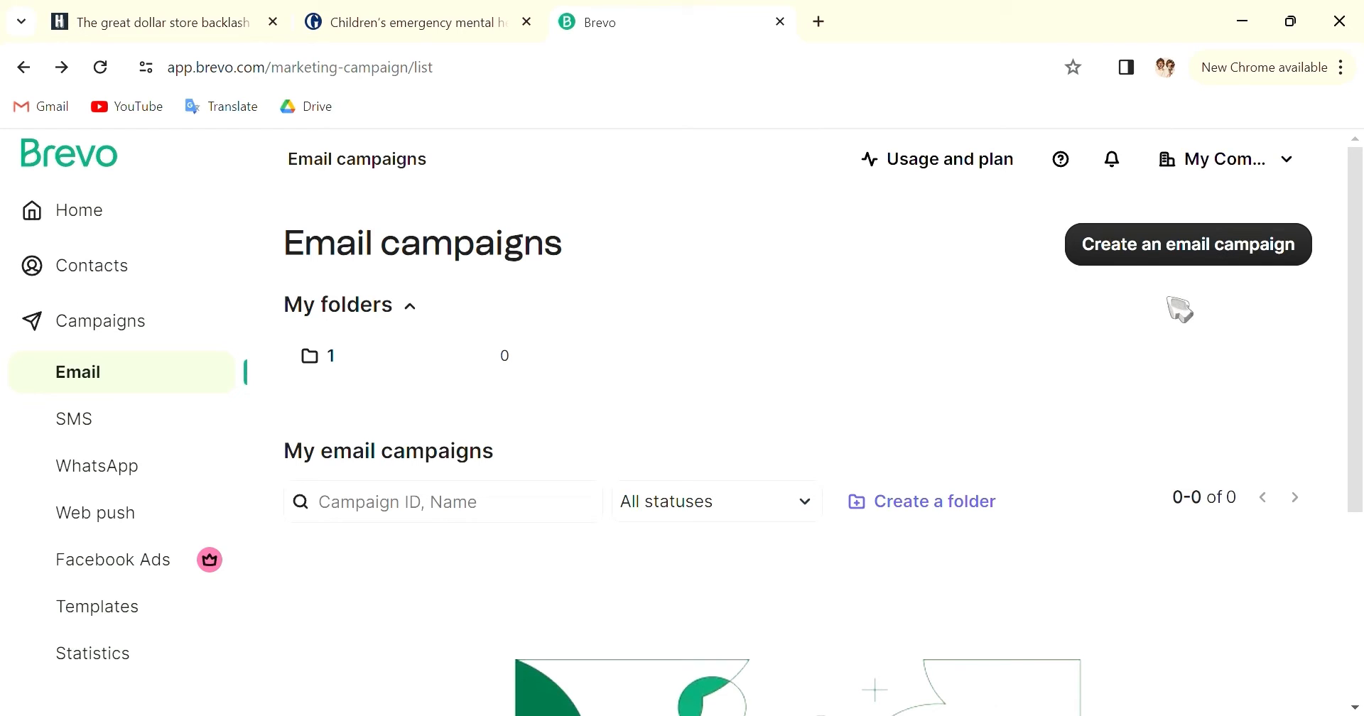
mouse_move(1215, 265)
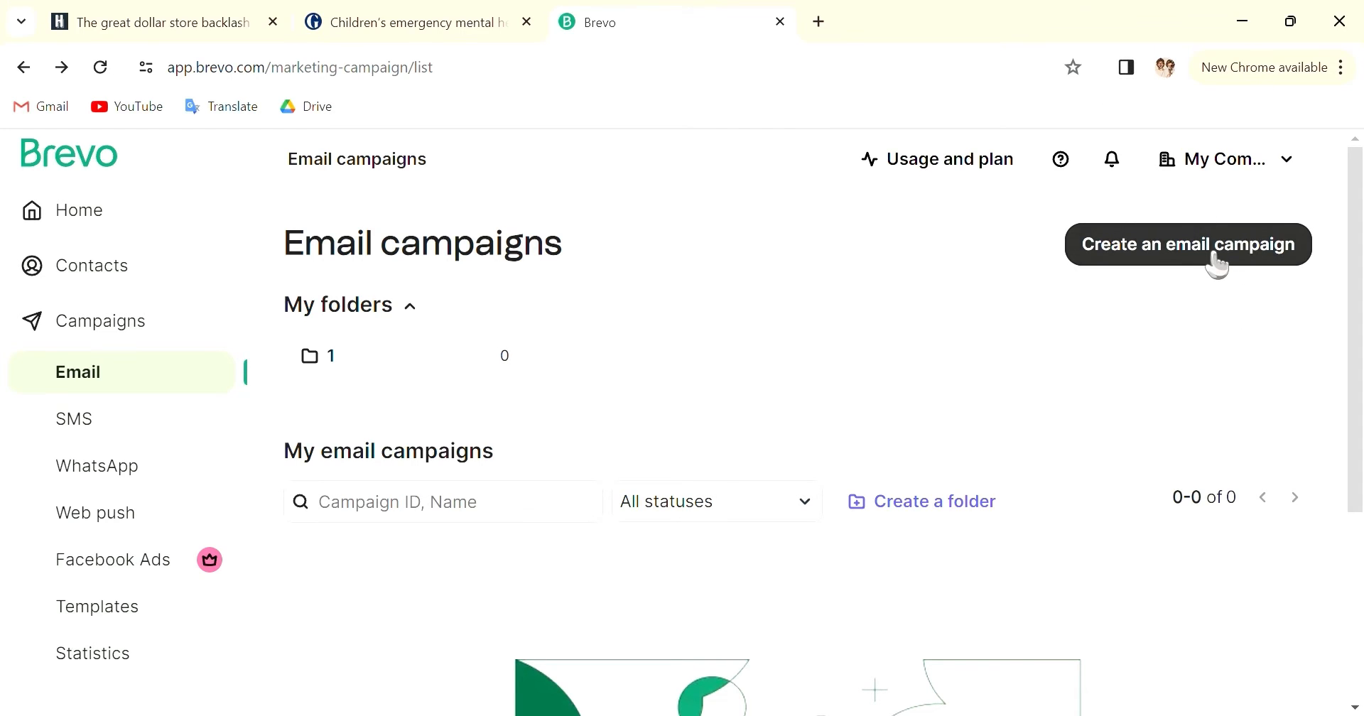
- Create a new regular email campaign named 'sample' as a draft
left_click(1186, 243)
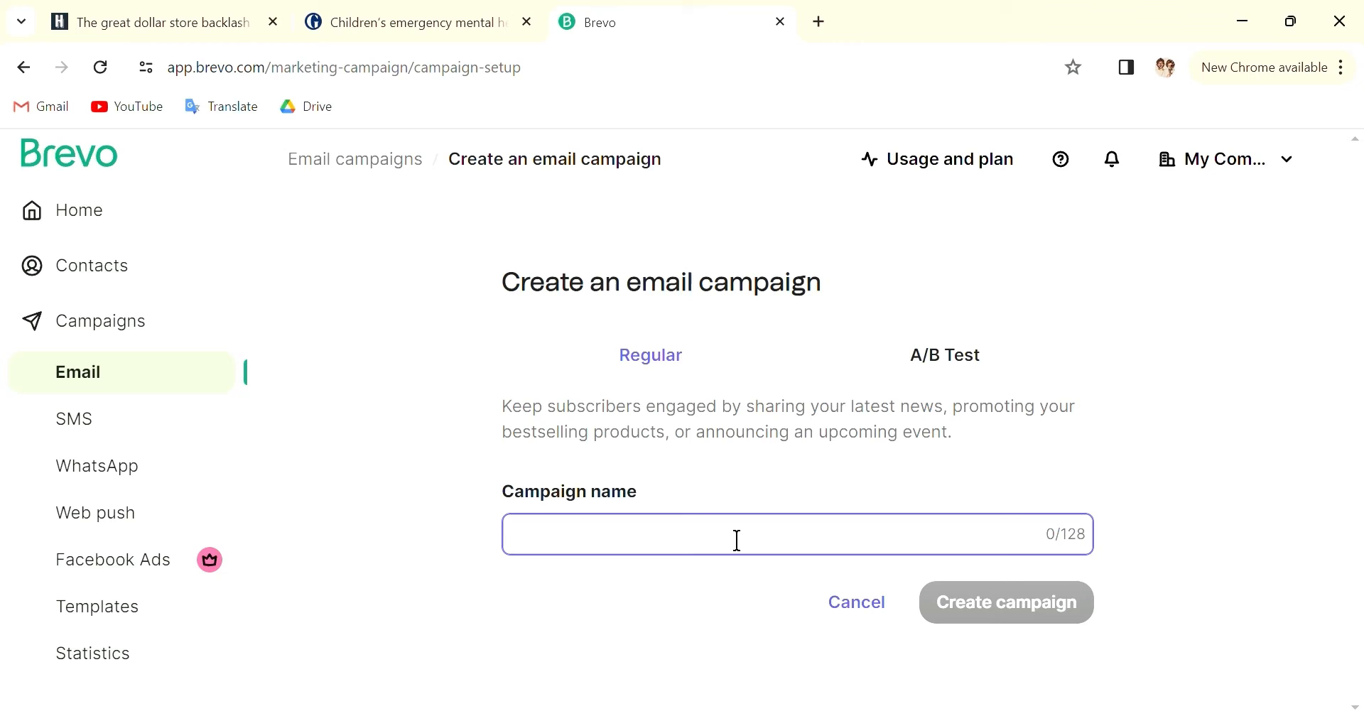
mouse_move(663, 517)
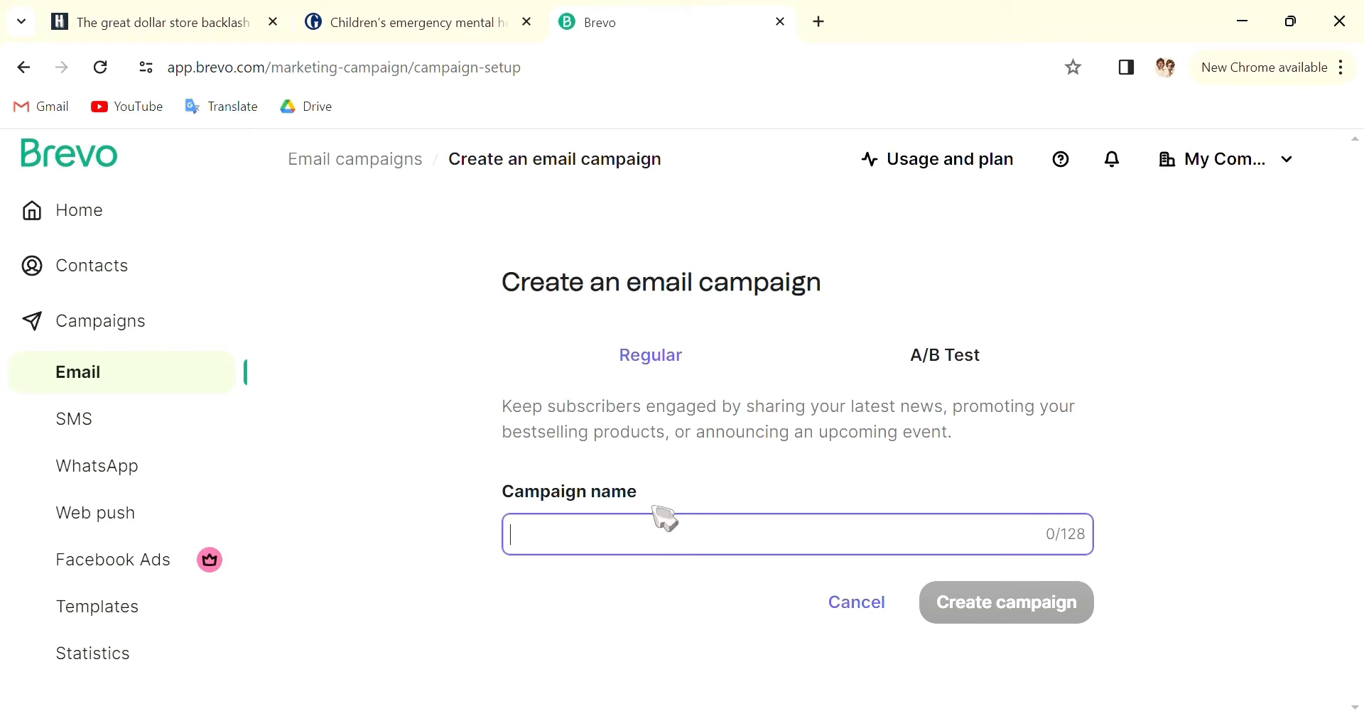
type("sample")
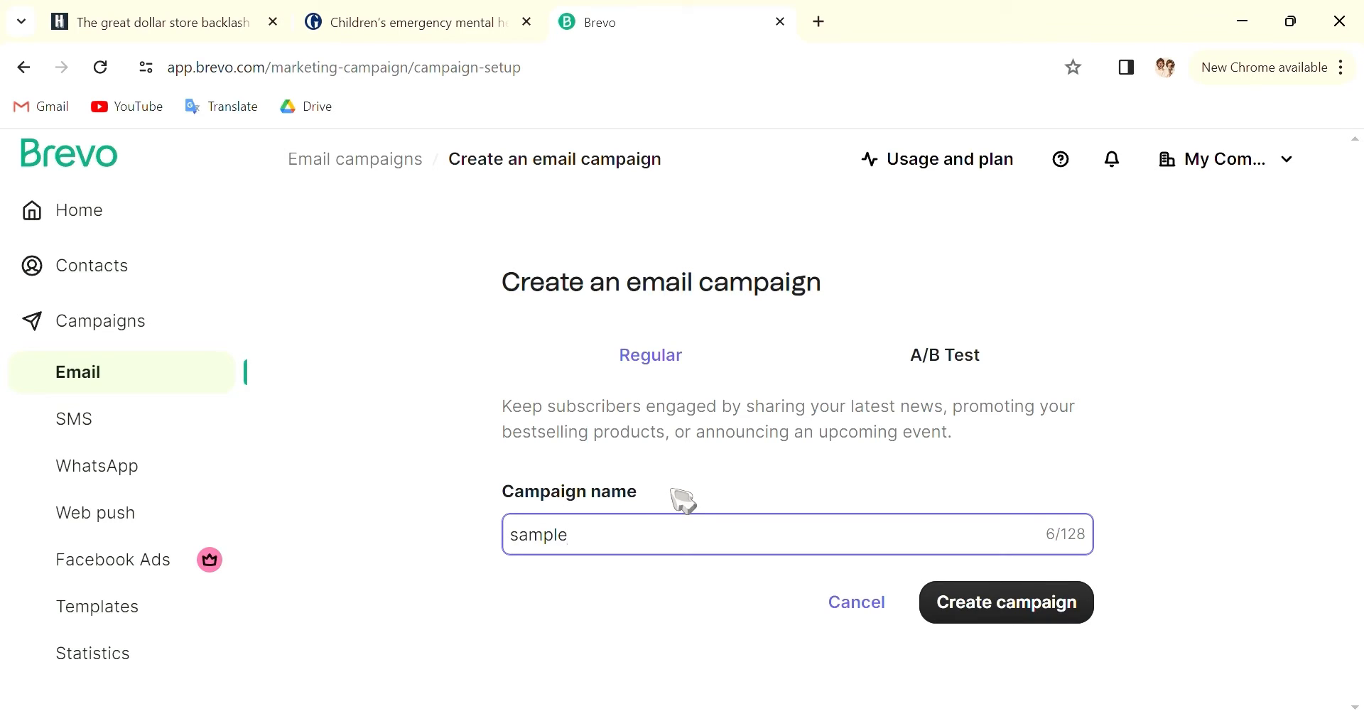
left_click(1004, 602)
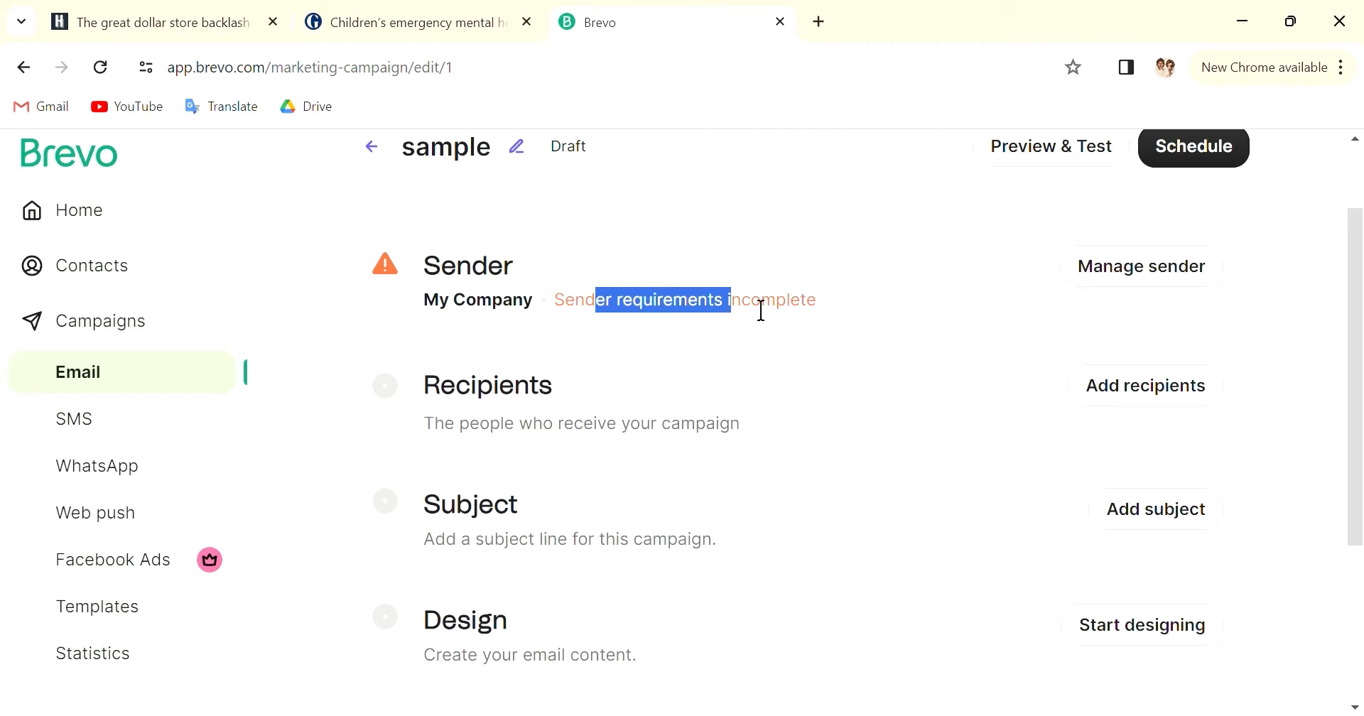
mouse_move(749, 450)
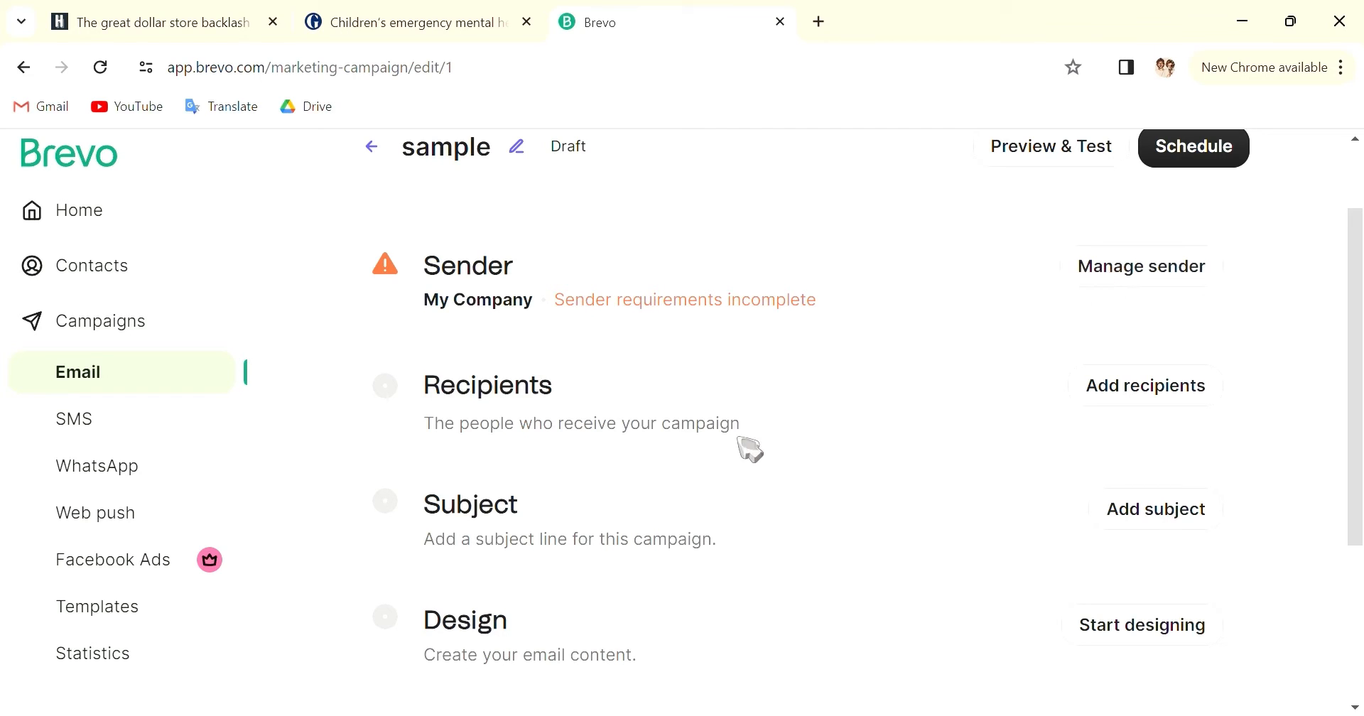
left_click(1145, 385)
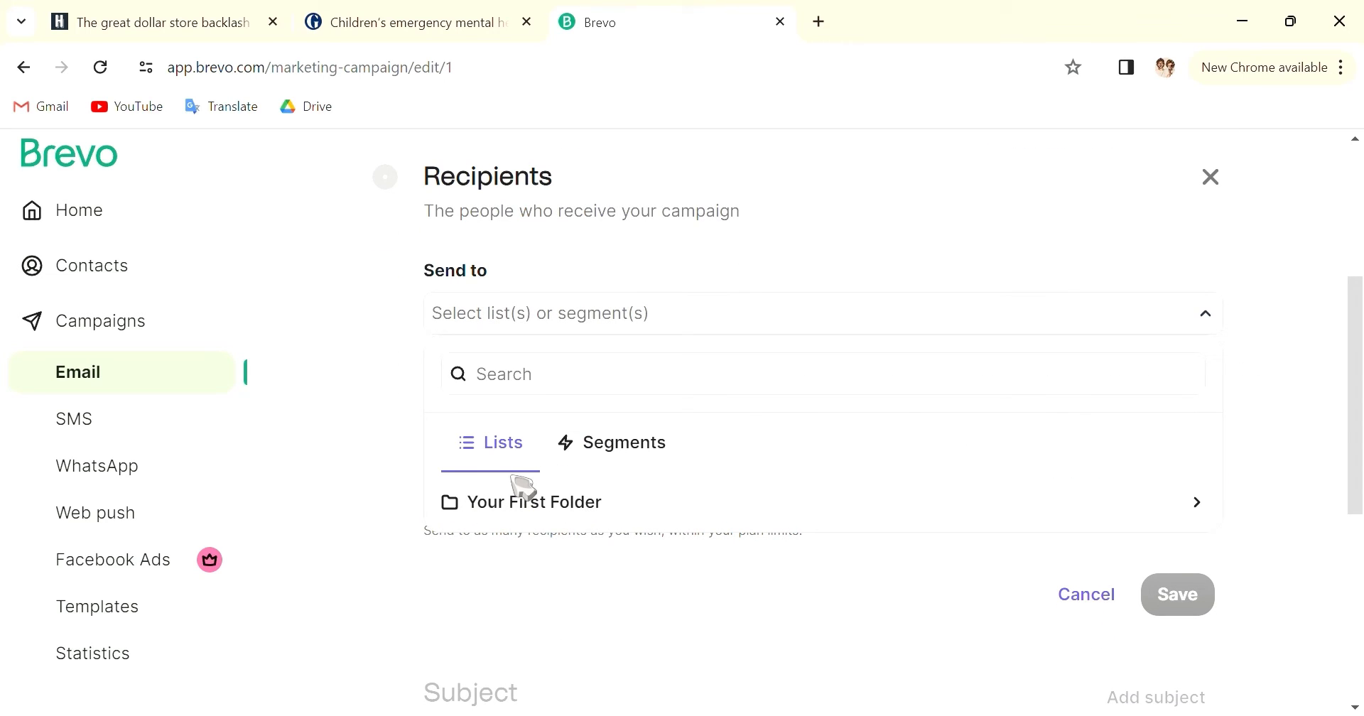
mouse_move(596, 516)
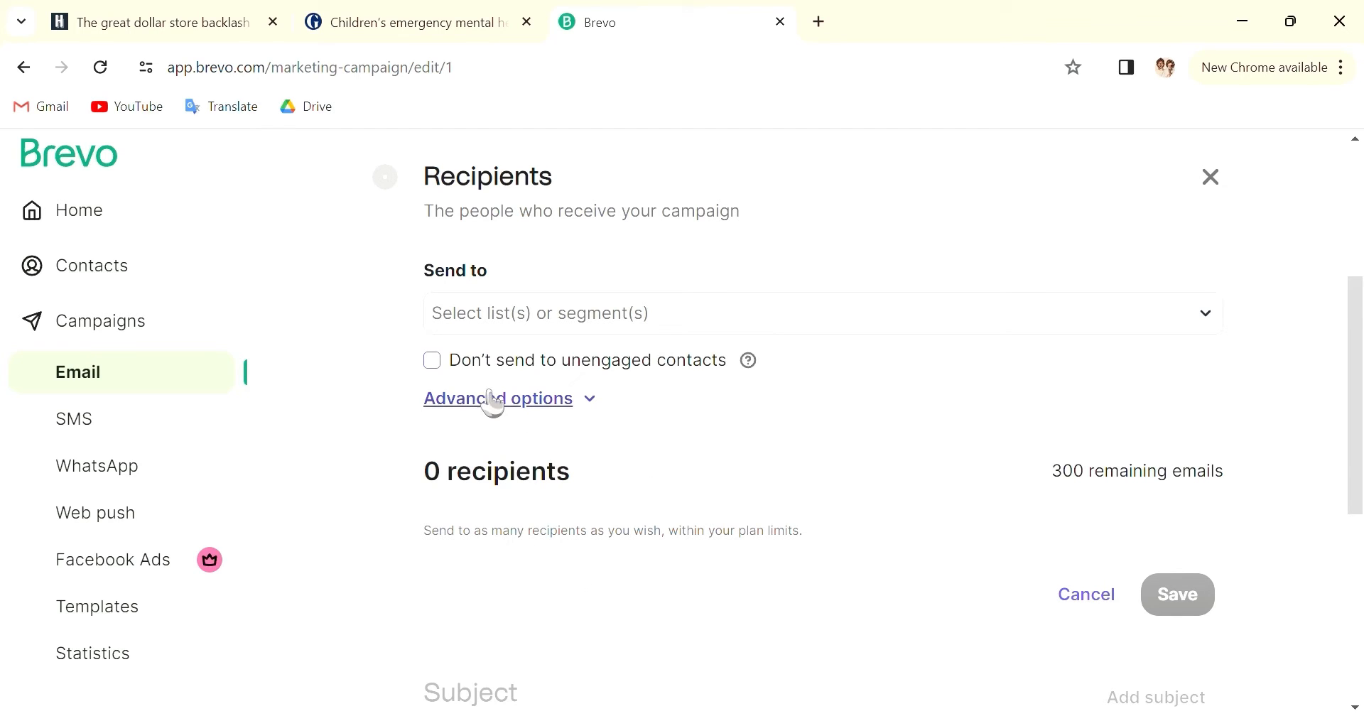
mouse_move(753, 382)
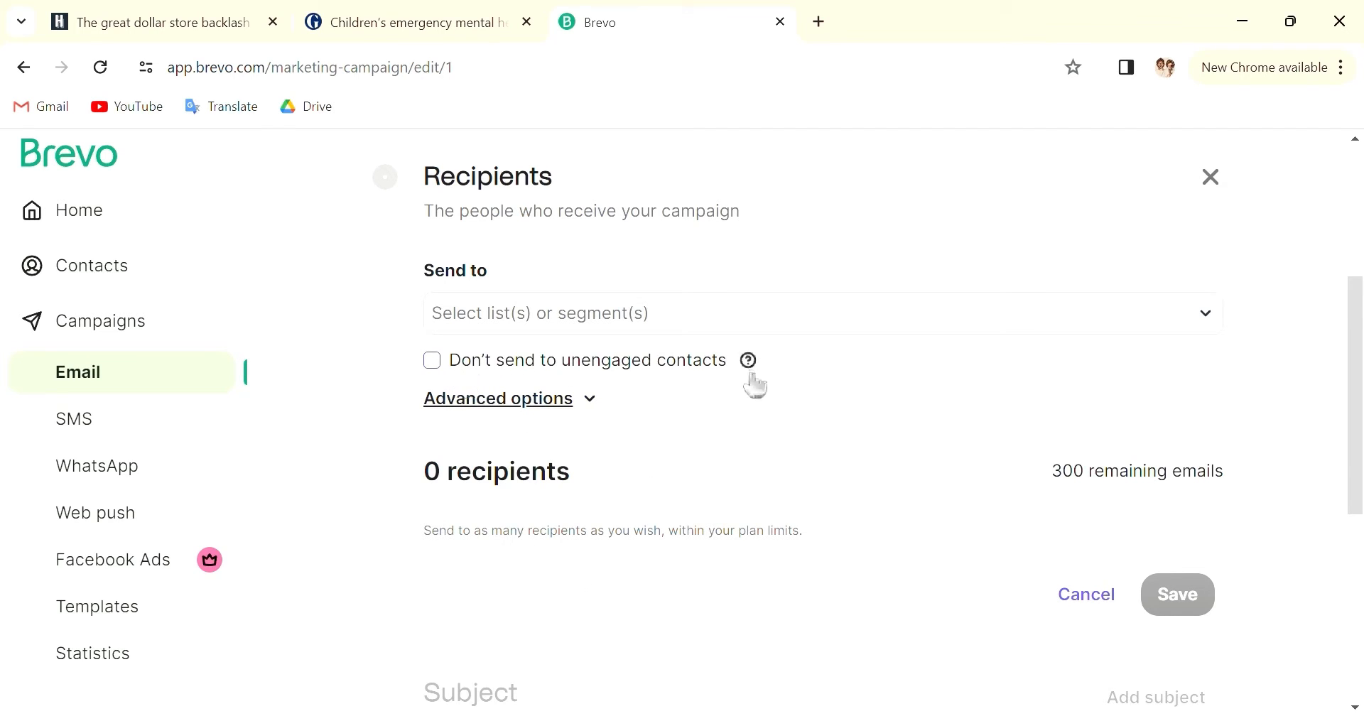
mouse_move(641, 438)
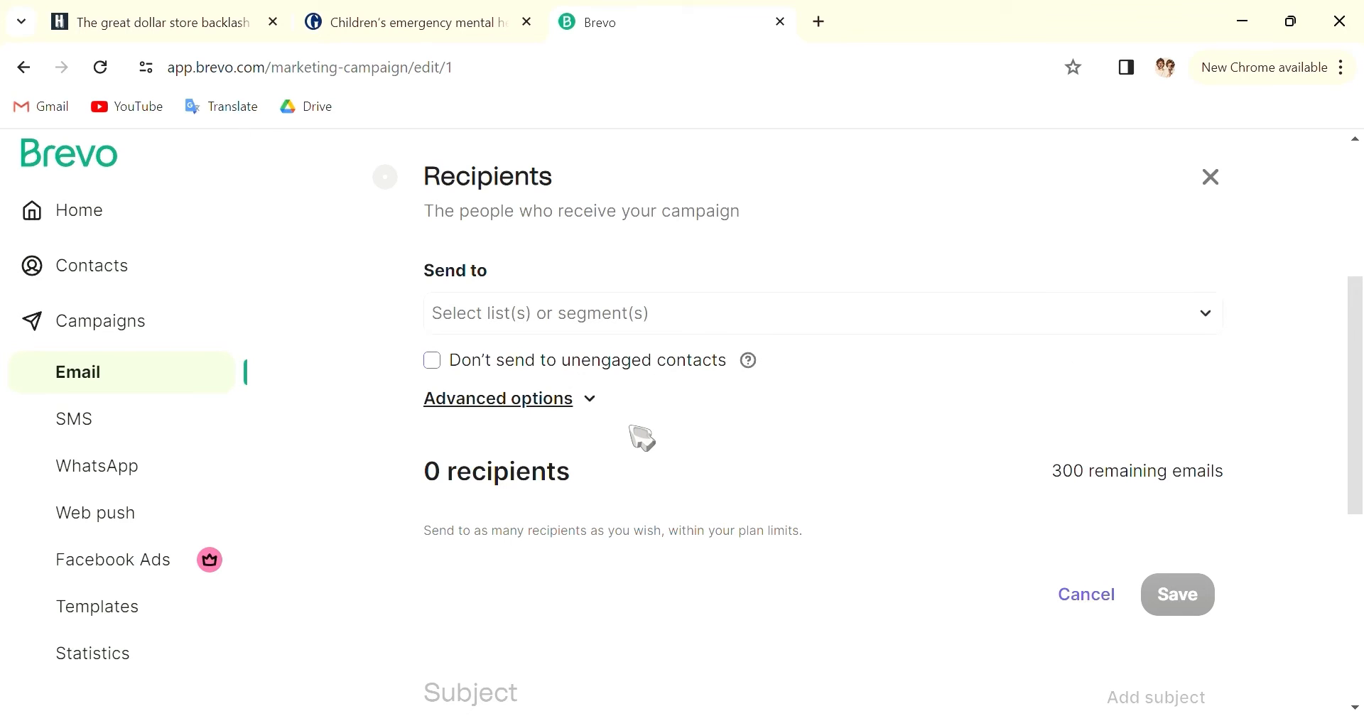
mouse_move(1141, 213)
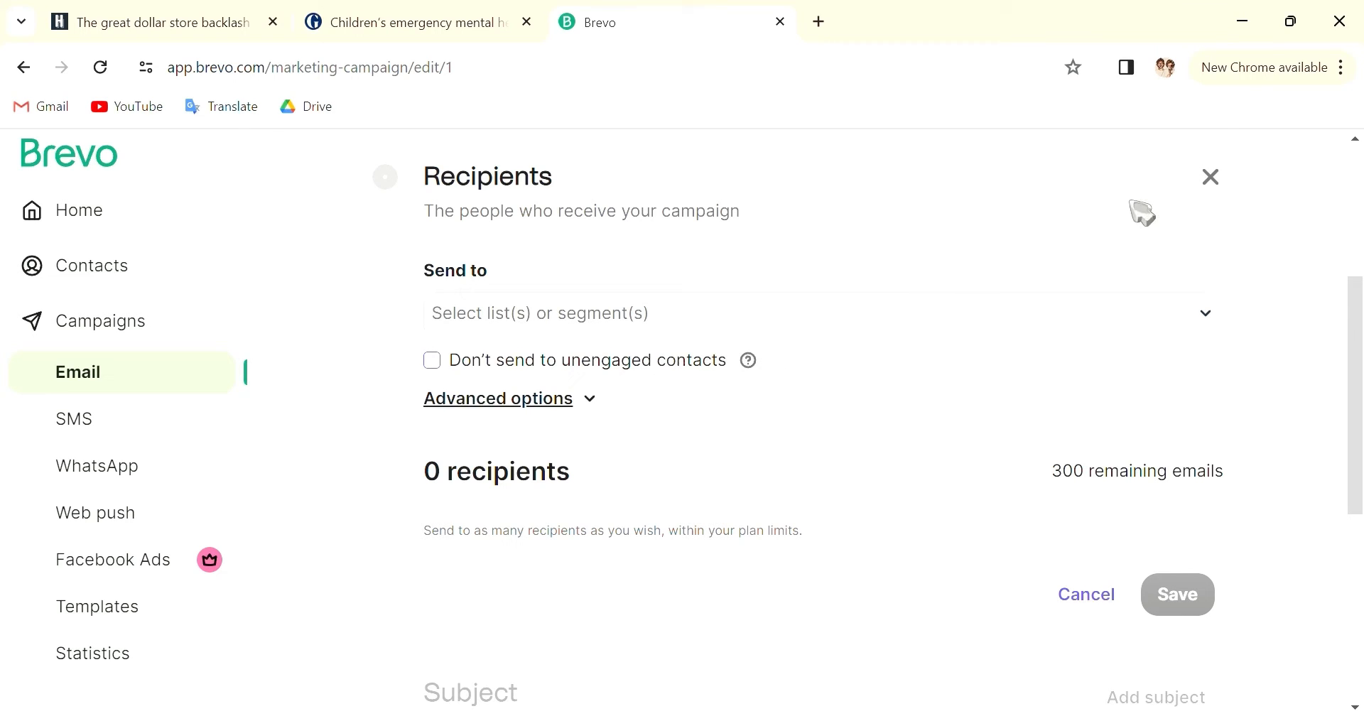
left_click(1208, 177)
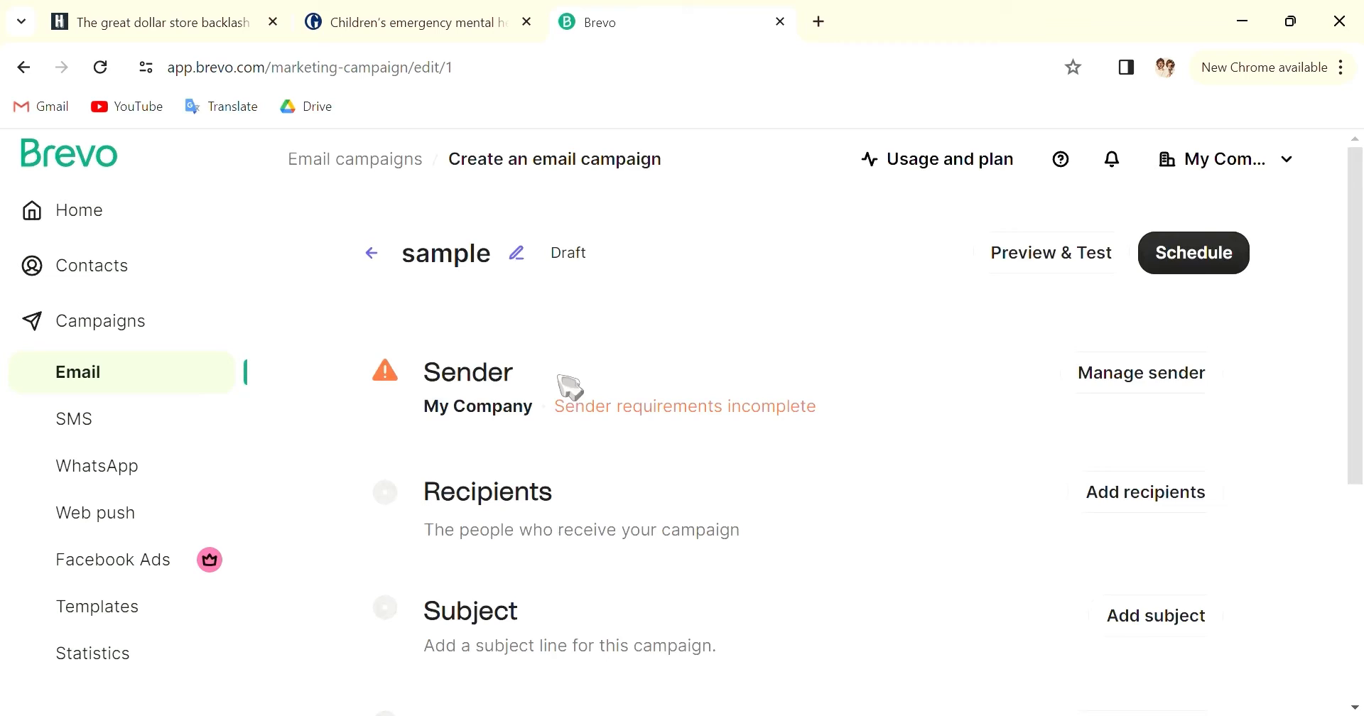
scroll("down", 3)
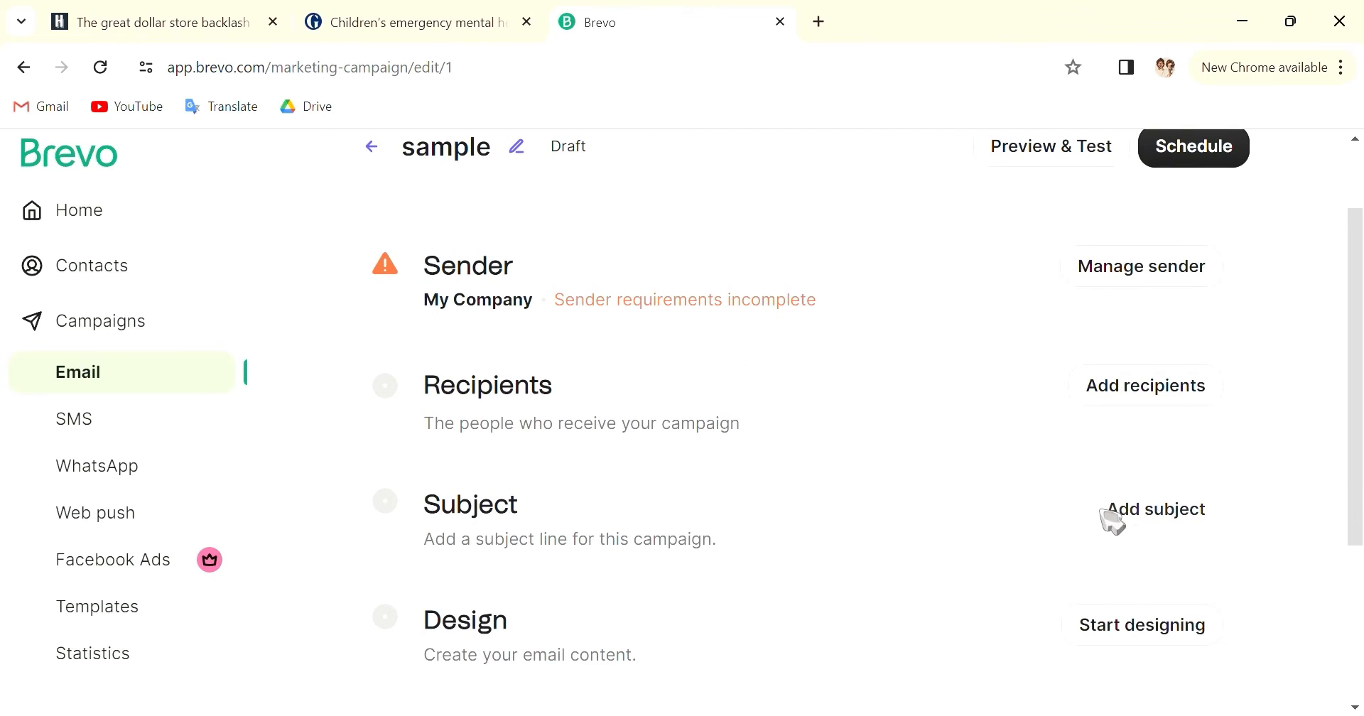
- Enter the subject '50% off McNuggets' and a preview text about people born in February
left_click(1157, 509)
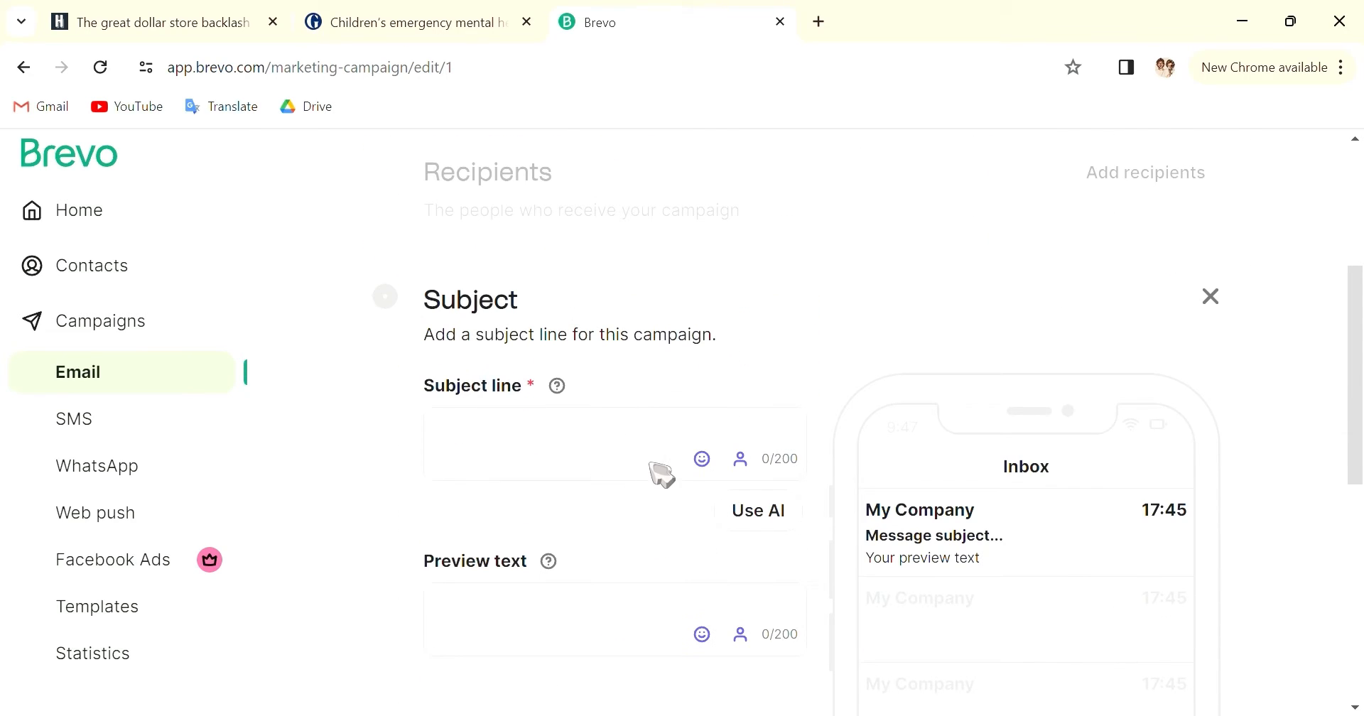
scroll("down", 3)
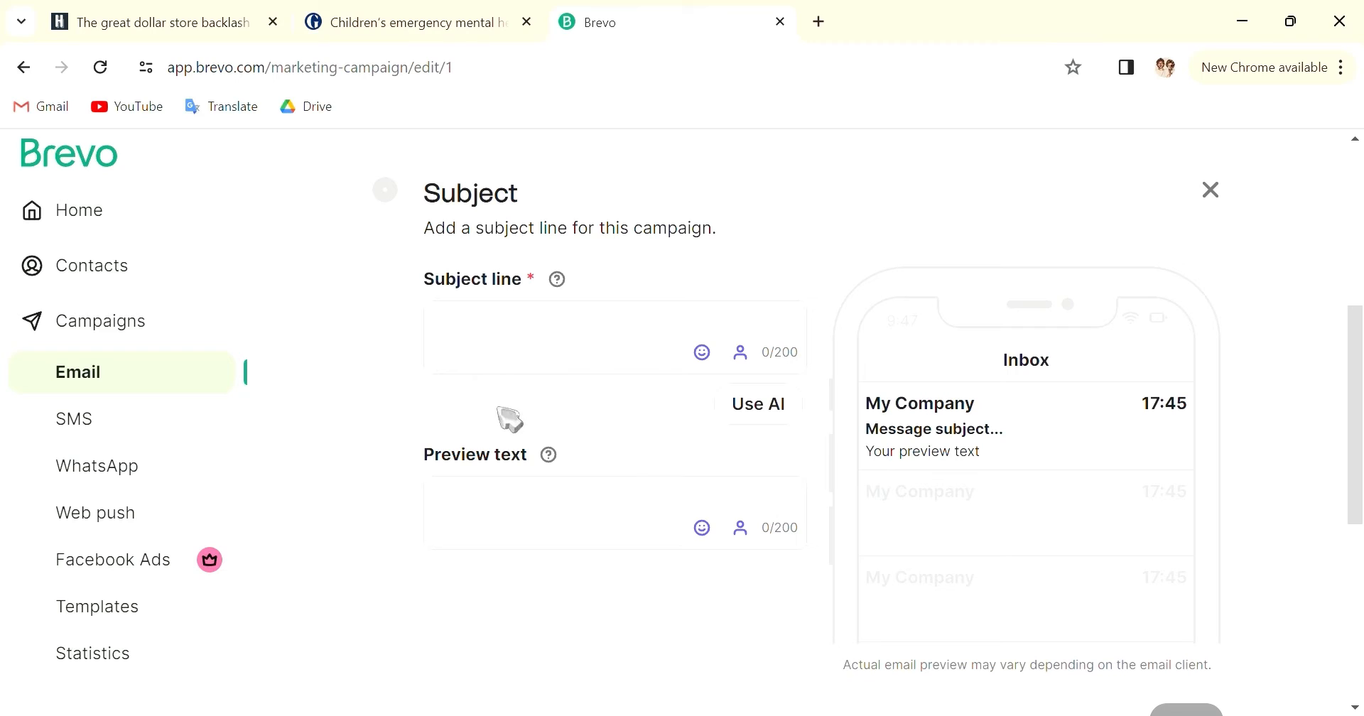
mouse_move(887, 422)
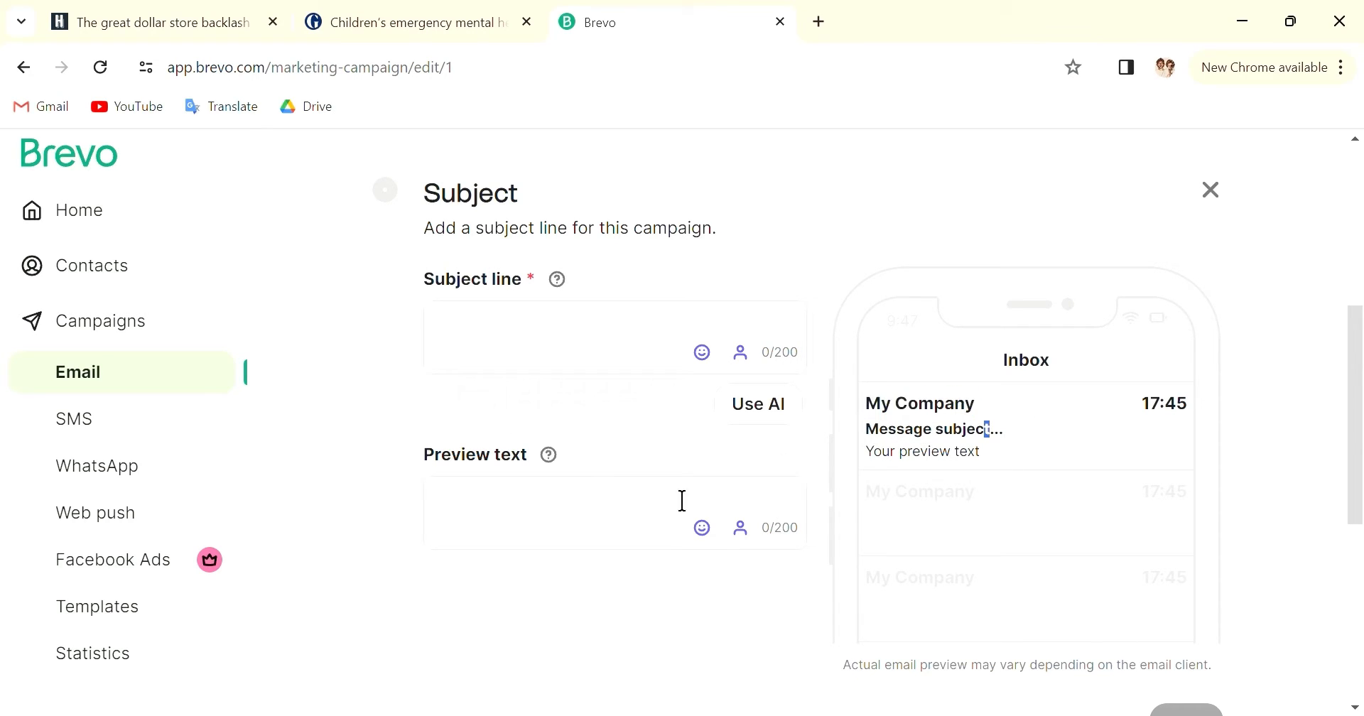
left_click(574, 338)
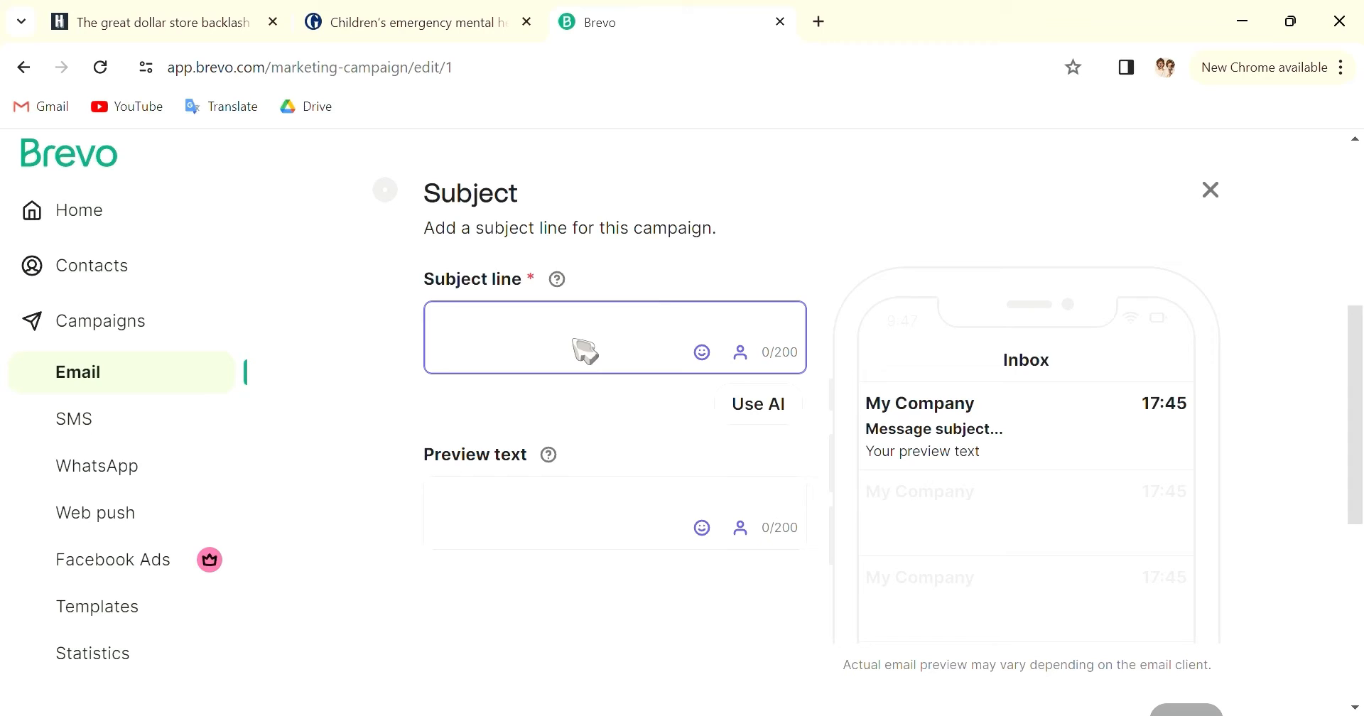
mouse_move(581, 358)
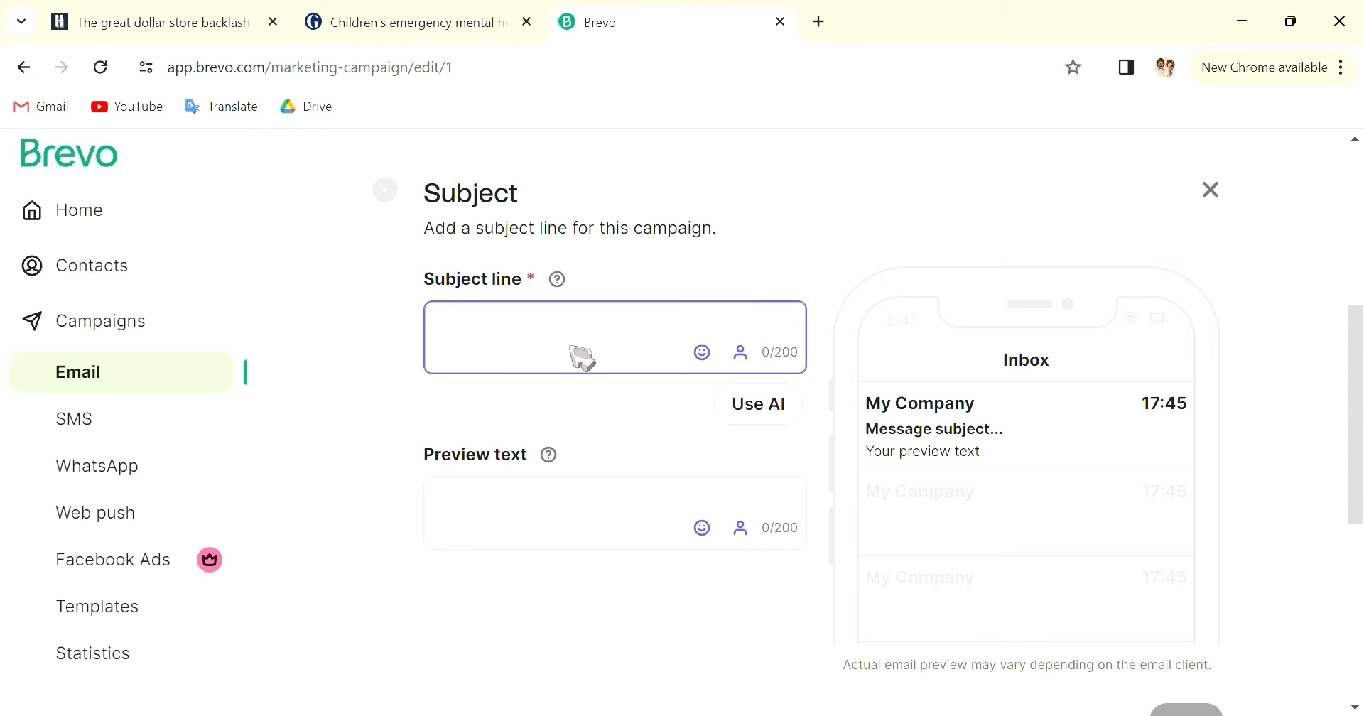
mouse_move(584, 365)
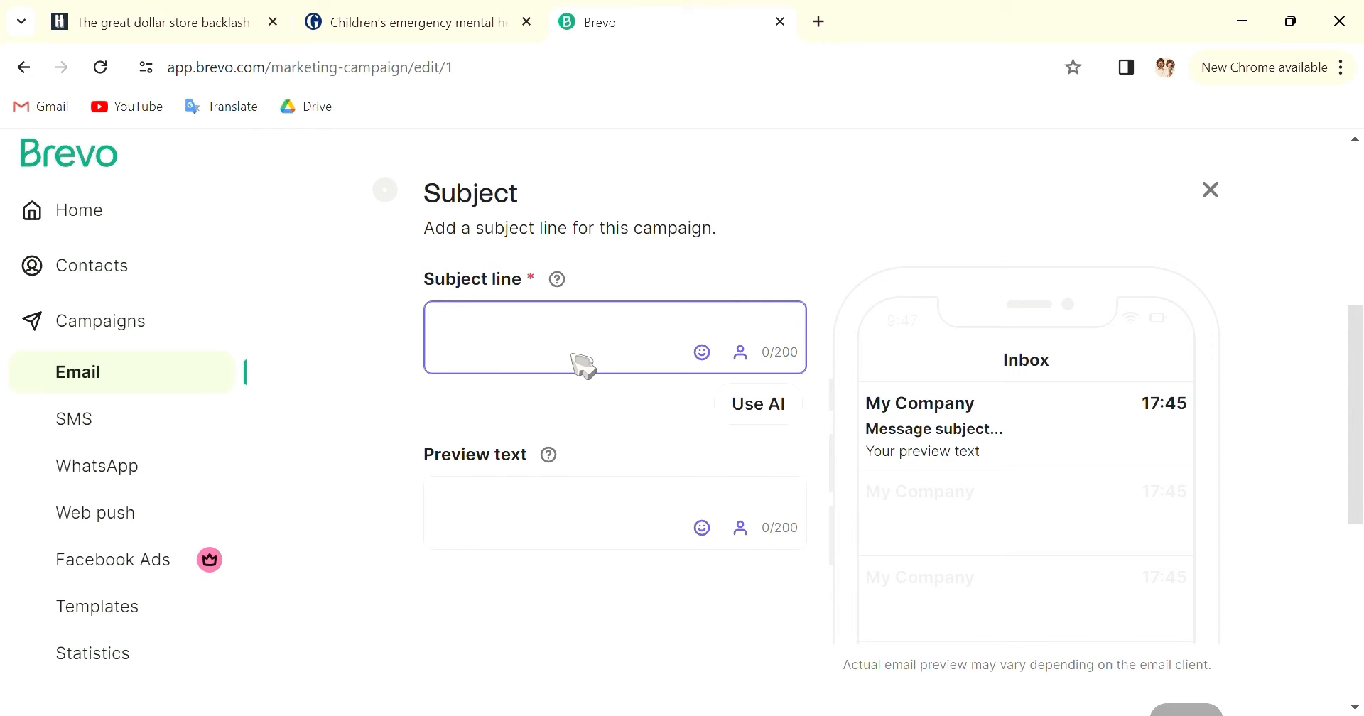
mouse_move(551, 513)
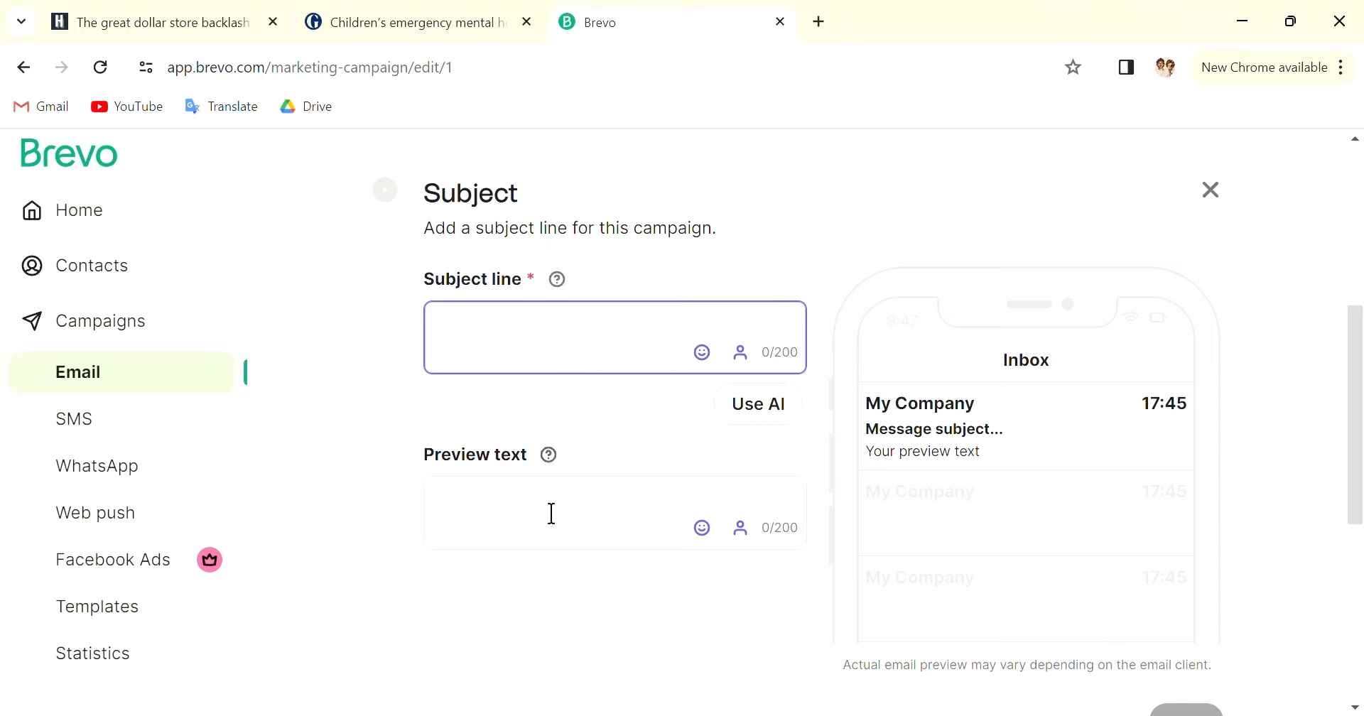
mouse_move(560, 364)
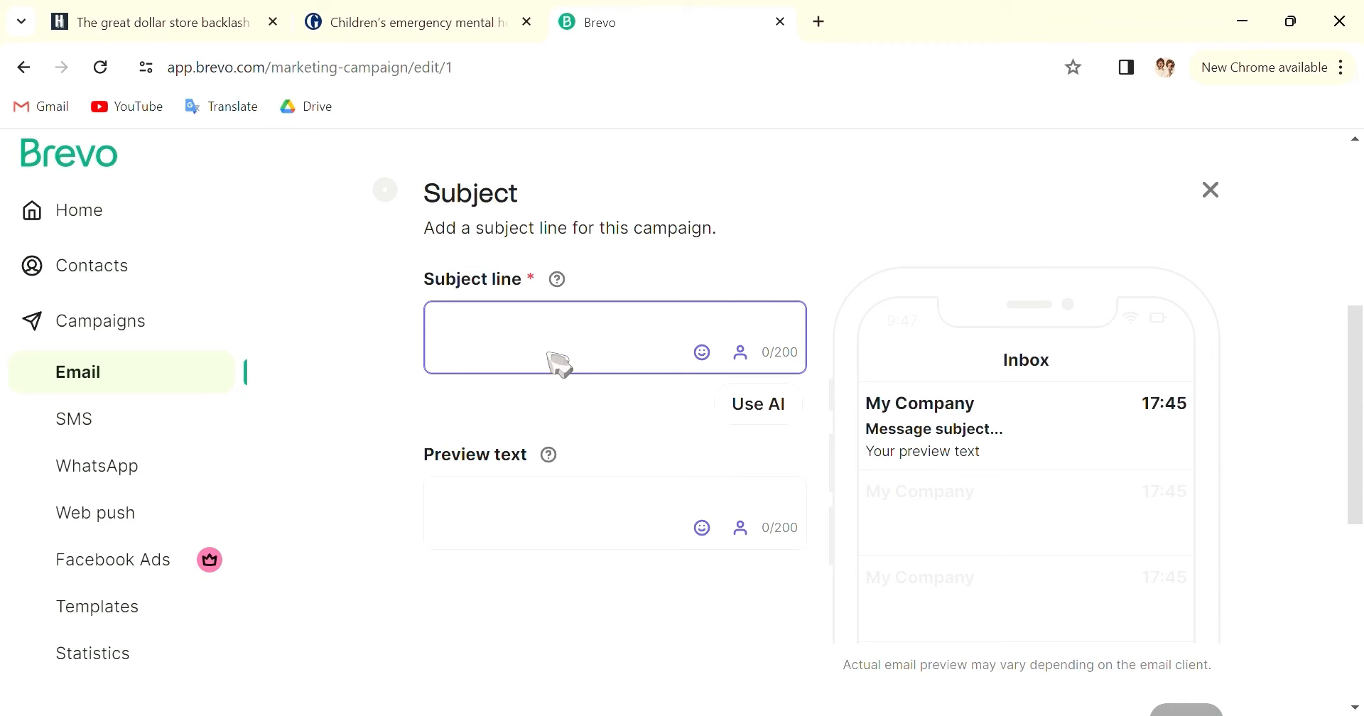
left_click(565, 513)
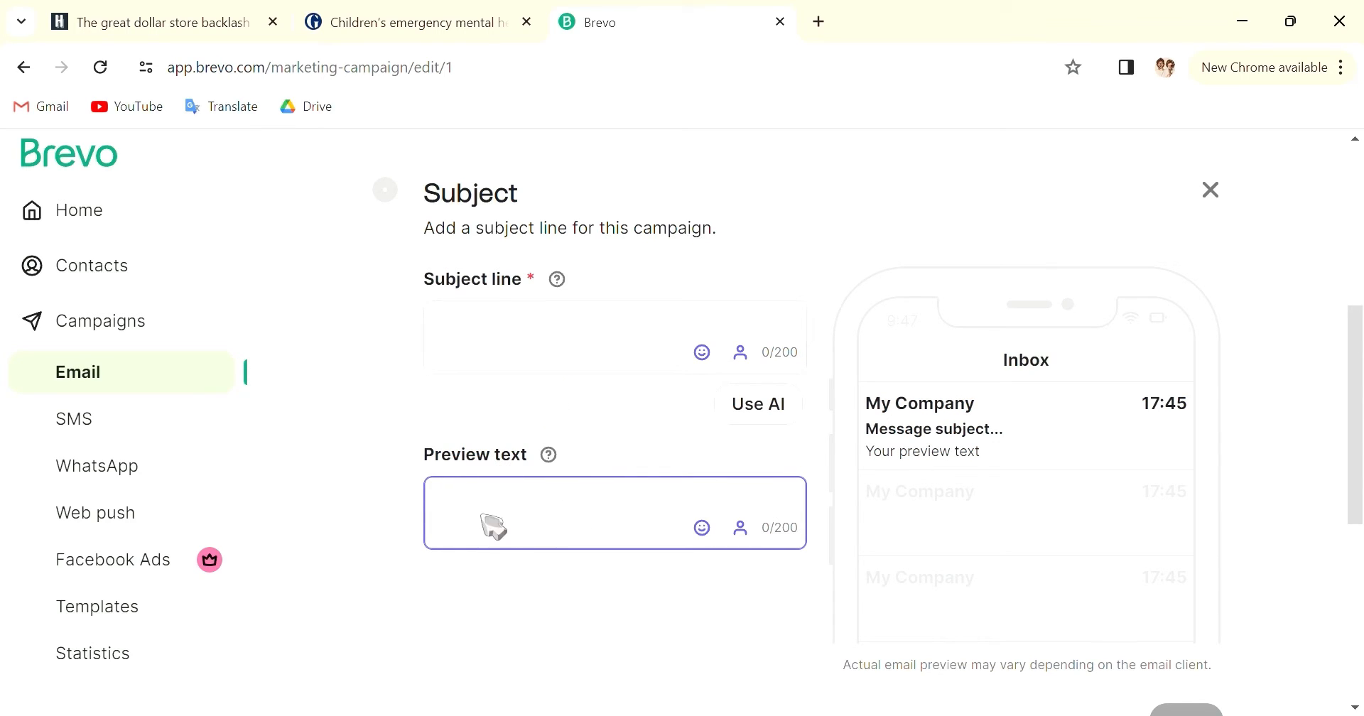
mouse_move(520, 476)
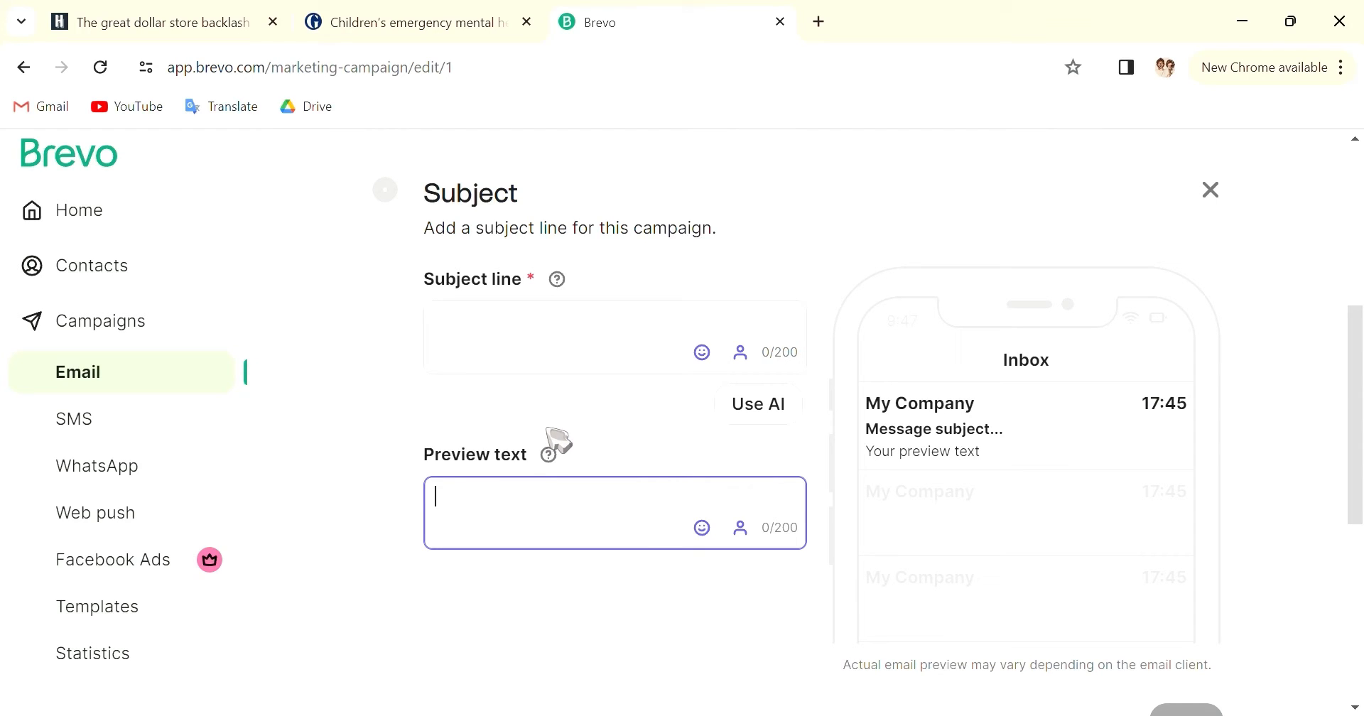
mouse_move(560, 403)
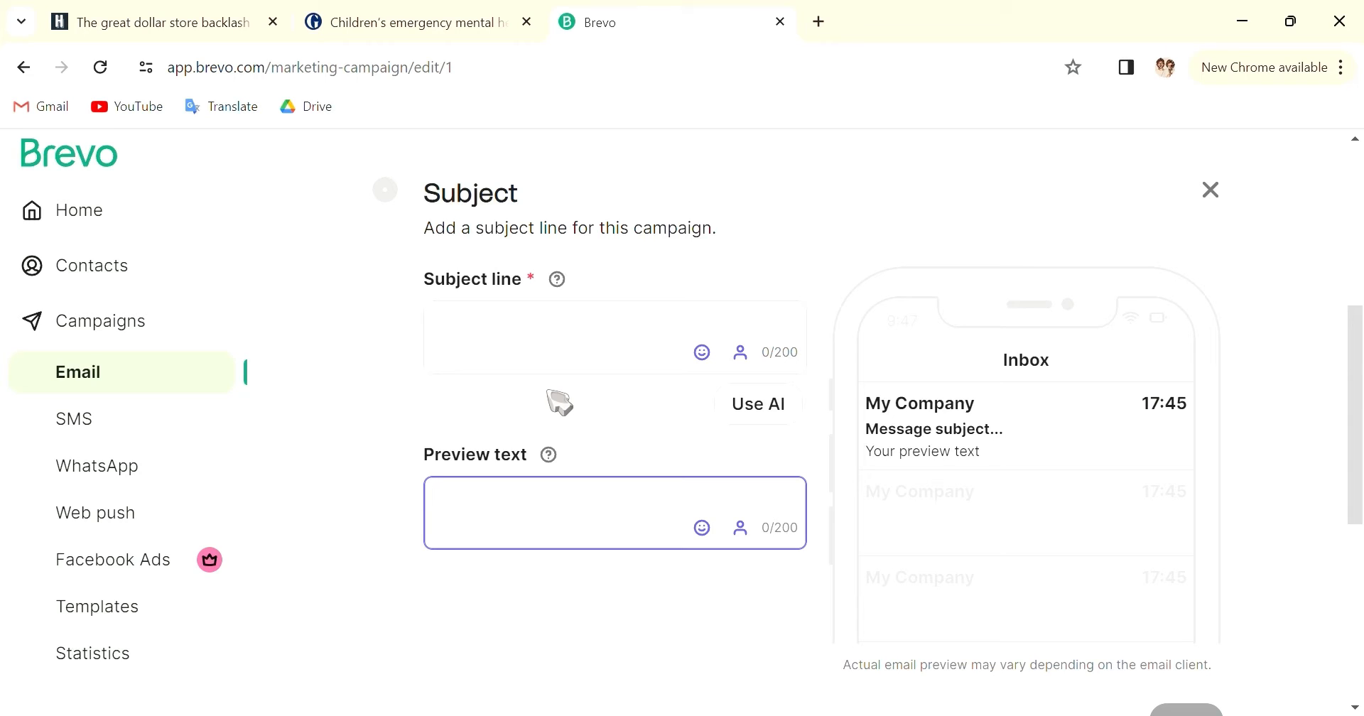
mouse_move(1129, 56)
type("McNuggets 50% of for people born in February")
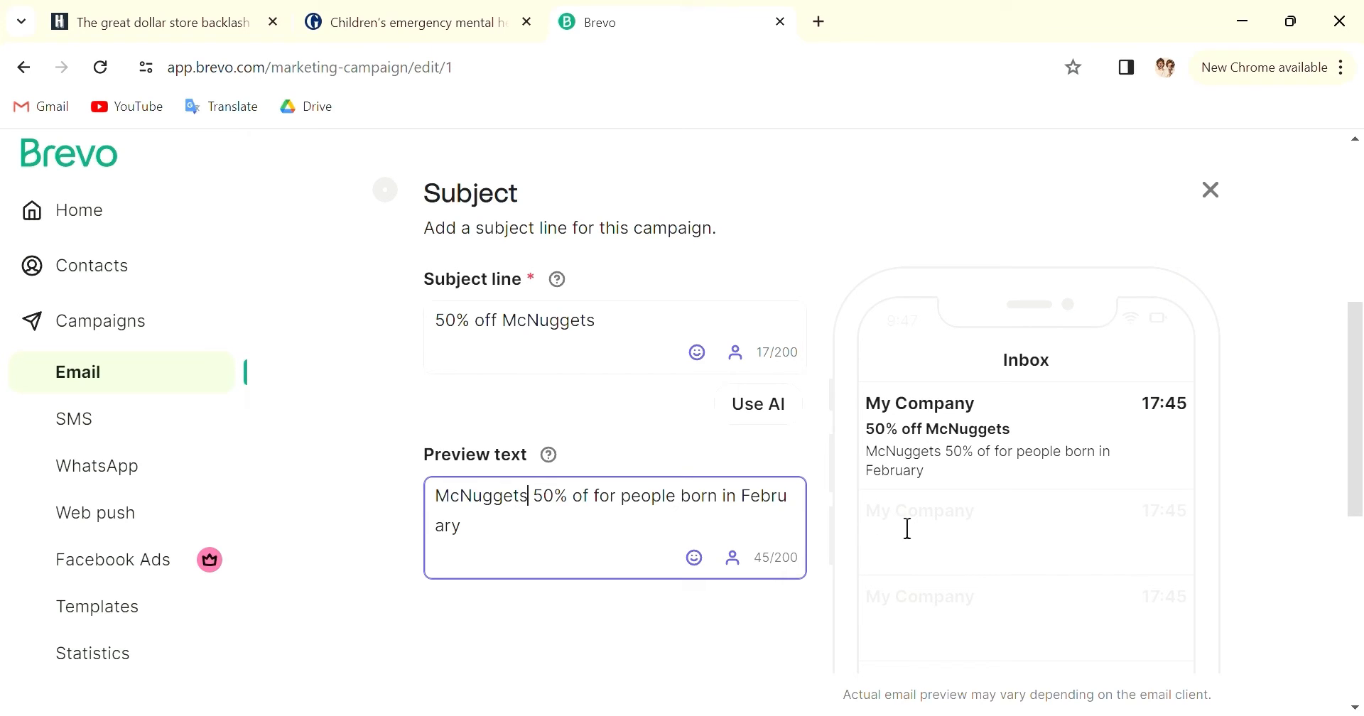
mouse_move(1313, 439)
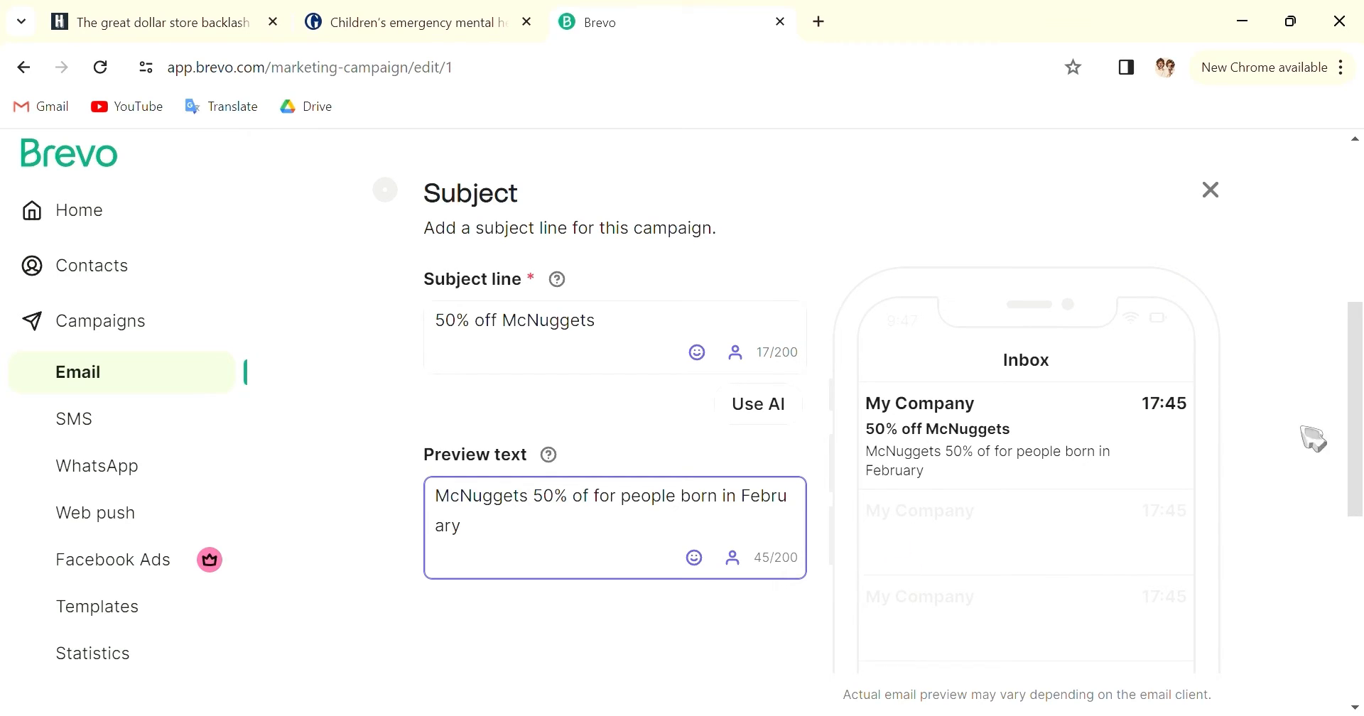
mouse_move(989, 483)
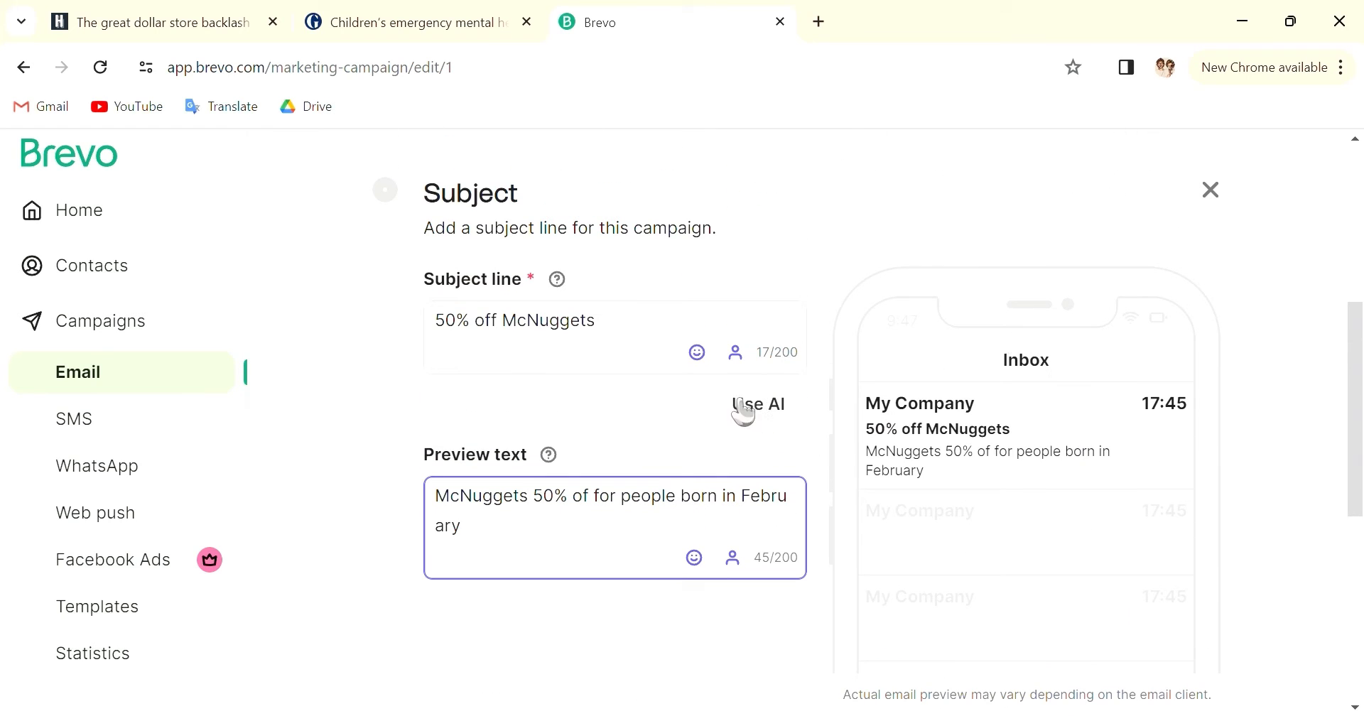
- Ask the AI assistant for an alternative subject line suggestion
left_click(757, 404)
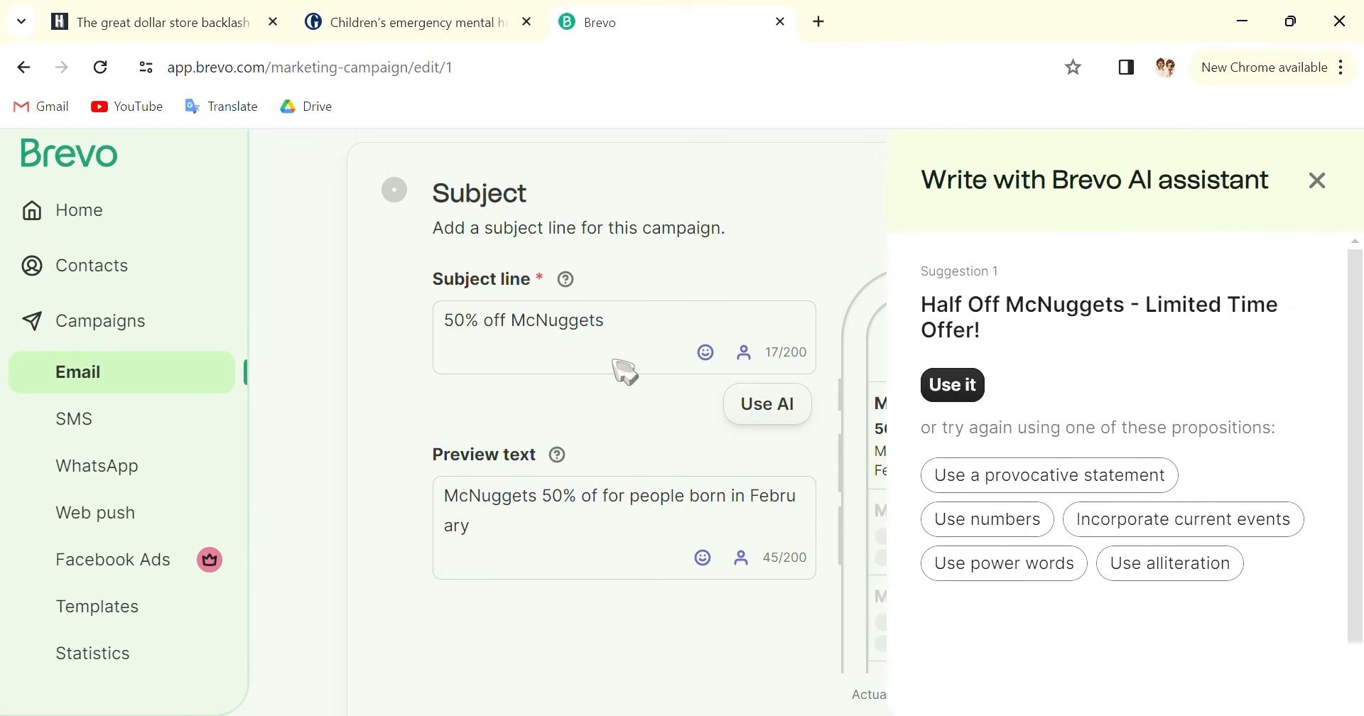
mouse_move(1269, 324)
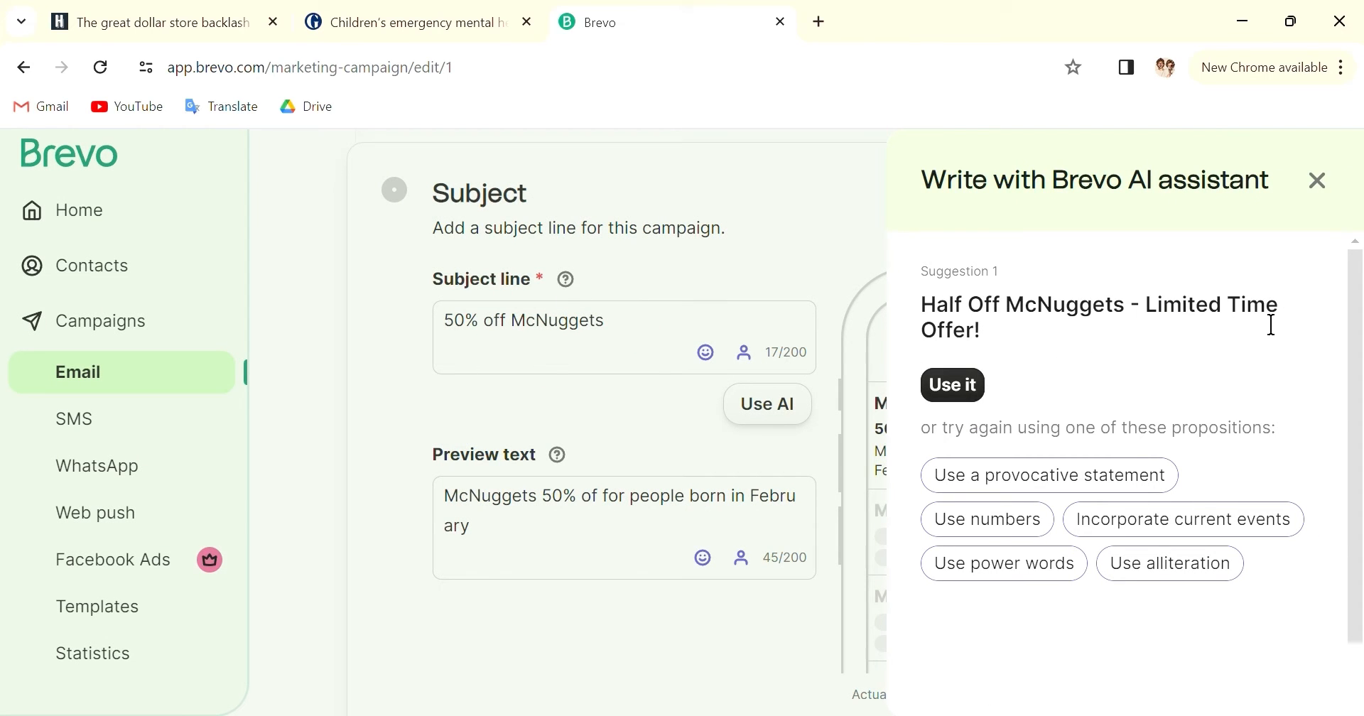
mouse_move(1049, 475)
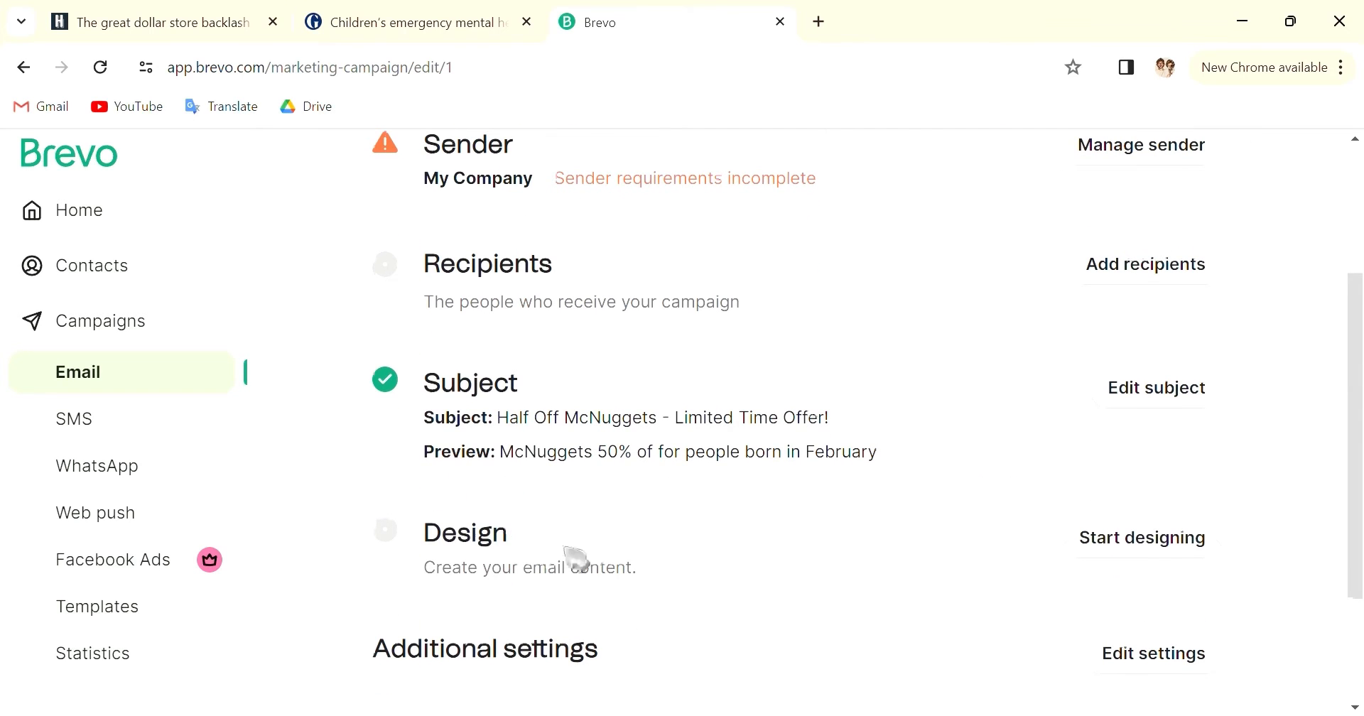
- Browse the Template Gallery and preview the Default template
left_click(1141, 537)
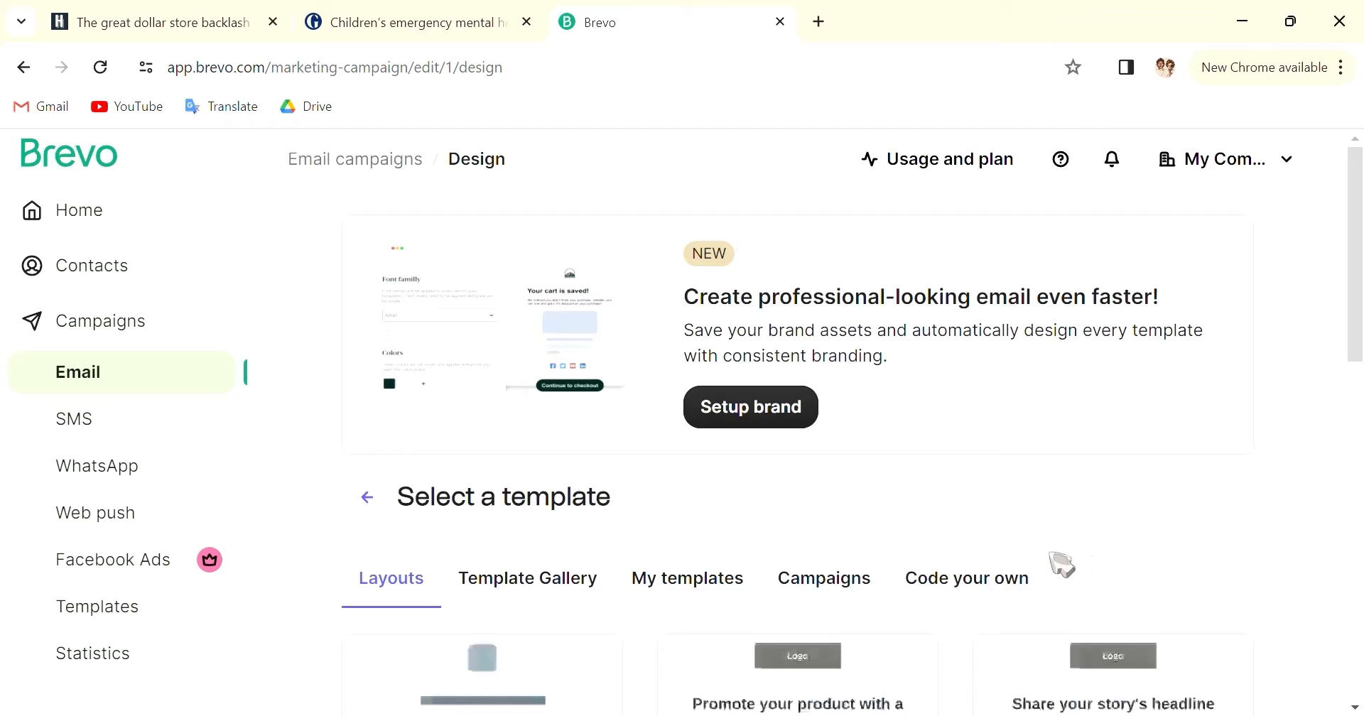
scroll("down", 3)
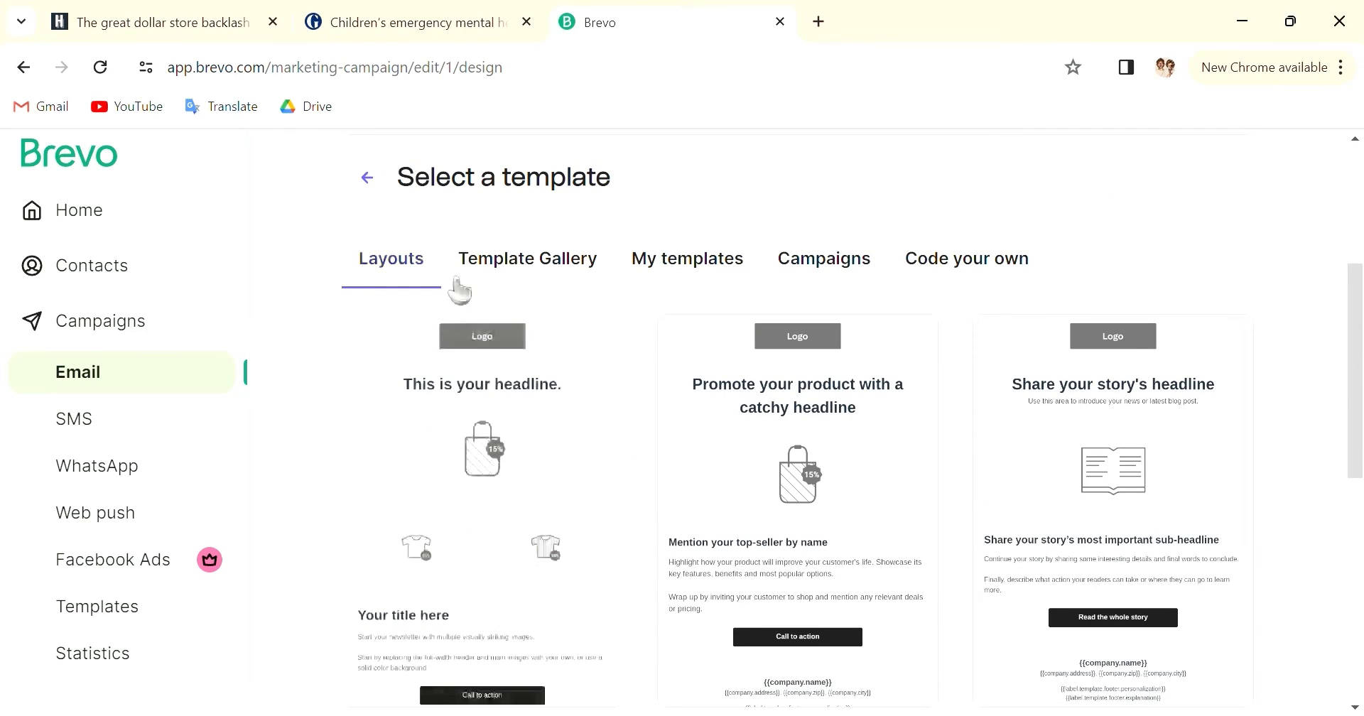
scroll("down", 3)
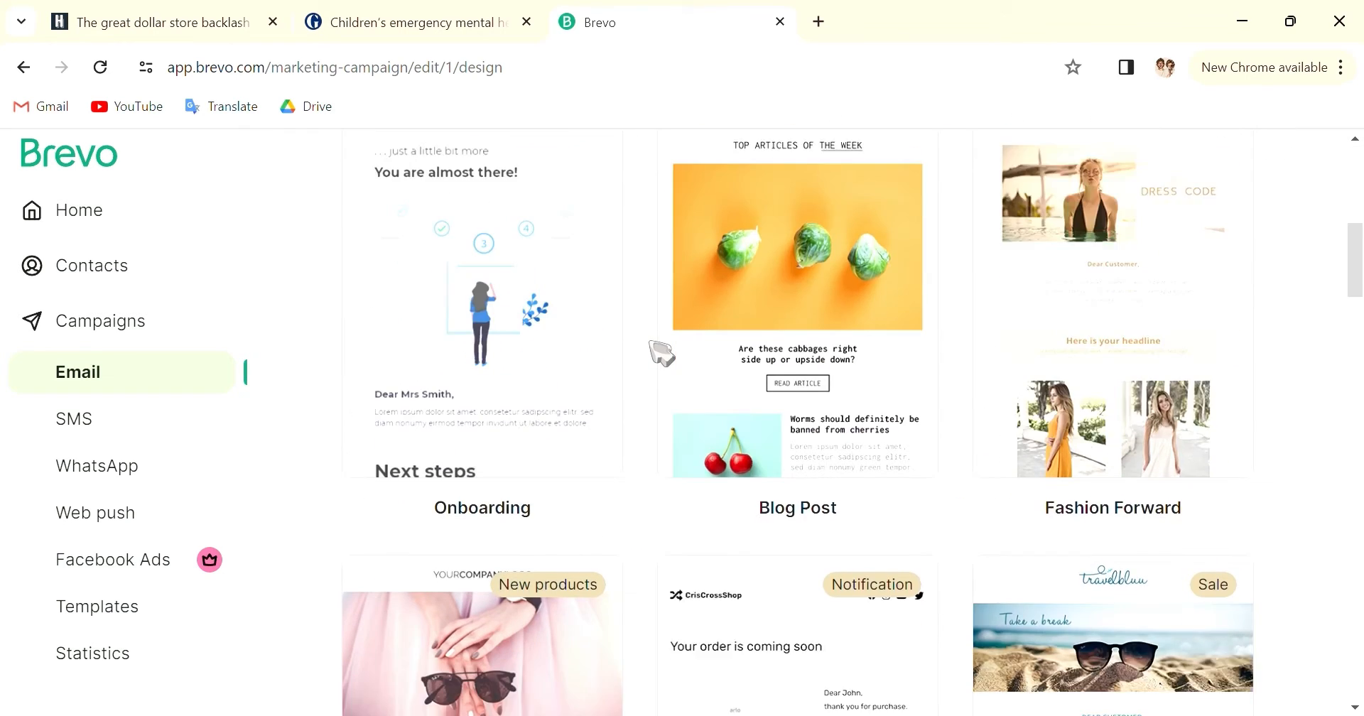
scroll("down", 3)
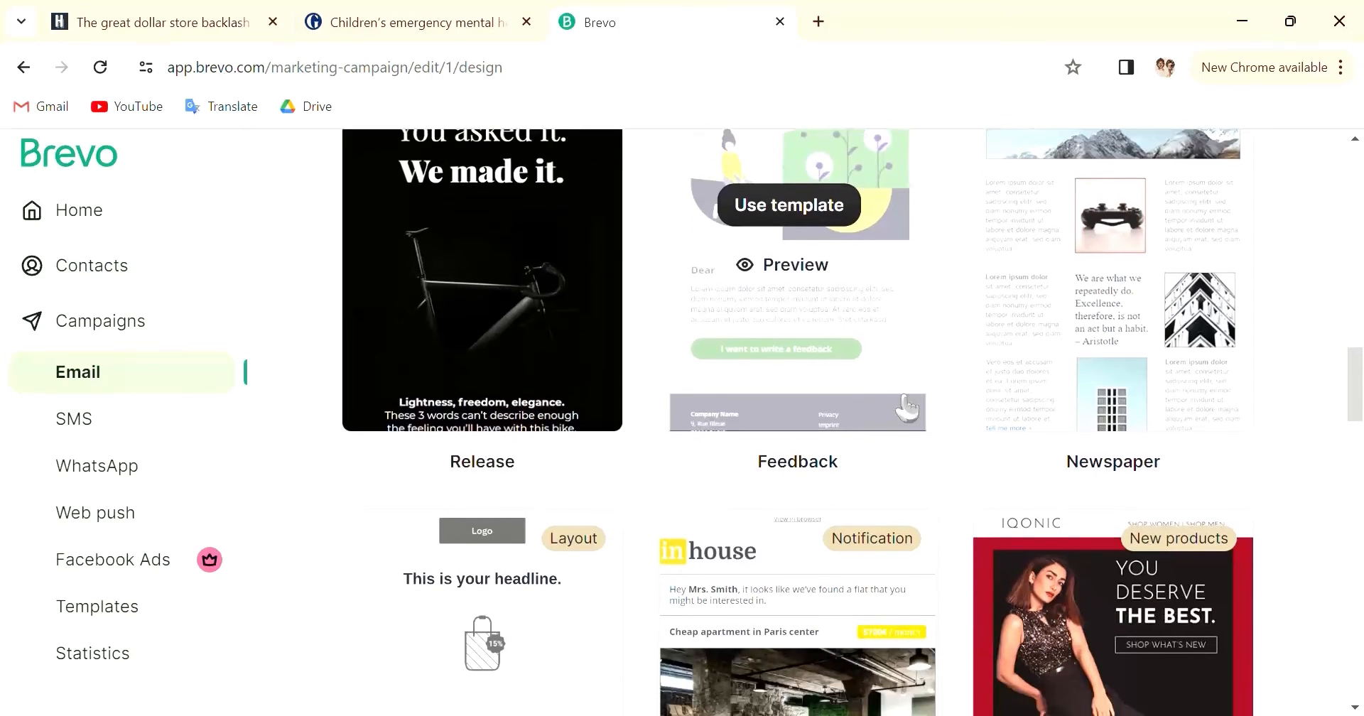
scroll("down", 3)
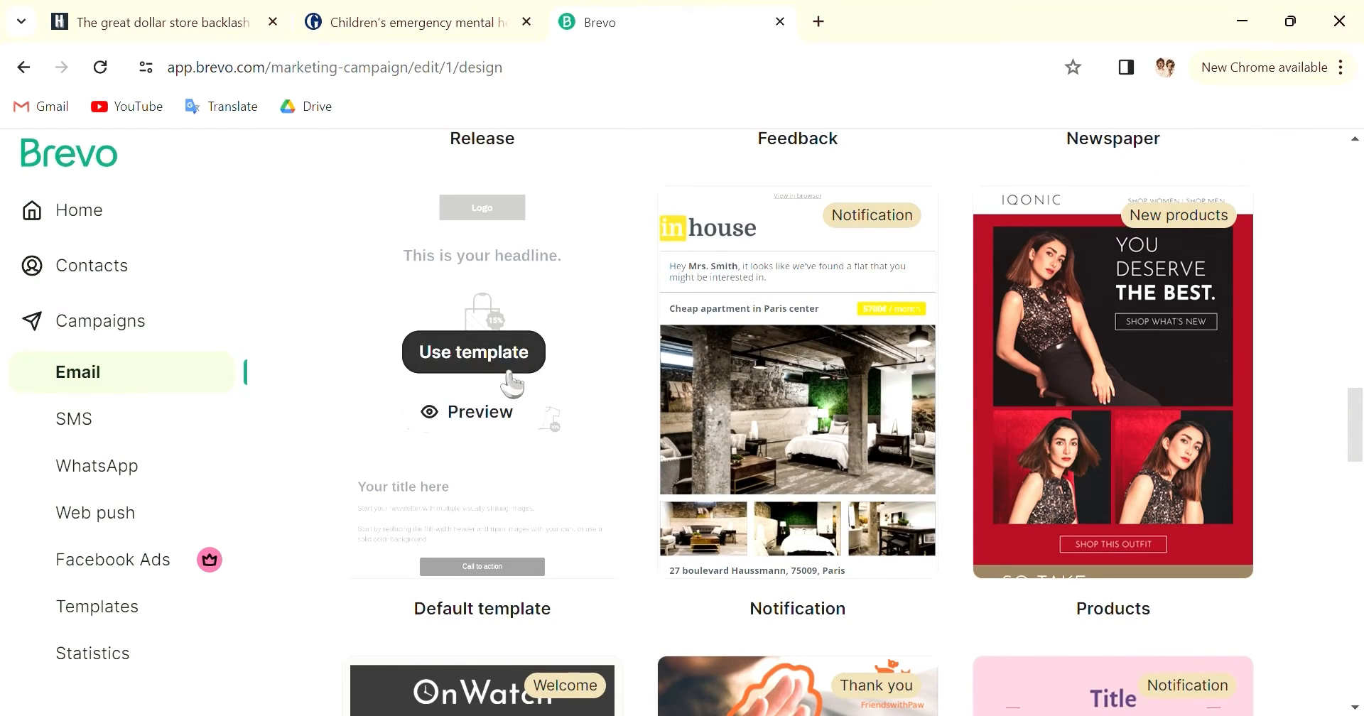
left_click(479, 412)
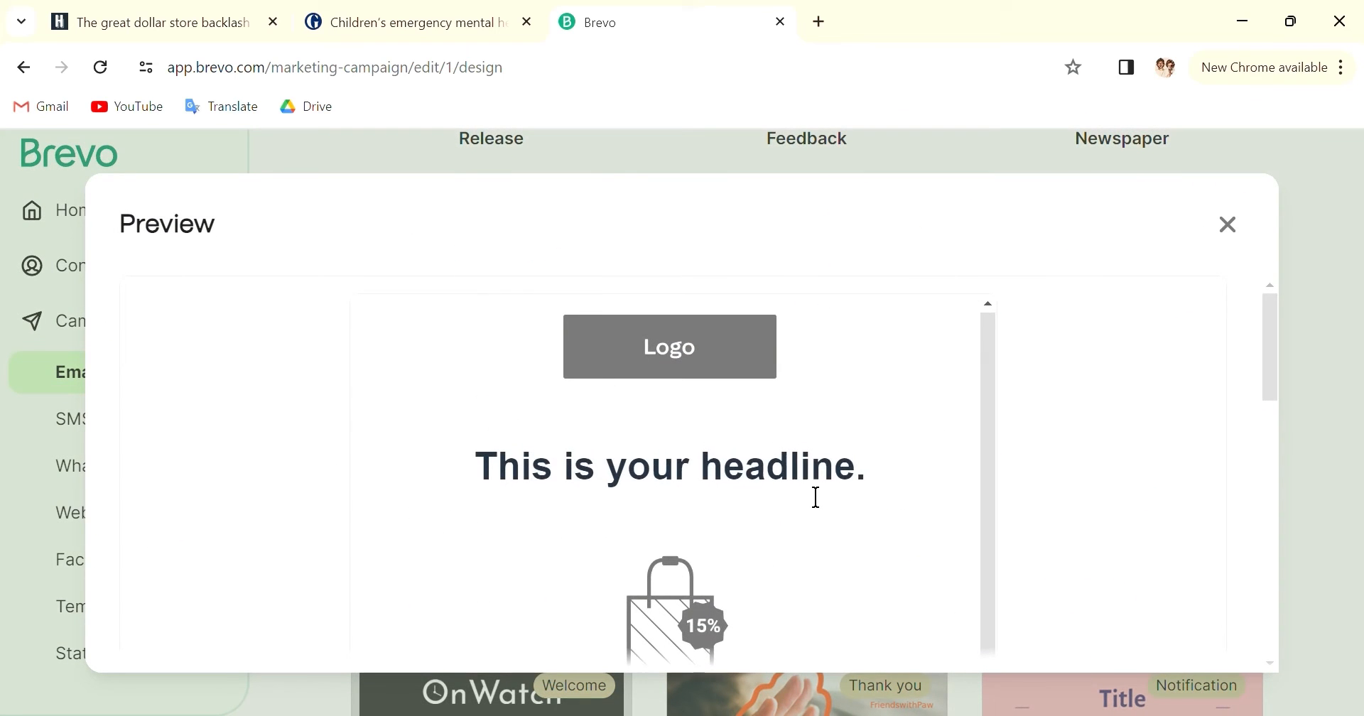
scroll("down", 3)
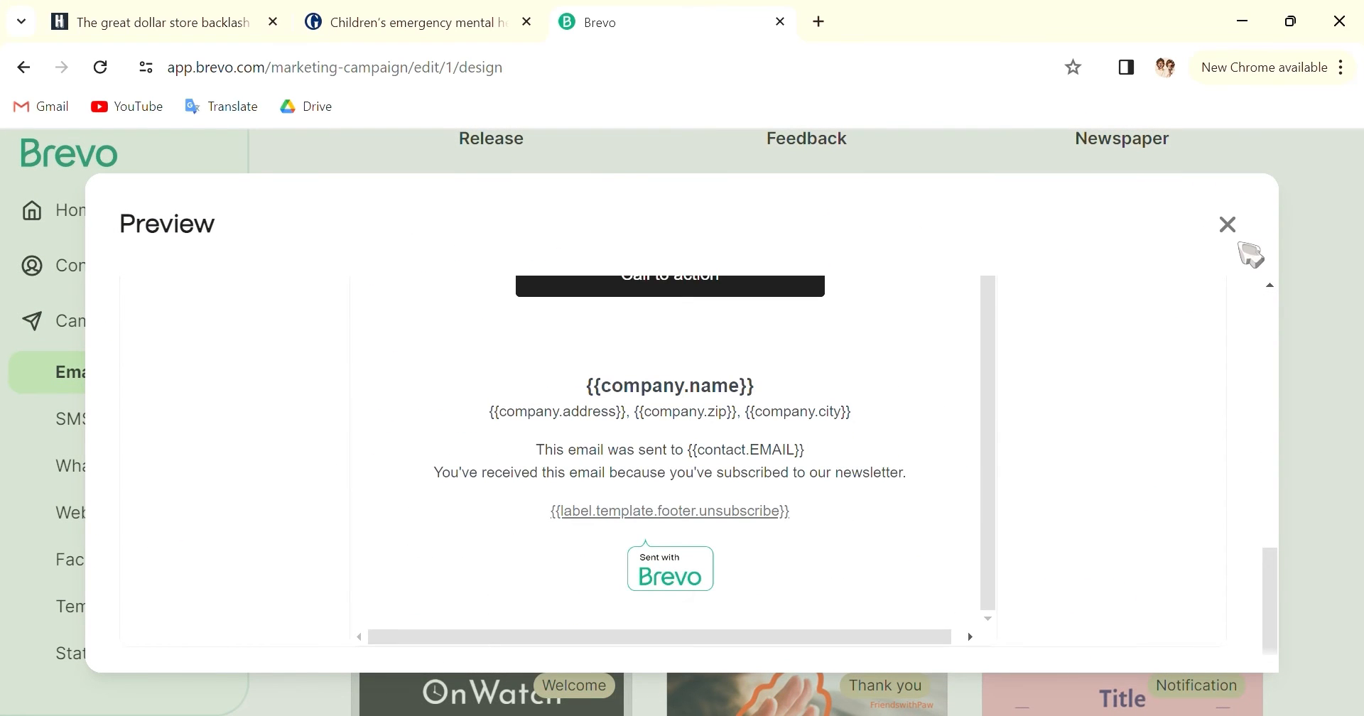
left_click(1226, 223)
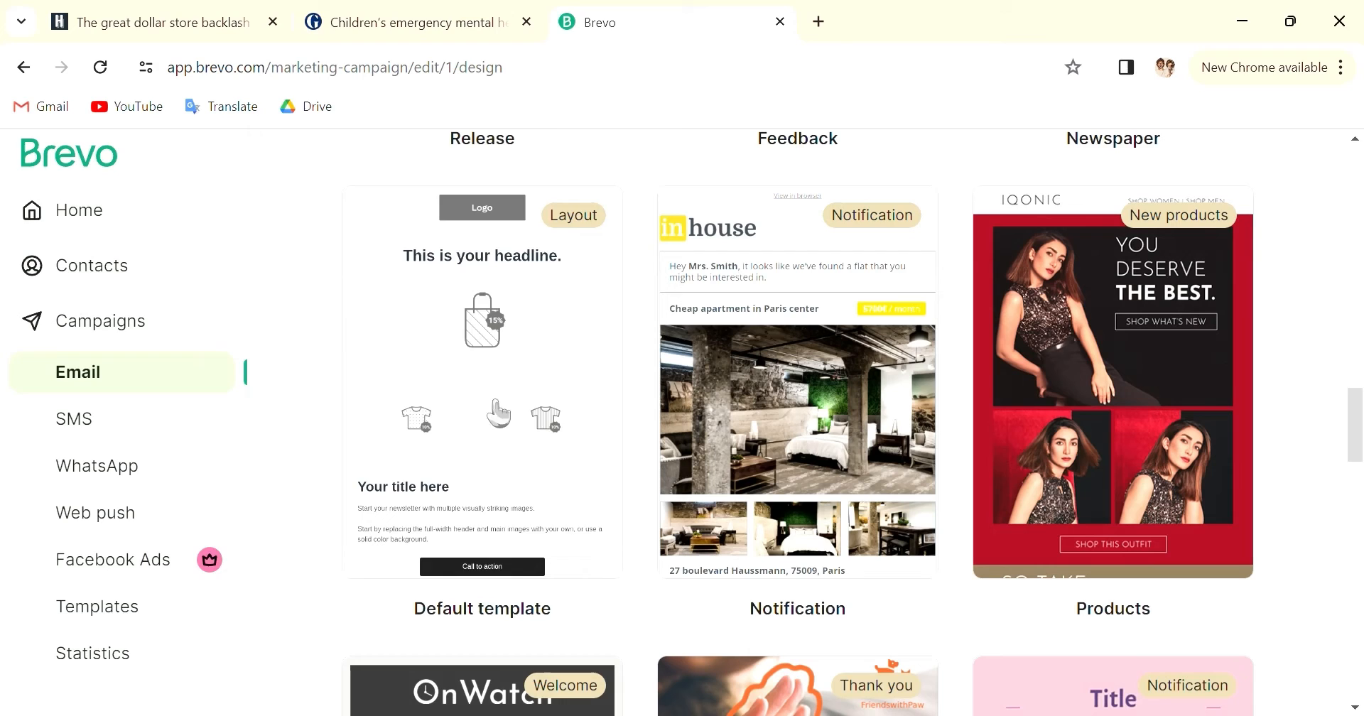
- Use the Default template for the sample campaign's design
left_click(482, 352)
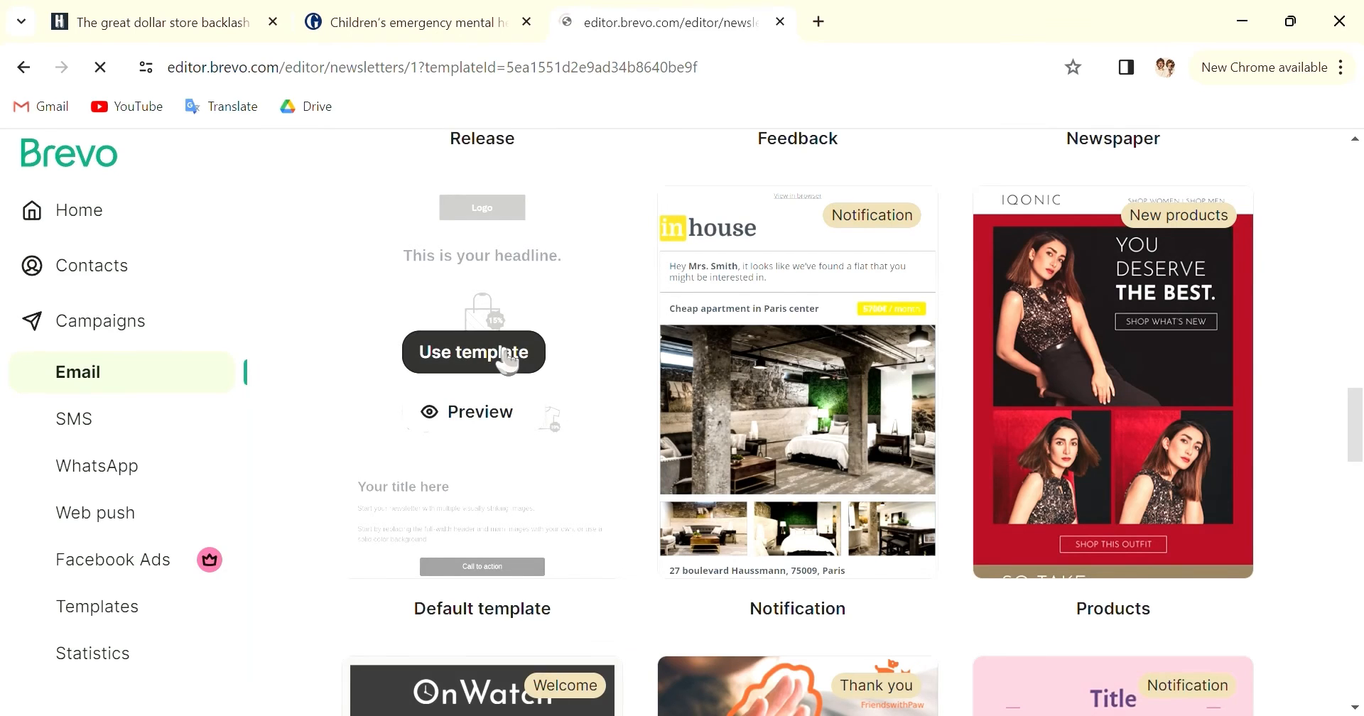
left_click(471, 352)
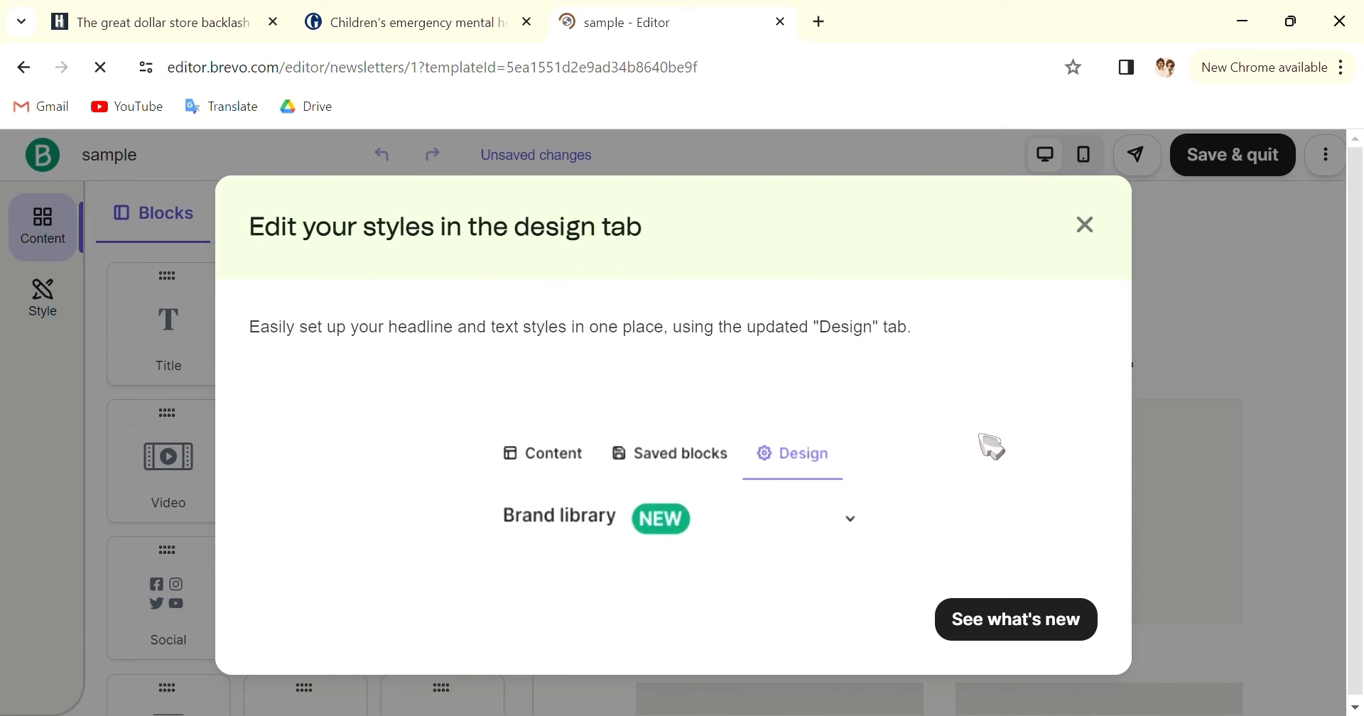
- Dismiss the design announcement, move the logo below the image, then undo to restore the layout
left_click(1084, 225)
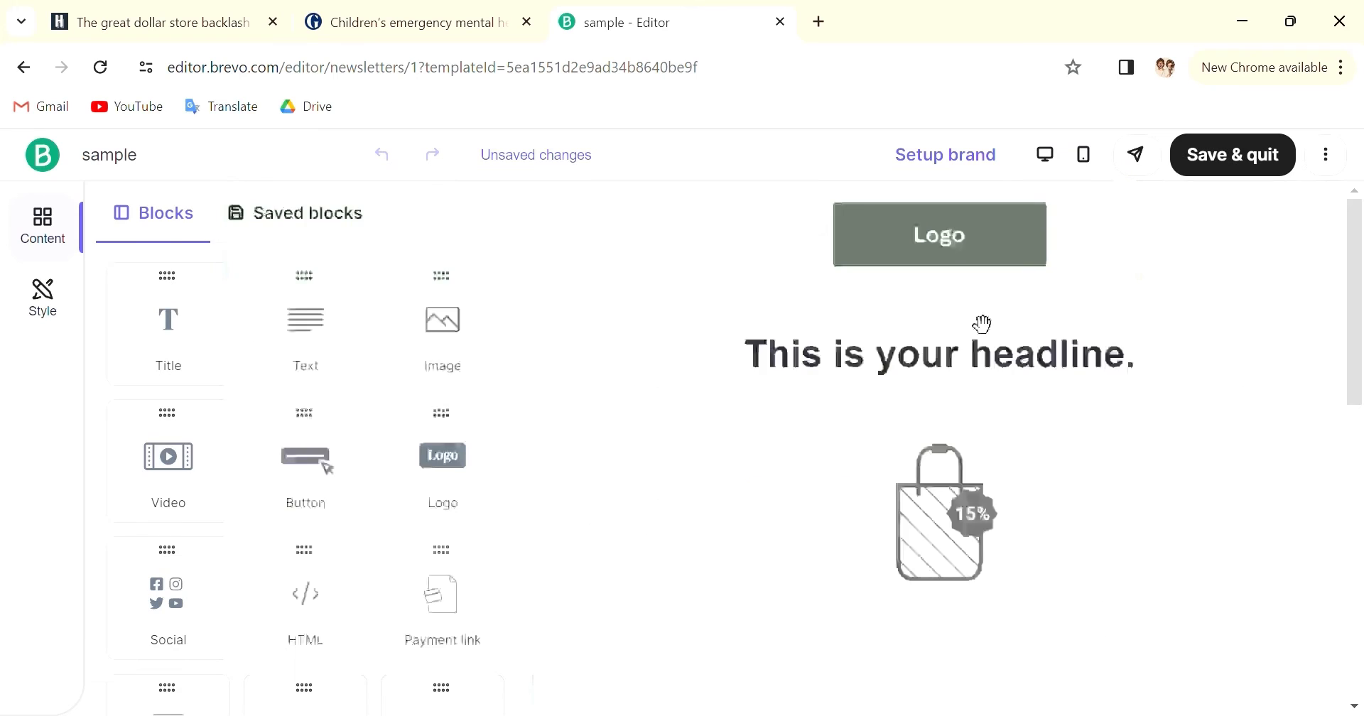
left_click(938, 354)
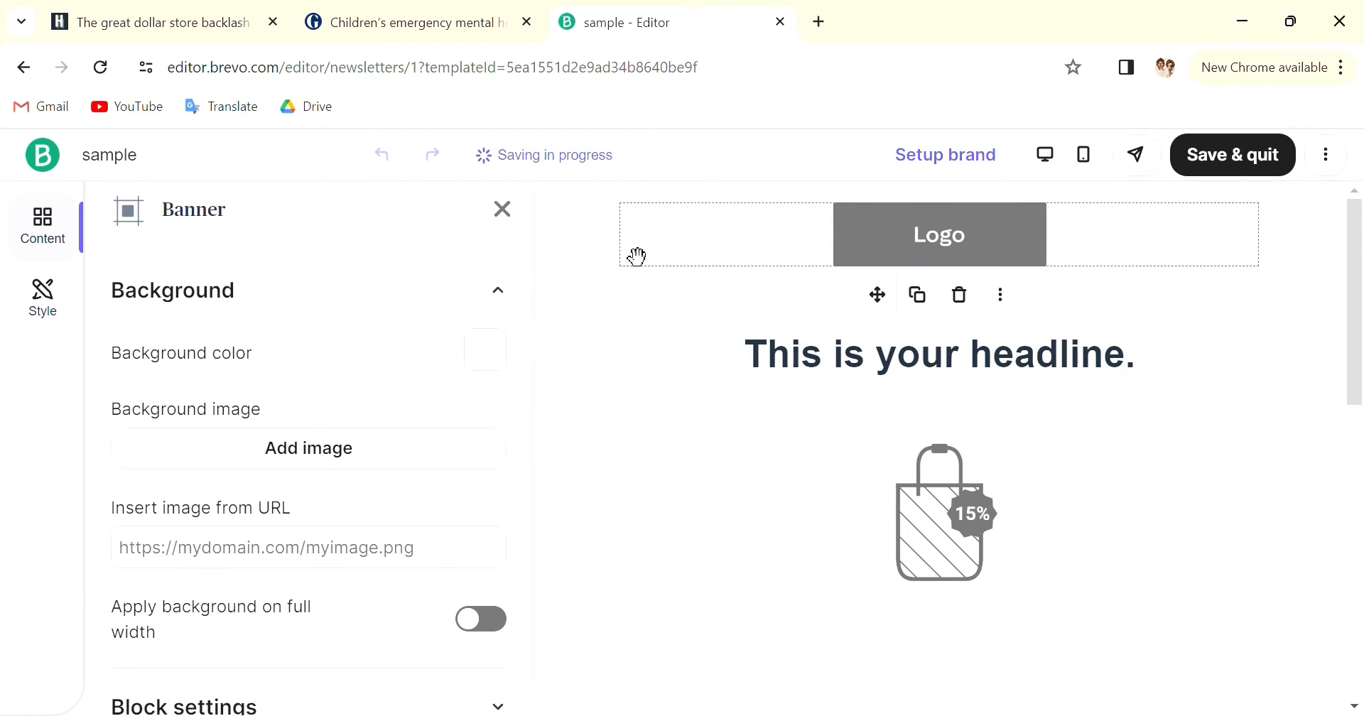
left_click(725, 233)
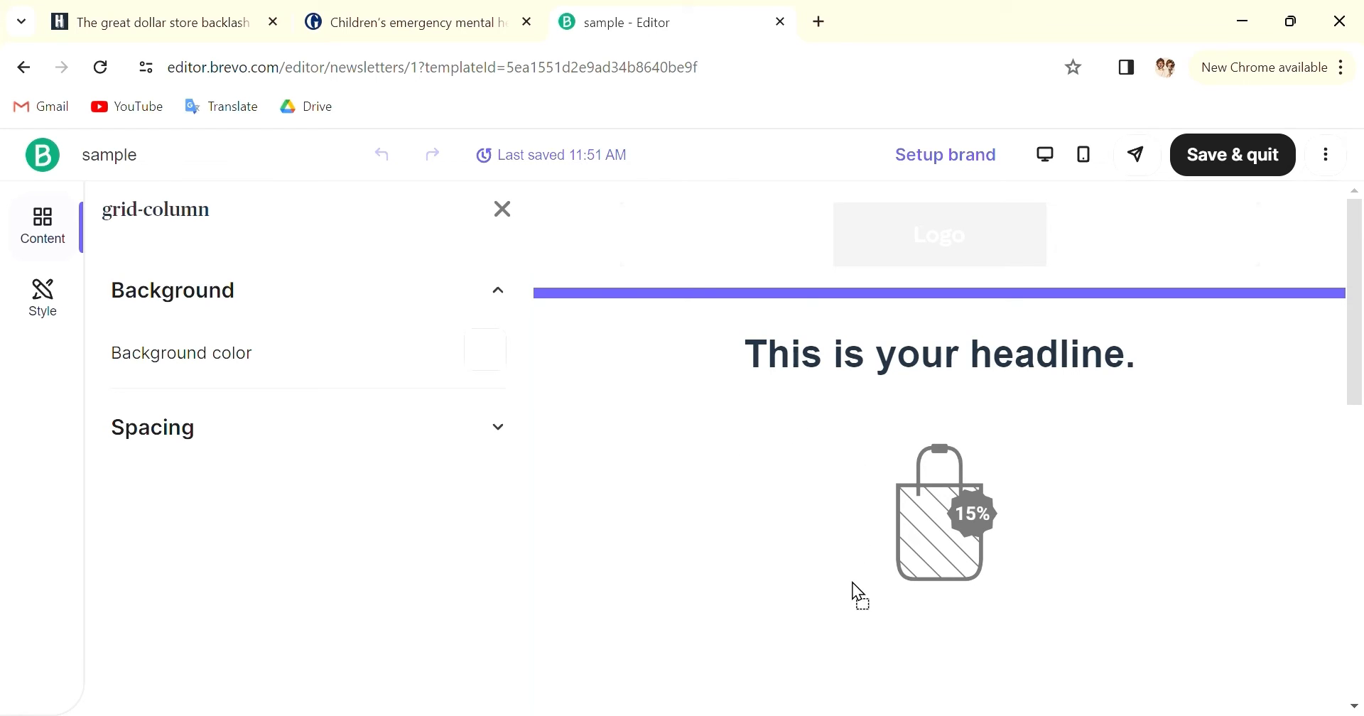
left_click(380, 155)
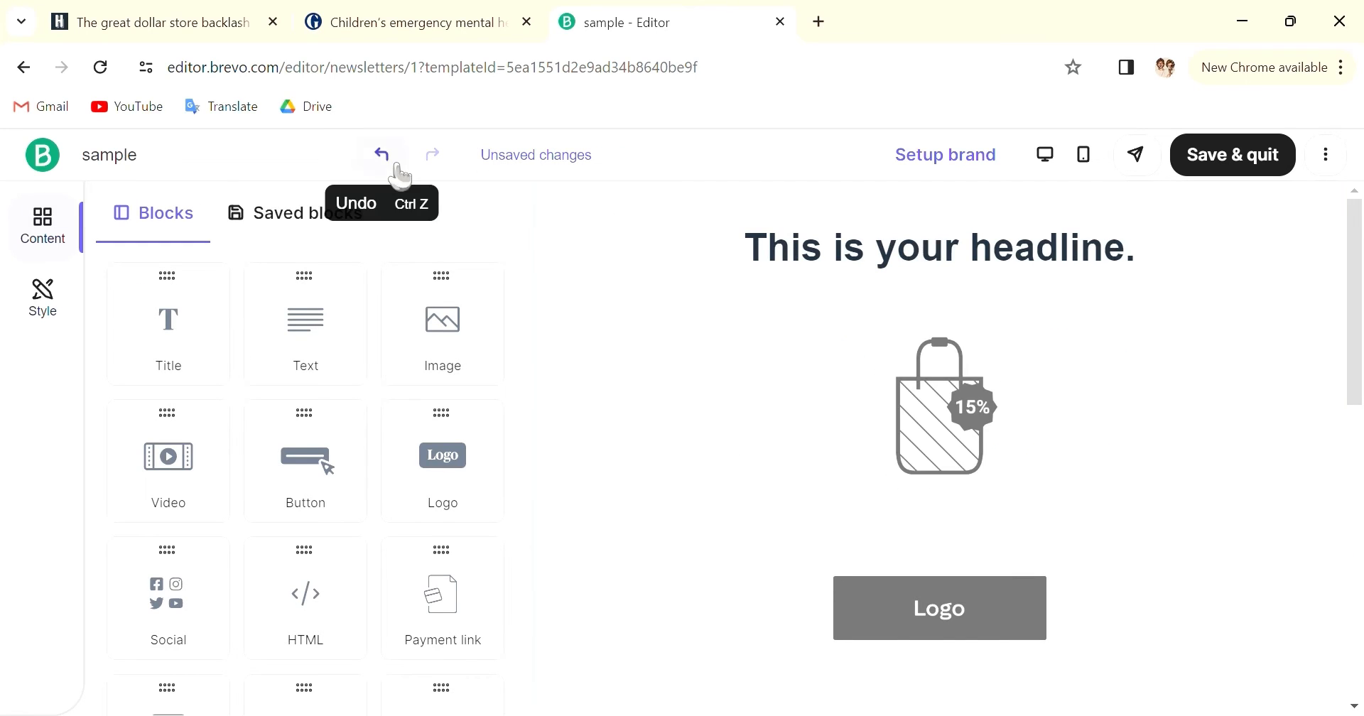
left_click(380, 155)
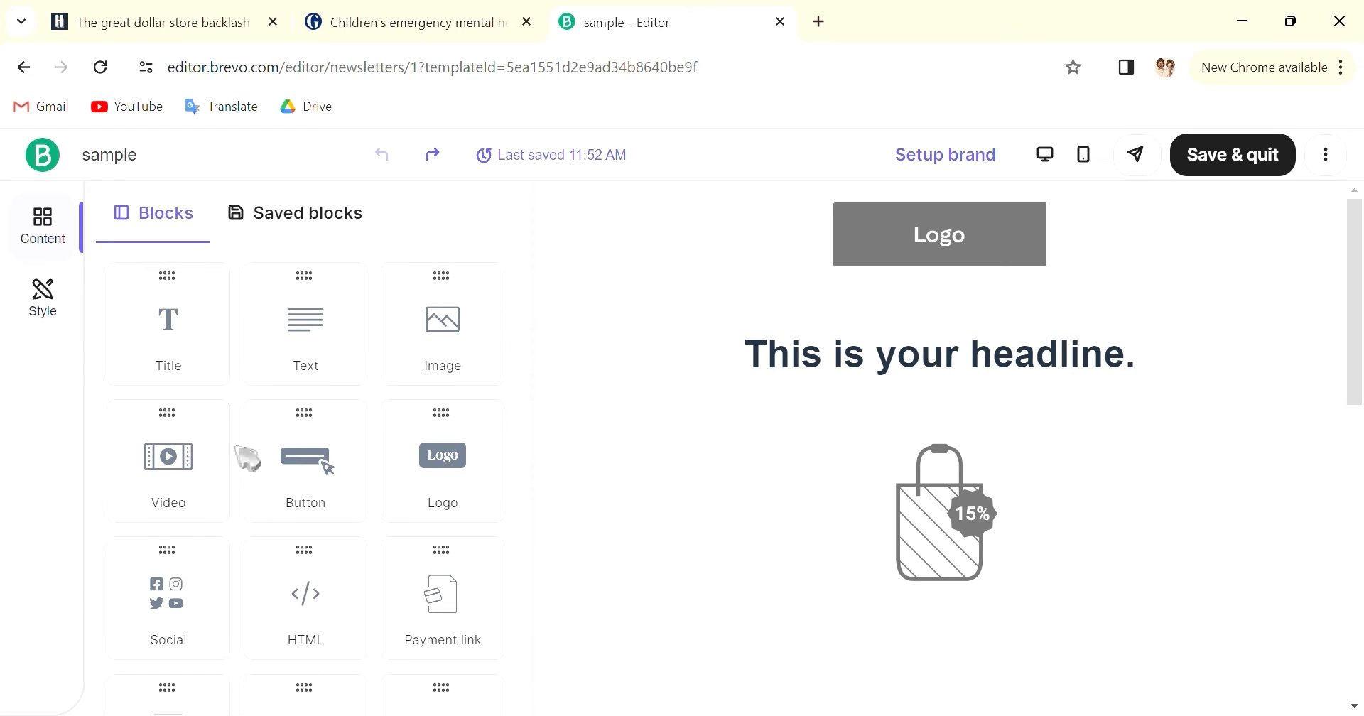
left_click(939, 513)
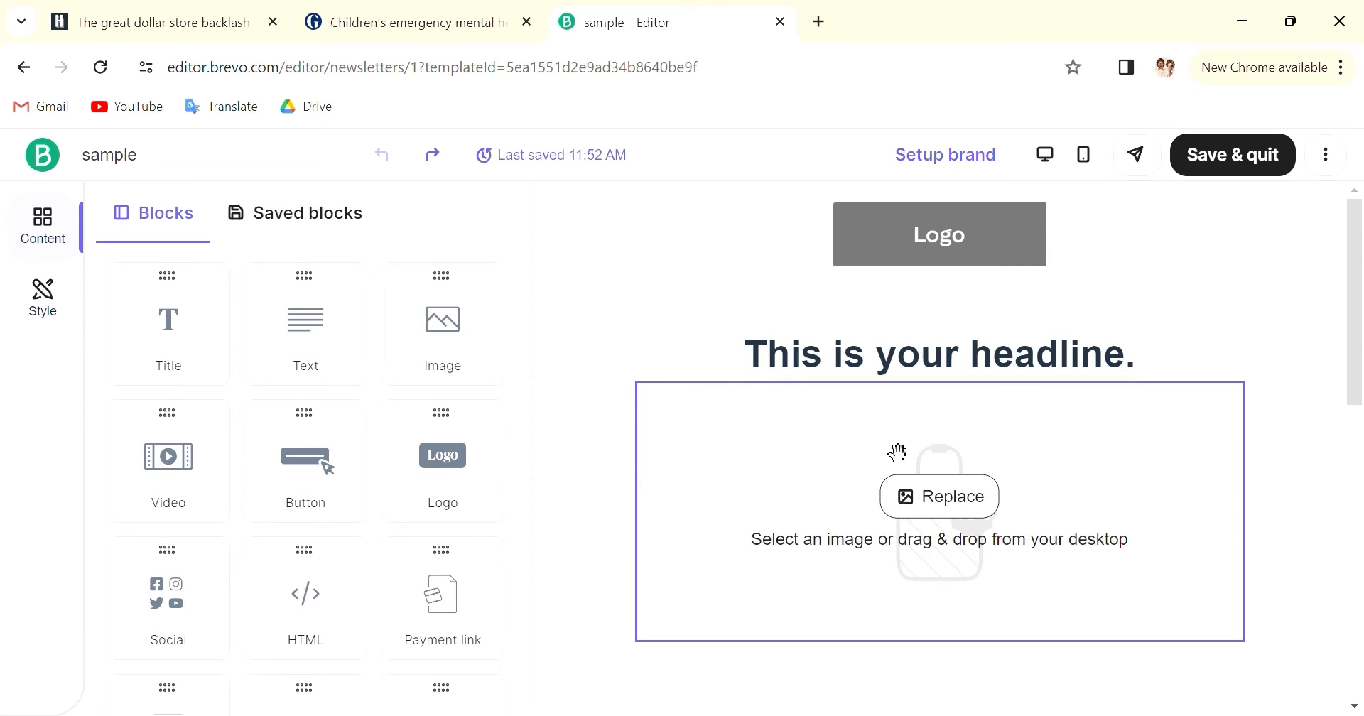
scroll("down", 3)
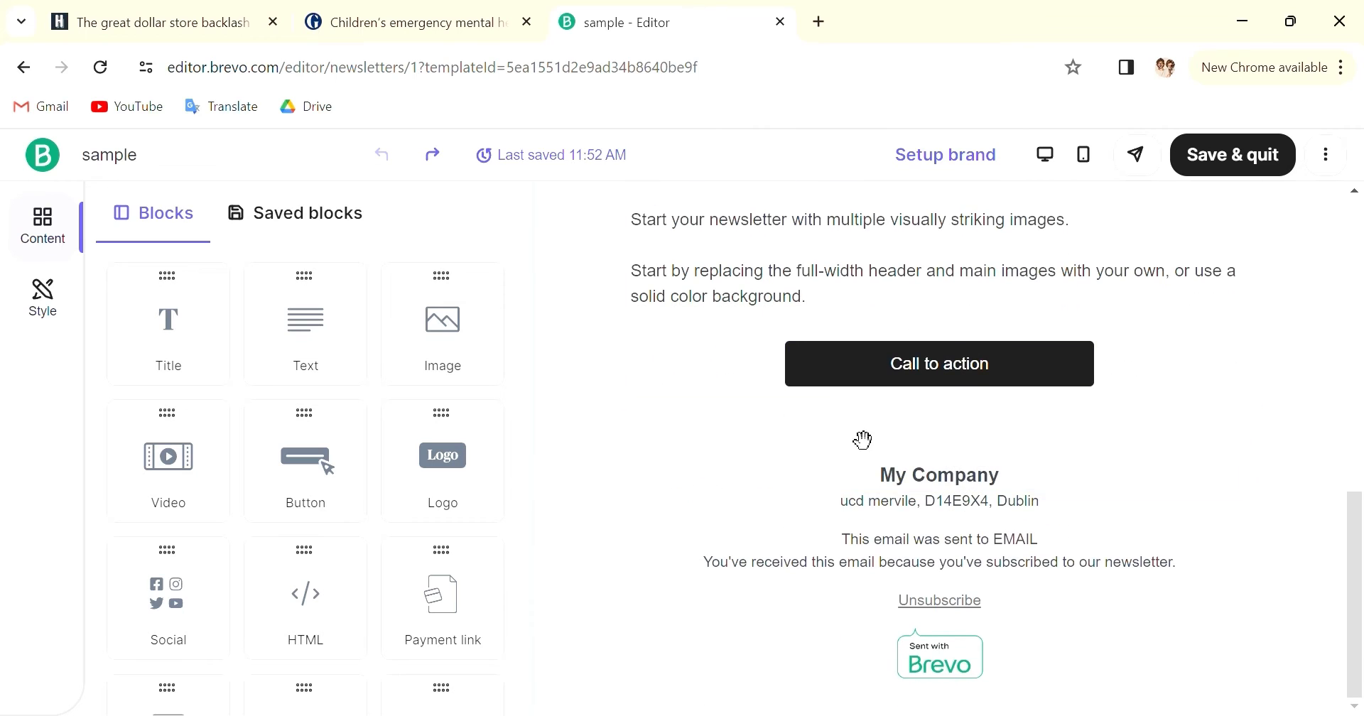
scroll("up", 3)
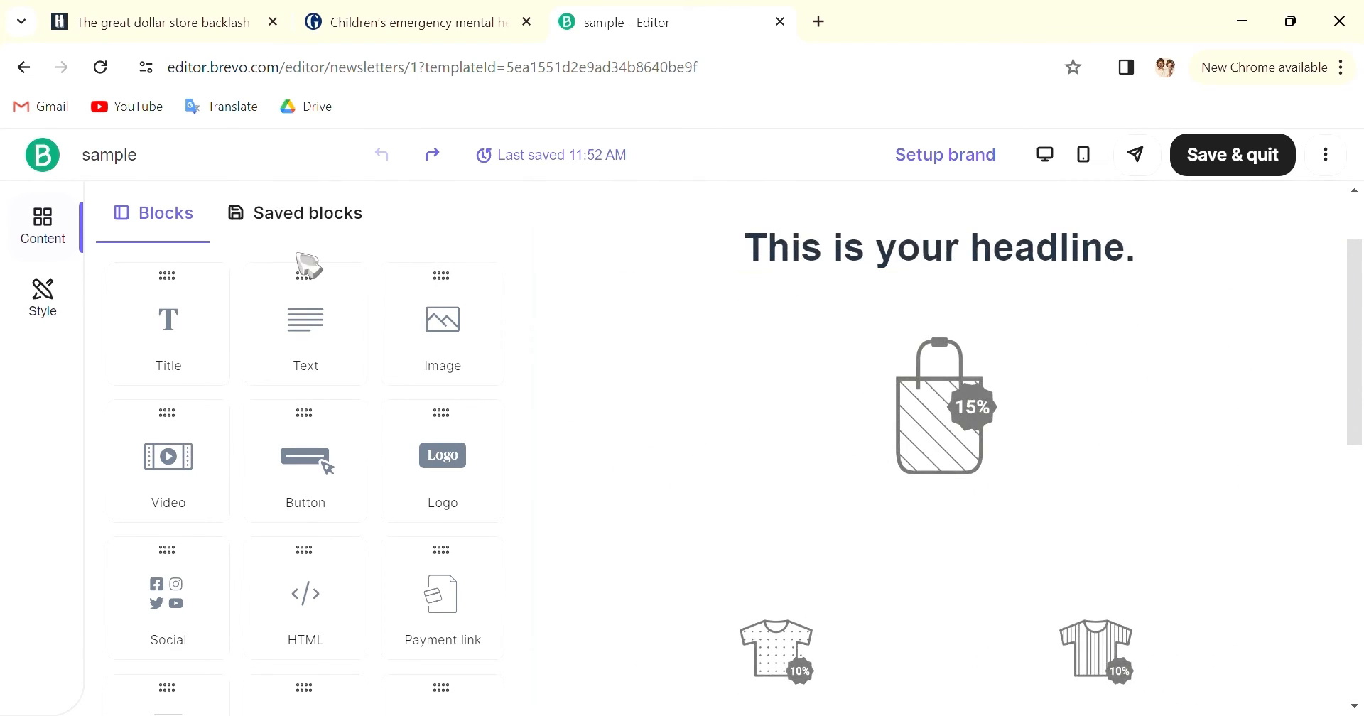
mouse_move(313, 222)
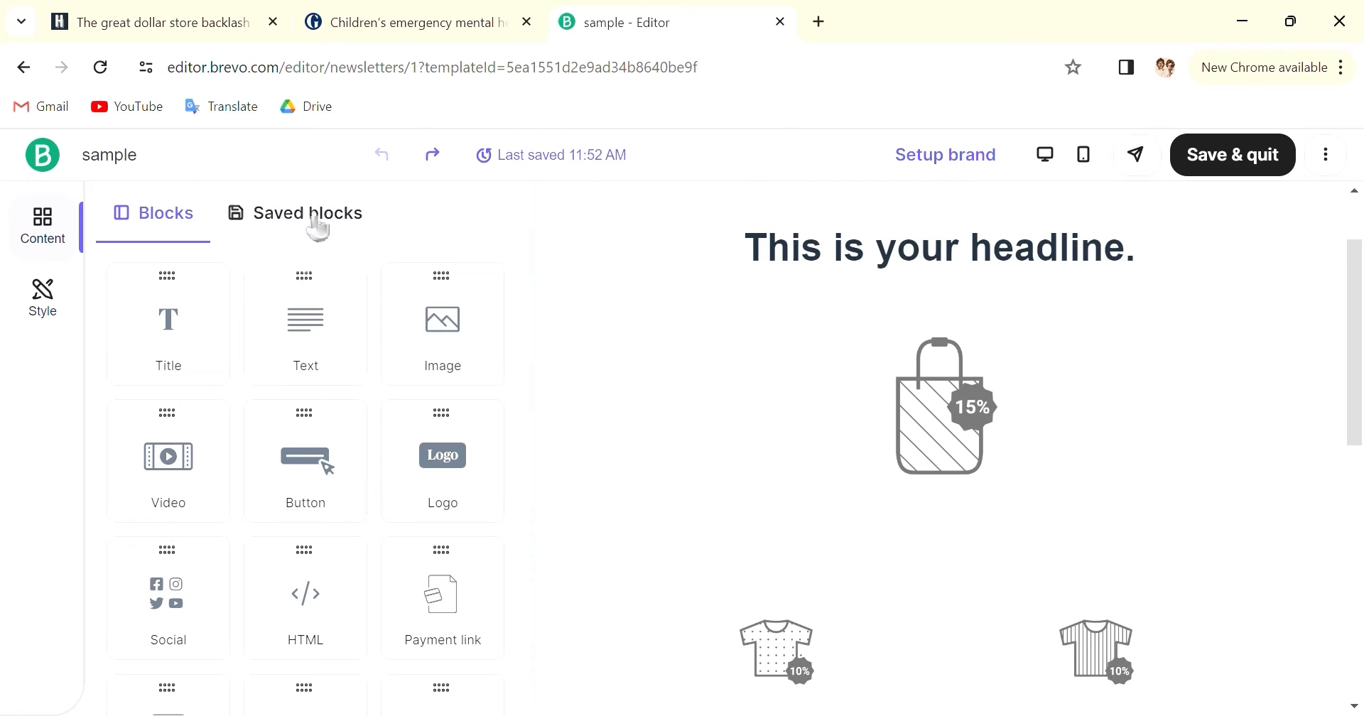
- Show the empty Saved blocks panel in the editor's Content sidebar
left_click(307, 214)
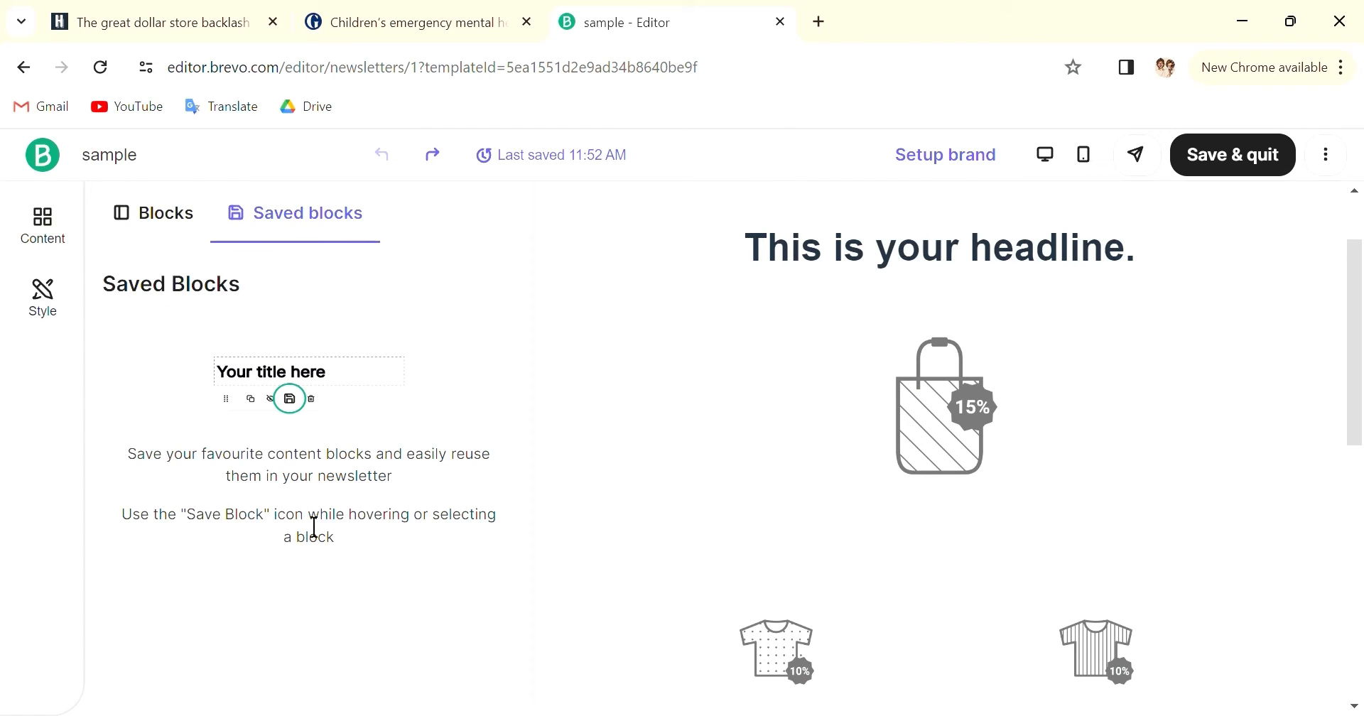
scroll("down", 3)
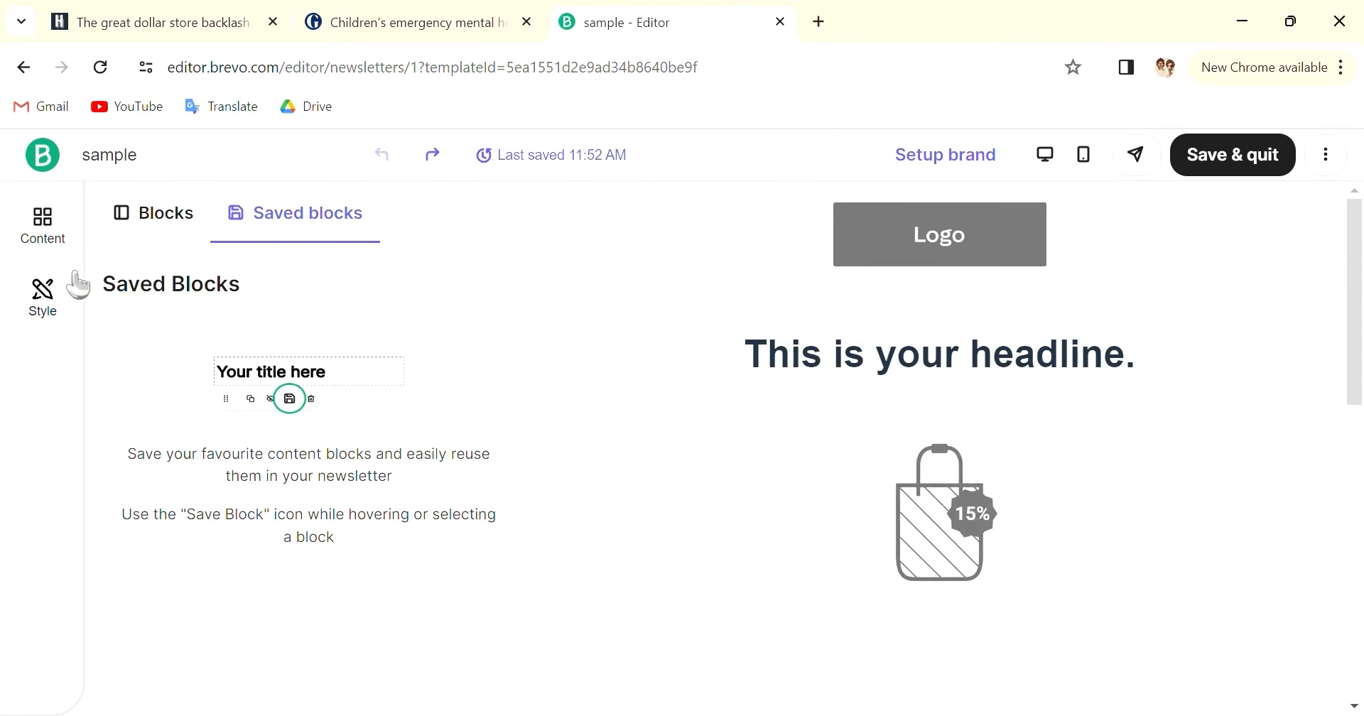
- Review the global Style settings: Template options, Arial fonts, size presets and links appearance
left_click(41, 295)
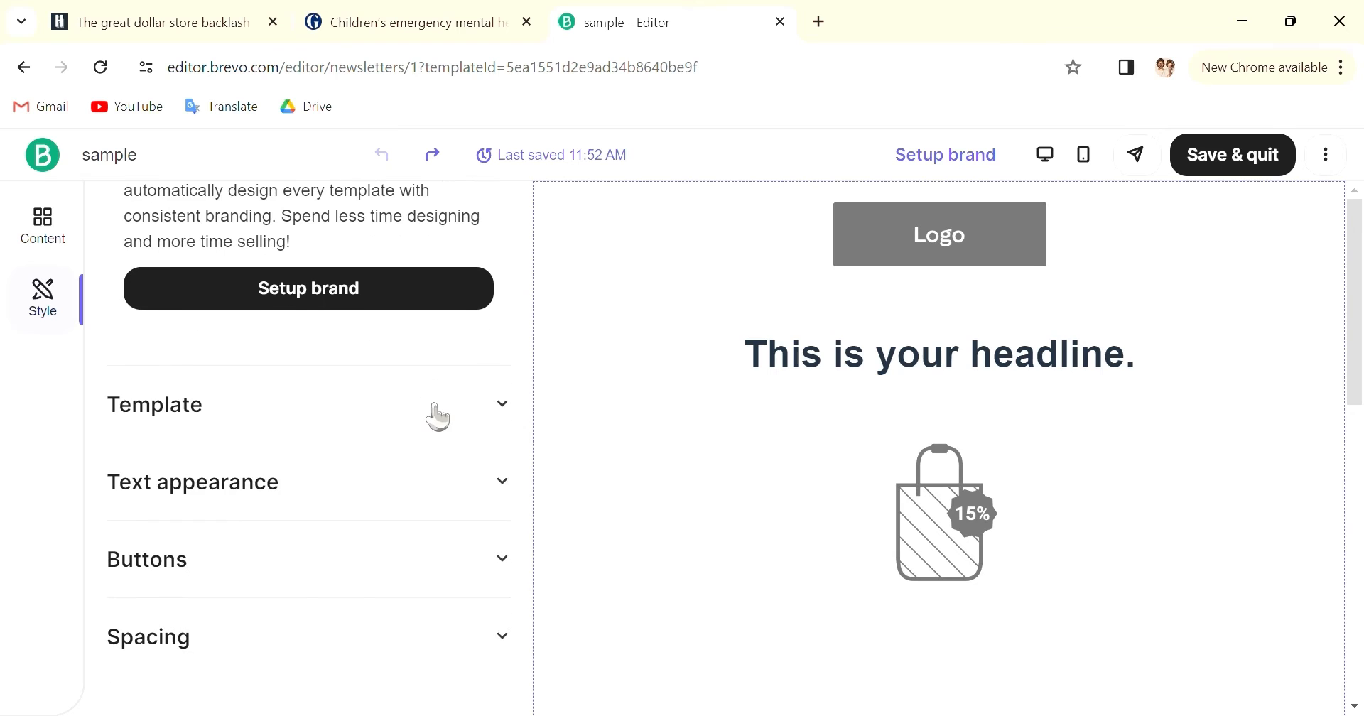
left_click(307, 405)
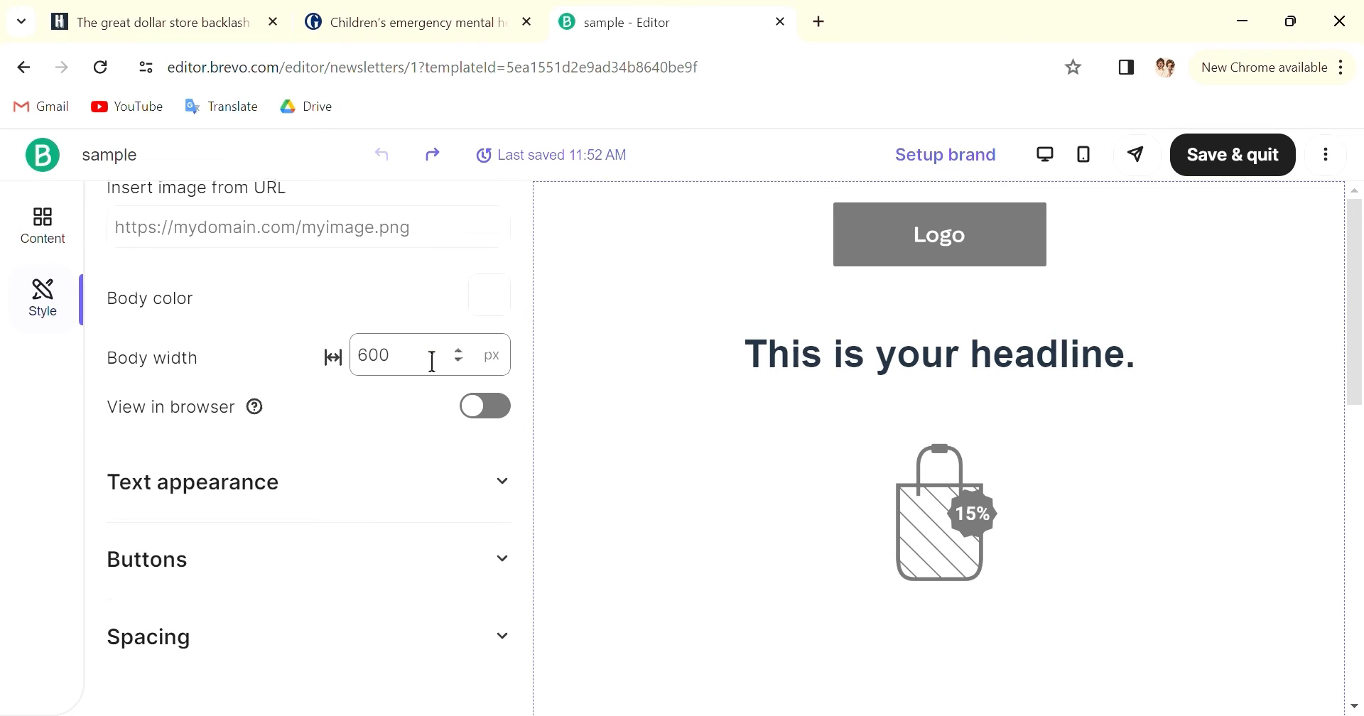
mouse_move(490, 436)
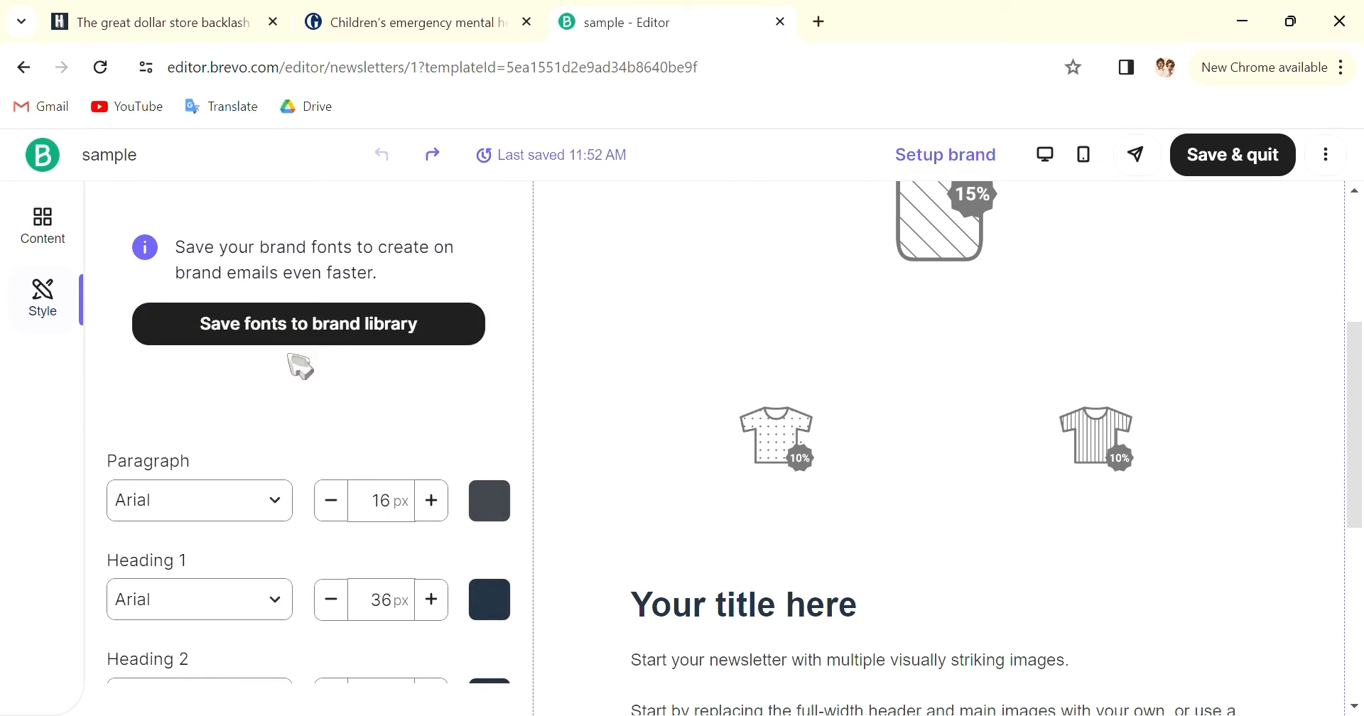
mouse_move(370, 366)
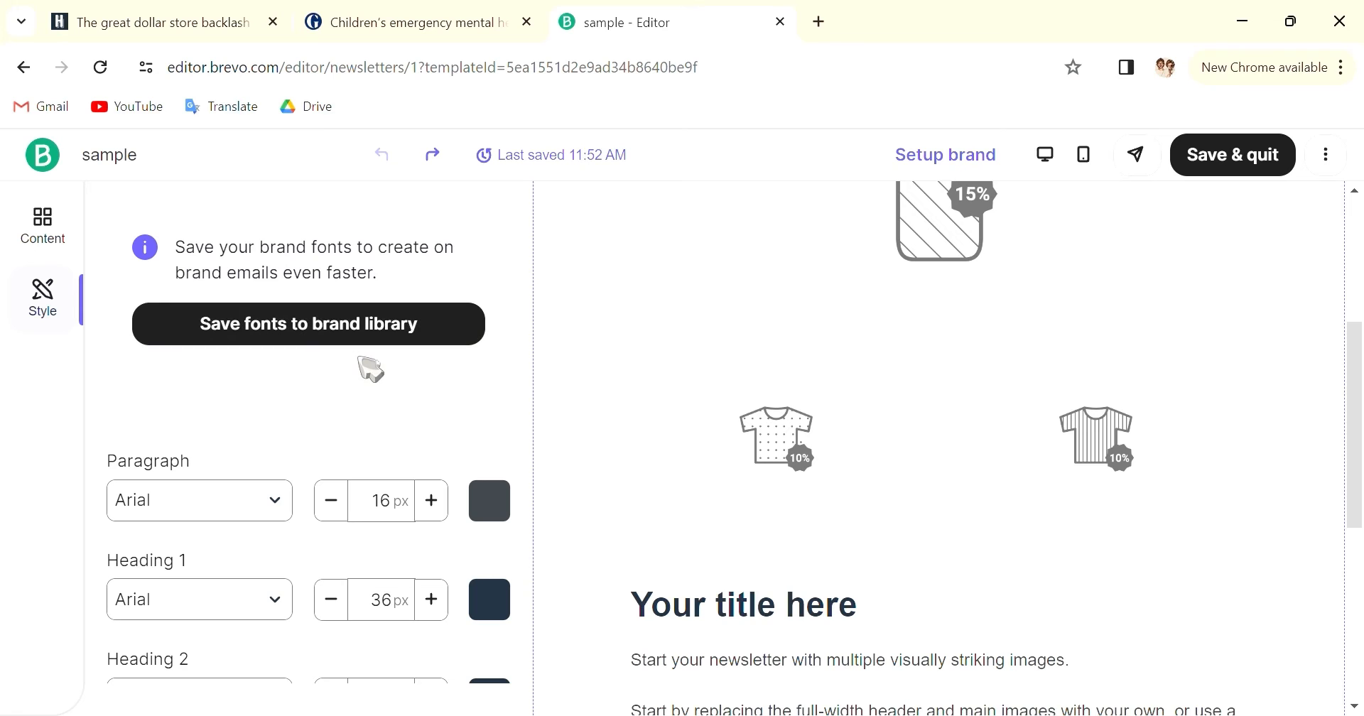
scroll("down", 3)
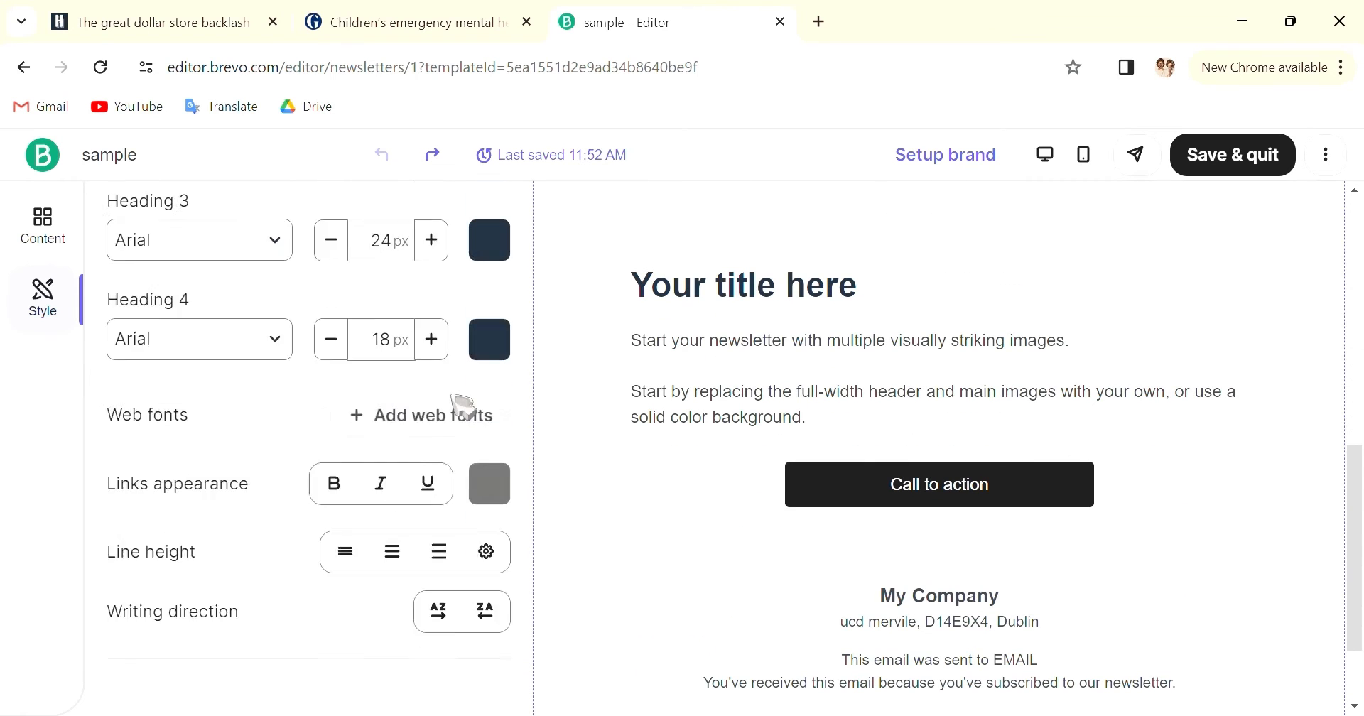
scroll("down", 3)
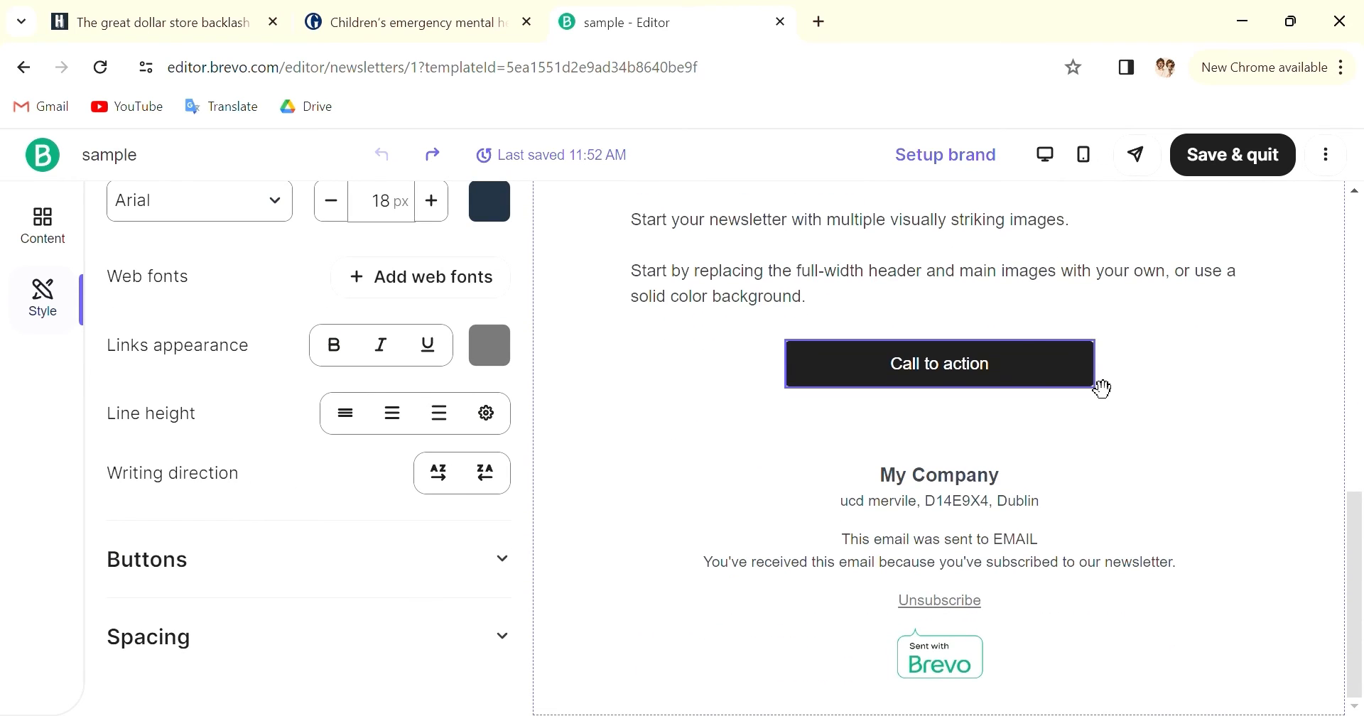
scroll("up", 3)
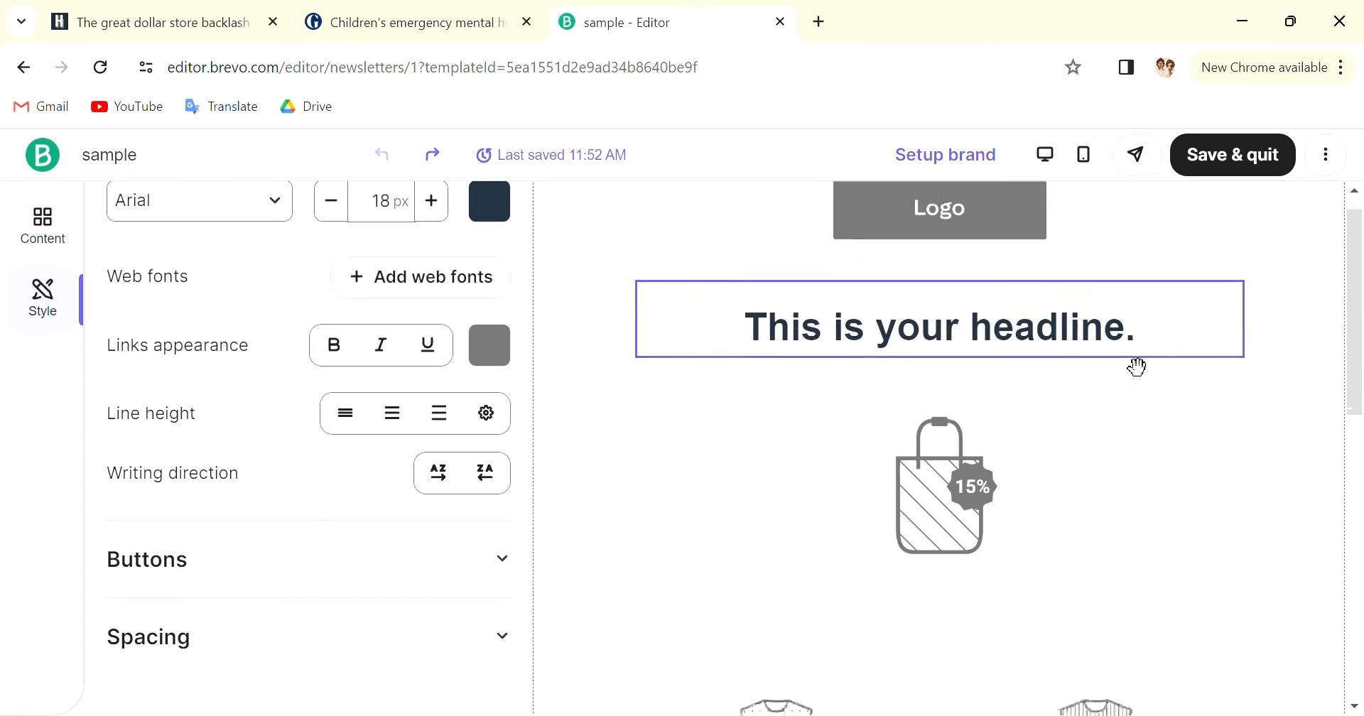
scroll("down", 3)
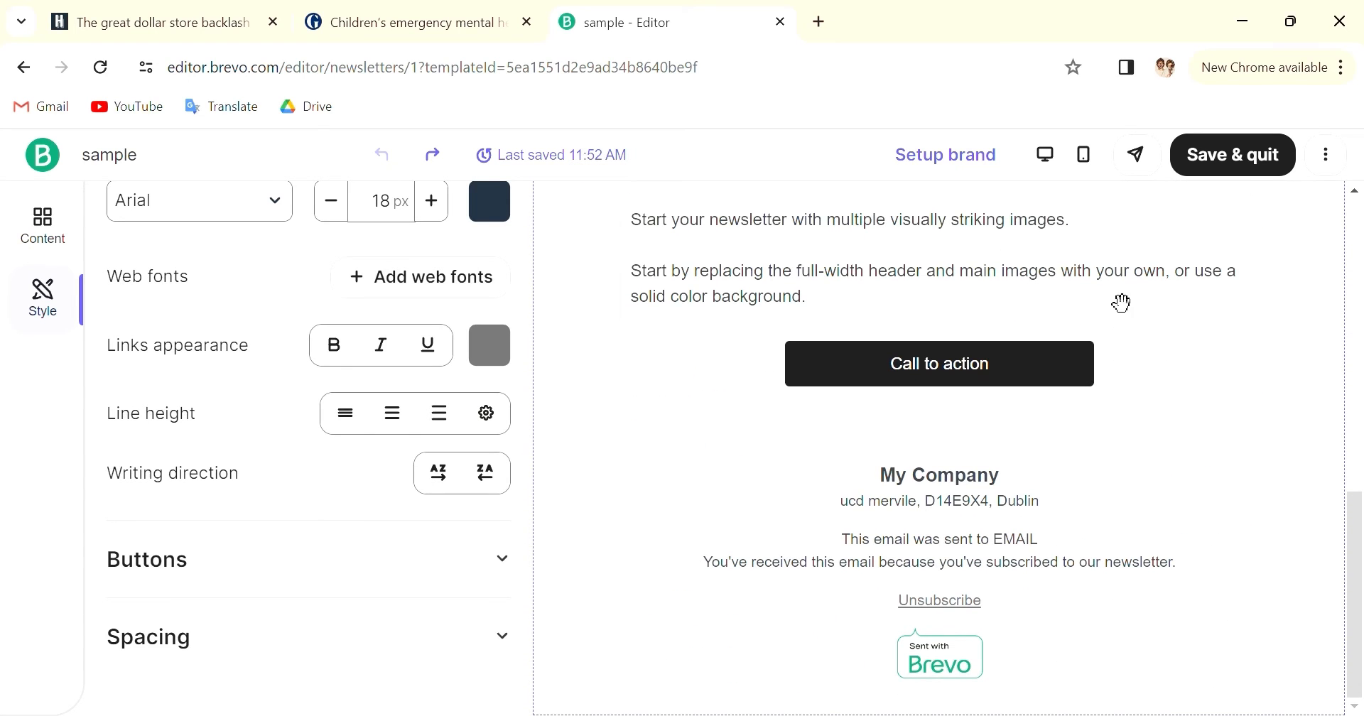
scroll("up", 3)
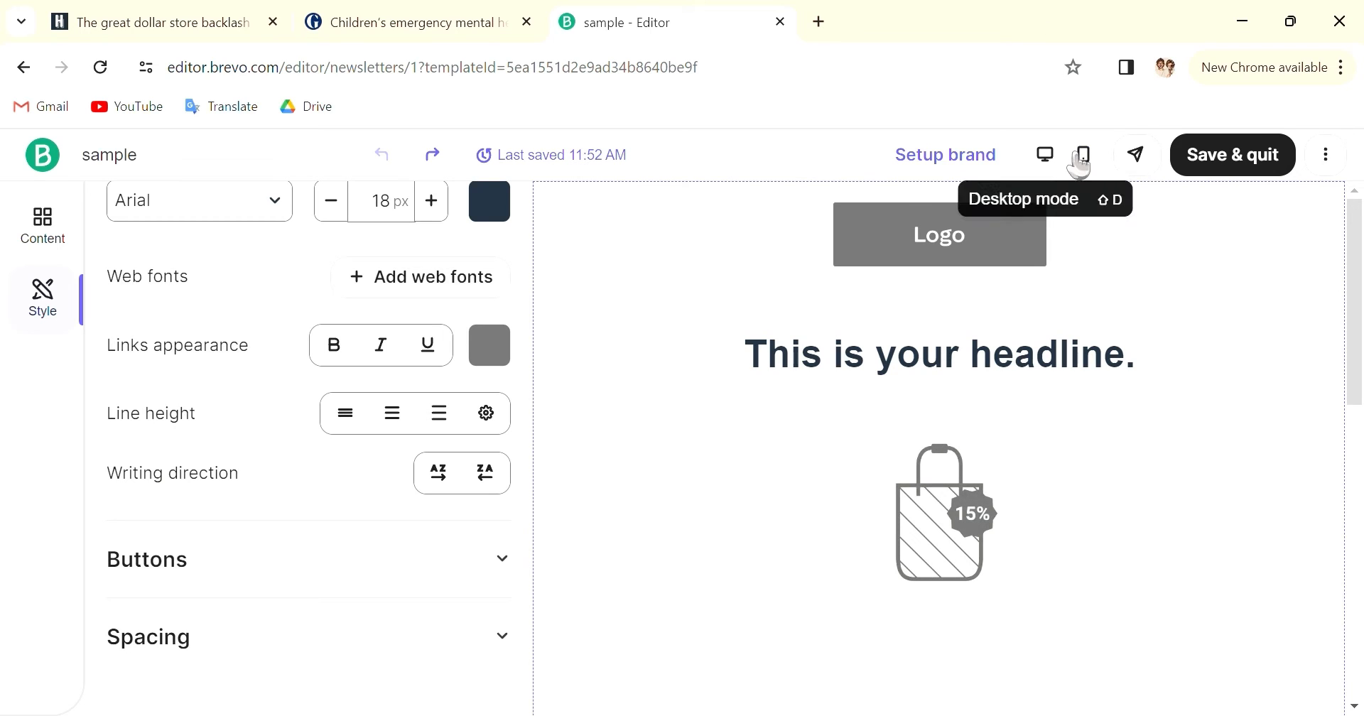
mouse_move(1078, 165)
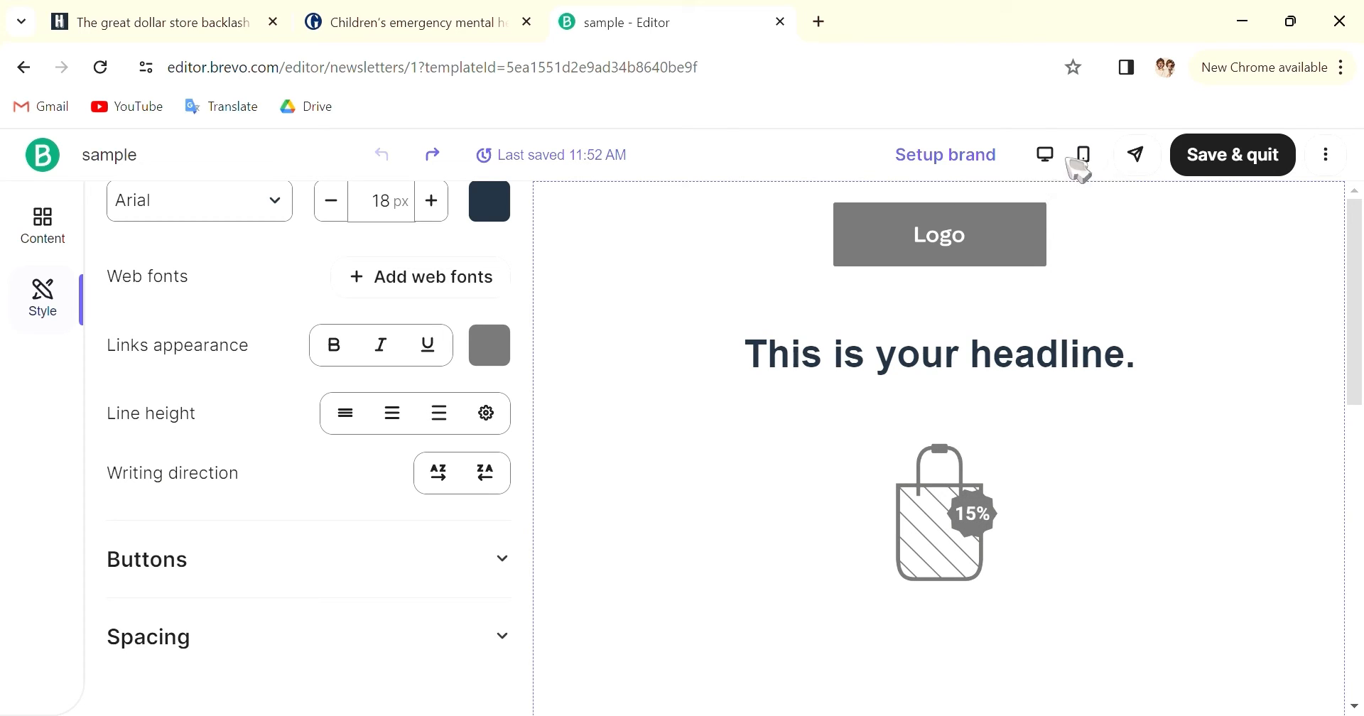
- Review the email design with the shopping bag image, then save it and quit the editor
left_click(1083, 155)
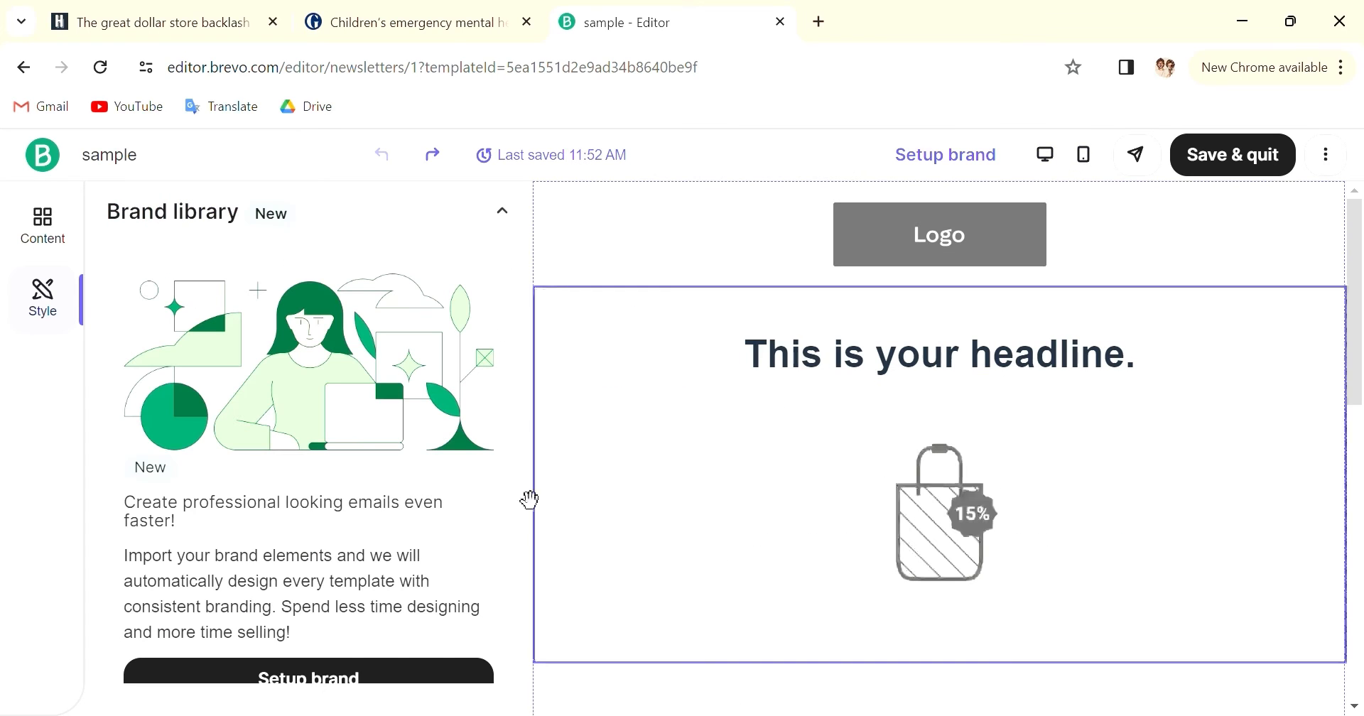
left_click(940, 513)
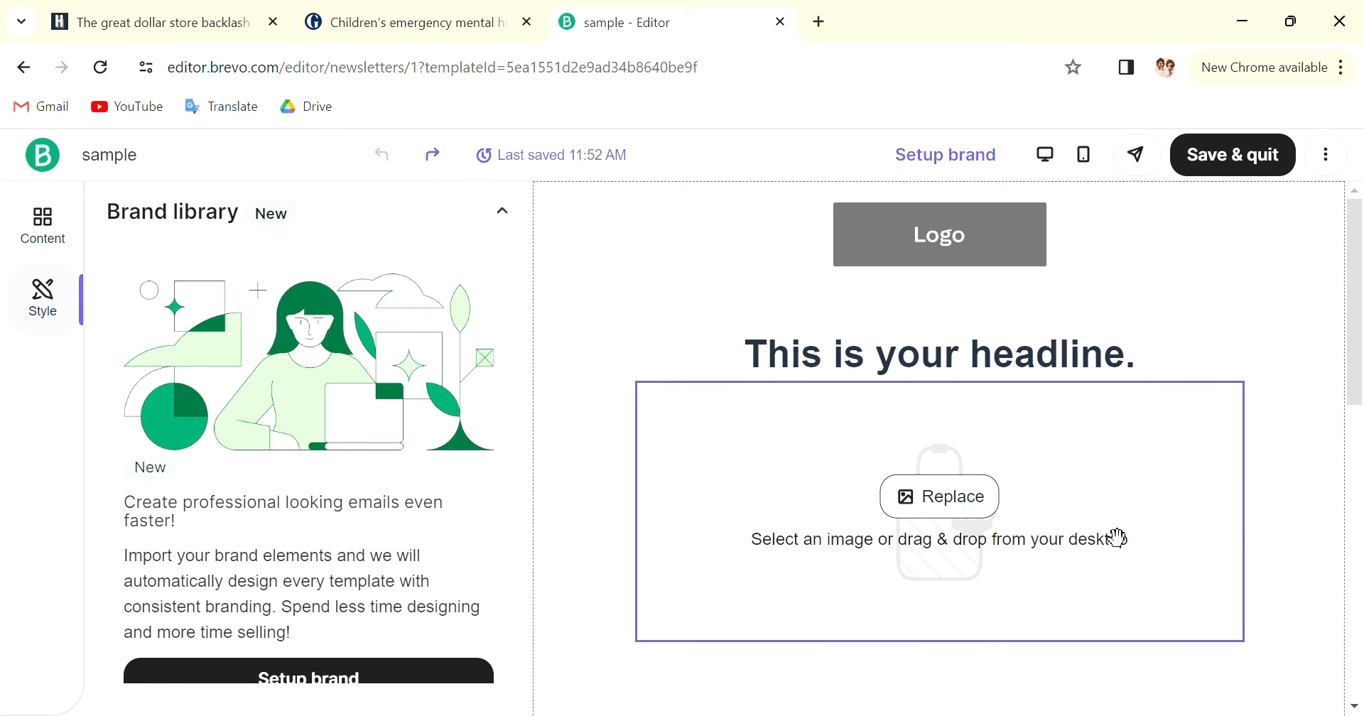
scroll("down", 3)
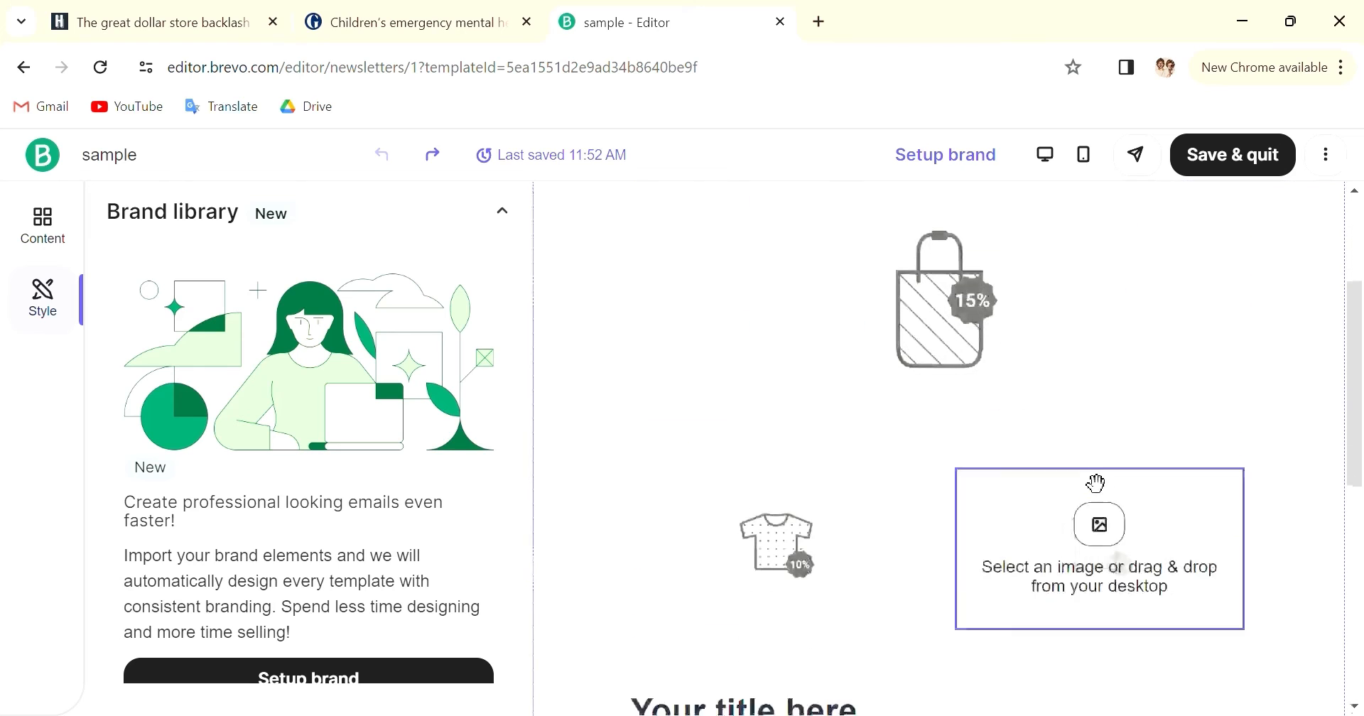
mouse_move(1093, 490)
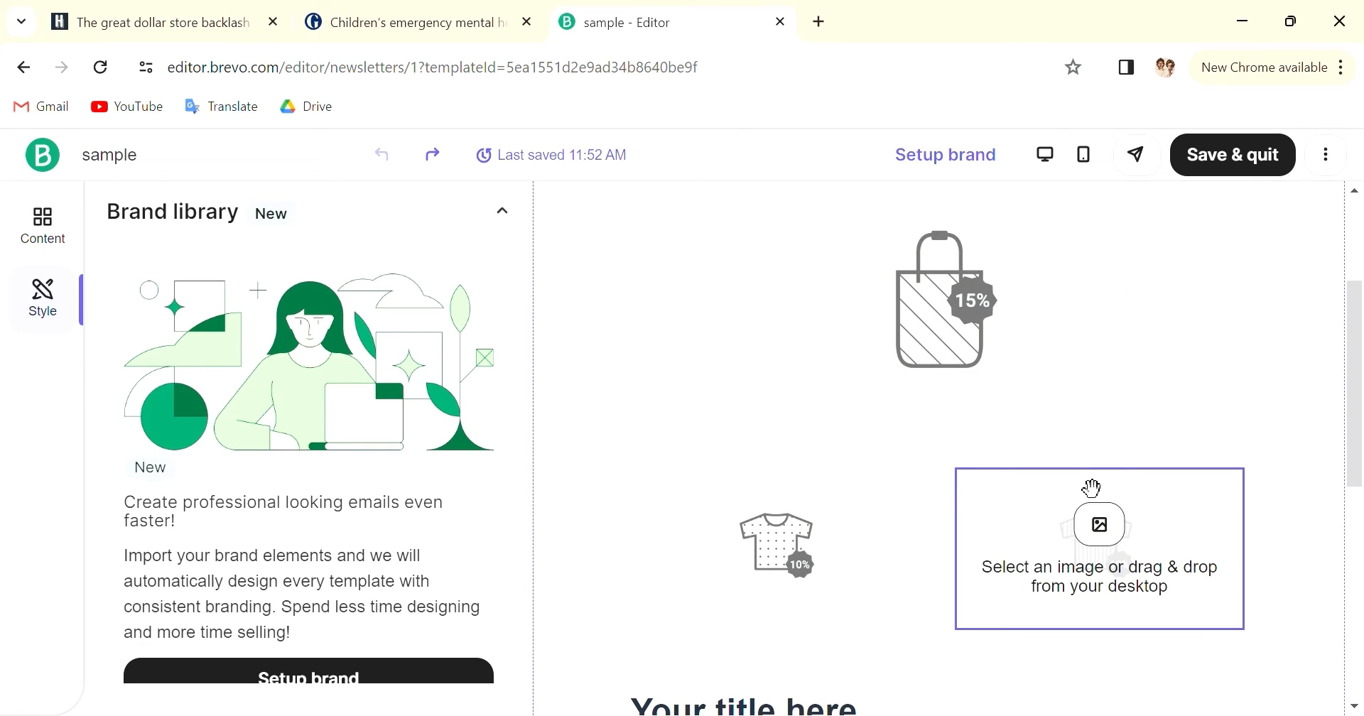
scroll("down", 3)
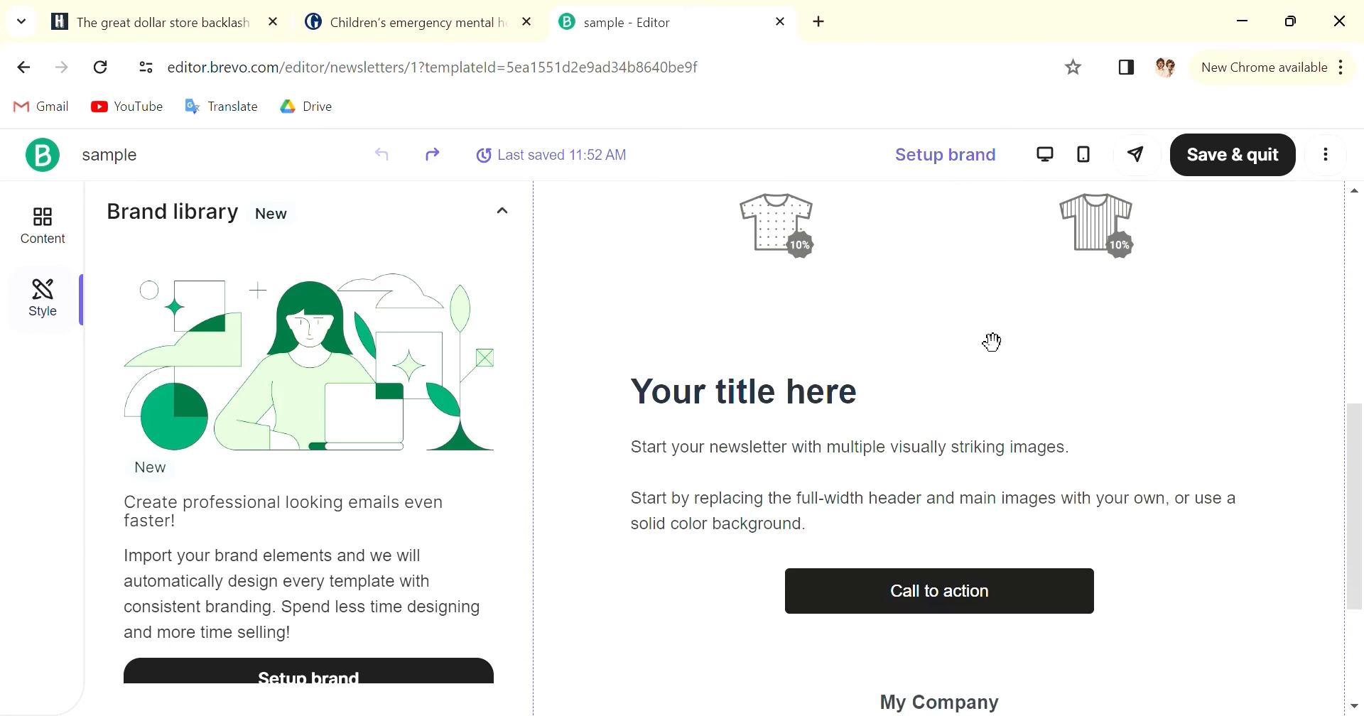
scroll("up", 3)
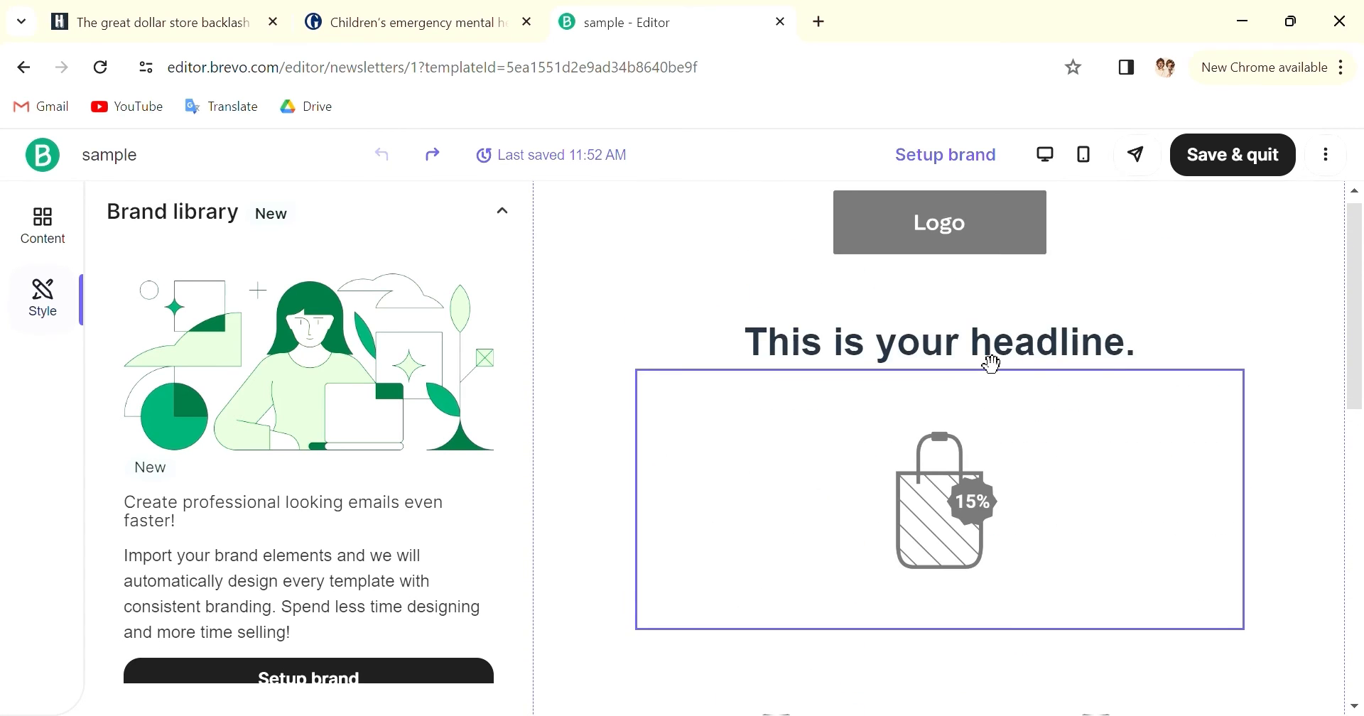
scroll("down", 3)
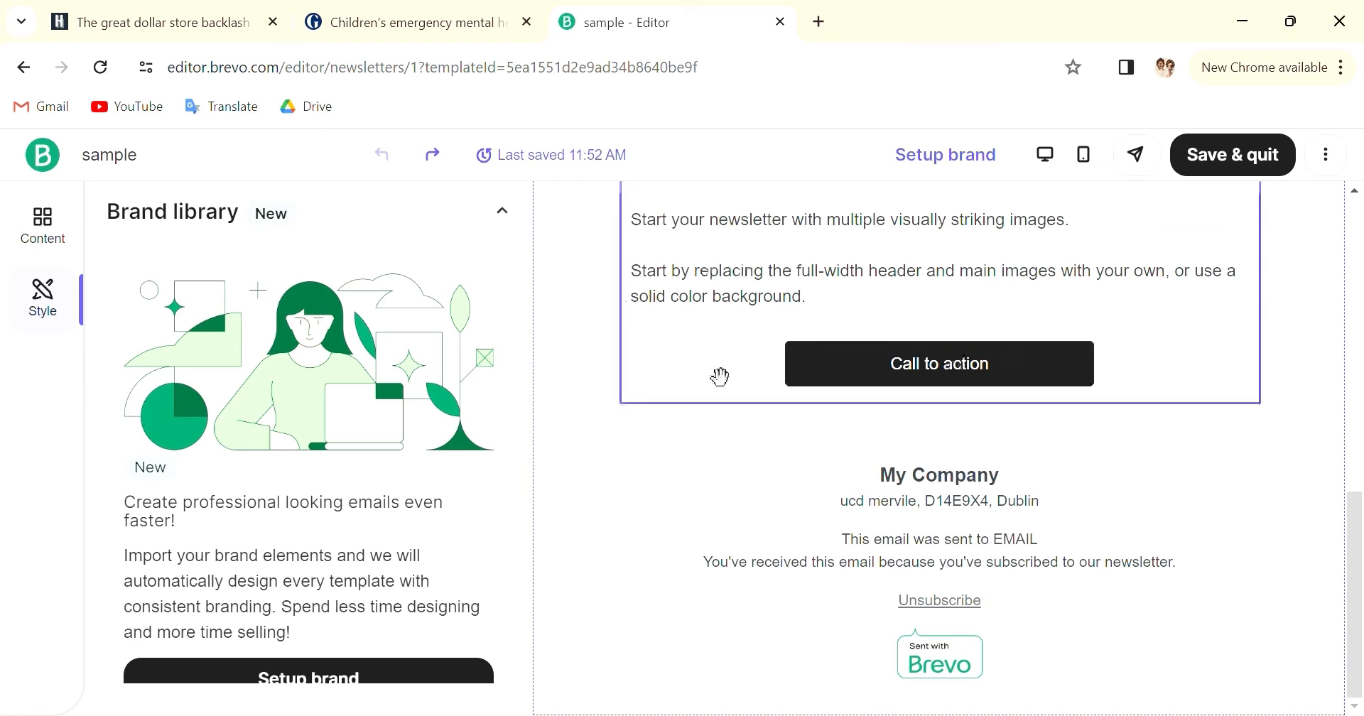
scroll("up", 3)
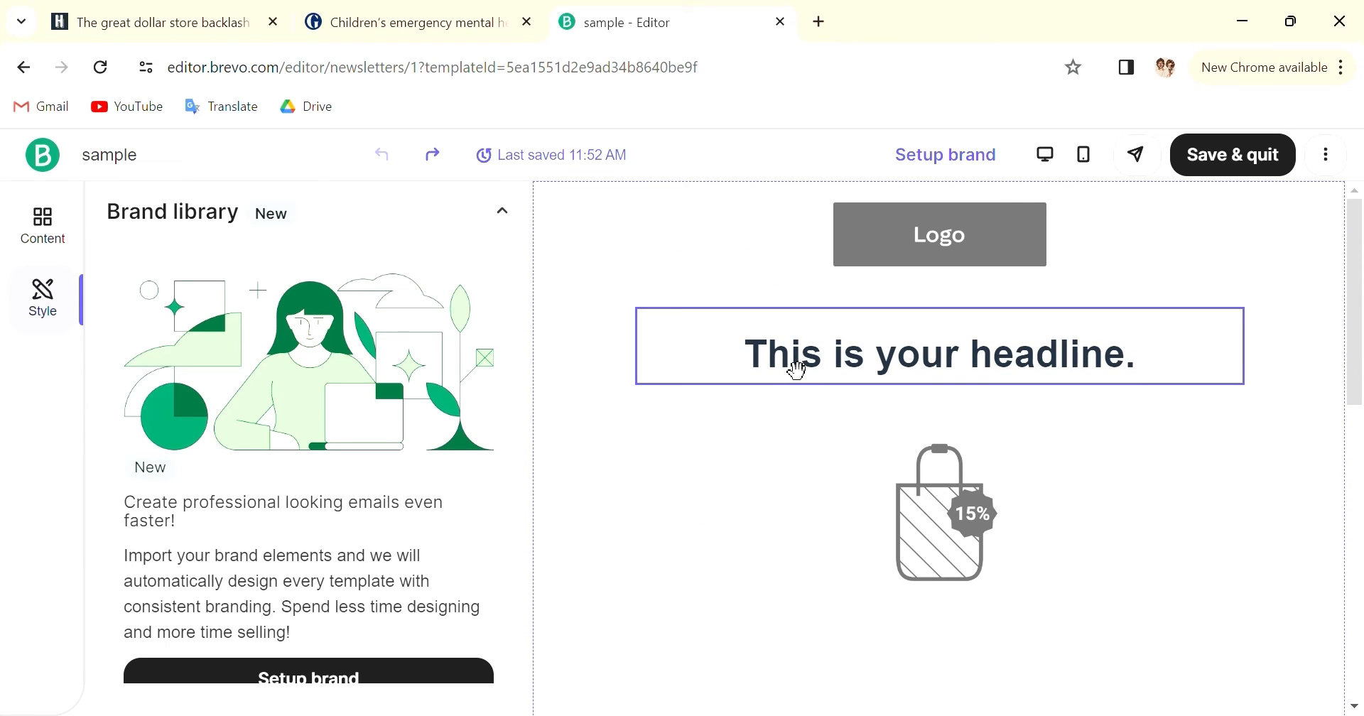
mouse_move(799, 349)
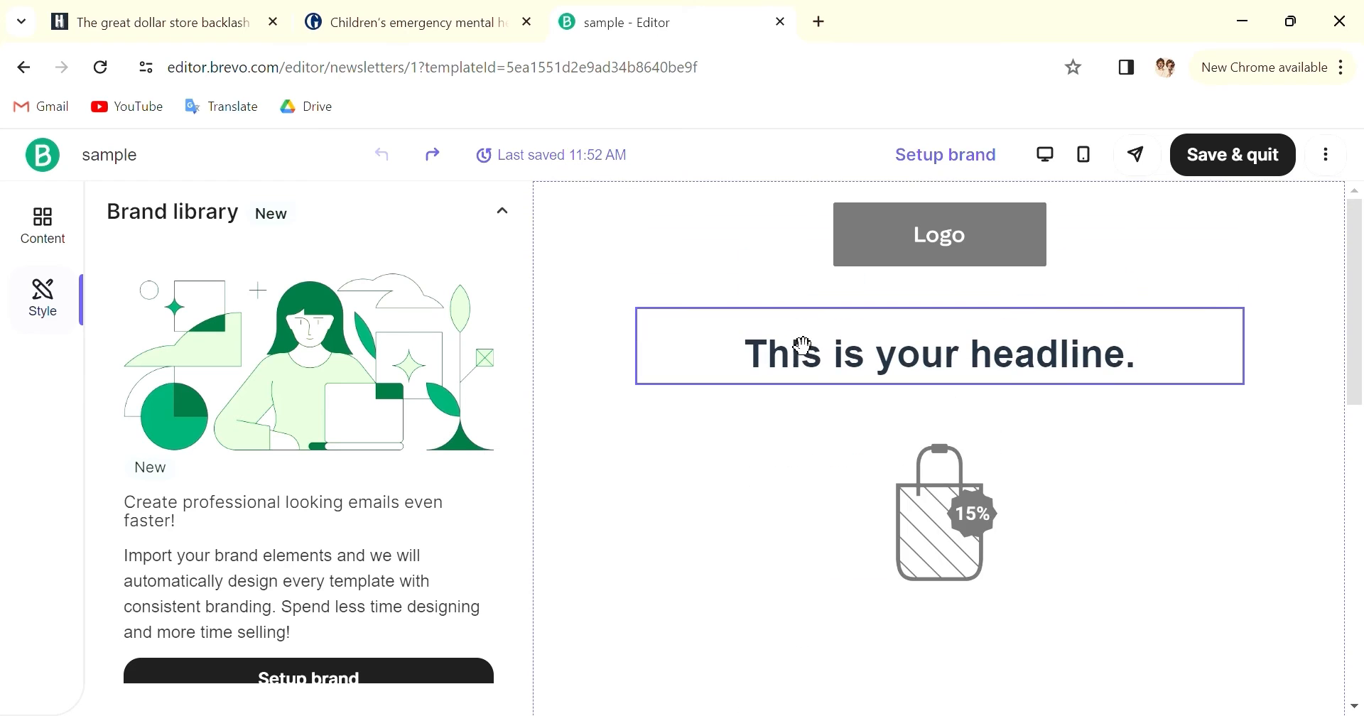
scroll("down", 3)
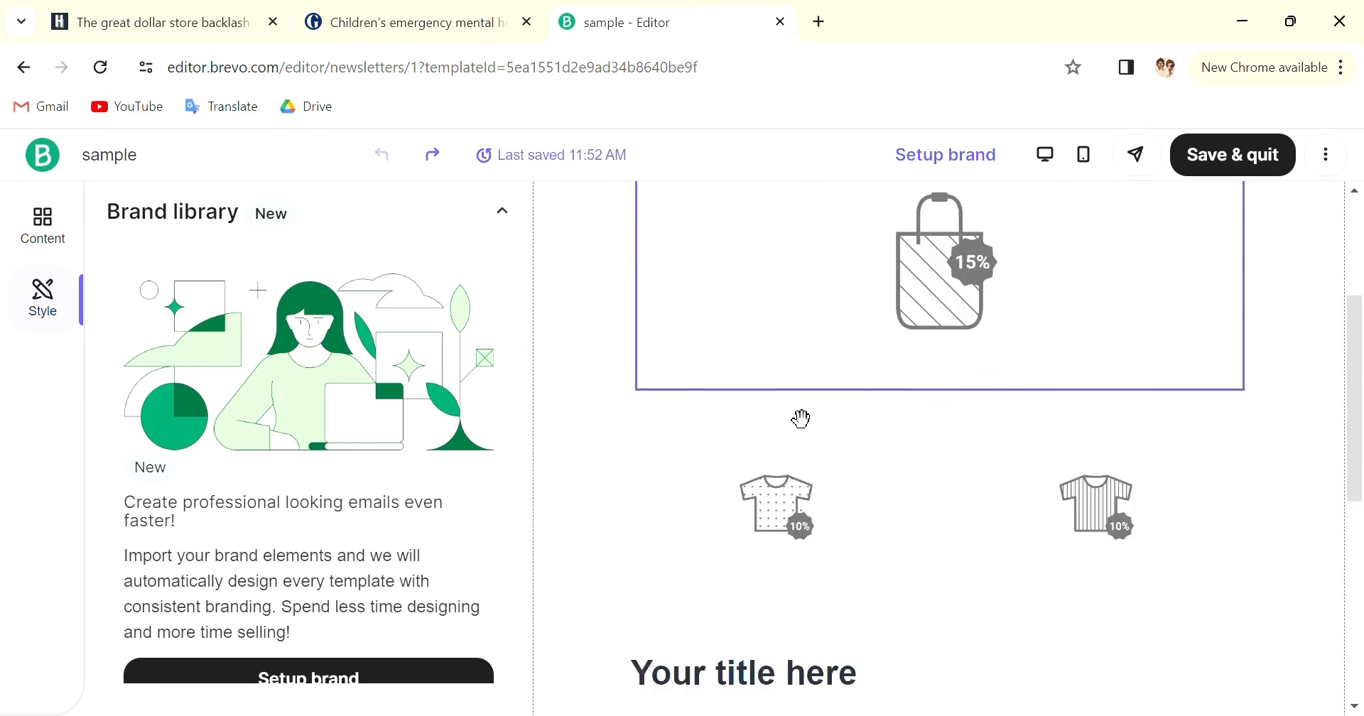
scroll("down", 3)
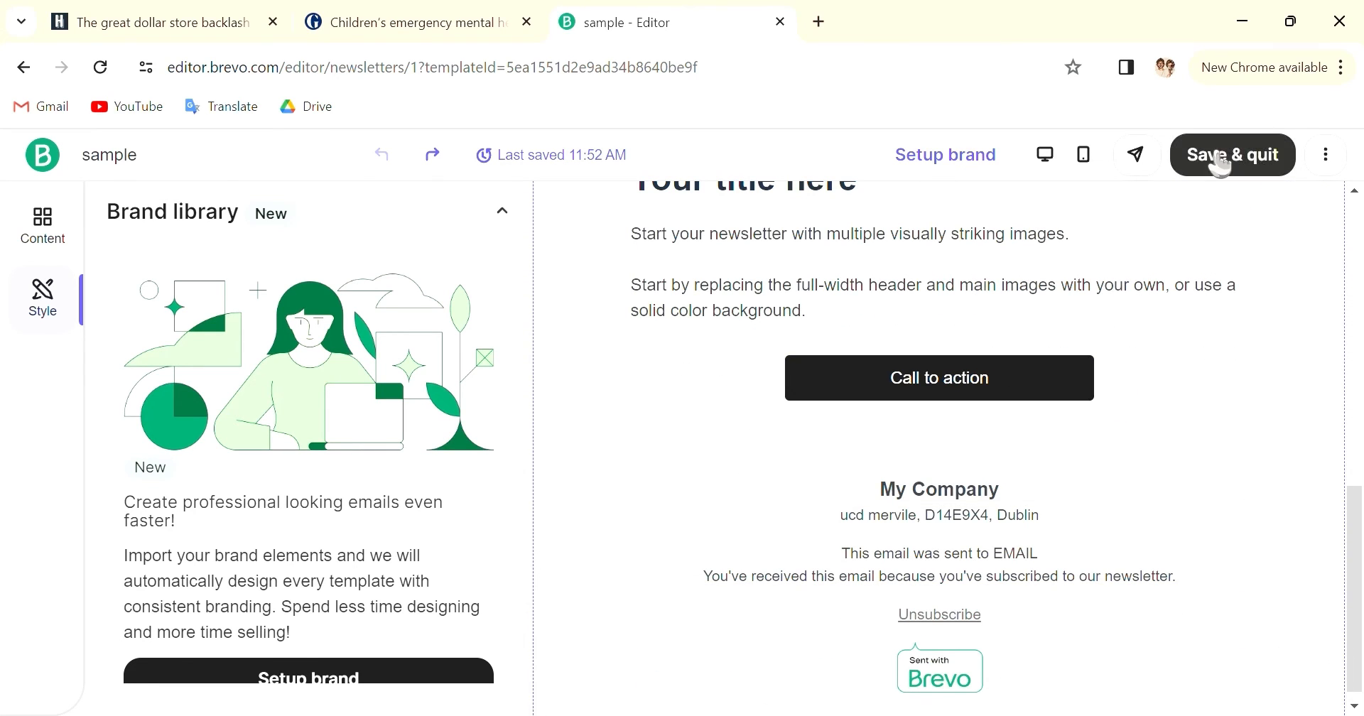
left_click(1232, 155)
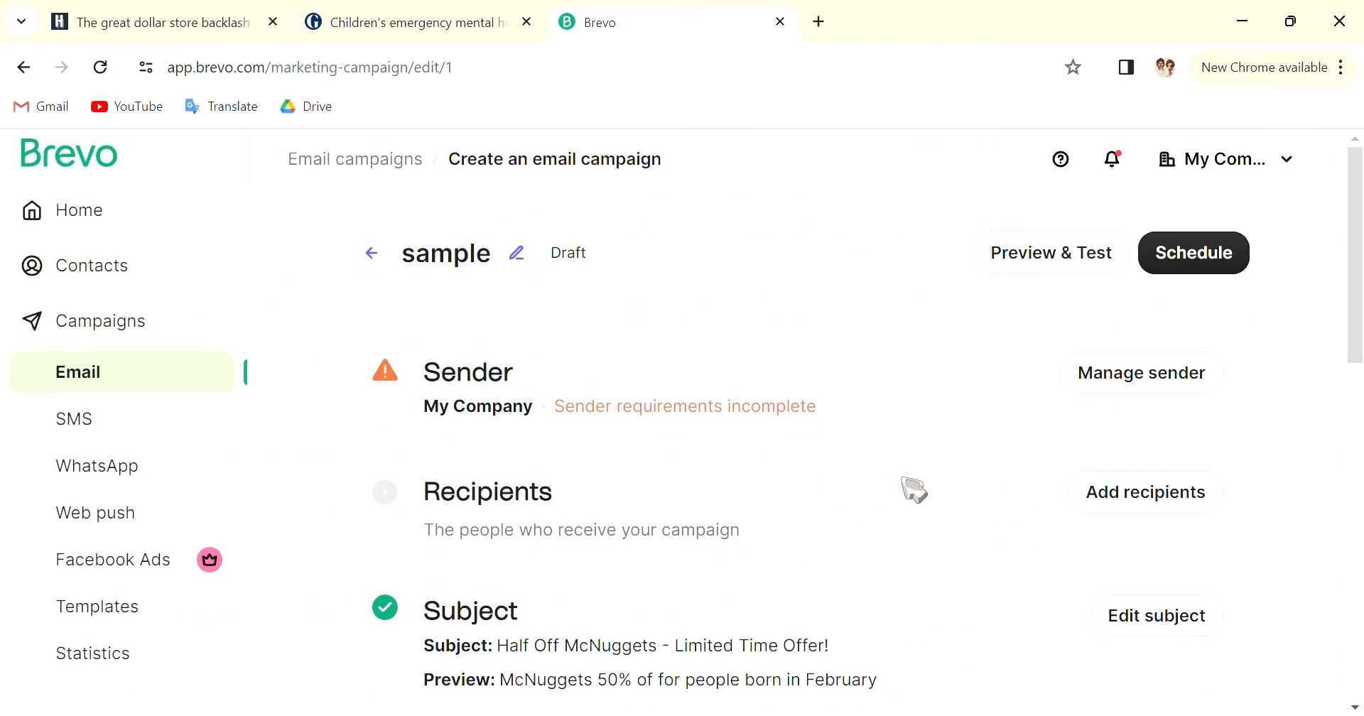
scroll("down", 3)
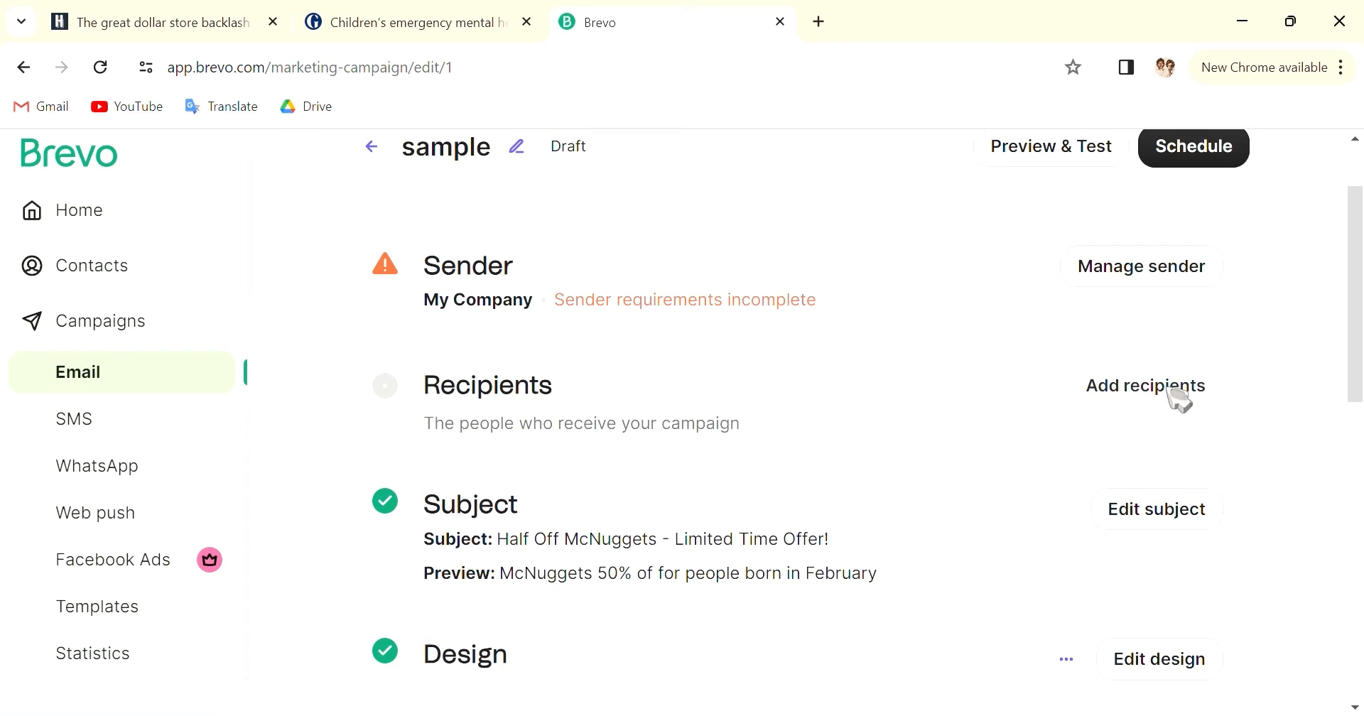
scroll("down", 3)
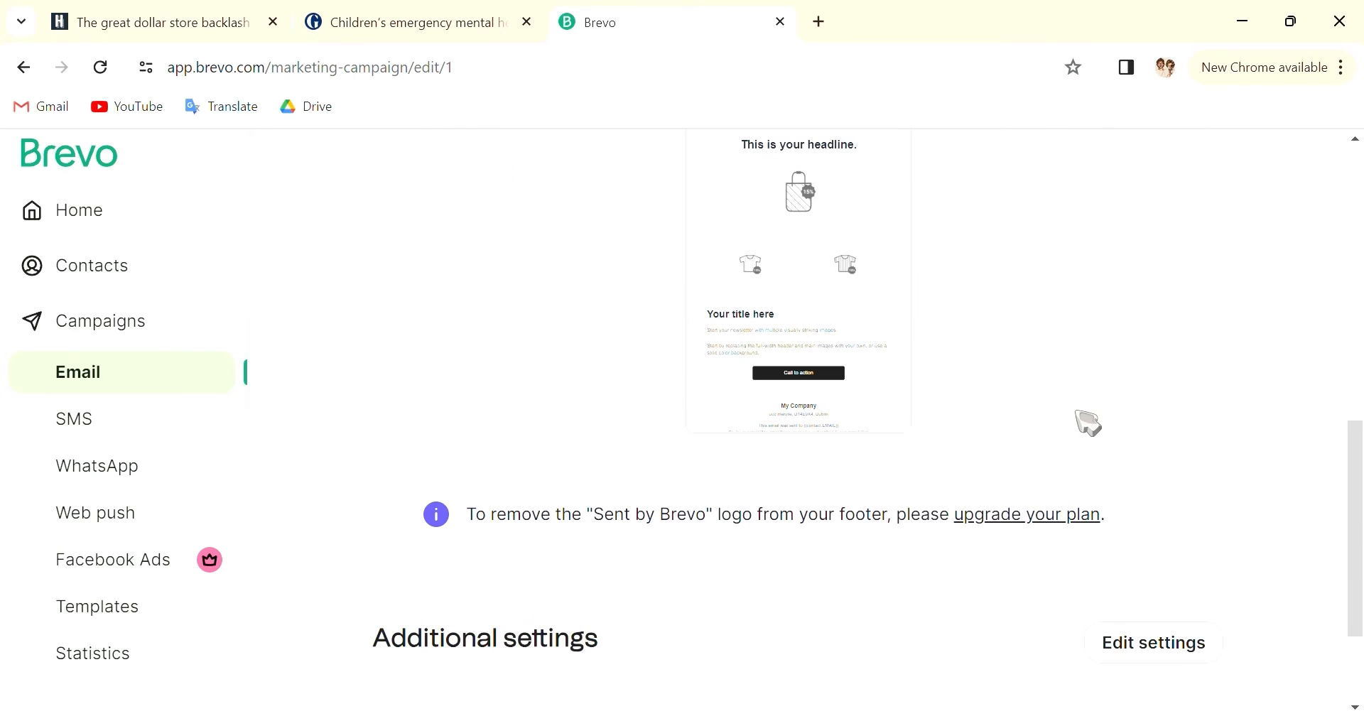
scroll("down", 3)
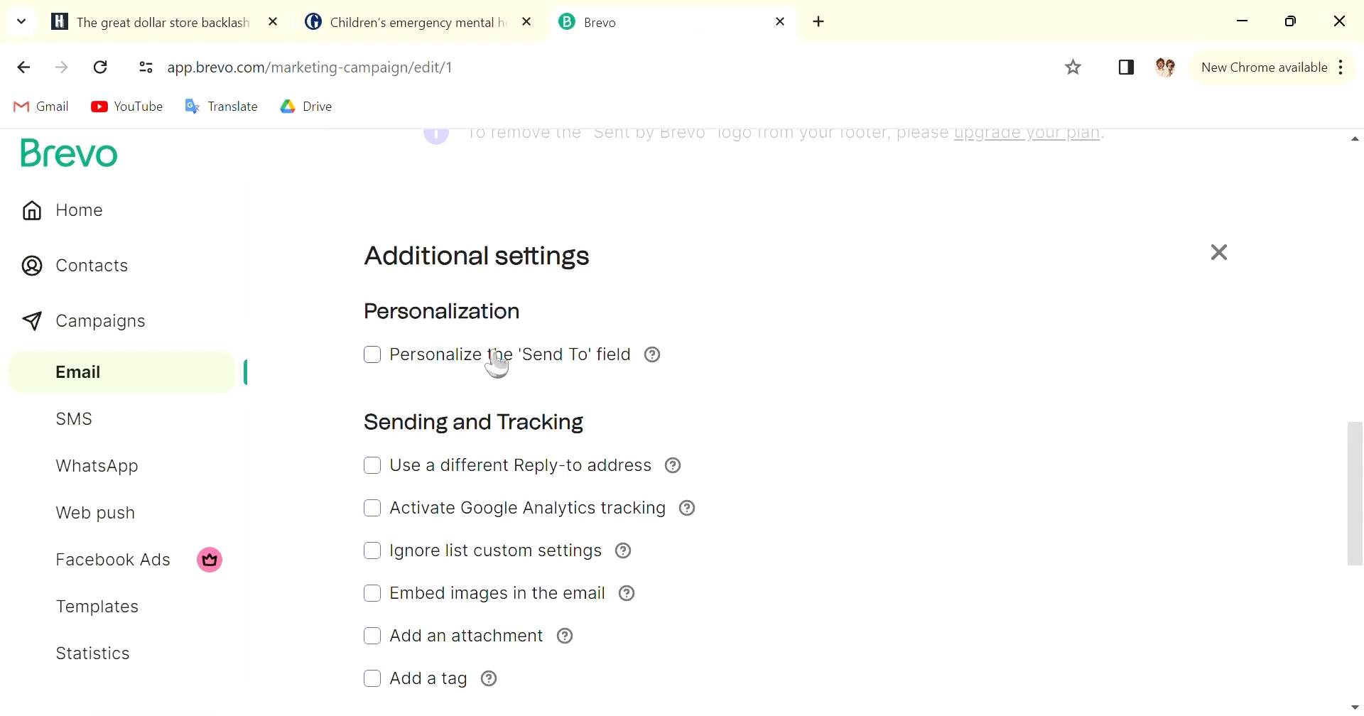
mouse_move(463, 426)
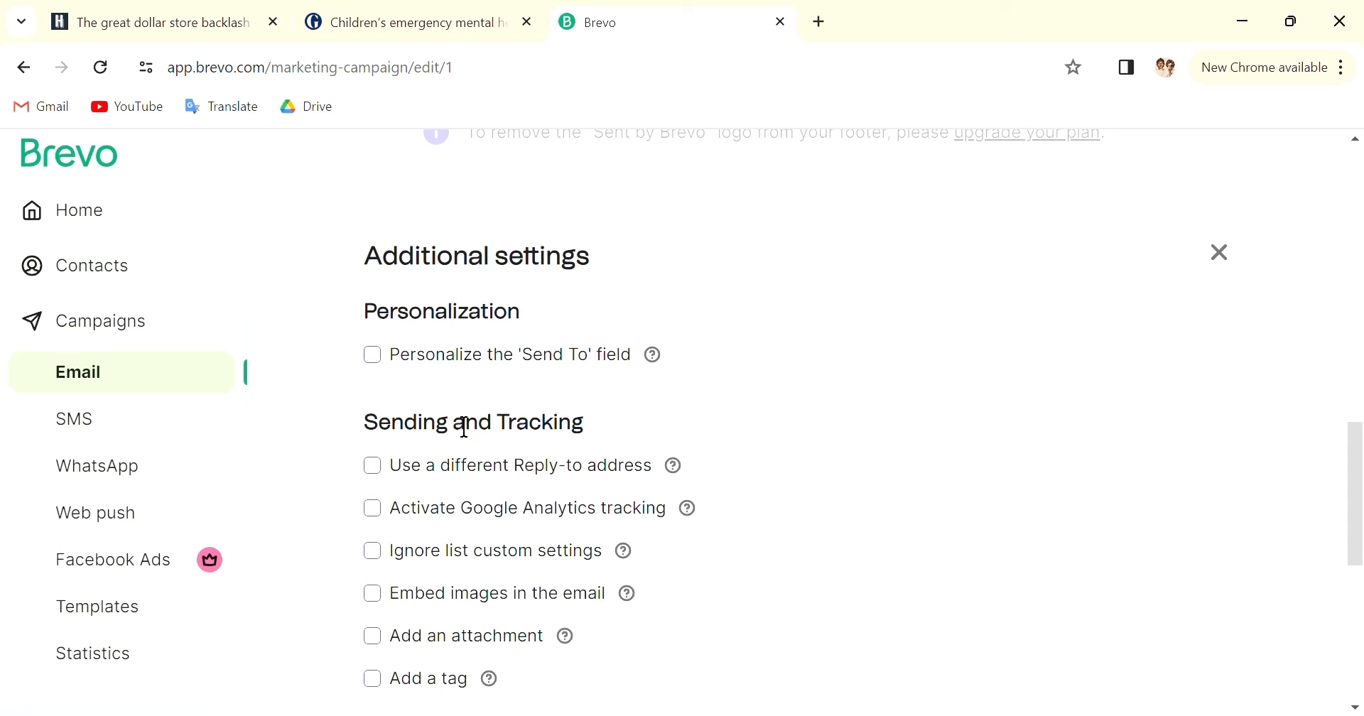
mouse_move(413, 343)
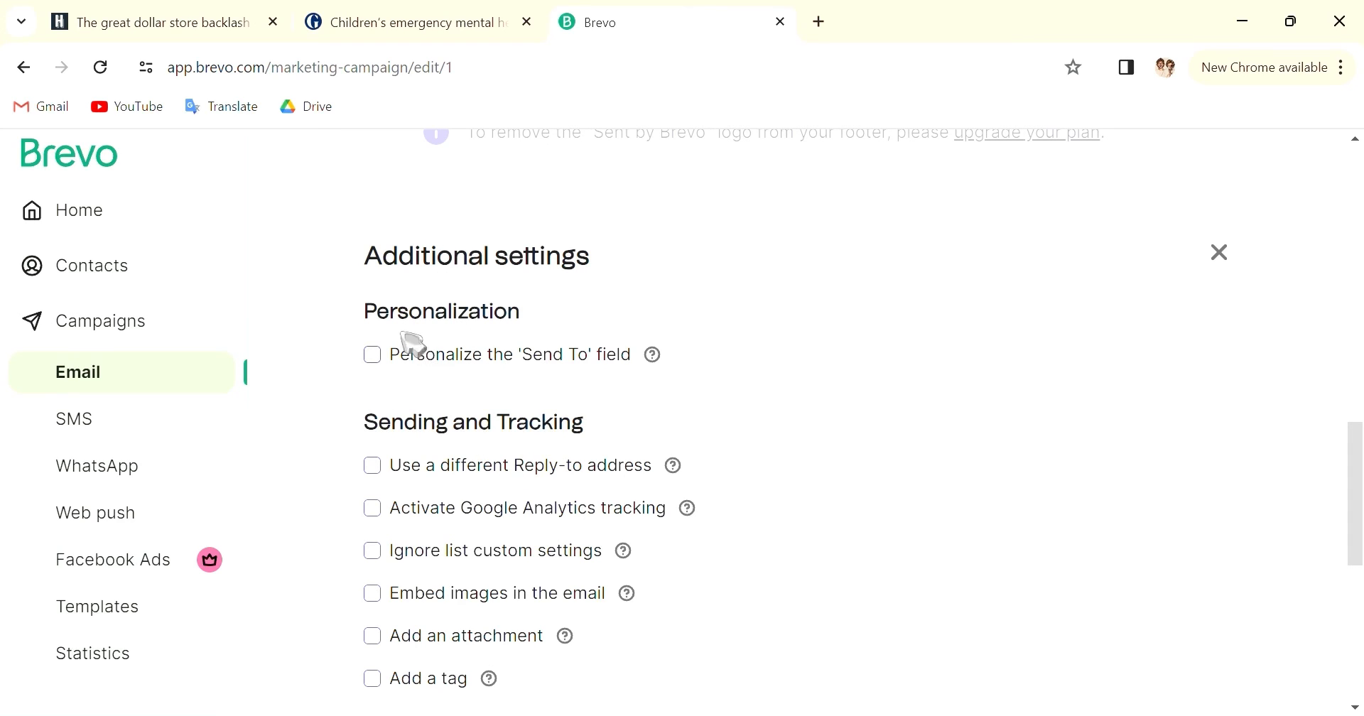
scroll("down", 3)
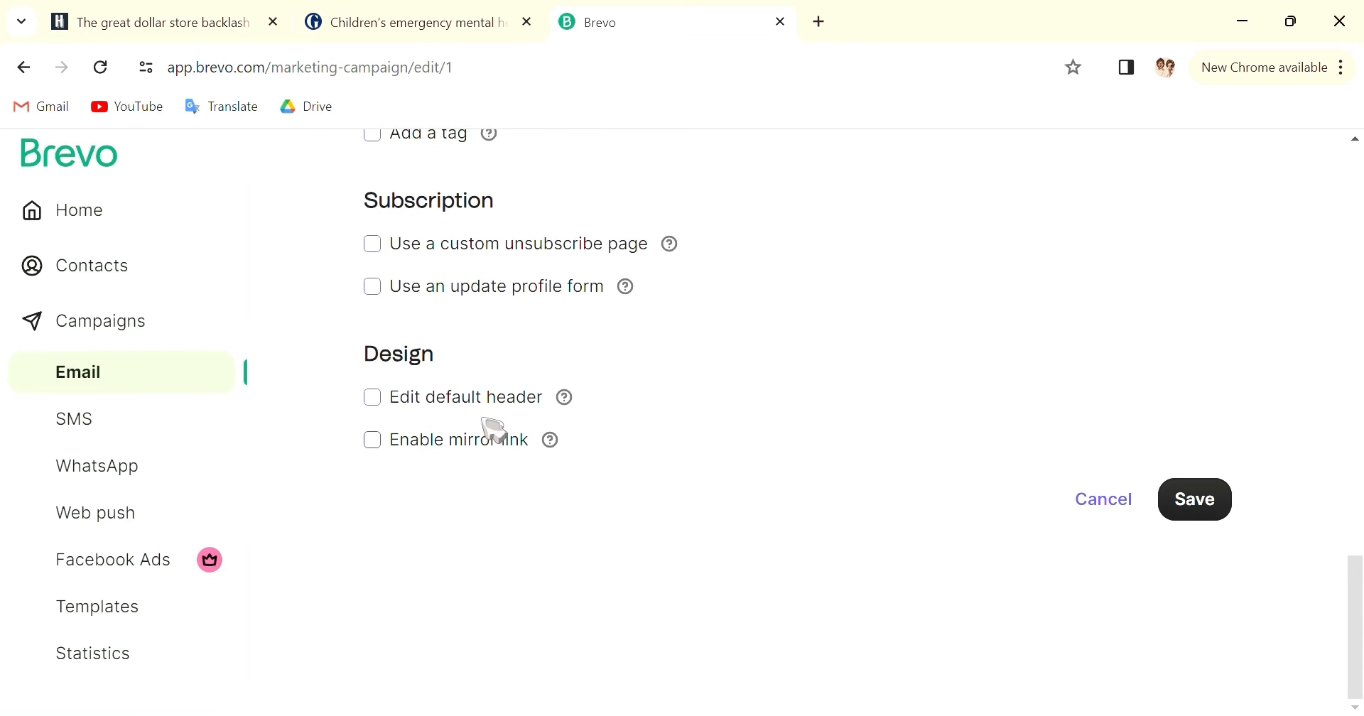
left_click(1194, 499)
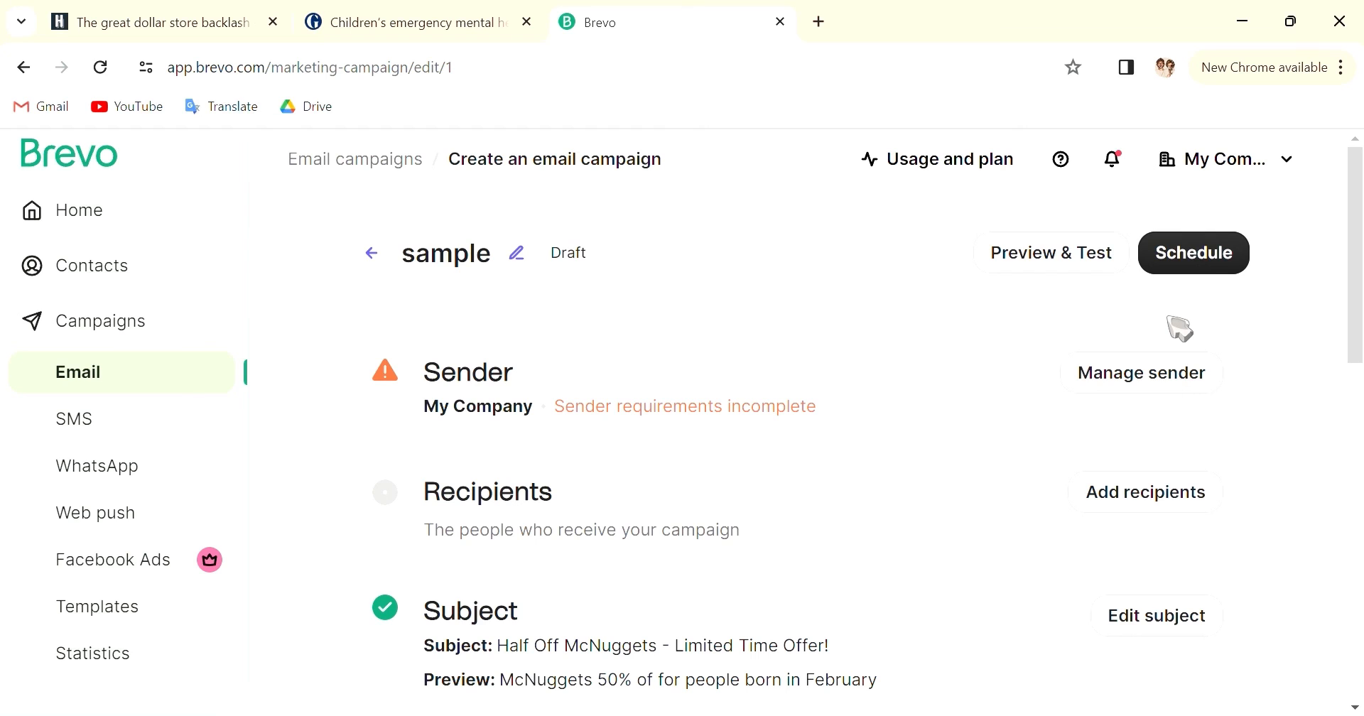
mouse_move(1050, 253)
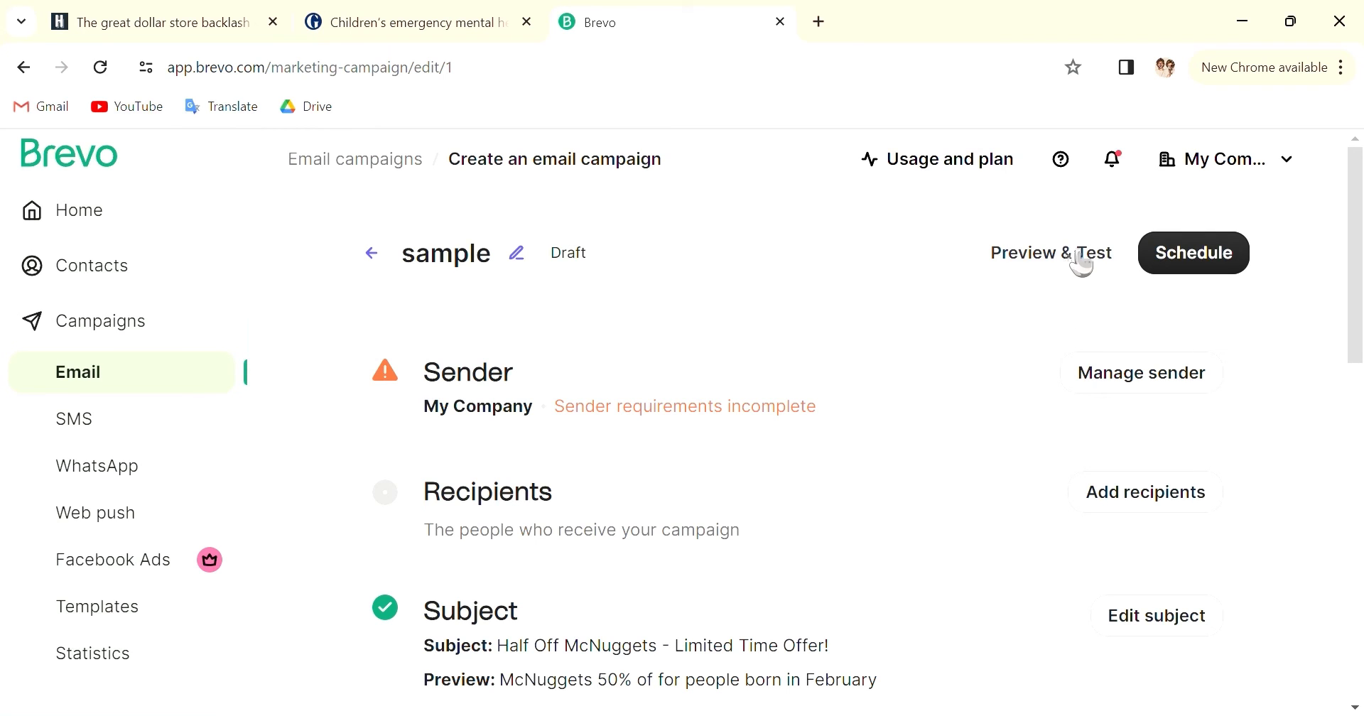
left_click(1051, 253)
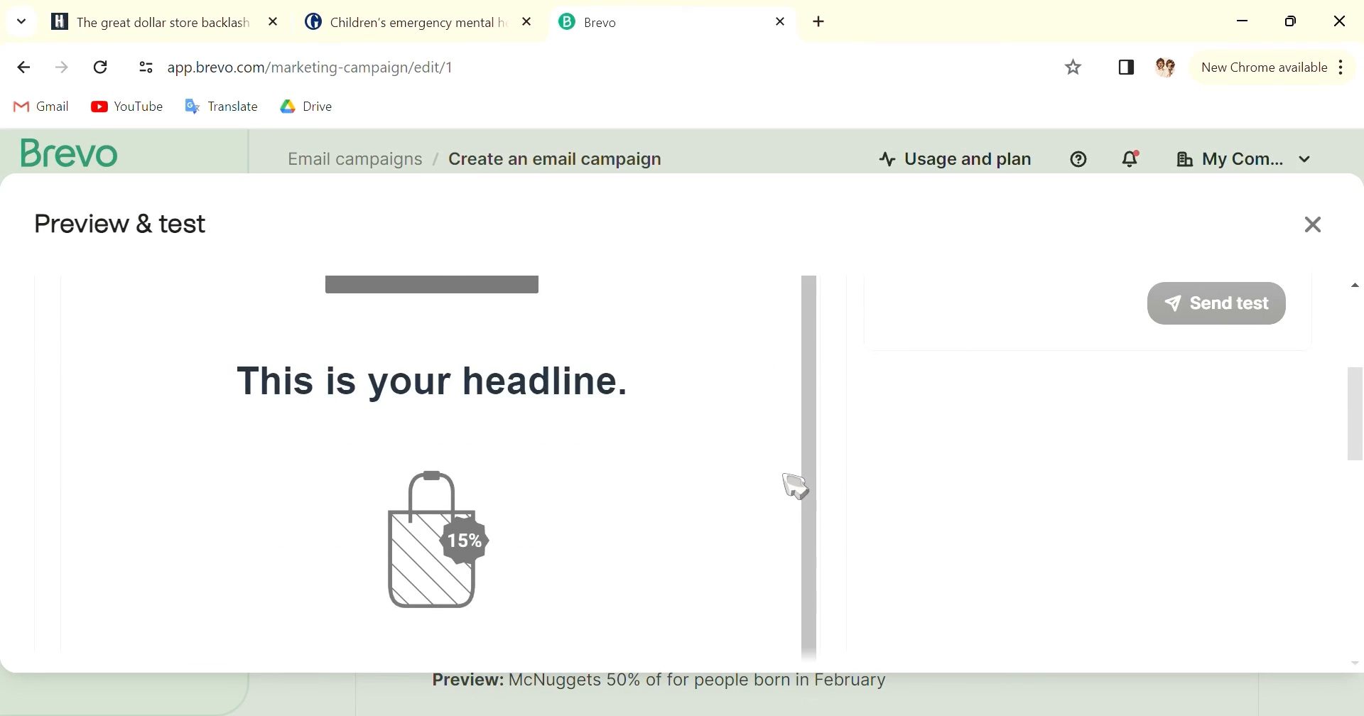
scroll("up", 3)
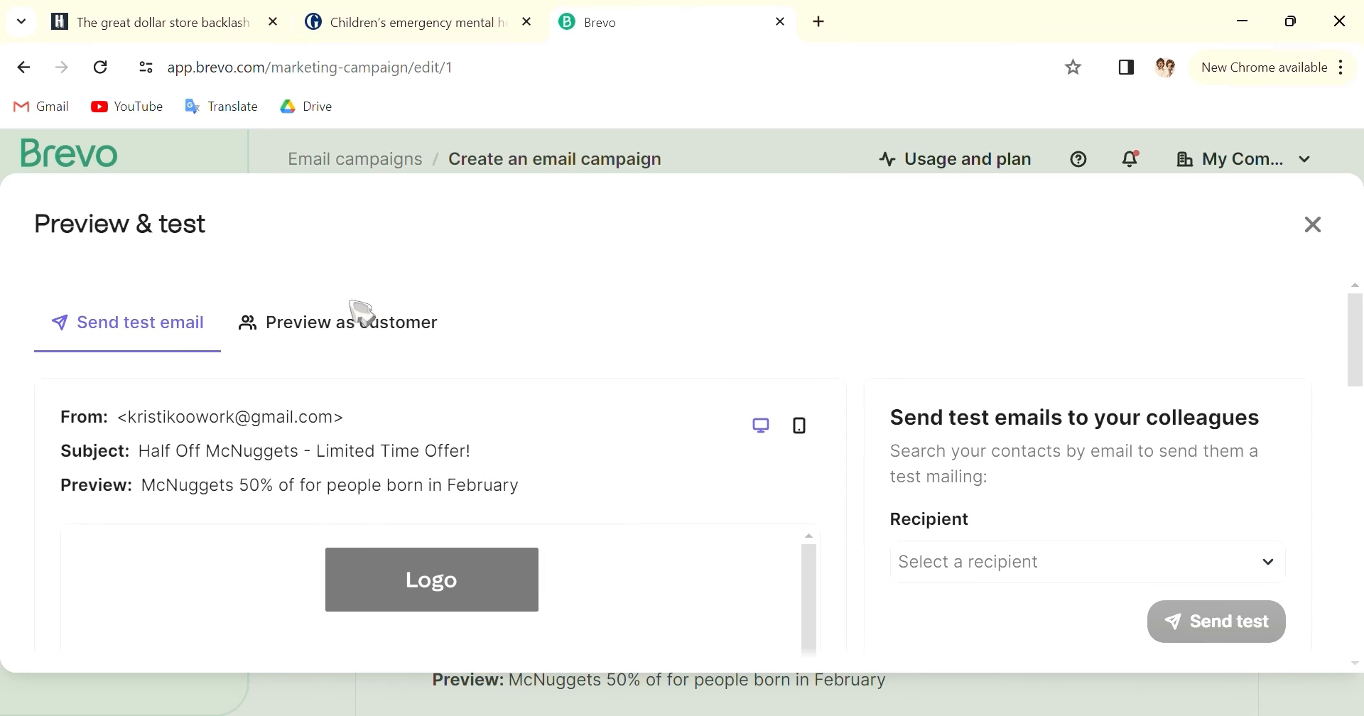
left_click(350, 322)
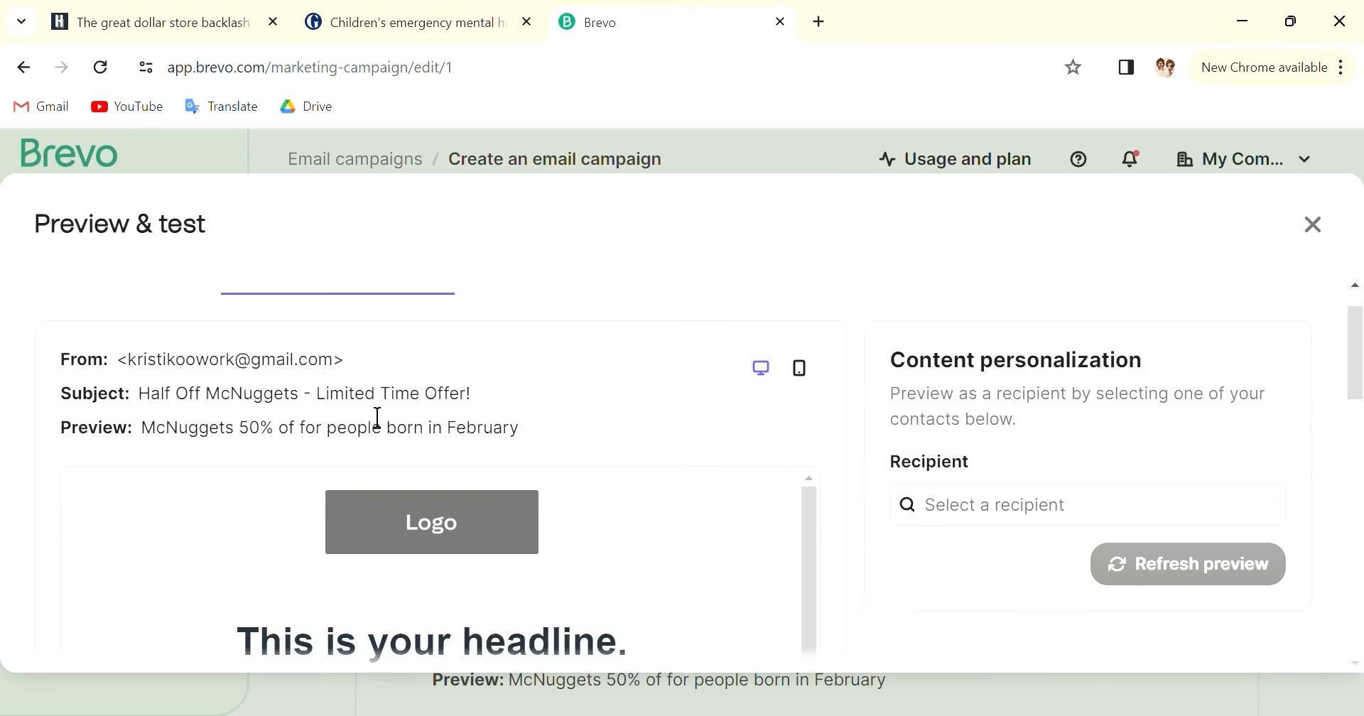
scroll("down", 3)
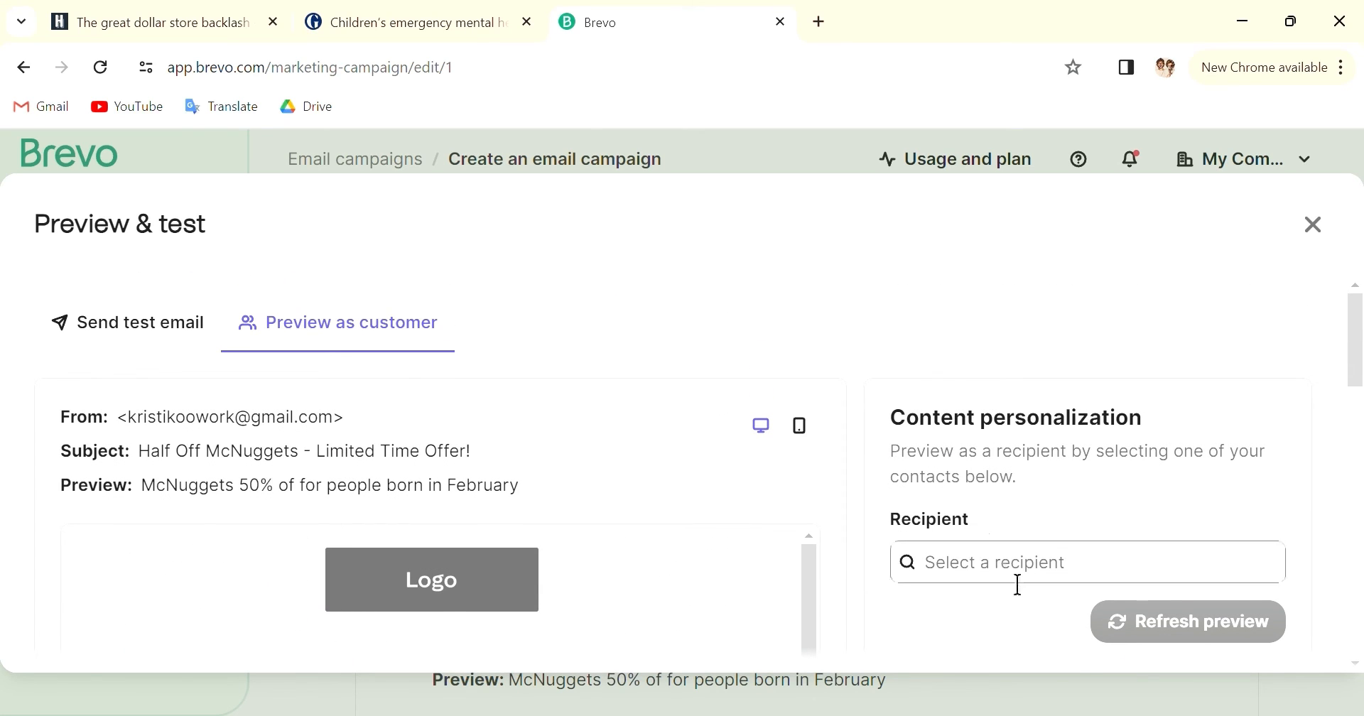
left_click(140, 323)
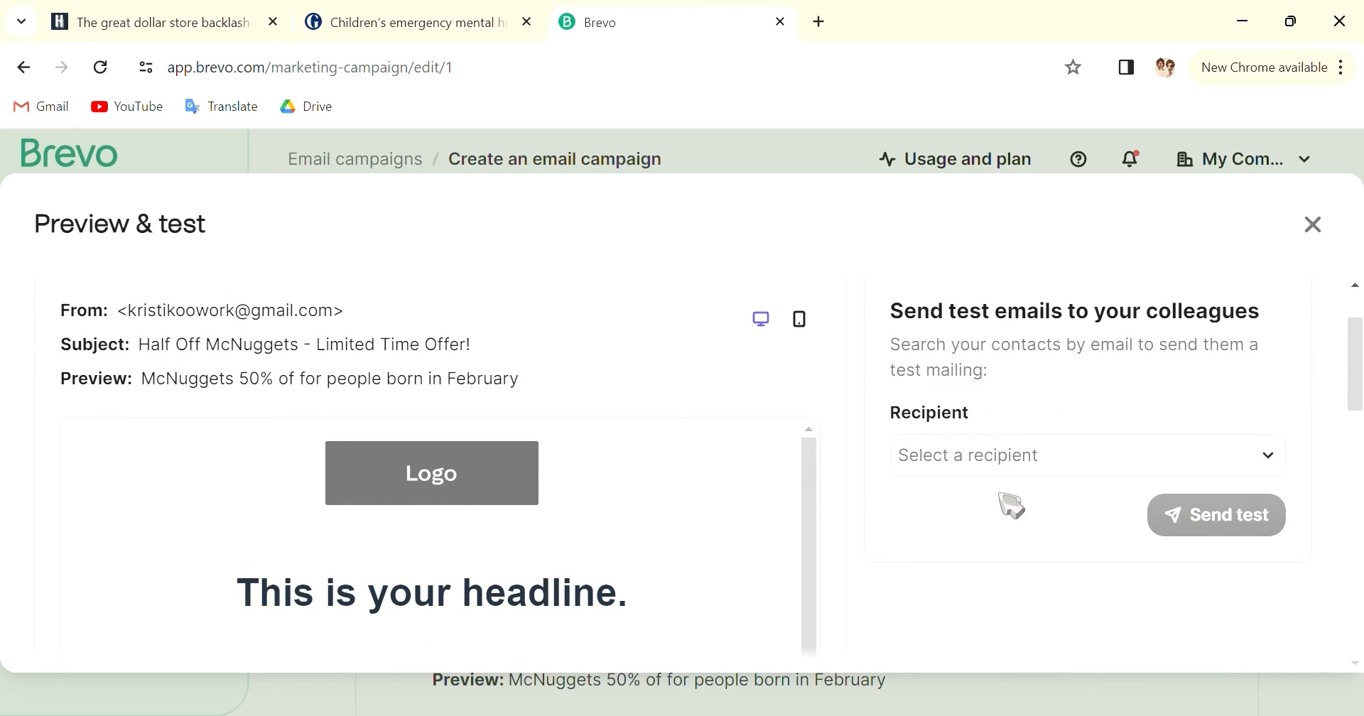
mouse_move(1009, 487)
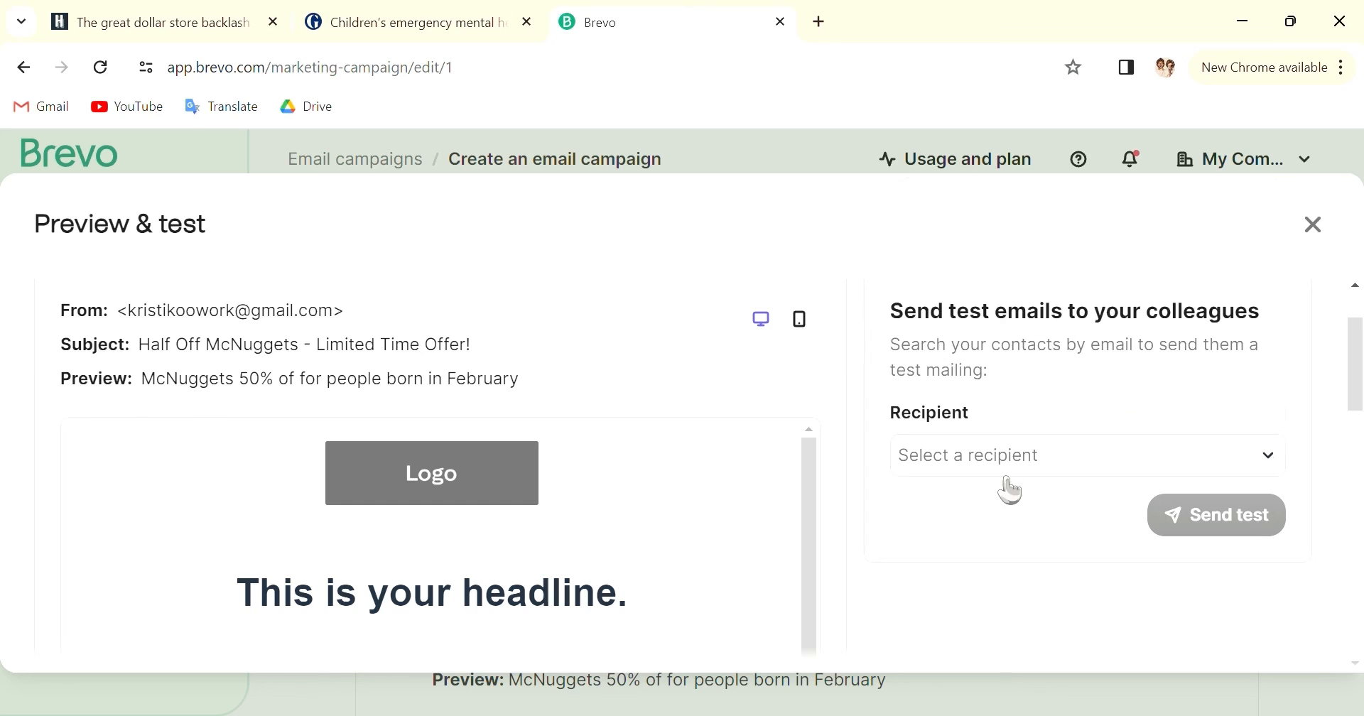
left_click(1084, 454)
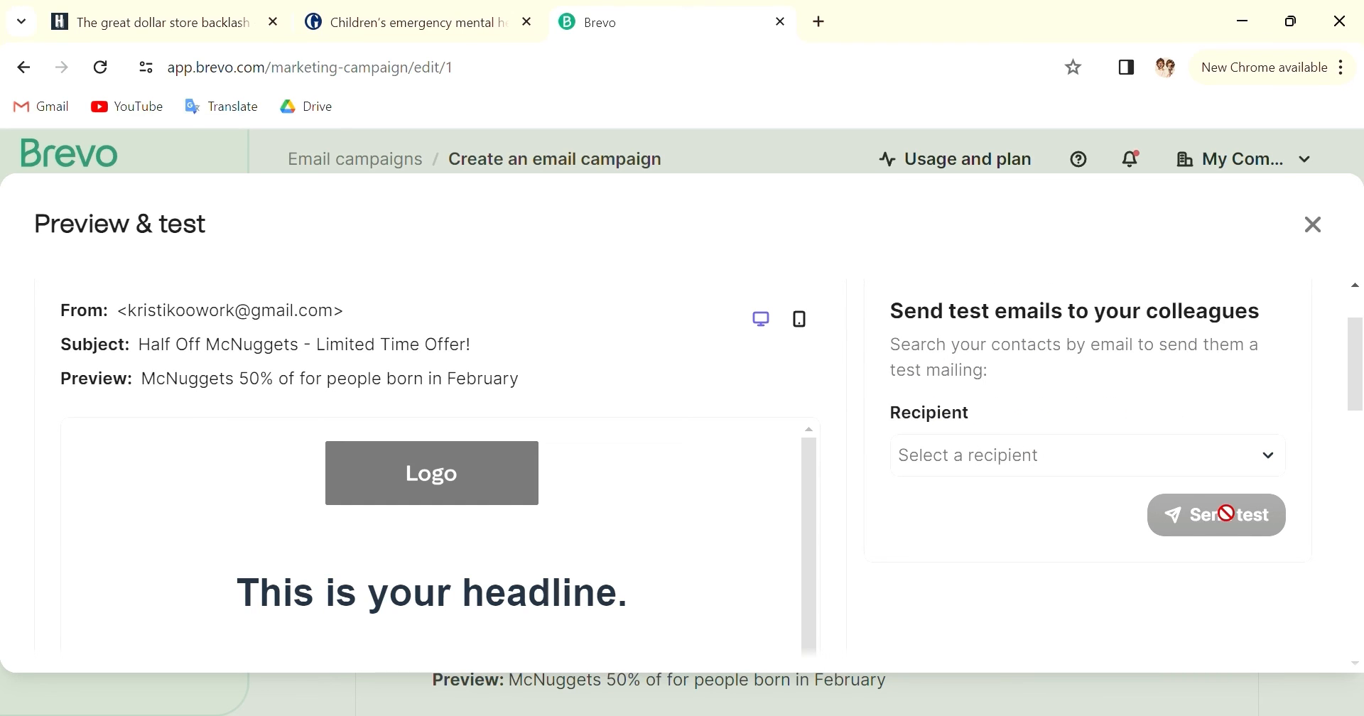
mouse_move(533, 470)
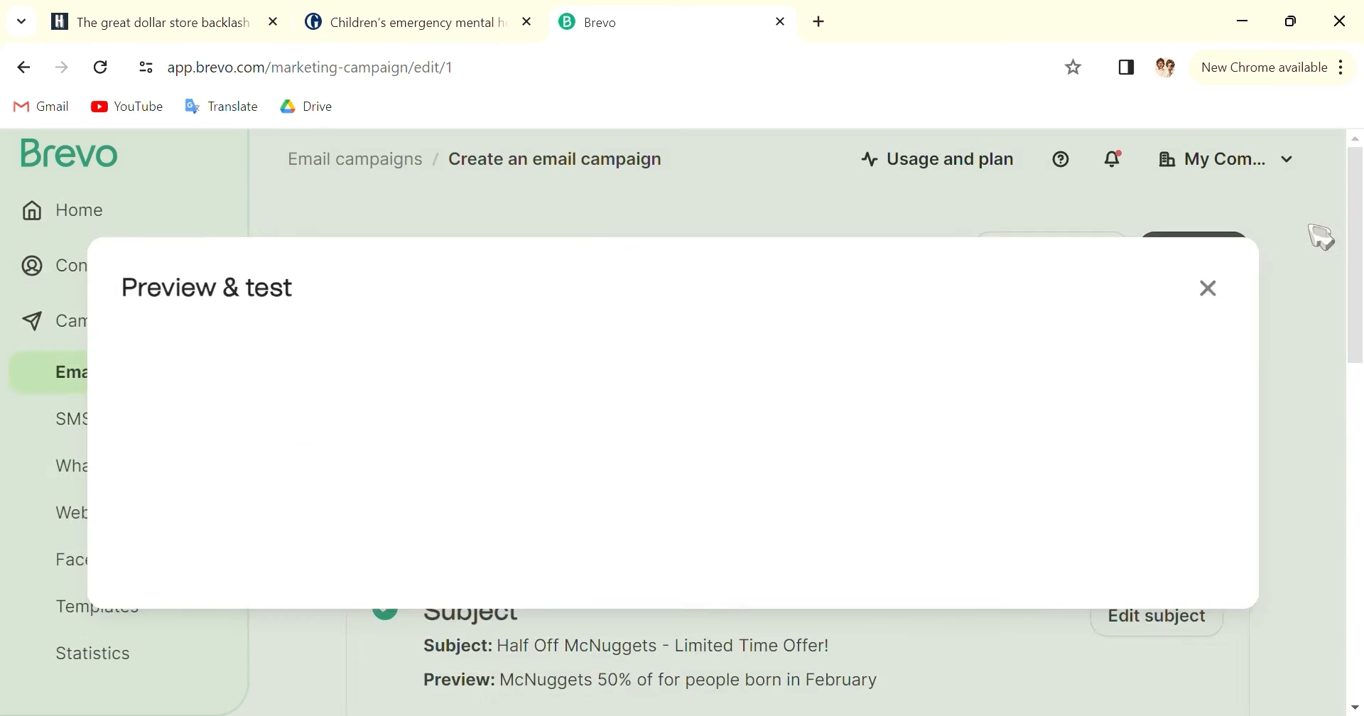
- Schedule the sample campaign for later sending on 08/02/2024 at 13:00
left_click(1206, 289)
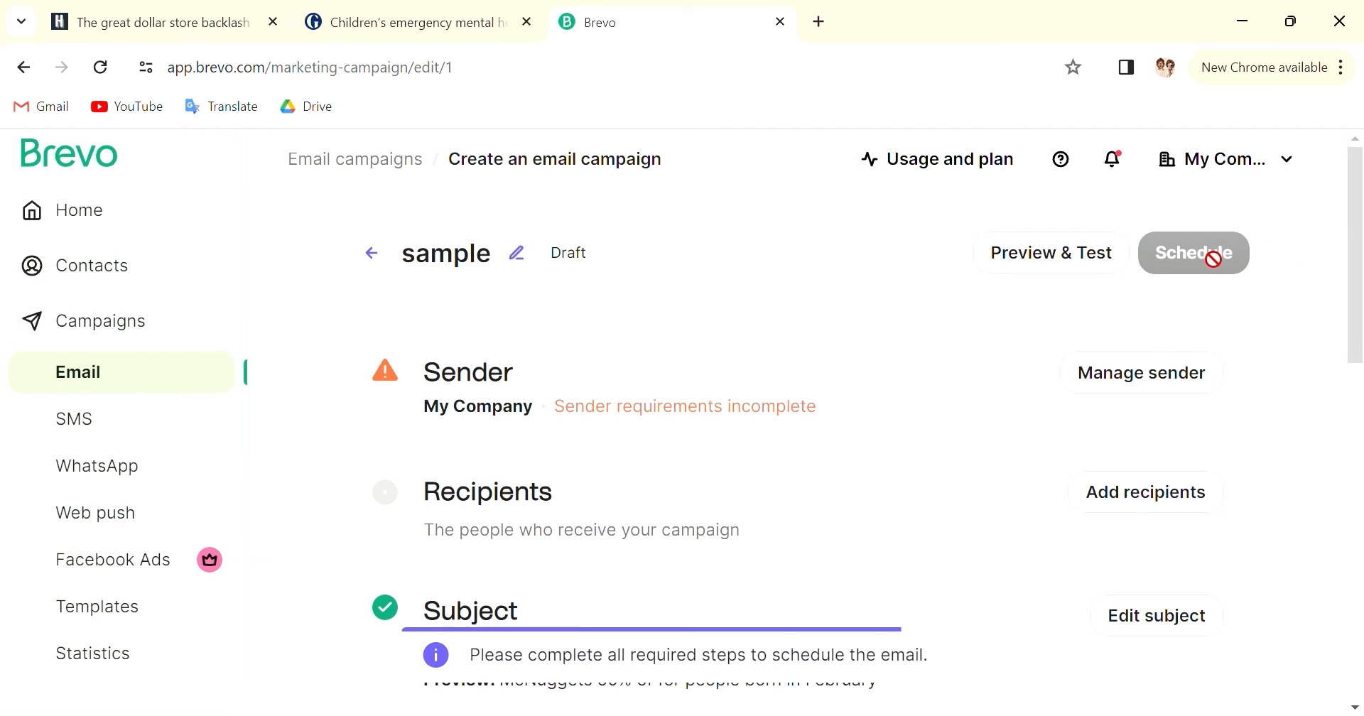
mouse_move(893, 546)
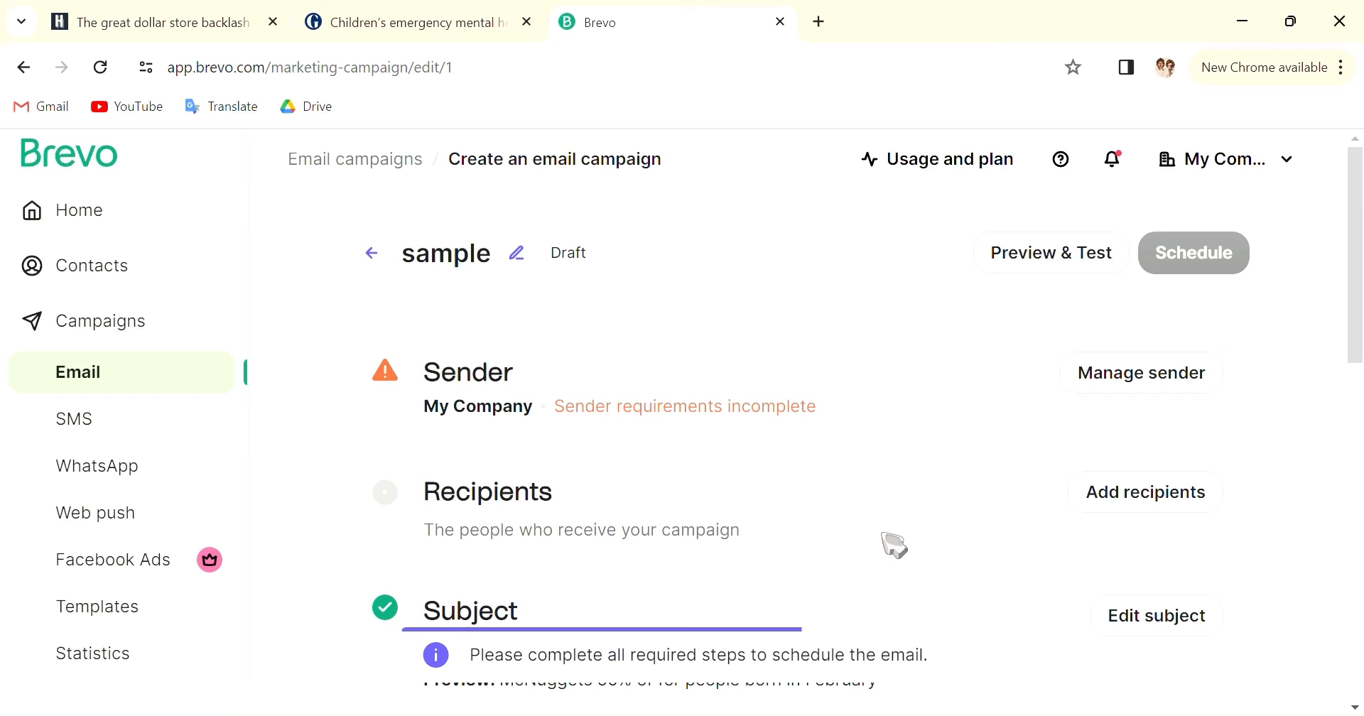
left_click(1192, 253)
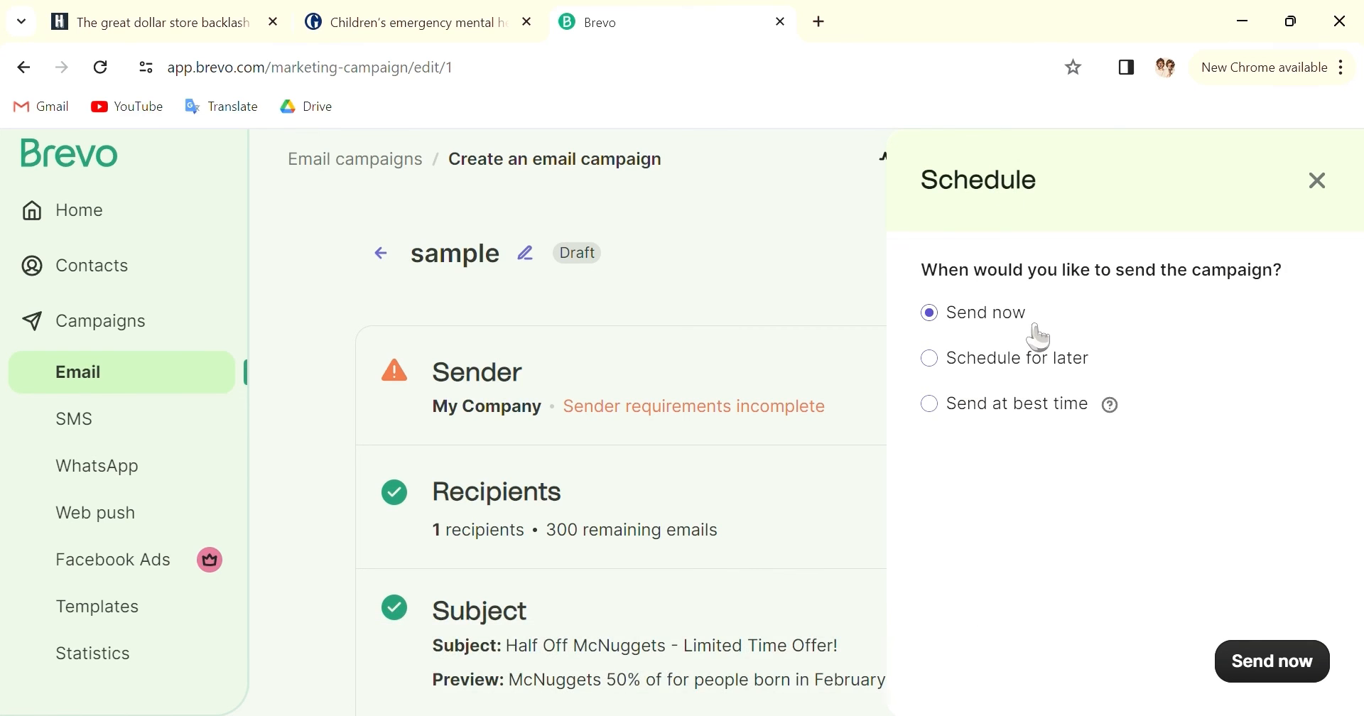
mouse_move(1107, 318)
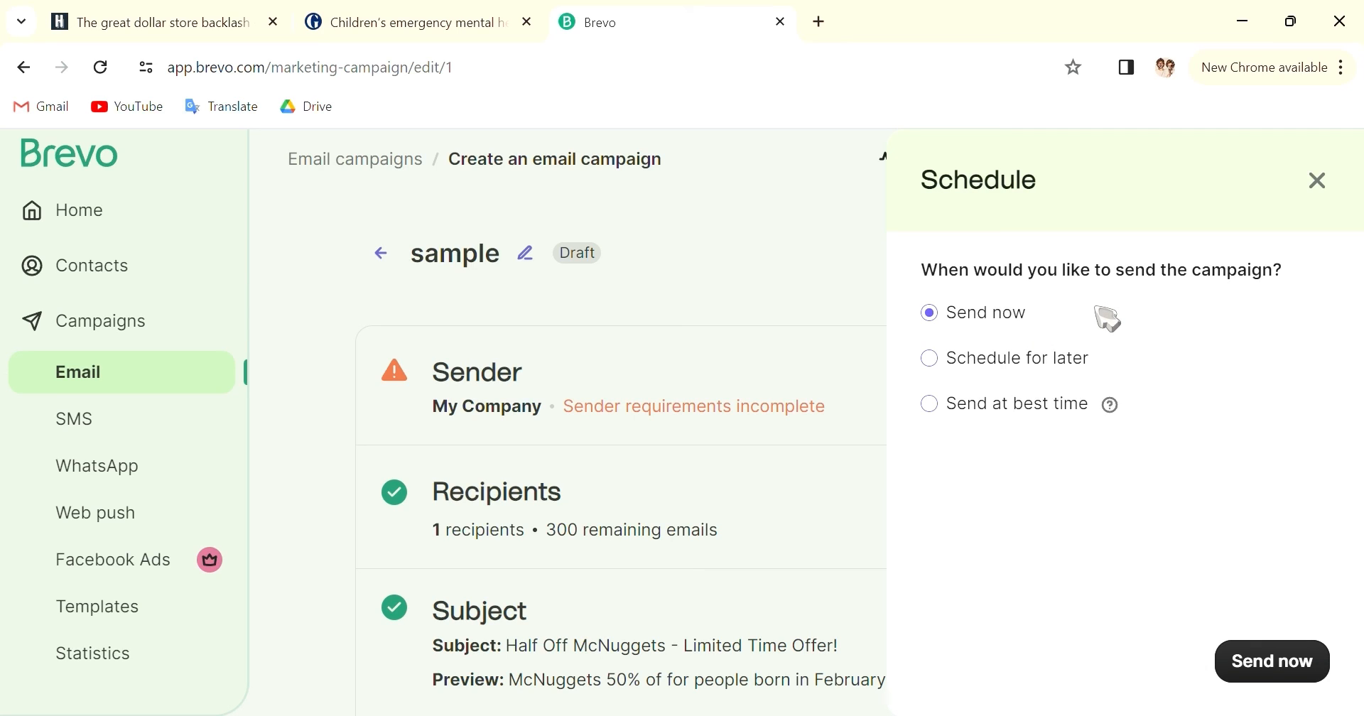
mouse_move(1133, 300)
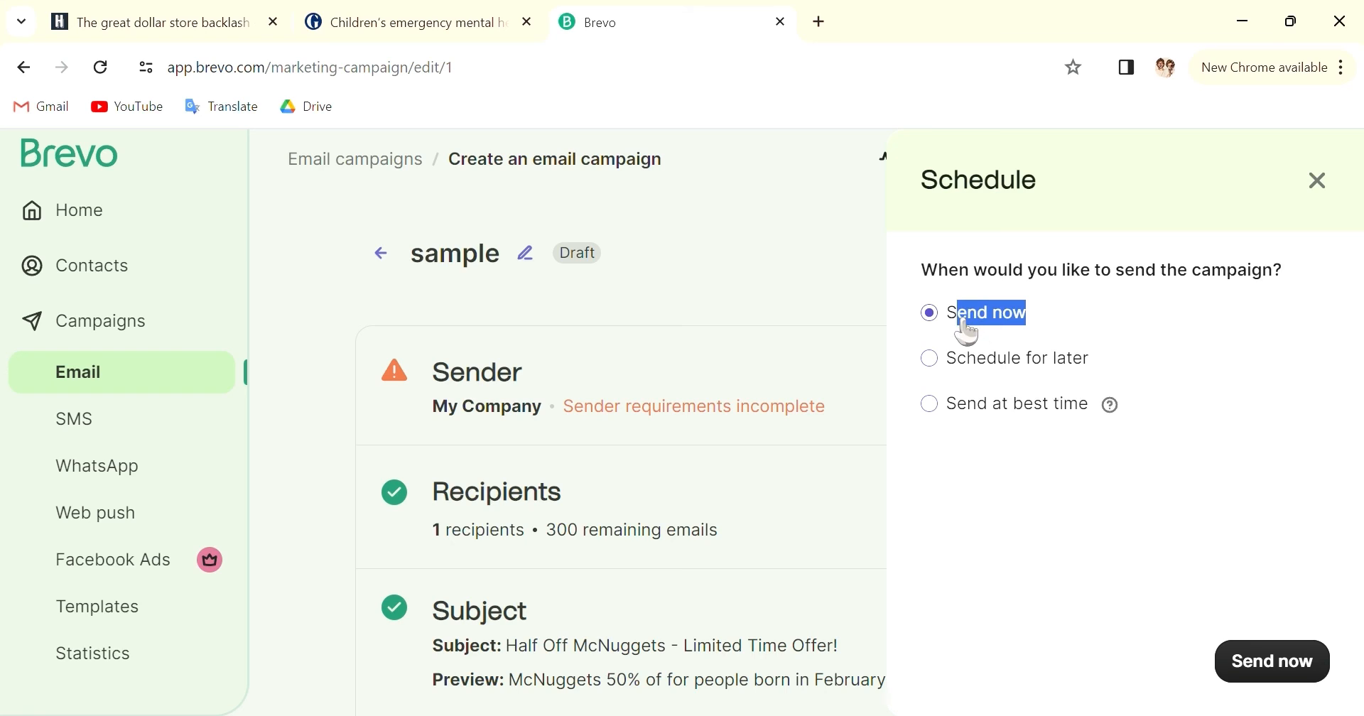
mouse_move(1109, 405)
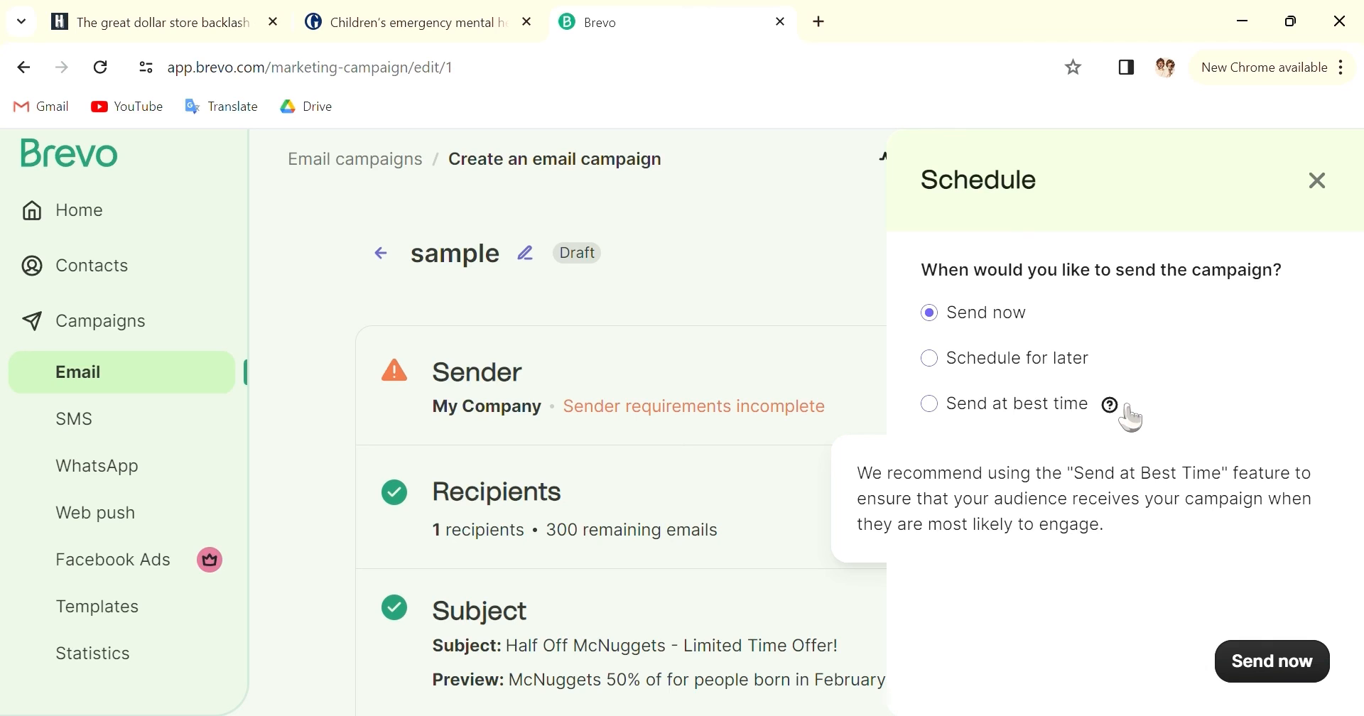
left_click(930, 358)
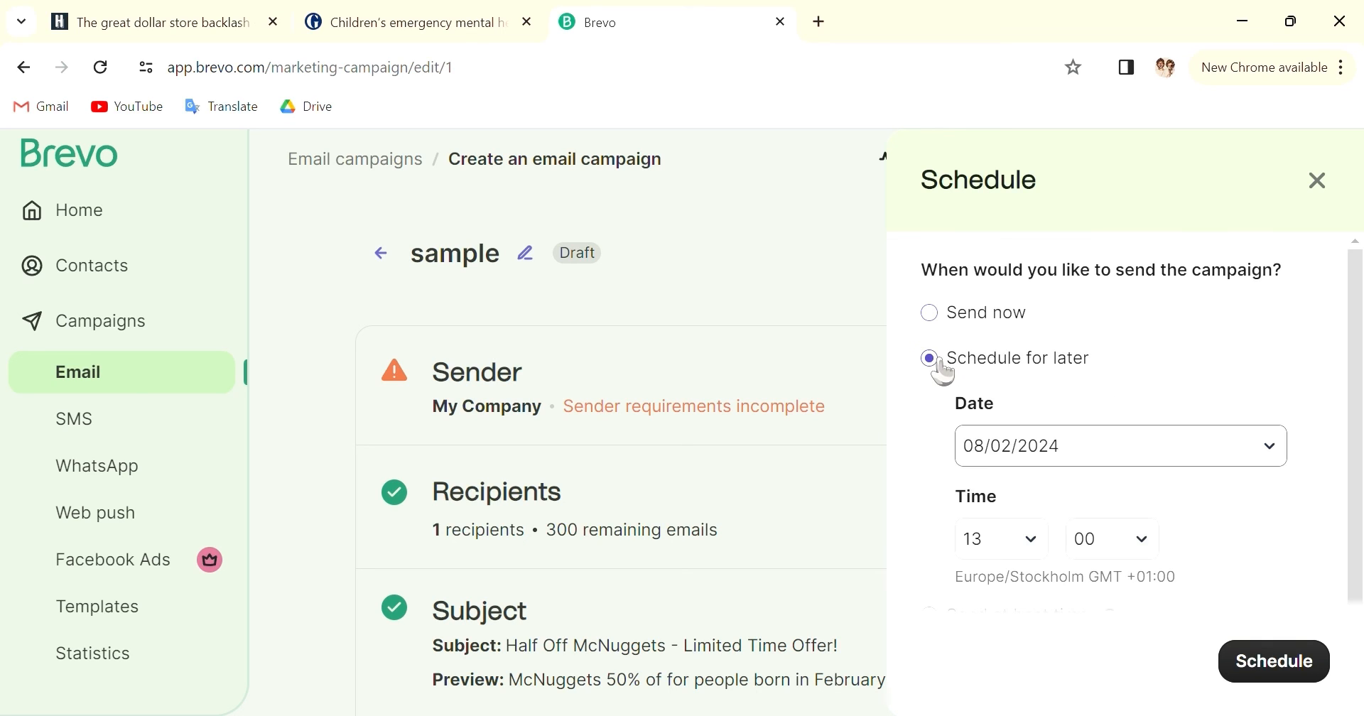
left_click(1119, 446)
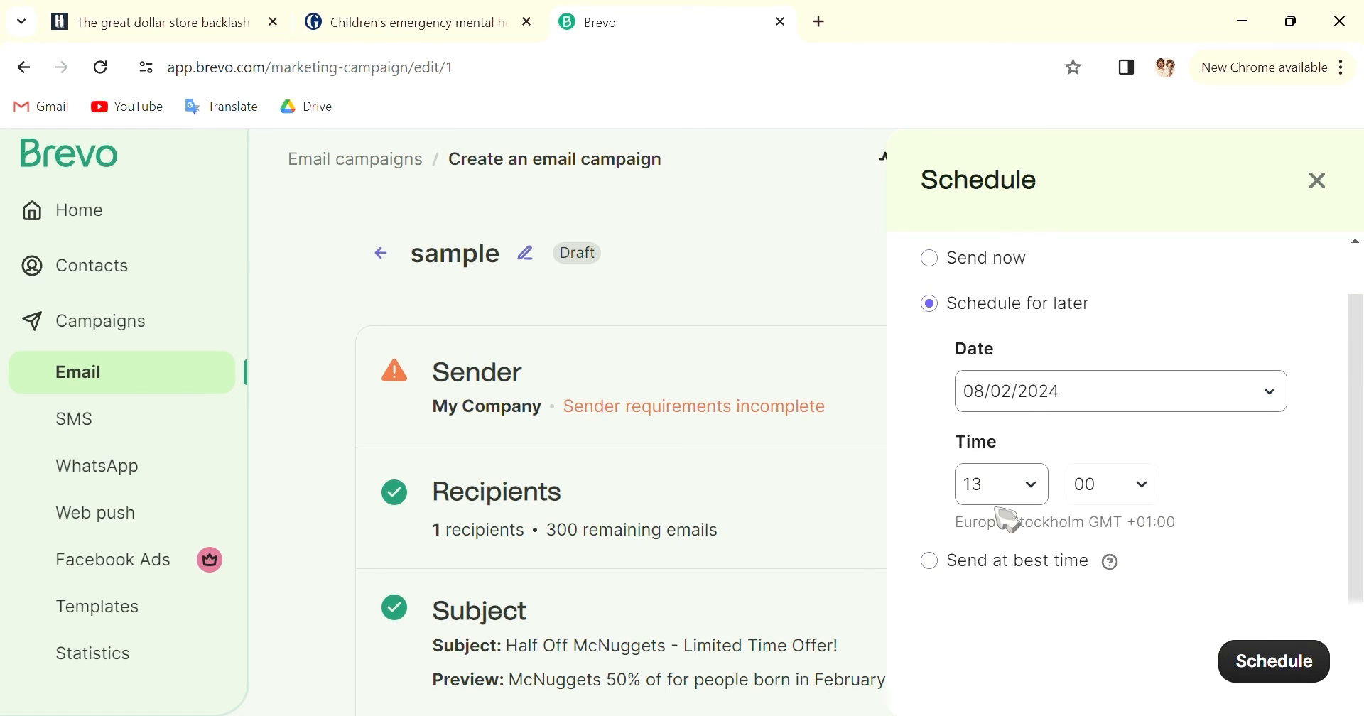
left_click(1273, 661)
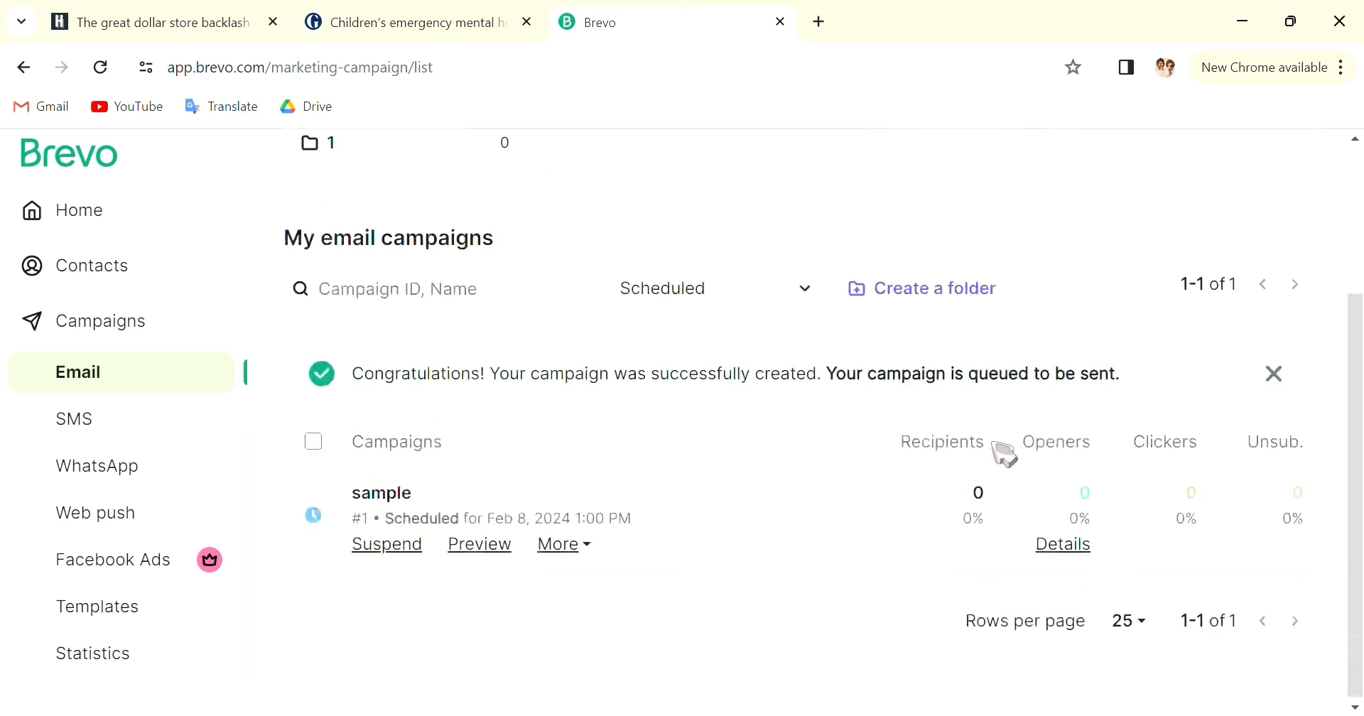
mouse_move(905, 430)
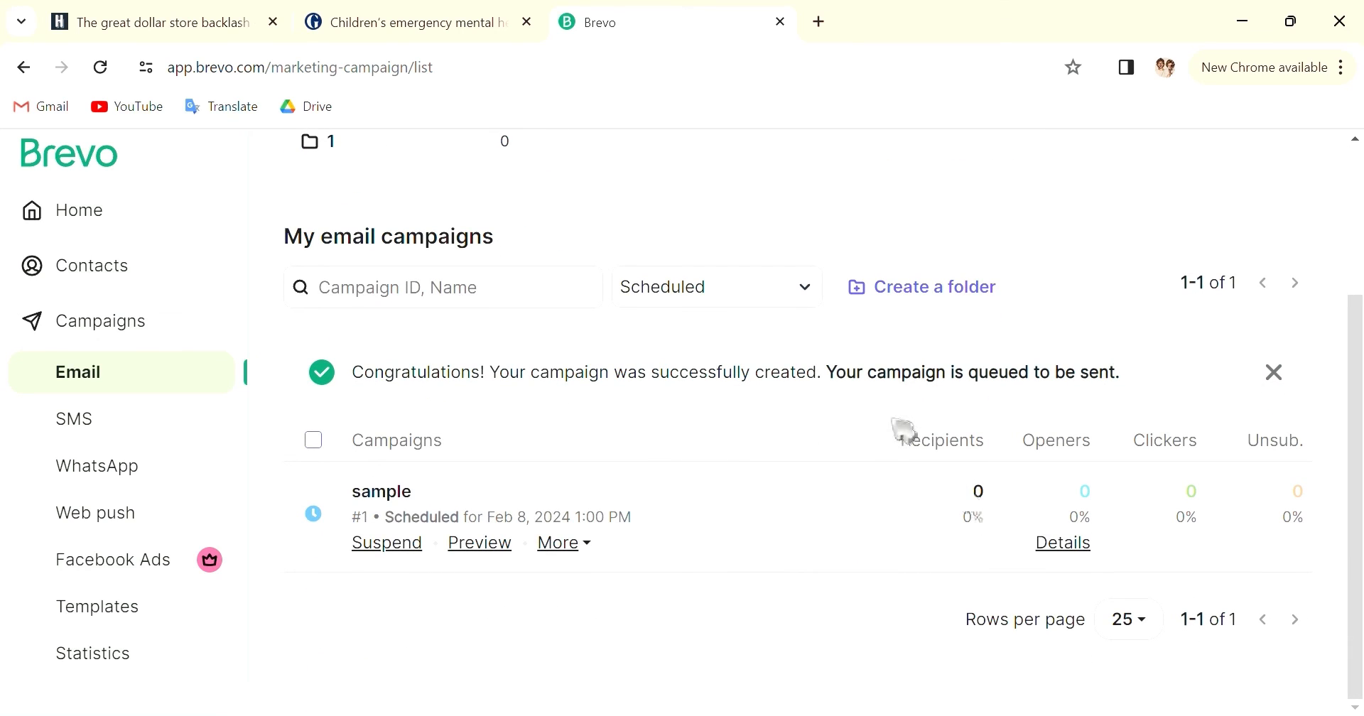
mouse_move(989, 456)
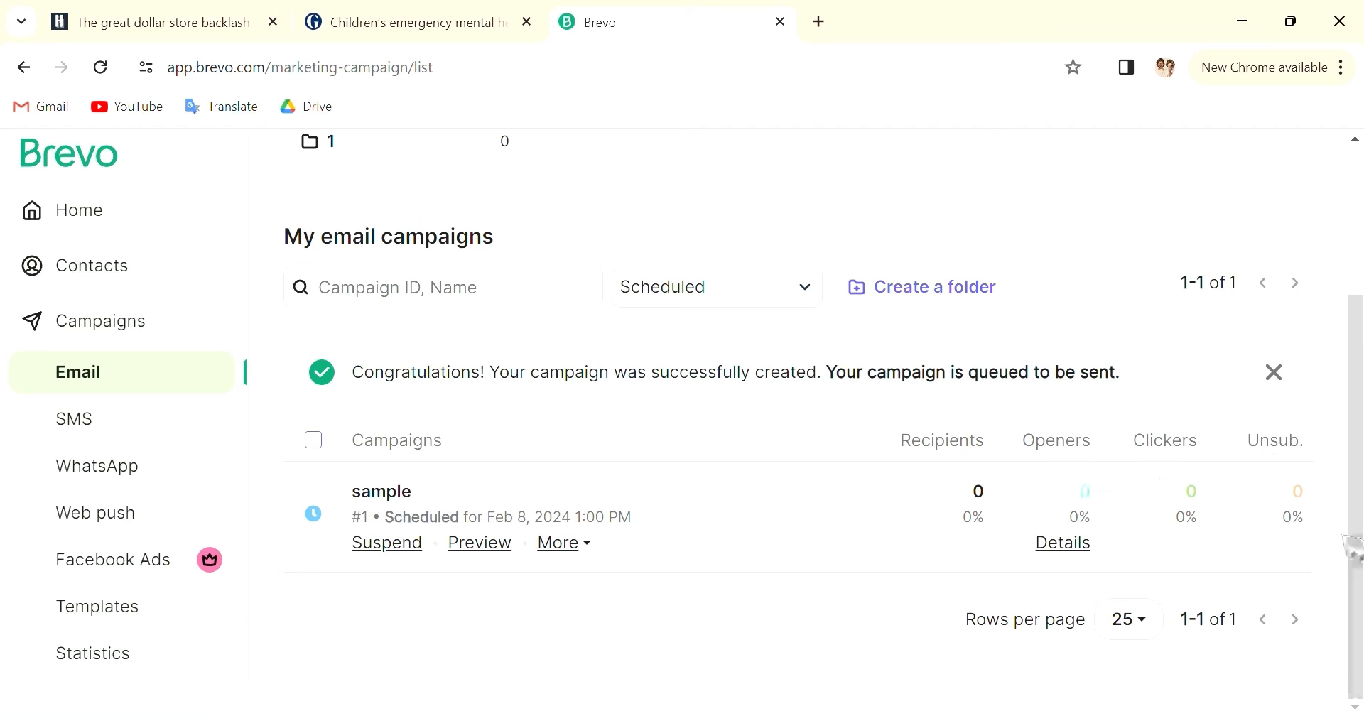
mouse_move(386, 542)
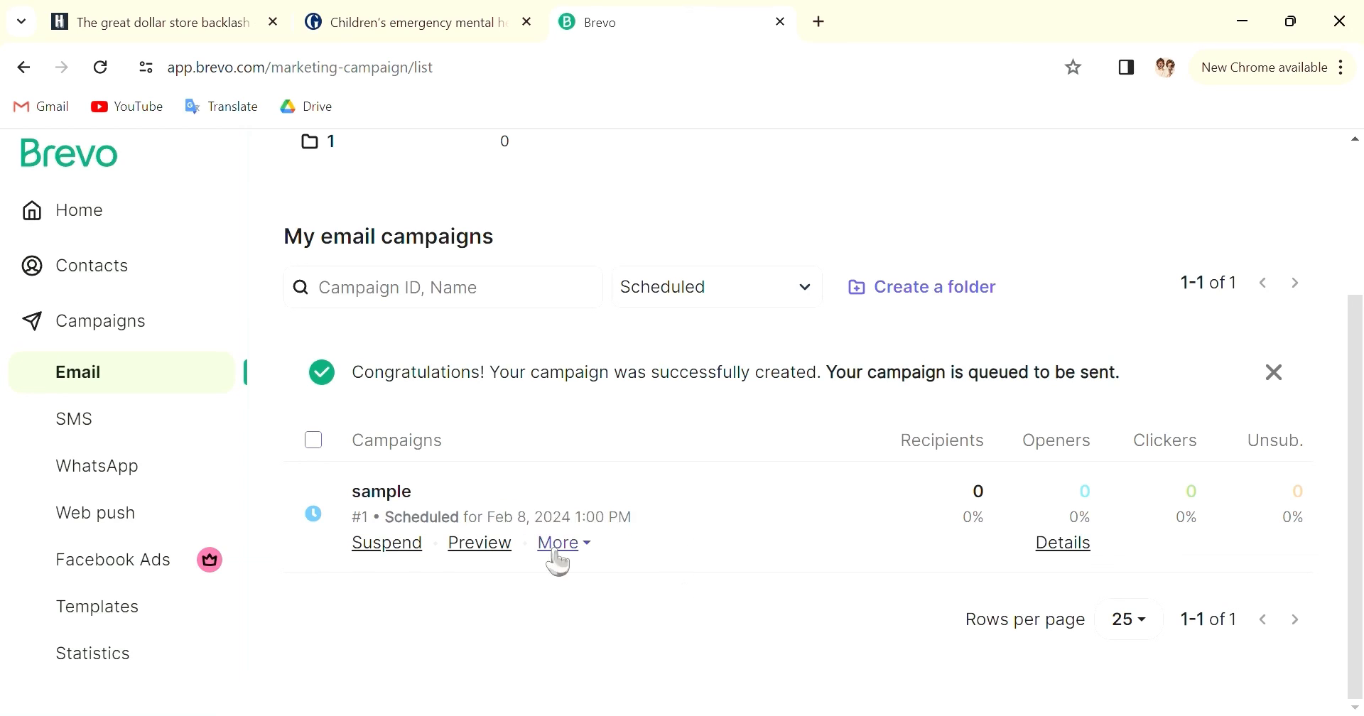
mouse_move(386, 543)
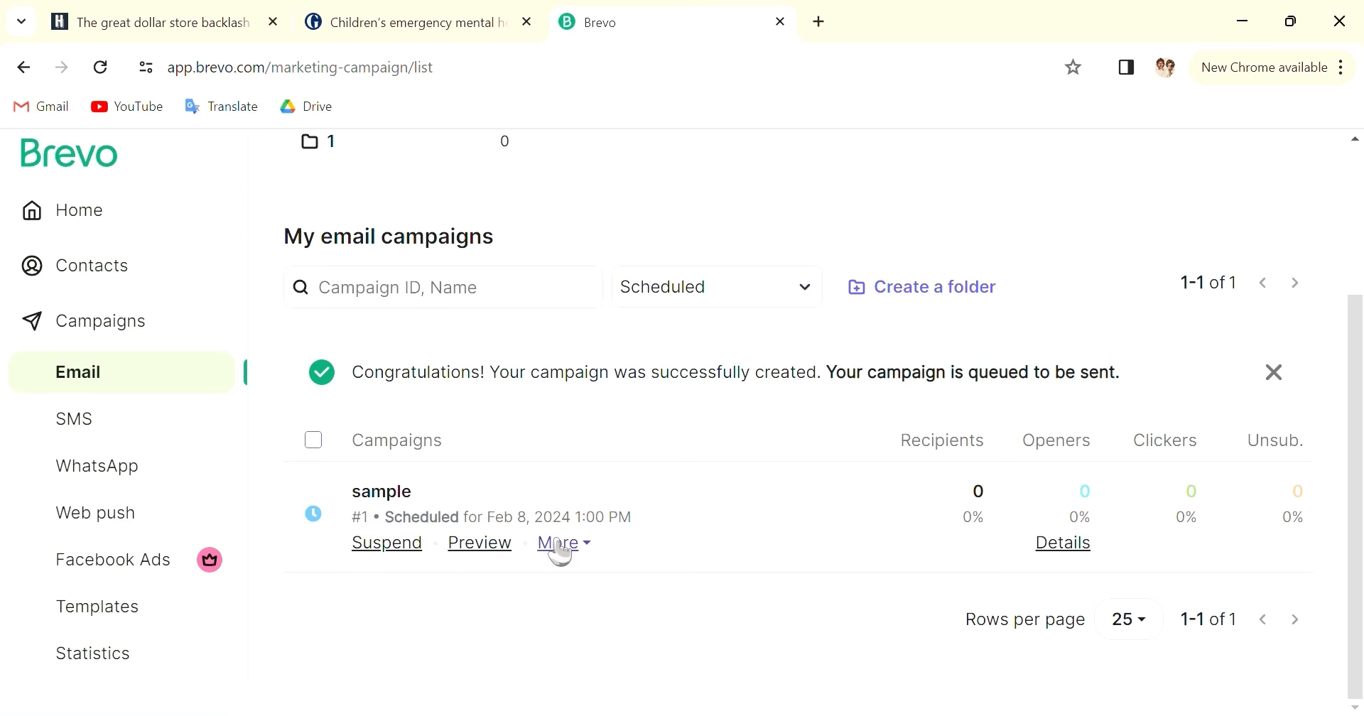
left_click(557, 543)
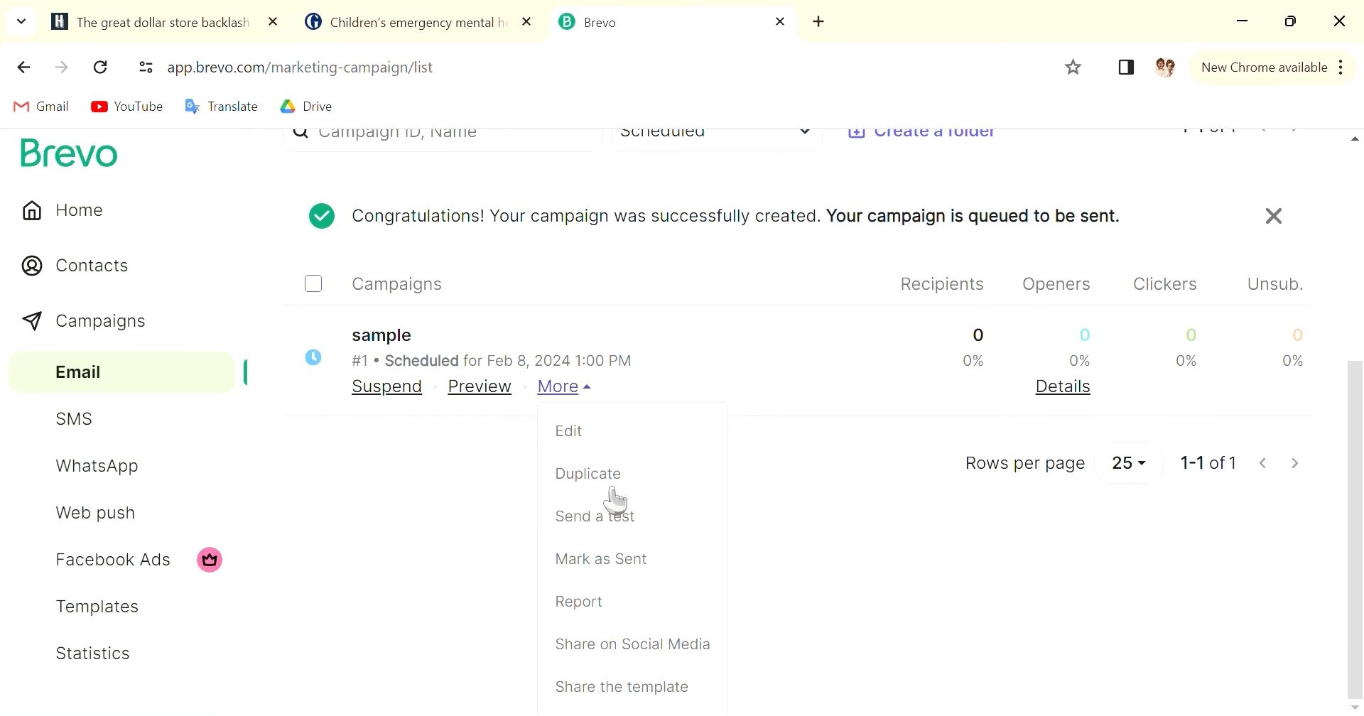
mouse_move(651, 586)
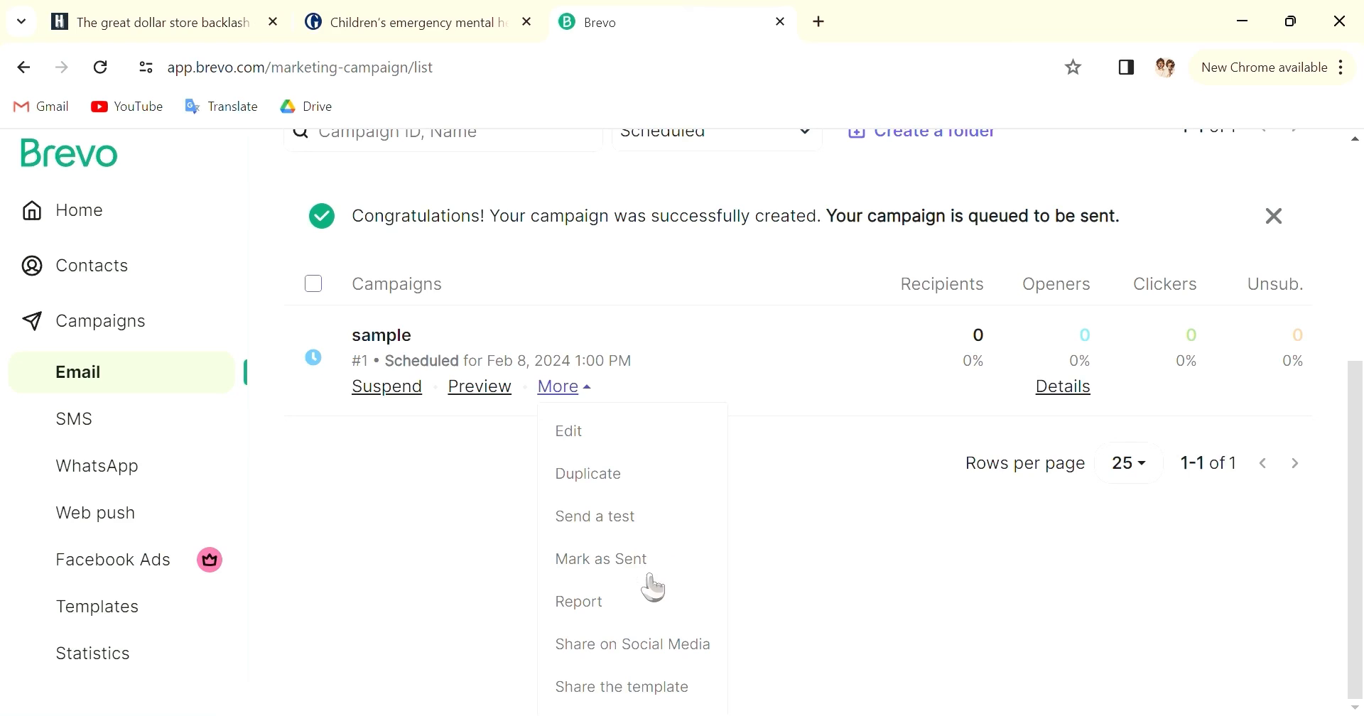
mouse_move(667, 675)
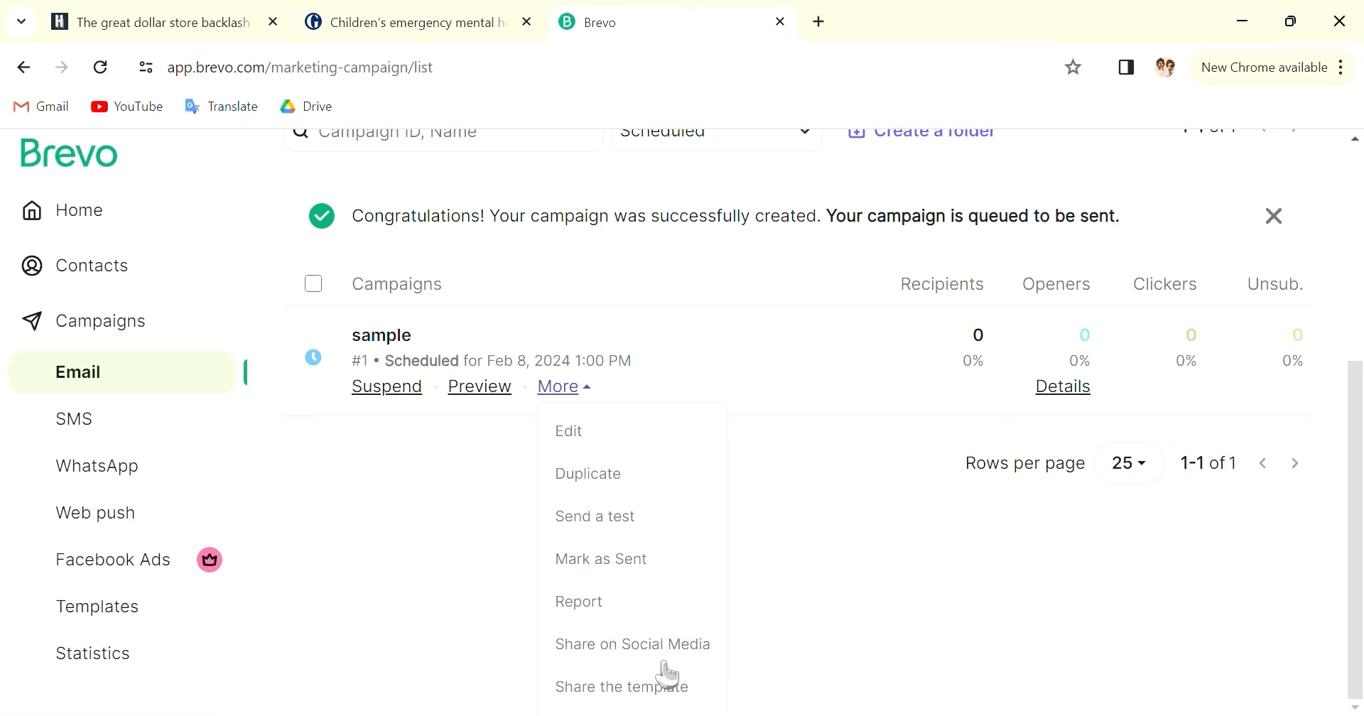
left_click(557, 387)
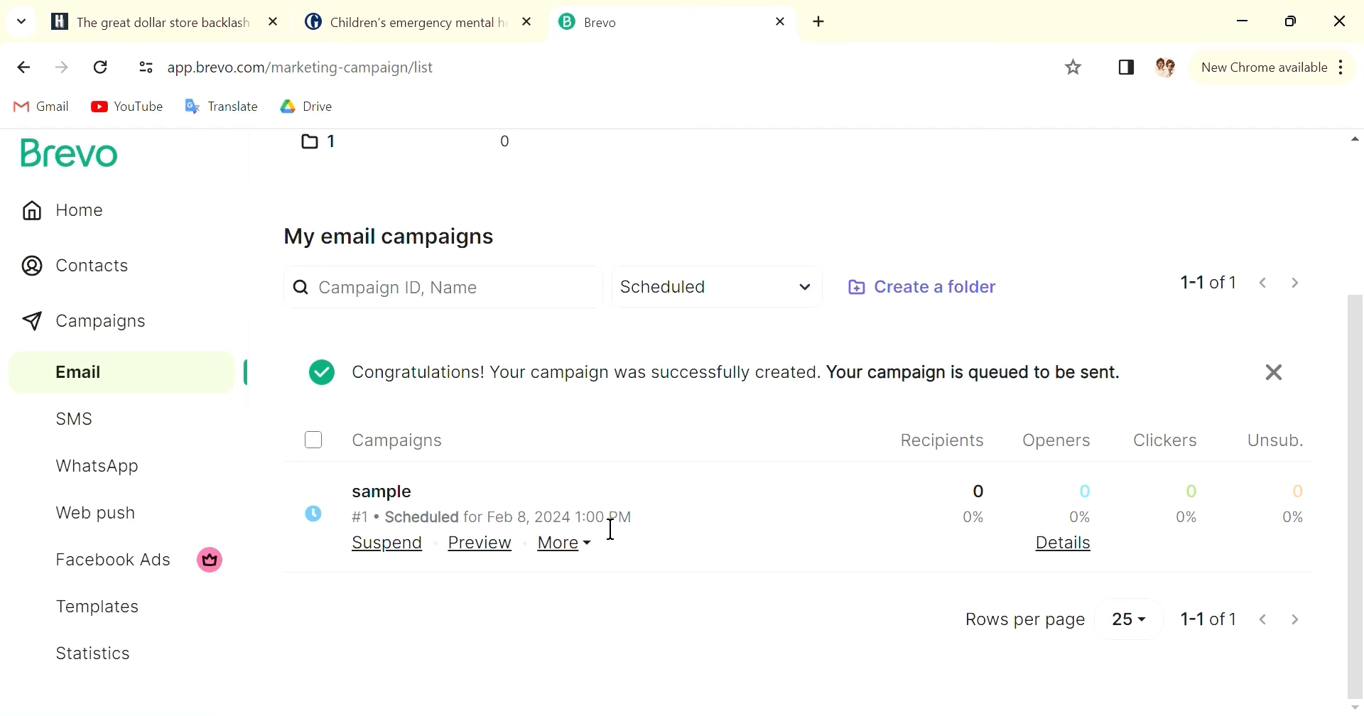
- Suspend the scheduled sample campaign and confirm, leaving the scheduled list empty
left_click(386, 542)
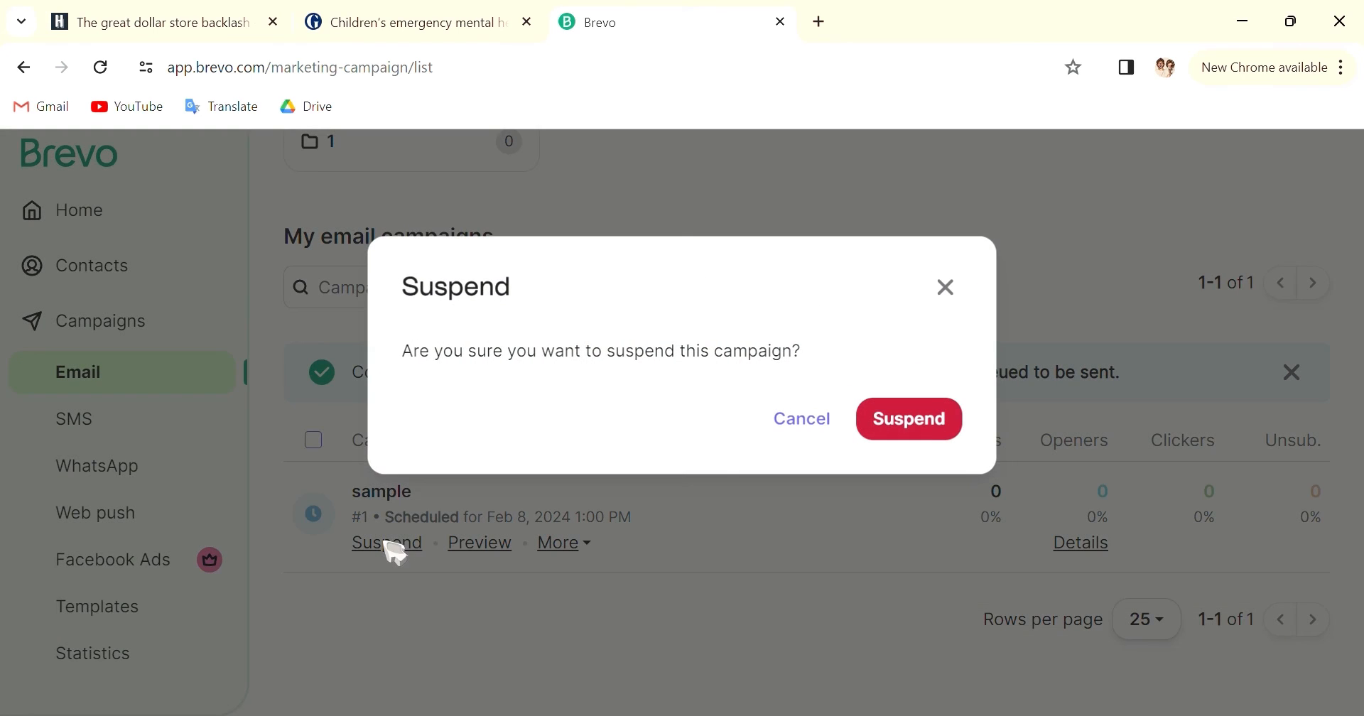
left_click(908, 419)
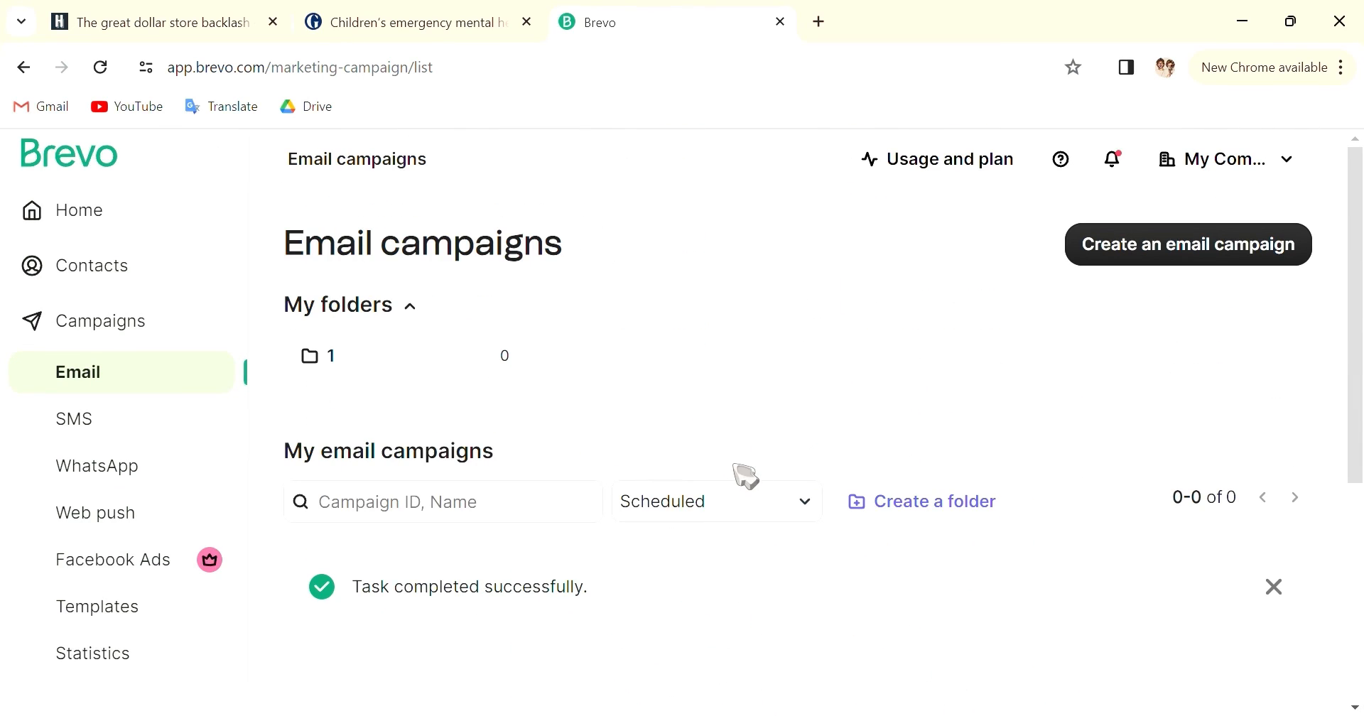
mouse_move(840, 492)
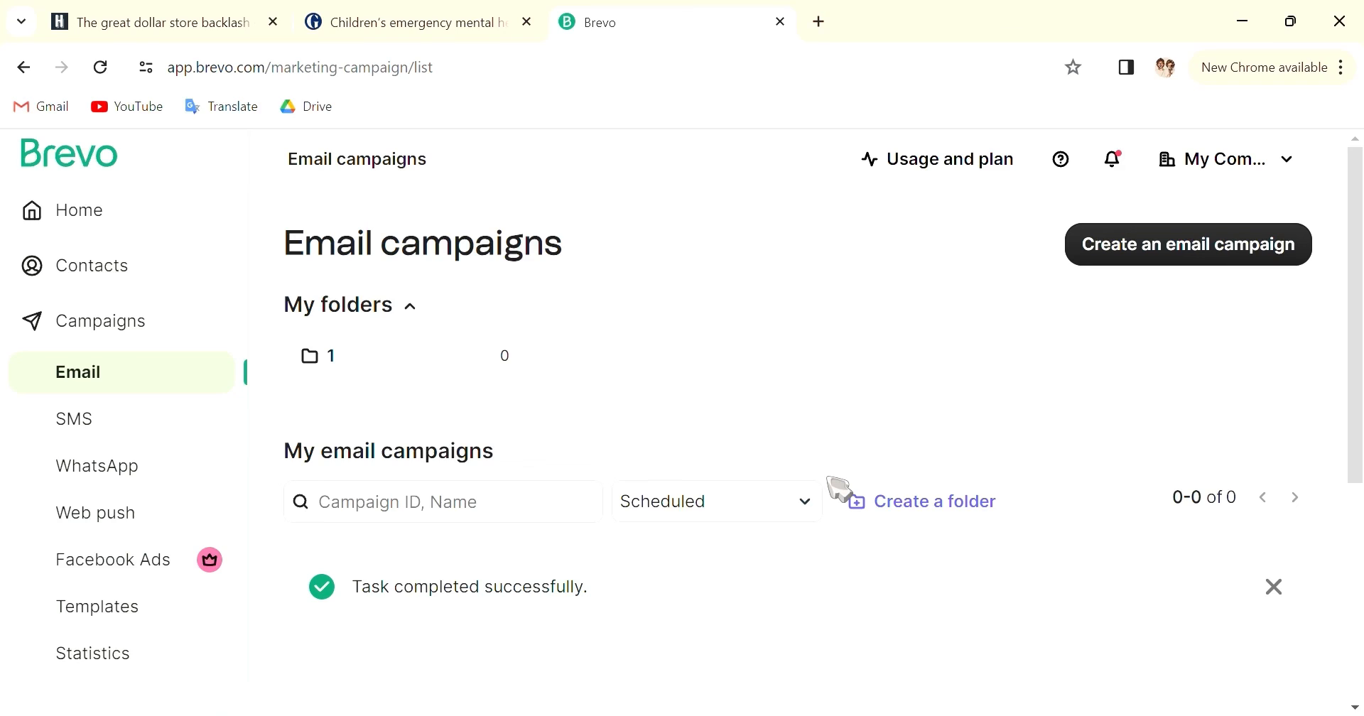
mouse_move(644, 115)
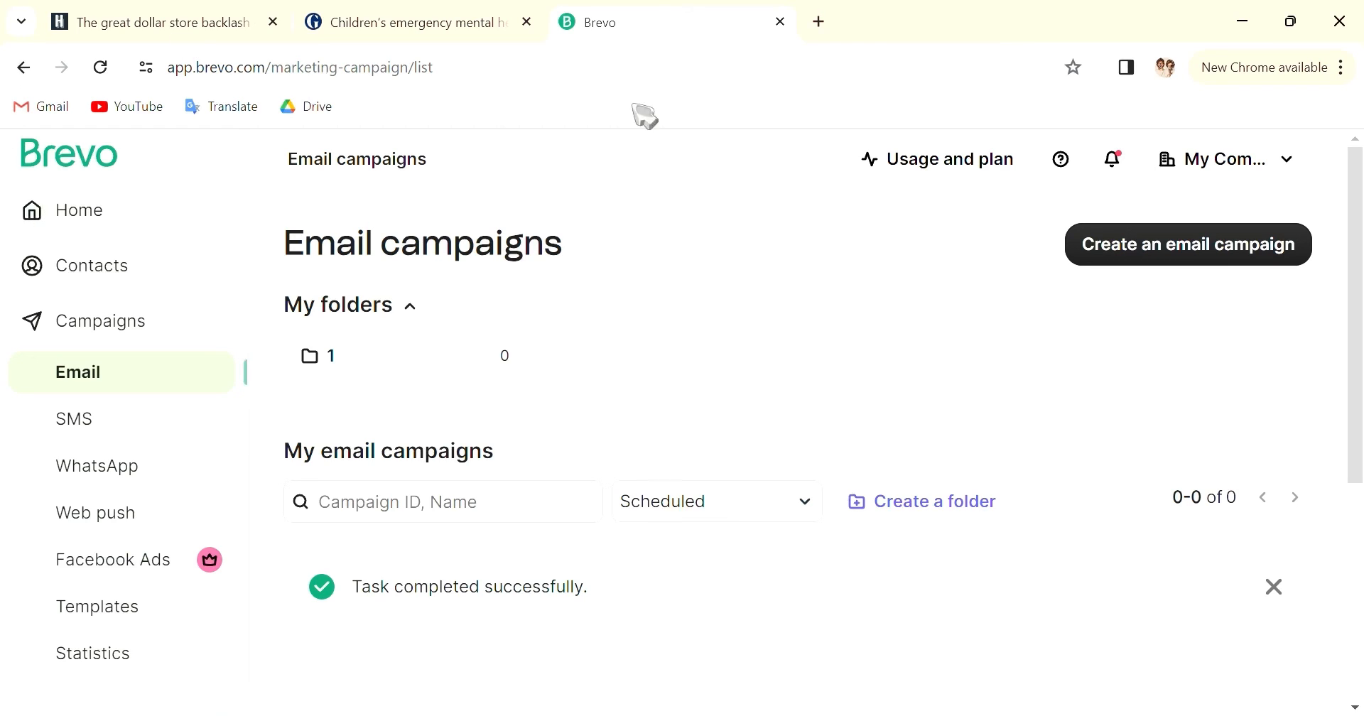